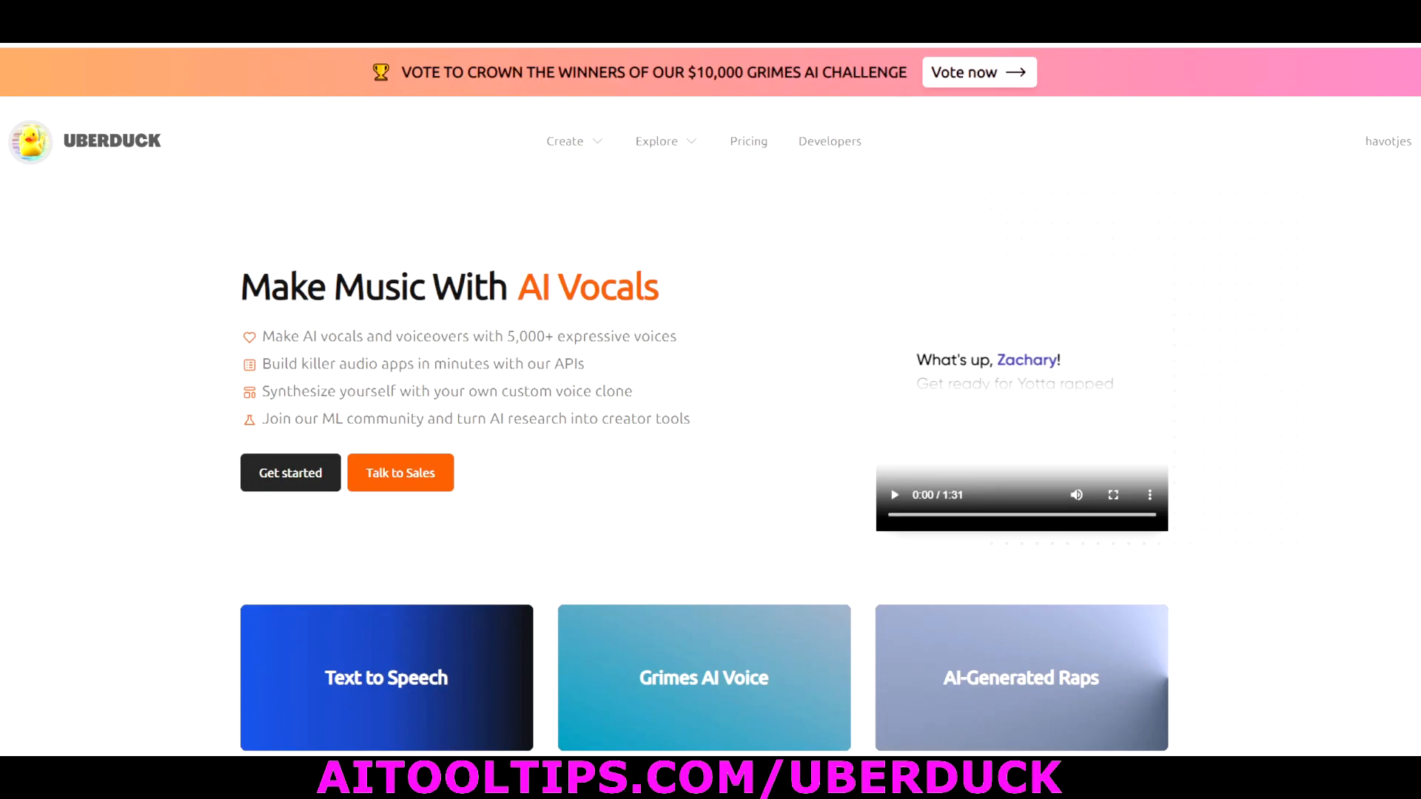
pyautogui.moveTo(119, 285)
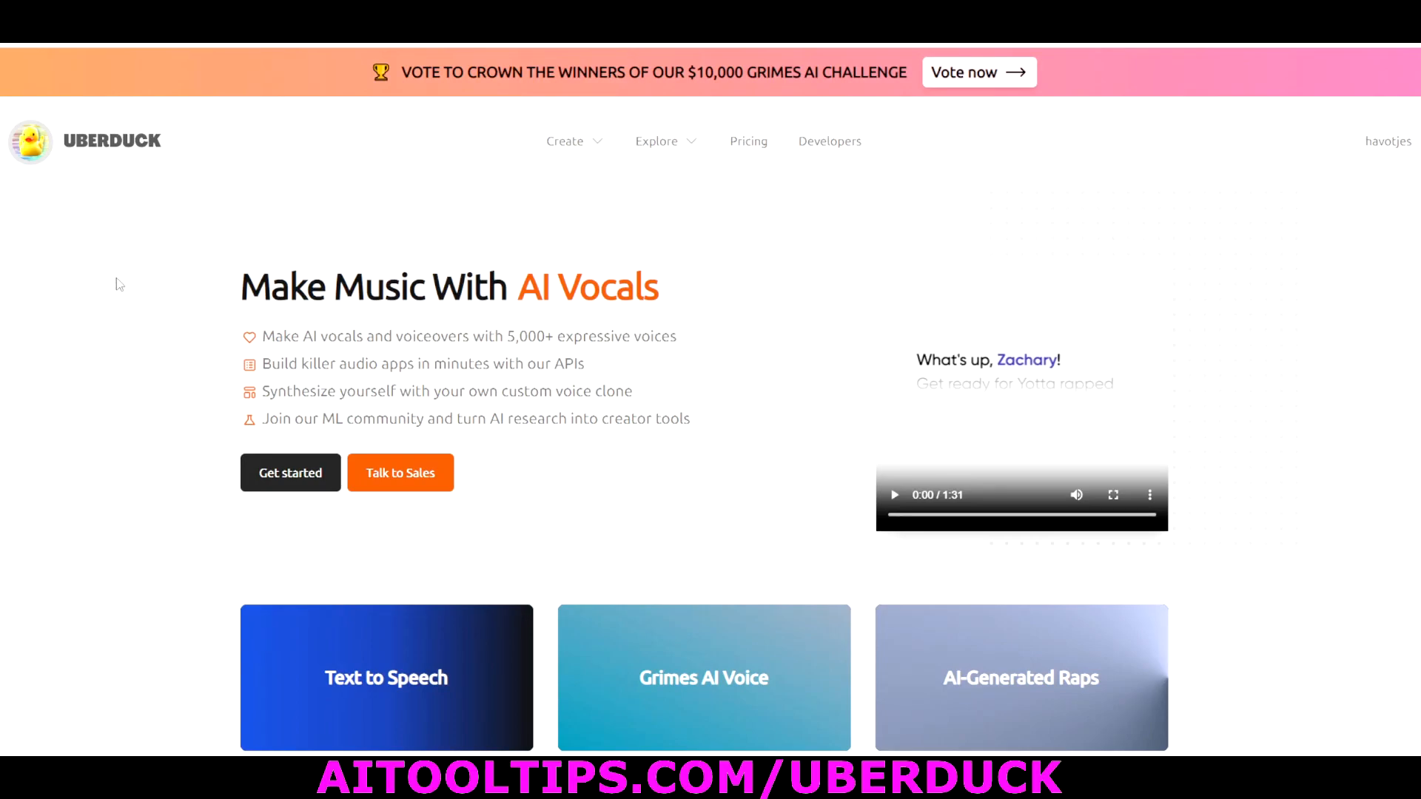
pyautogui.moveTo(125, 269)
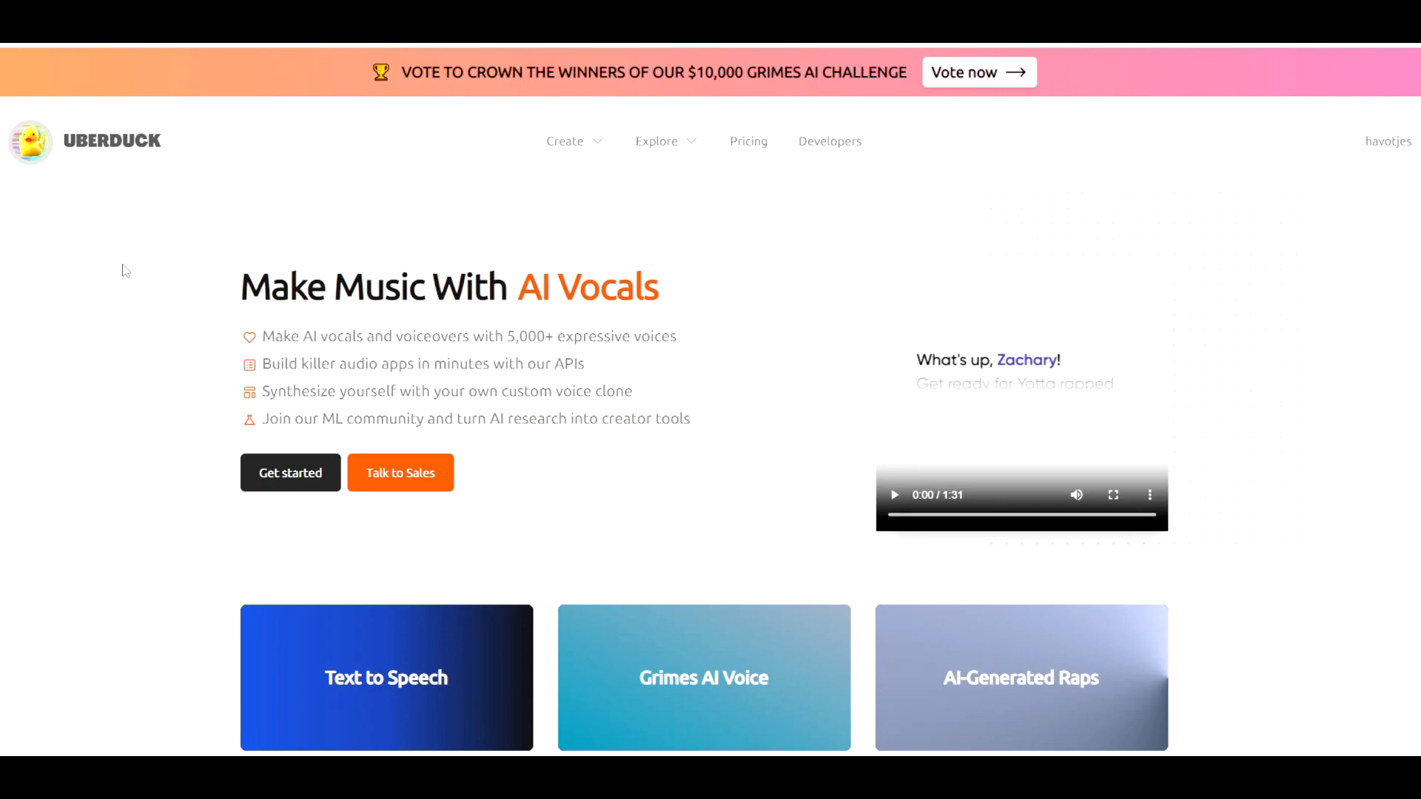
# Browse the dashboard's Products and Community cards and enter the AI-generated raps creator
pyautogui.scroll(-3)
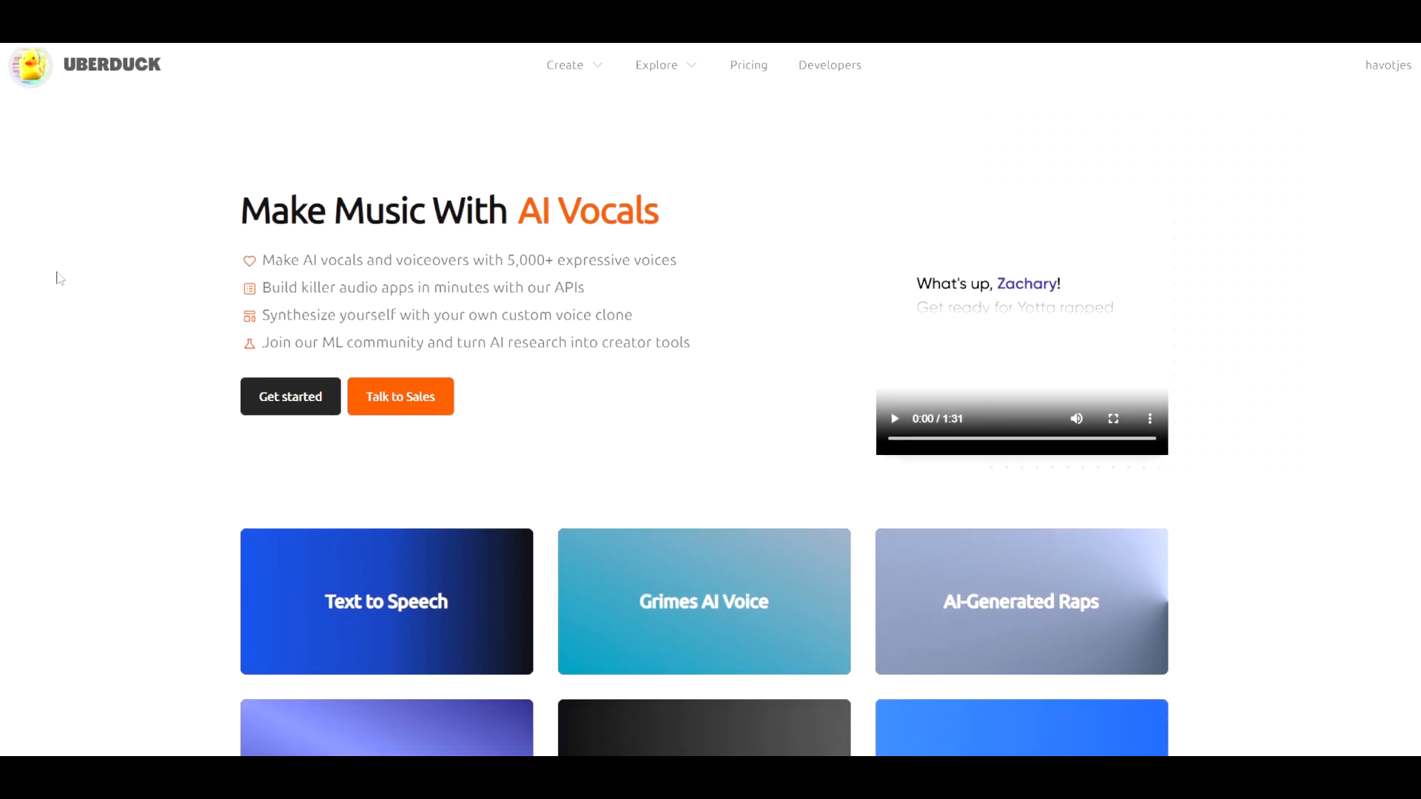
pyautogui.scroll(-3)
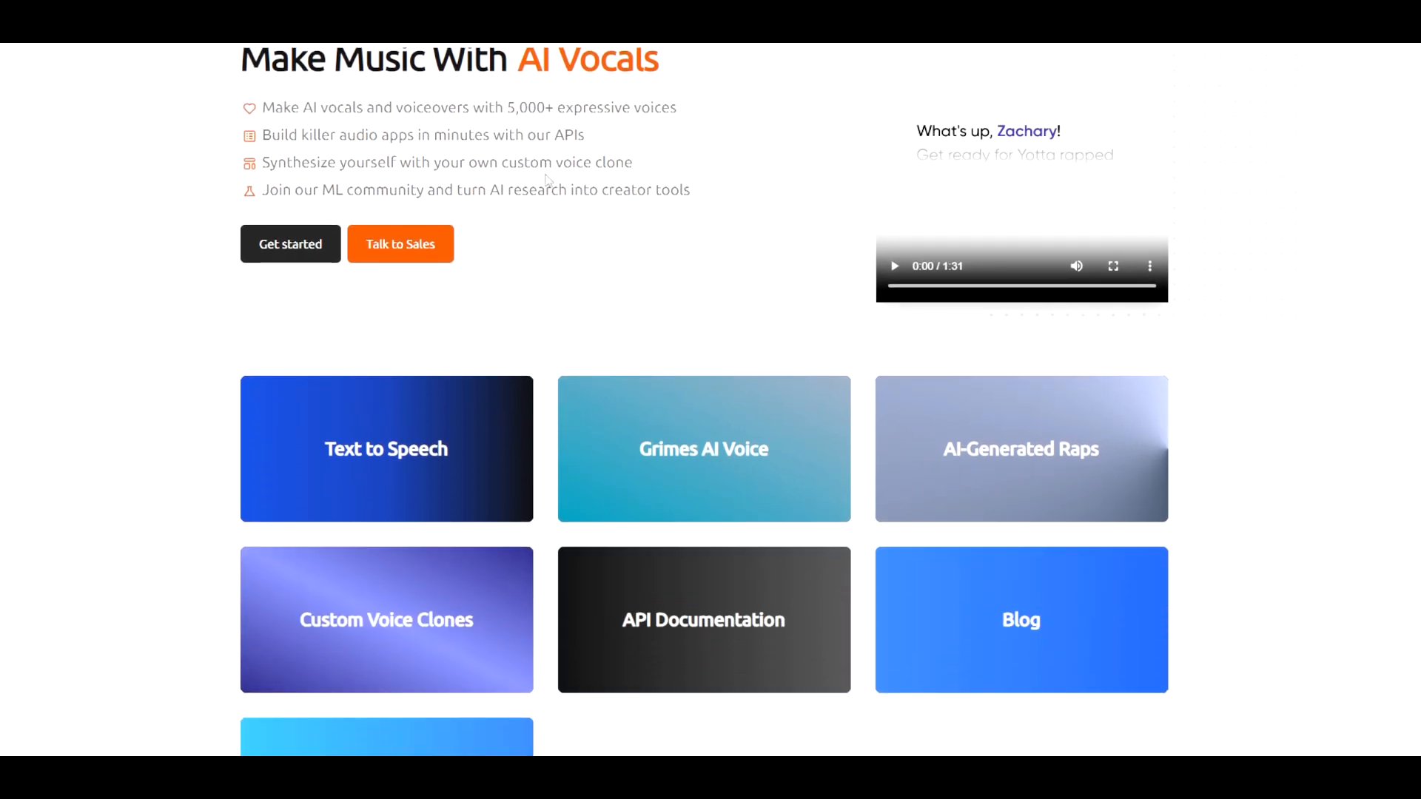
pyautogui.doubleClick(516, 162)
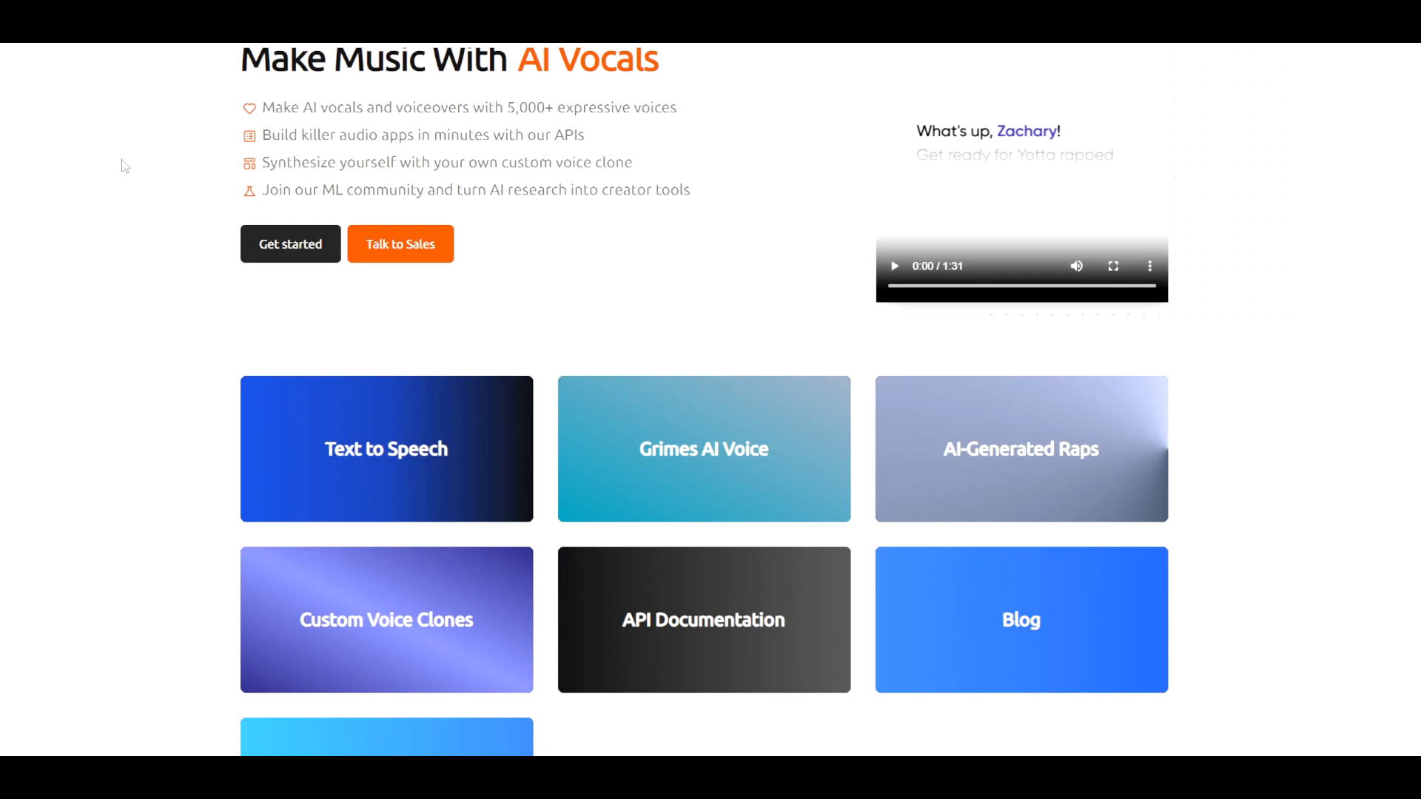
pyautogui.moveTo(106, 178)
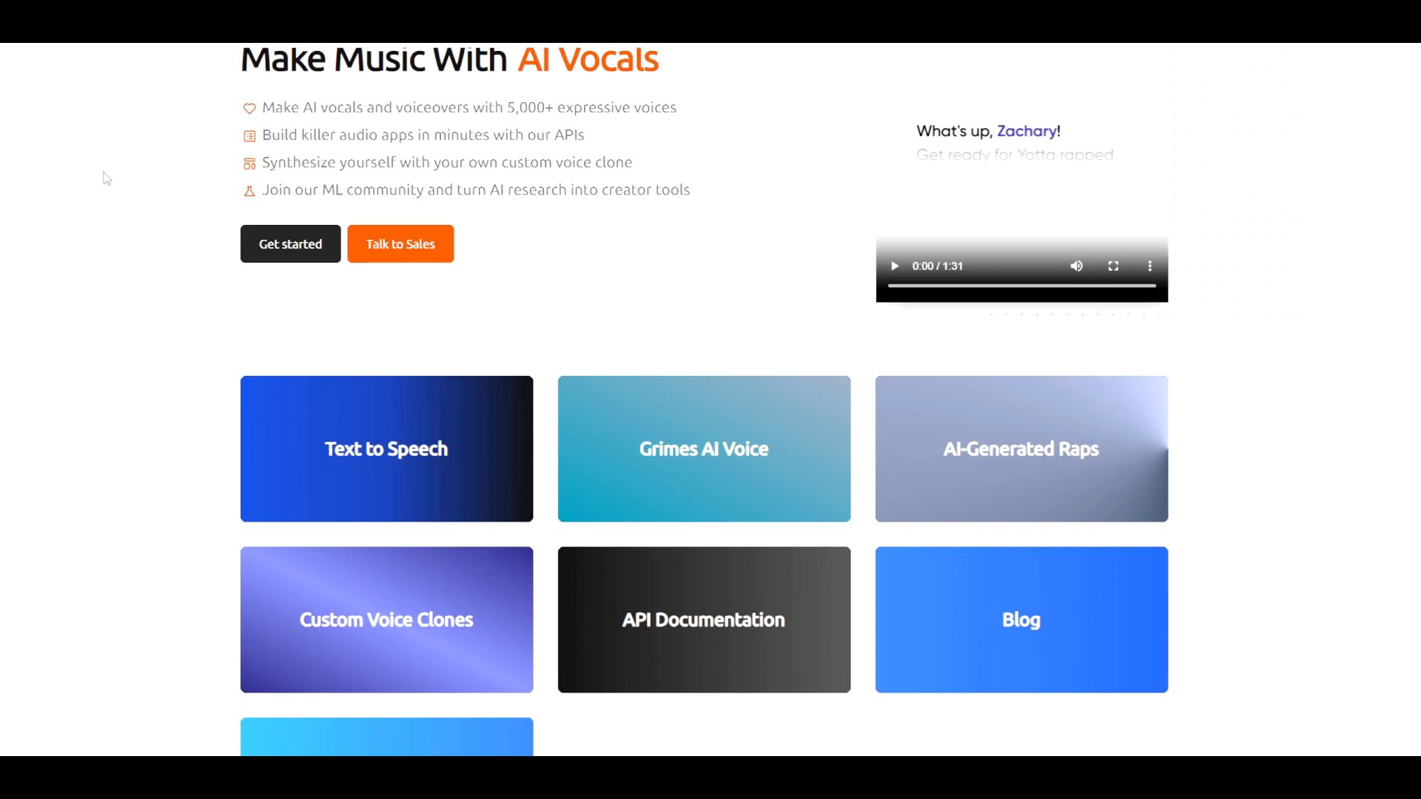
pyautogui.scroll(3)
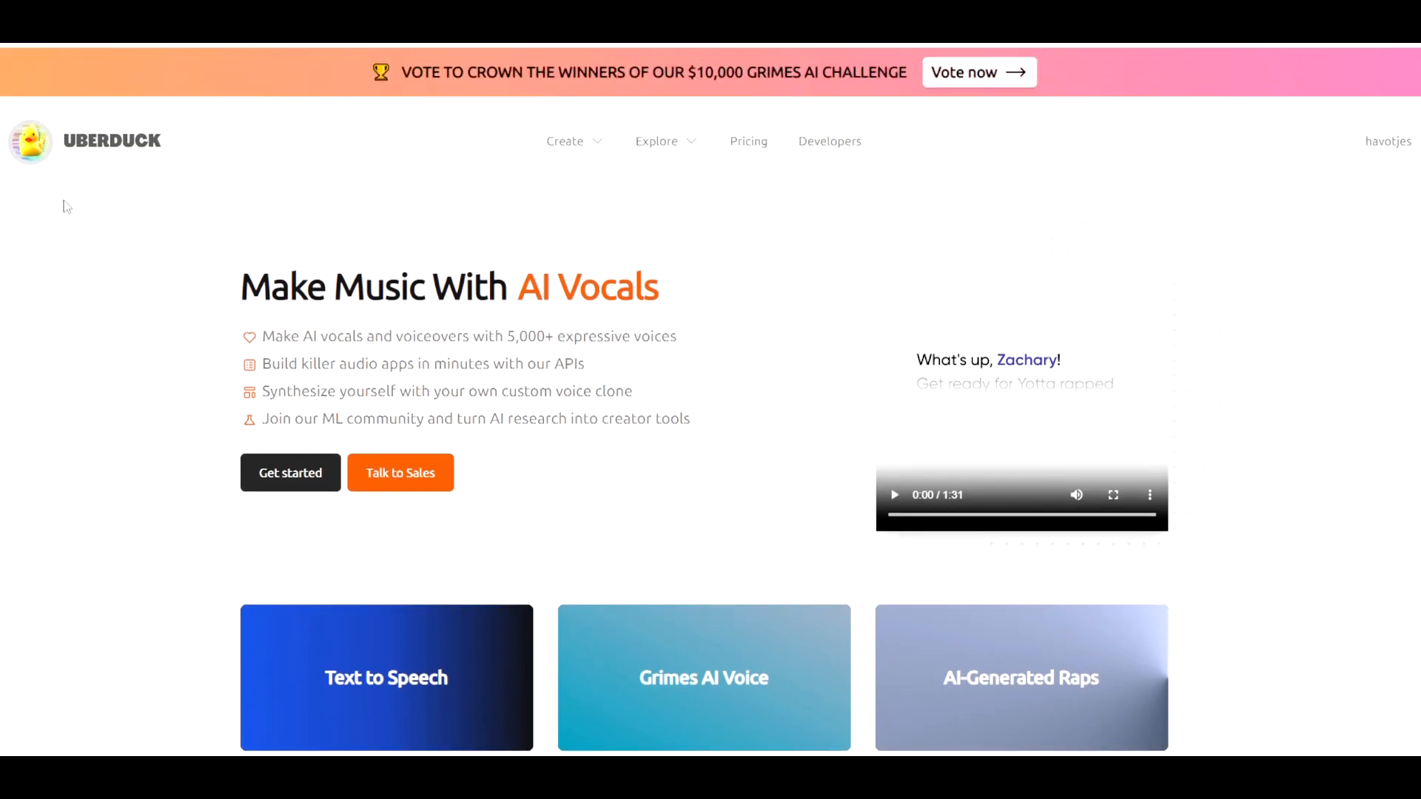
pyautogui.moveTo(97, 255)
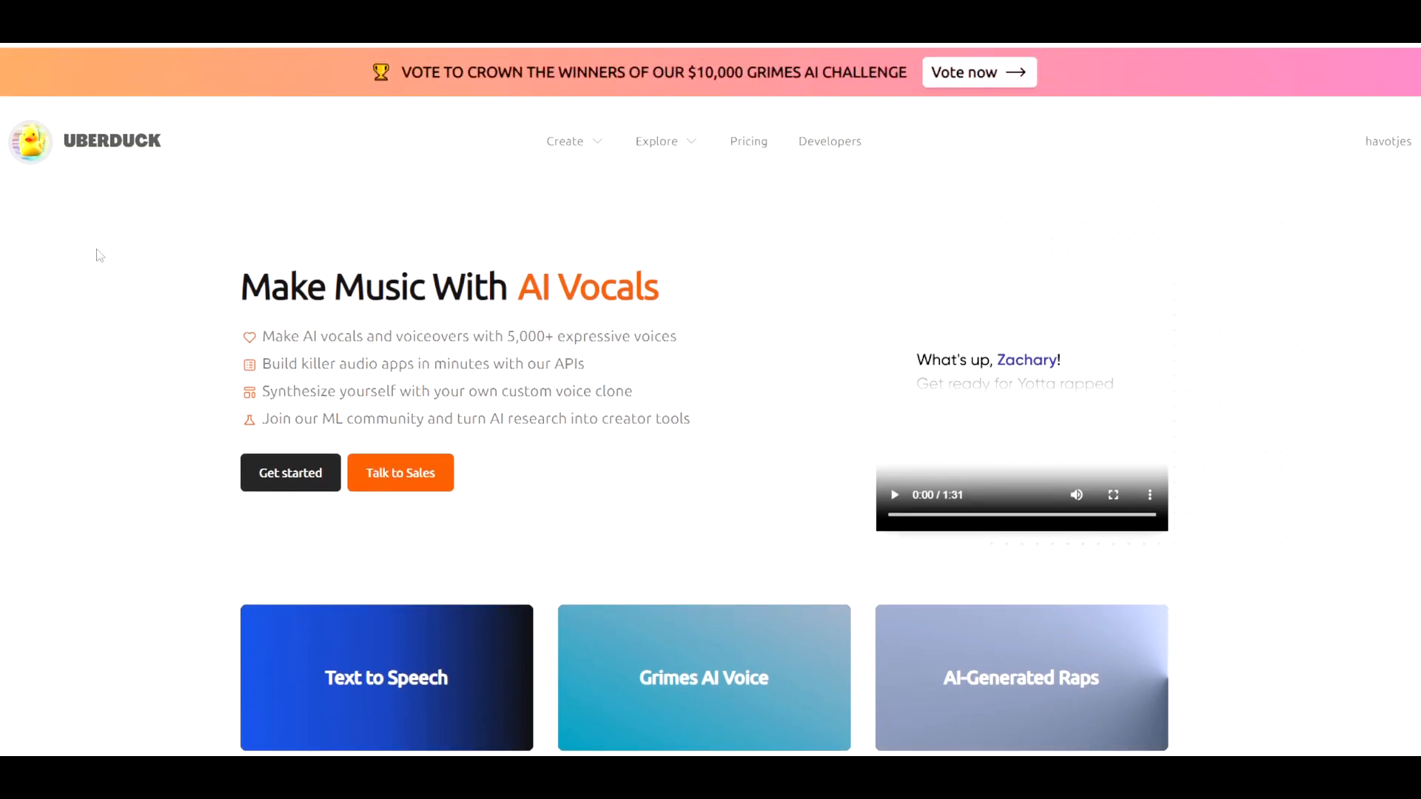
pyautogui.scroll(-3)
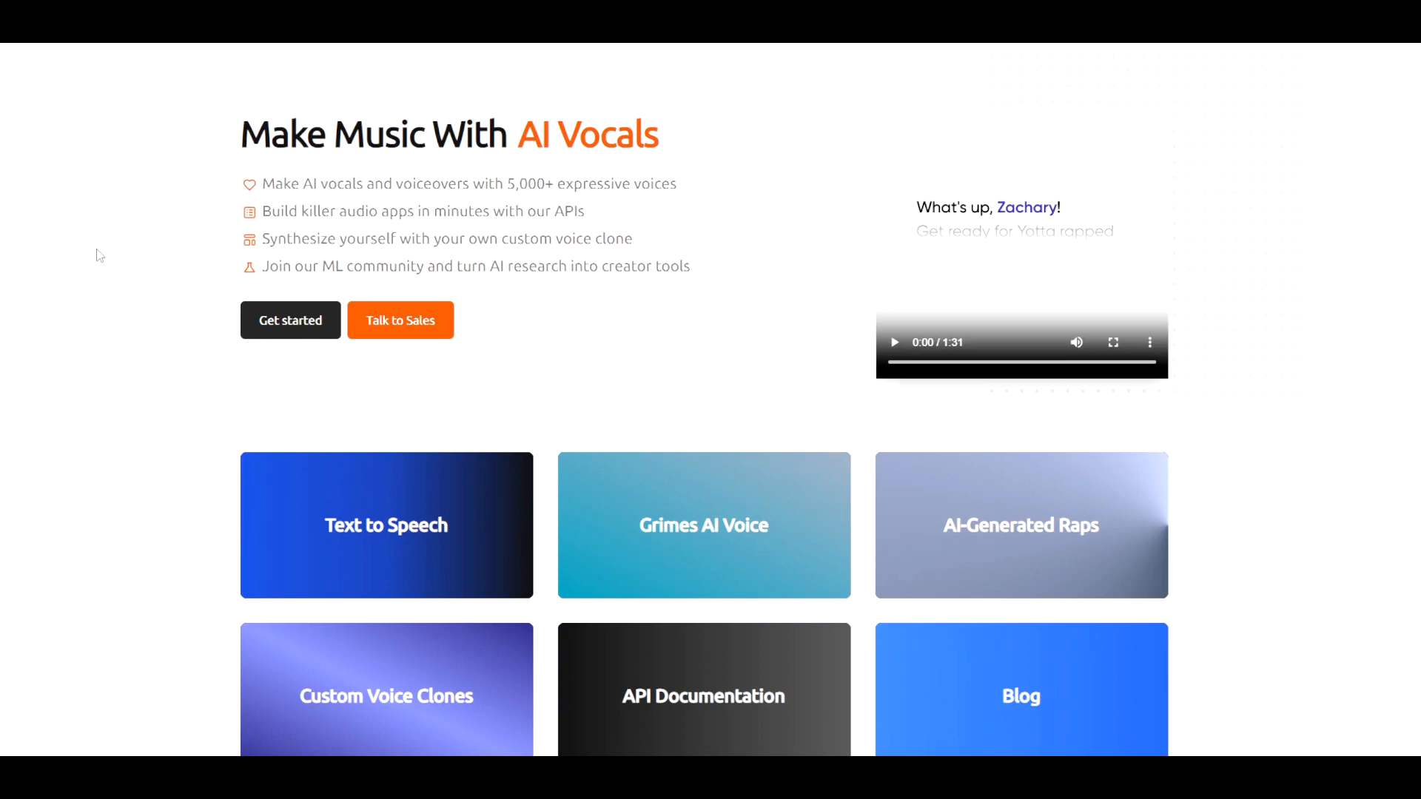
pyautogui.scroll(-3)
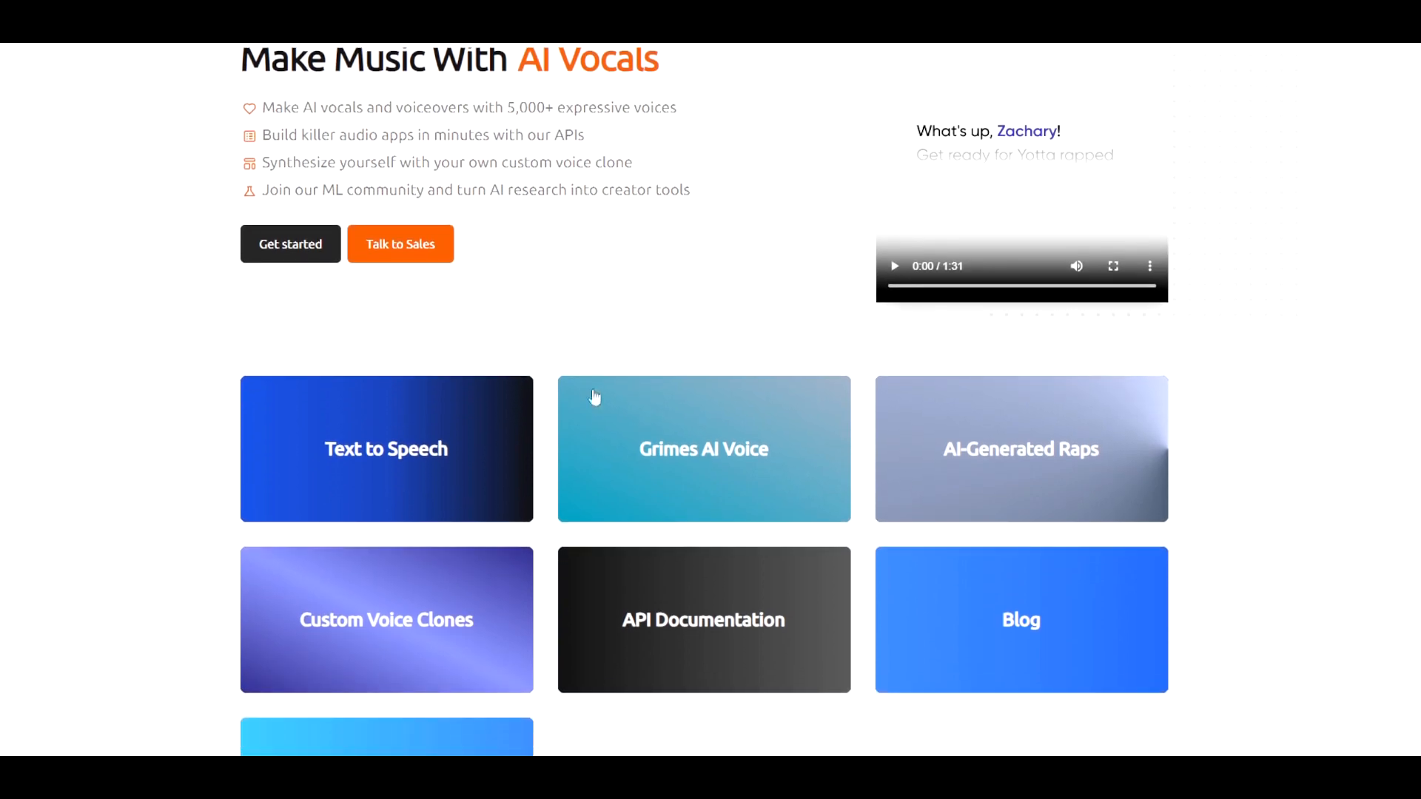
pyautogui.moveTo(1144, 508)
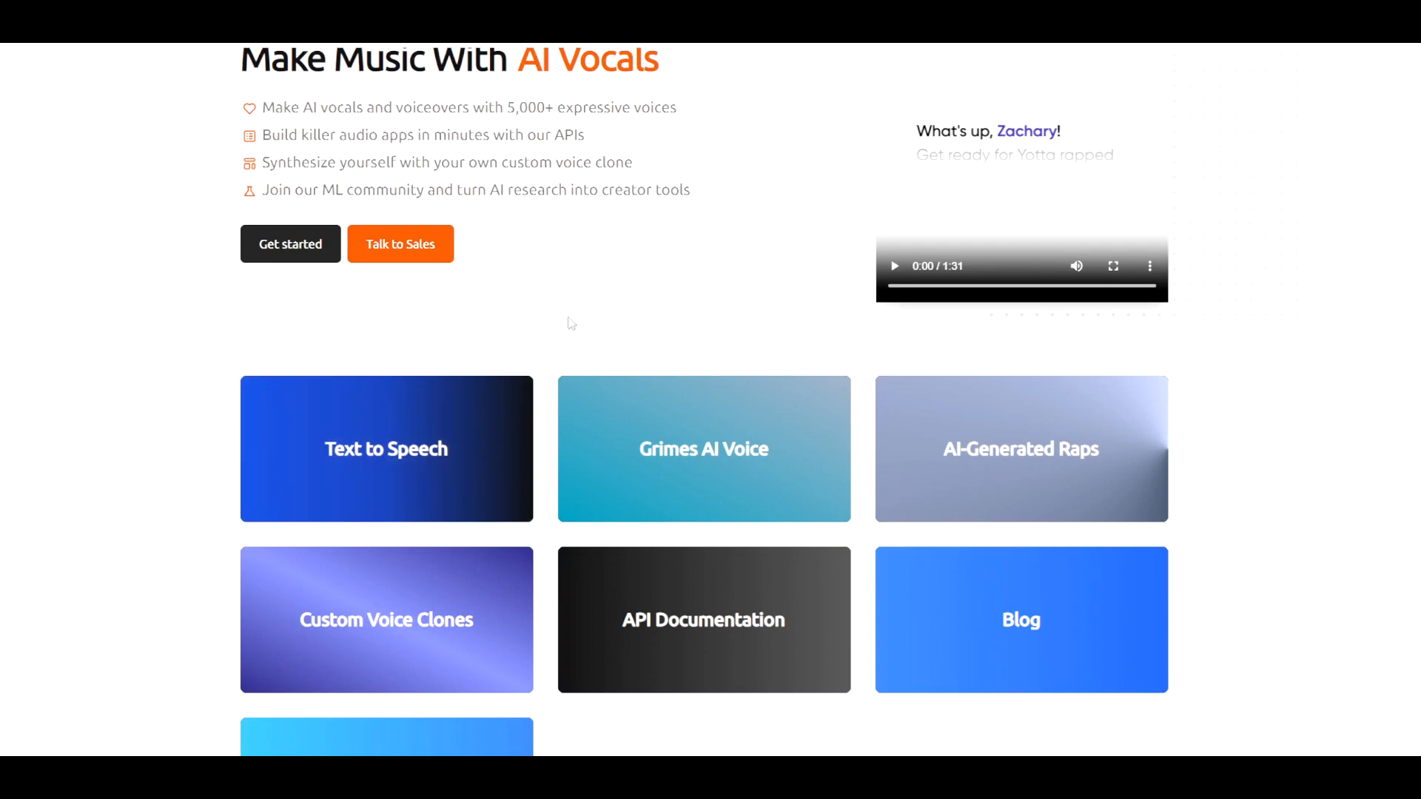
pyautogui.moveTo(775, 342)
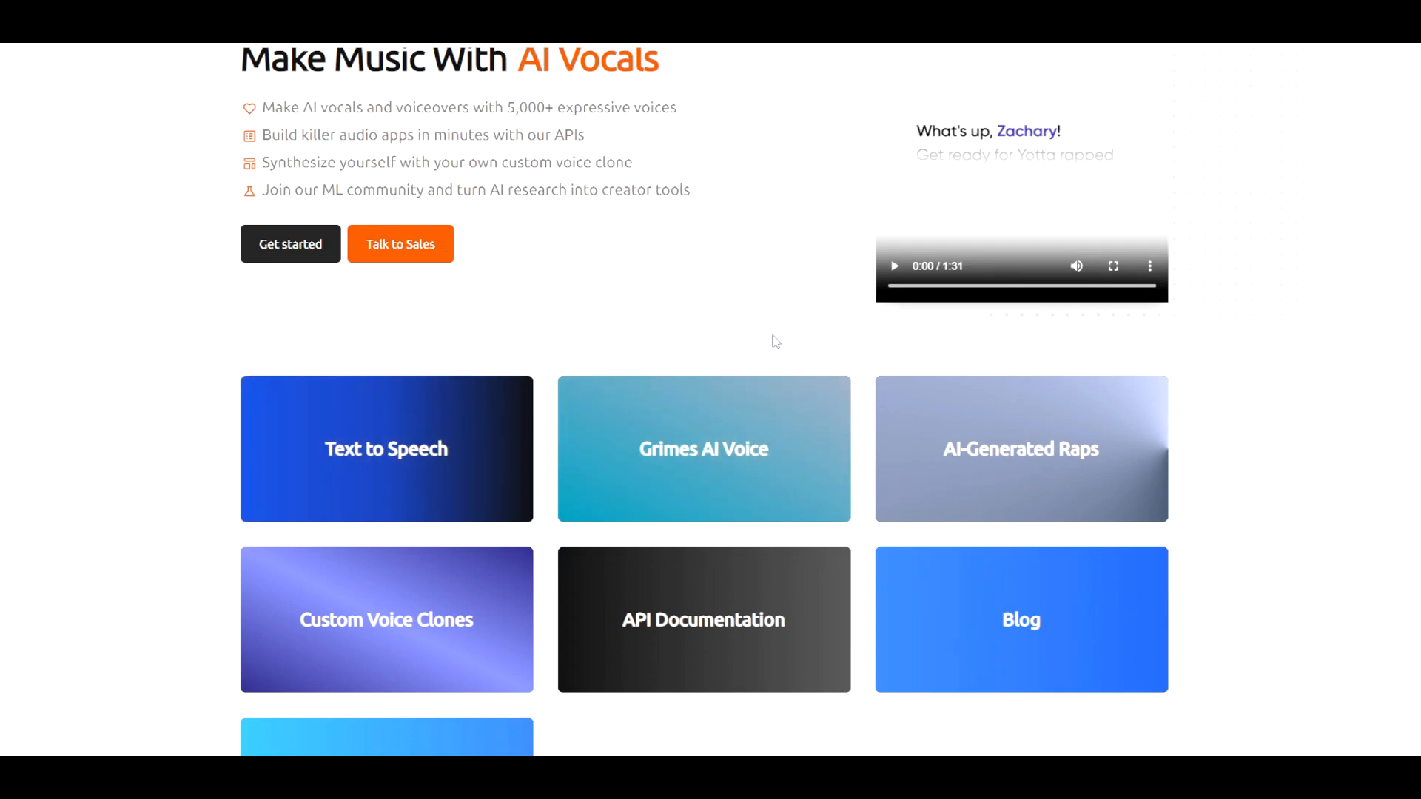
pyautogui.moveTo(671, 338)
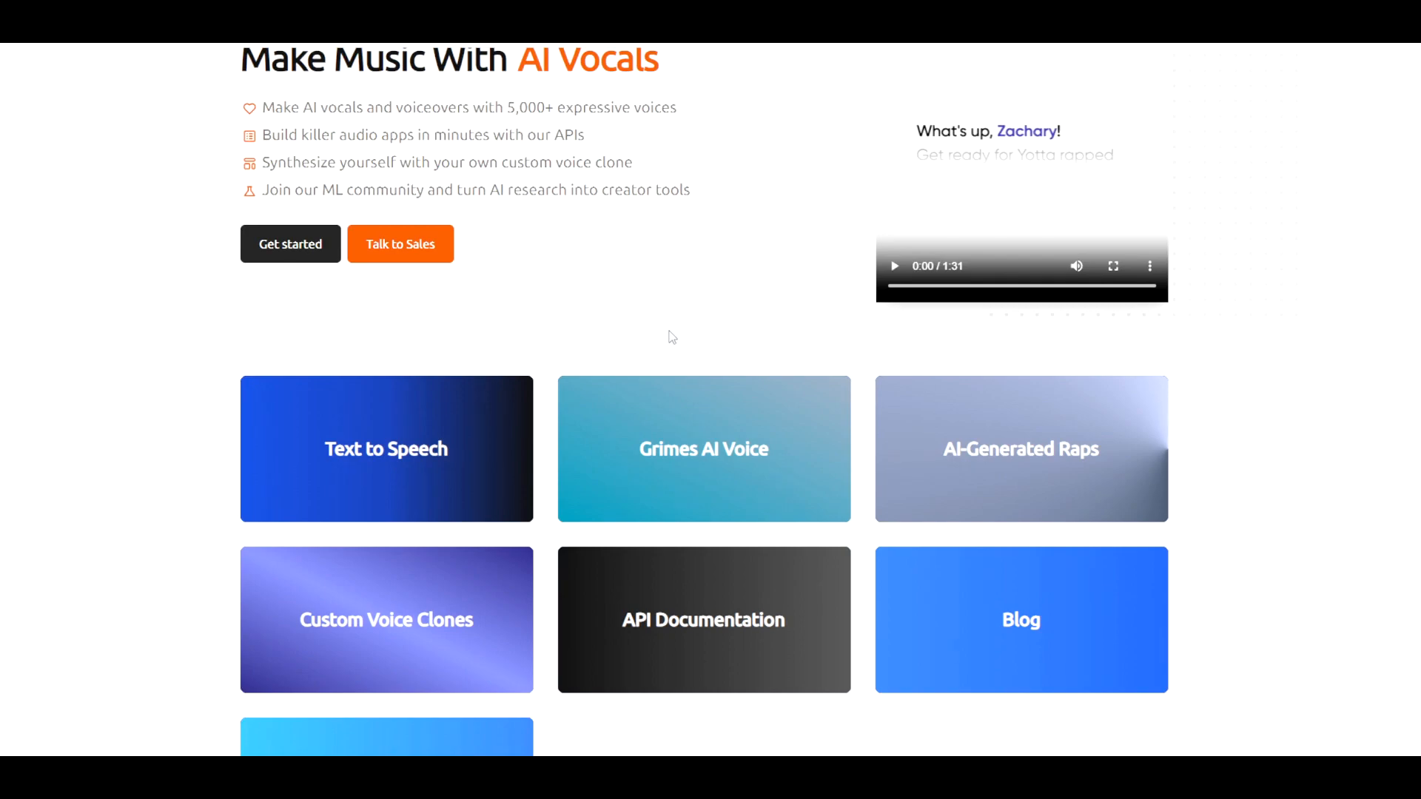
pyautogui.moveTo(703, 449)
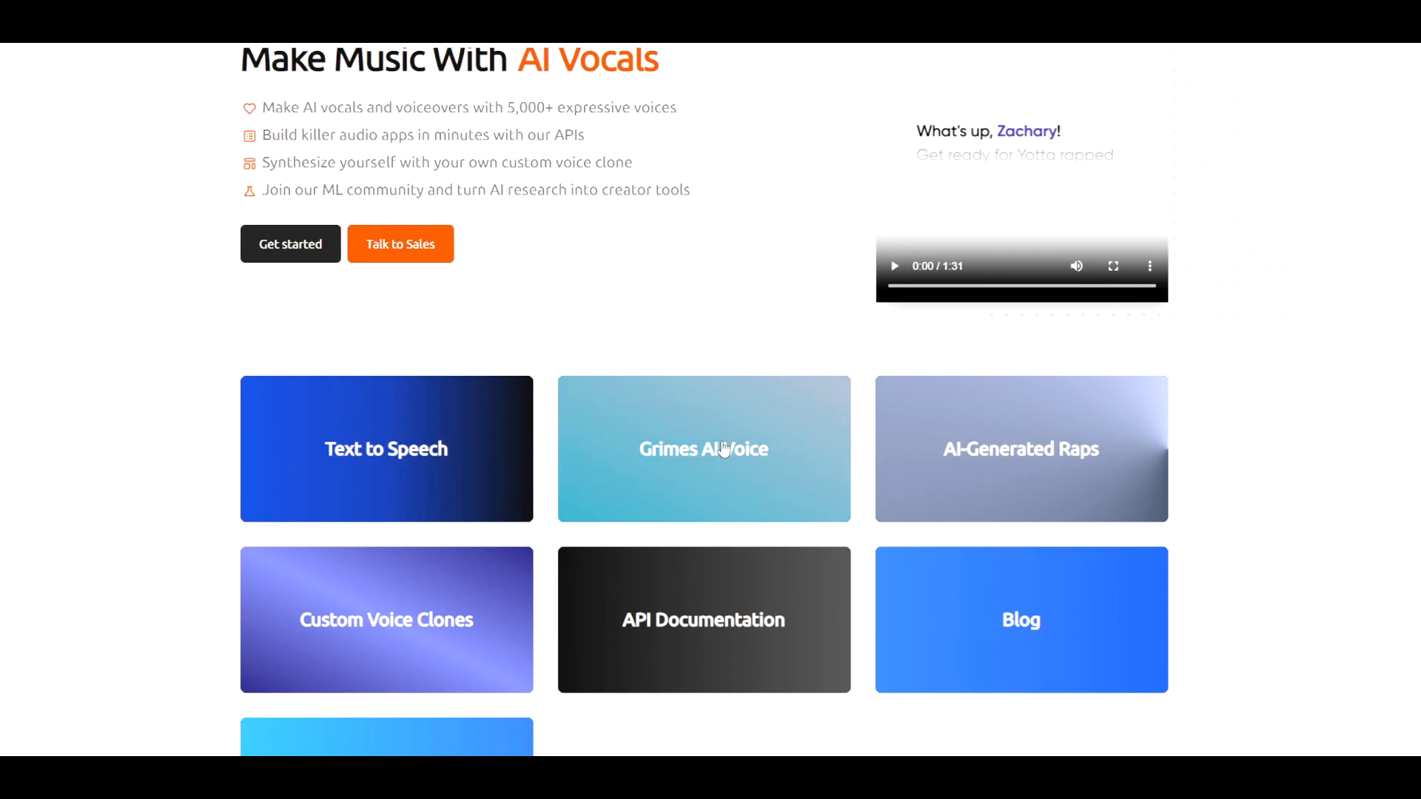
pyautogui.moveTo(1057, 391)
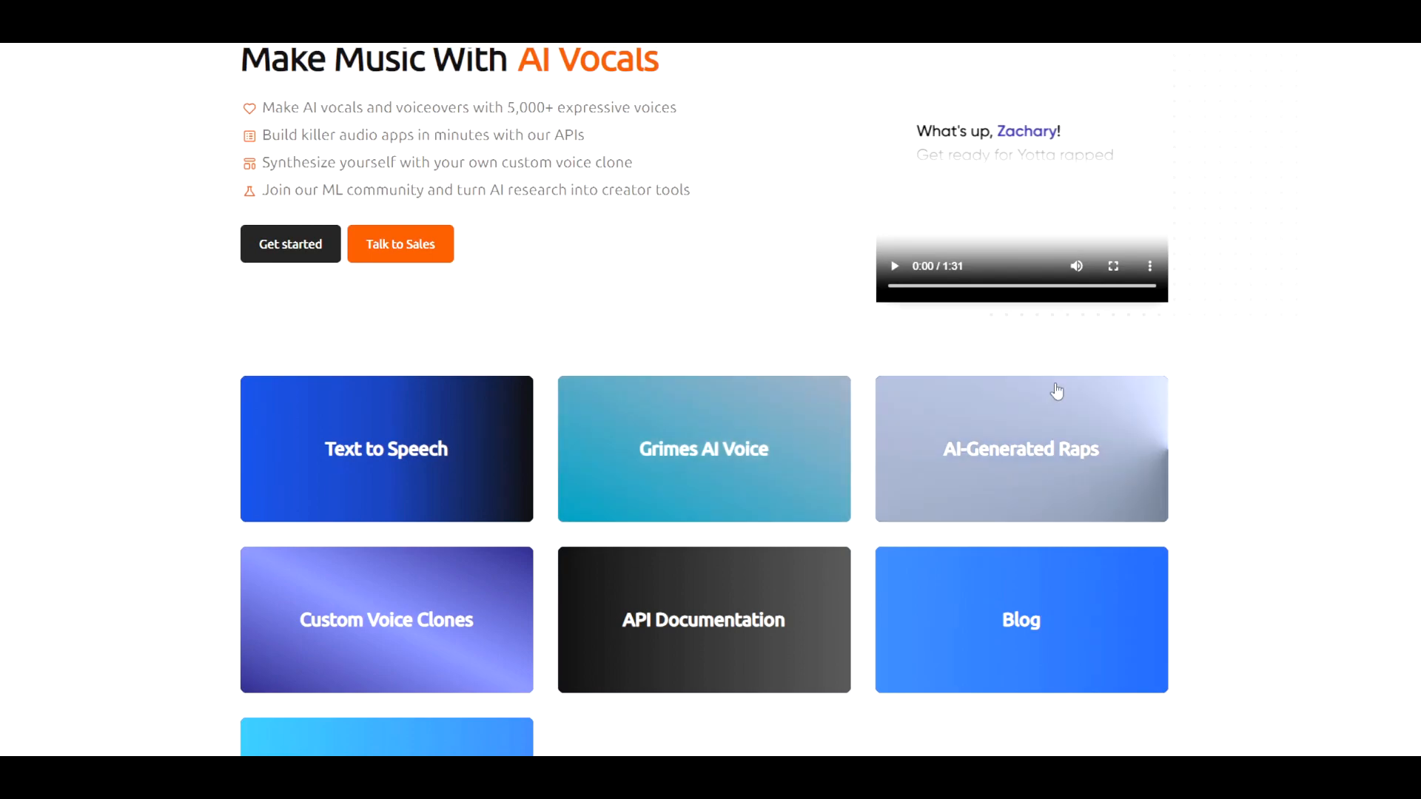
pyautogui.moveTo(1091, 442)
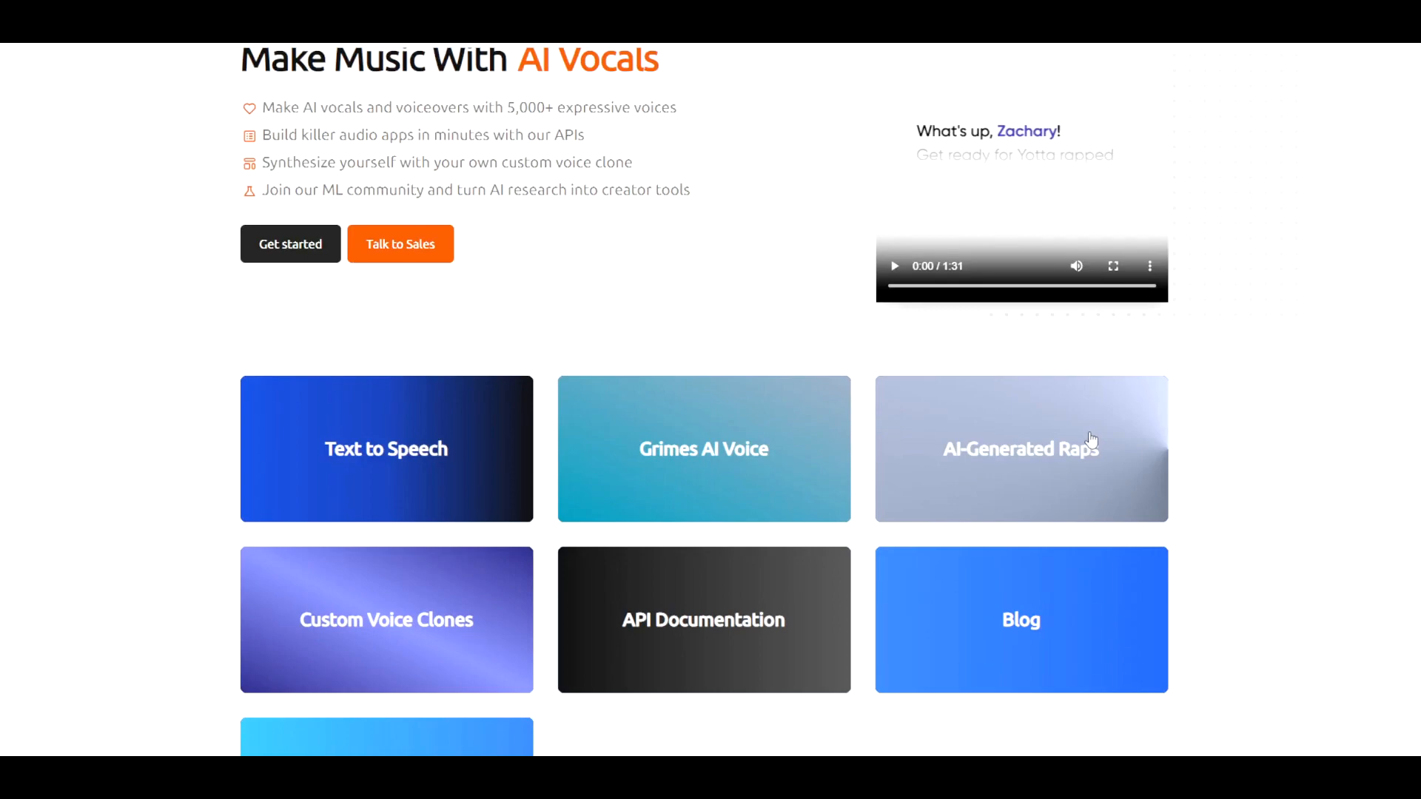
pyautogui.moveTo(1297, 492)
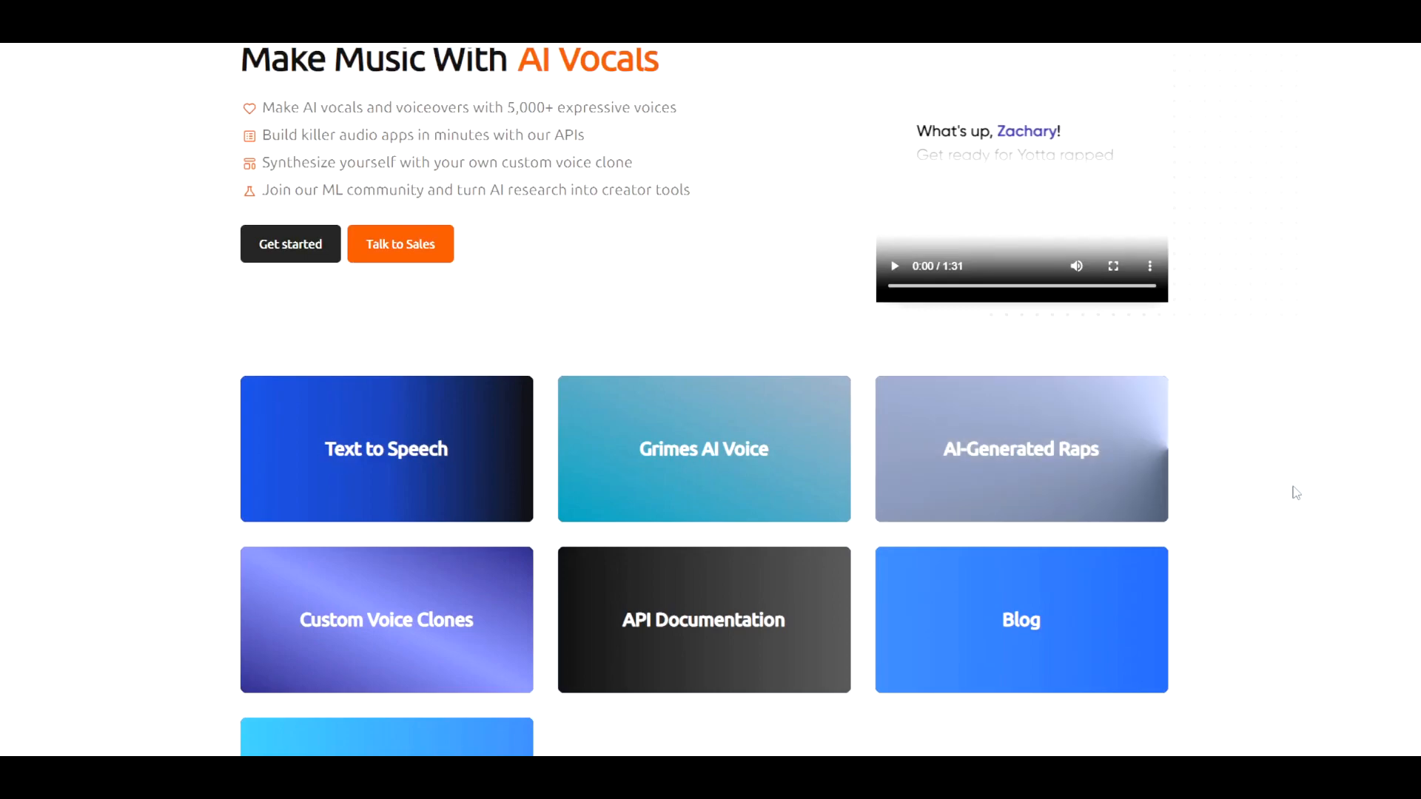
pyautogui.scroll(3)
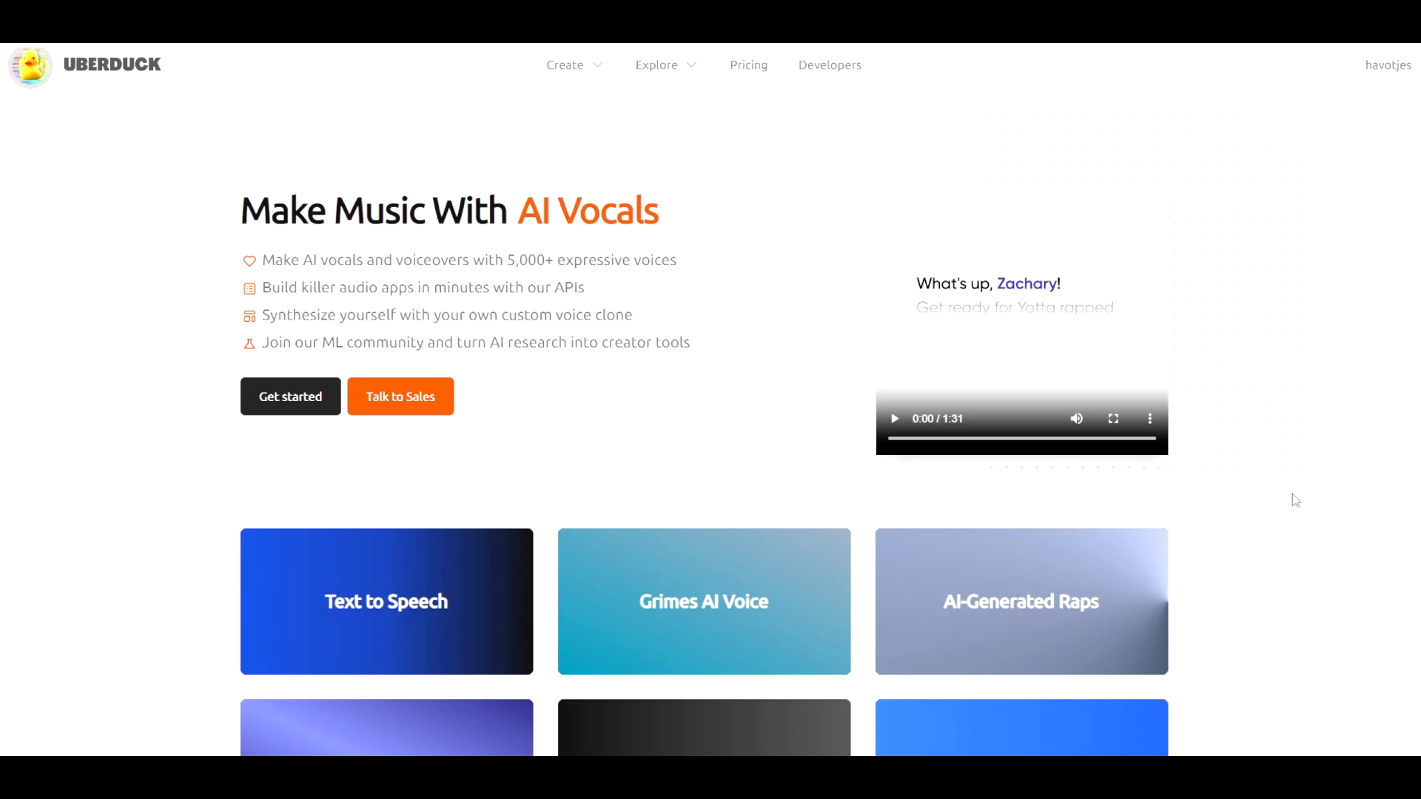
pyautogui.scroll(-3)
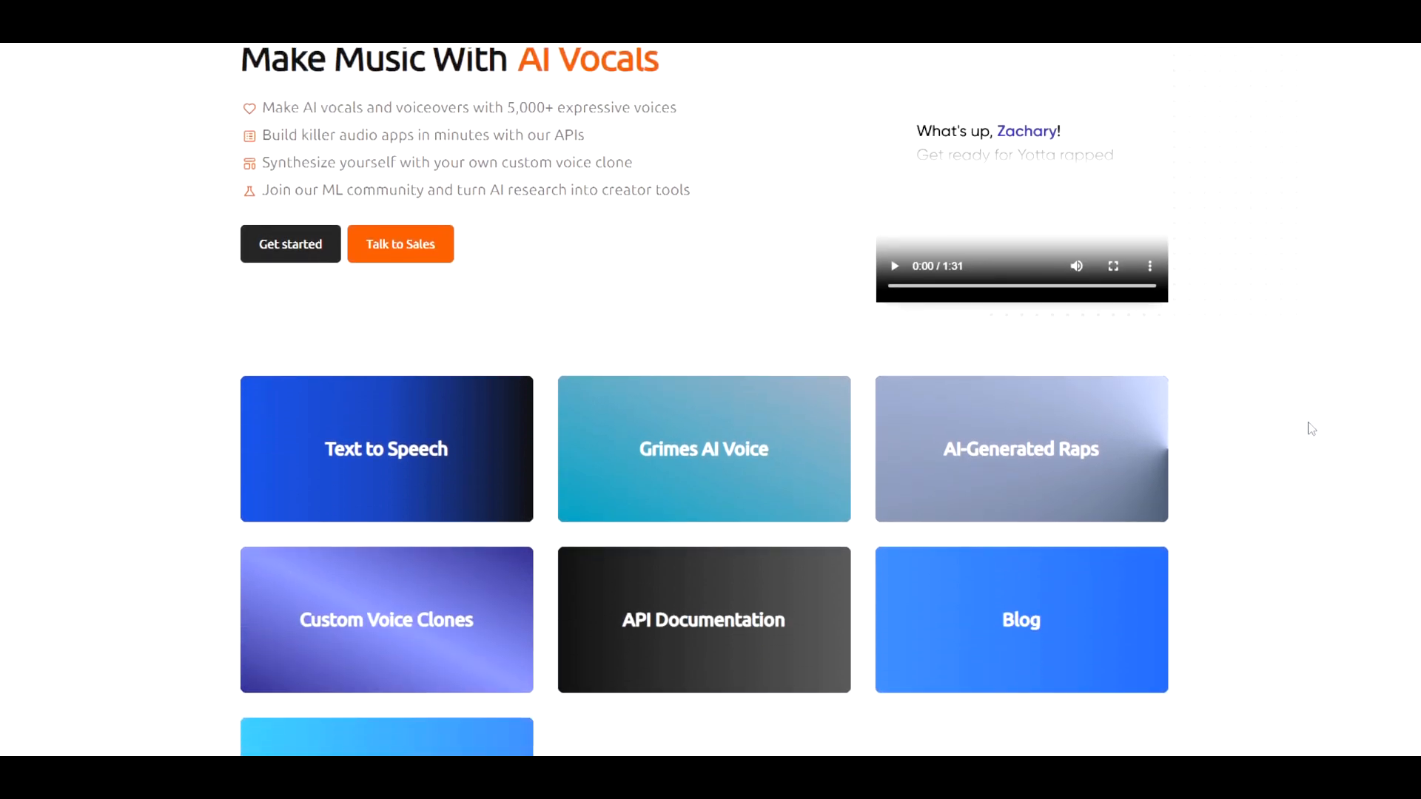
pyautogui.scroll(-3)
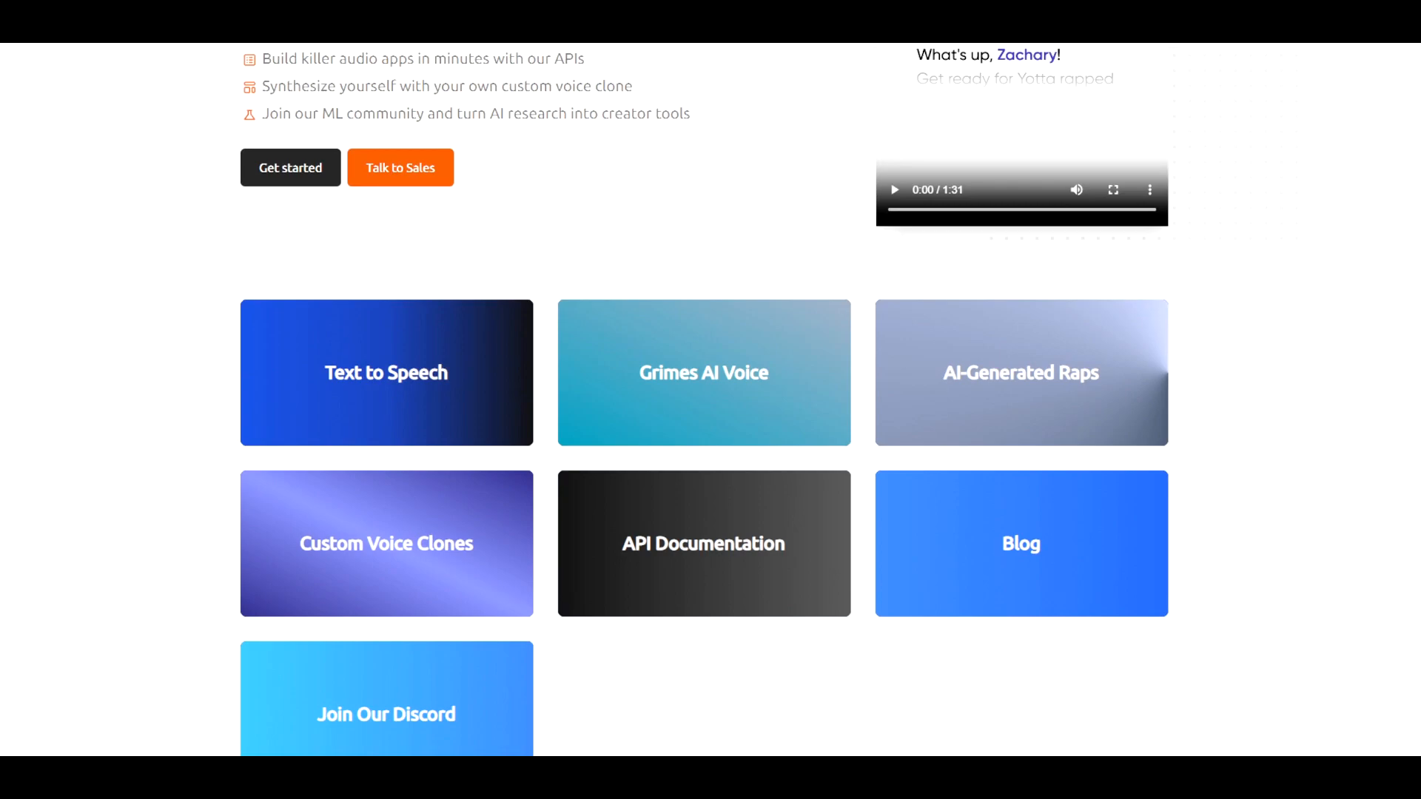
pyautogui.scroll(3)
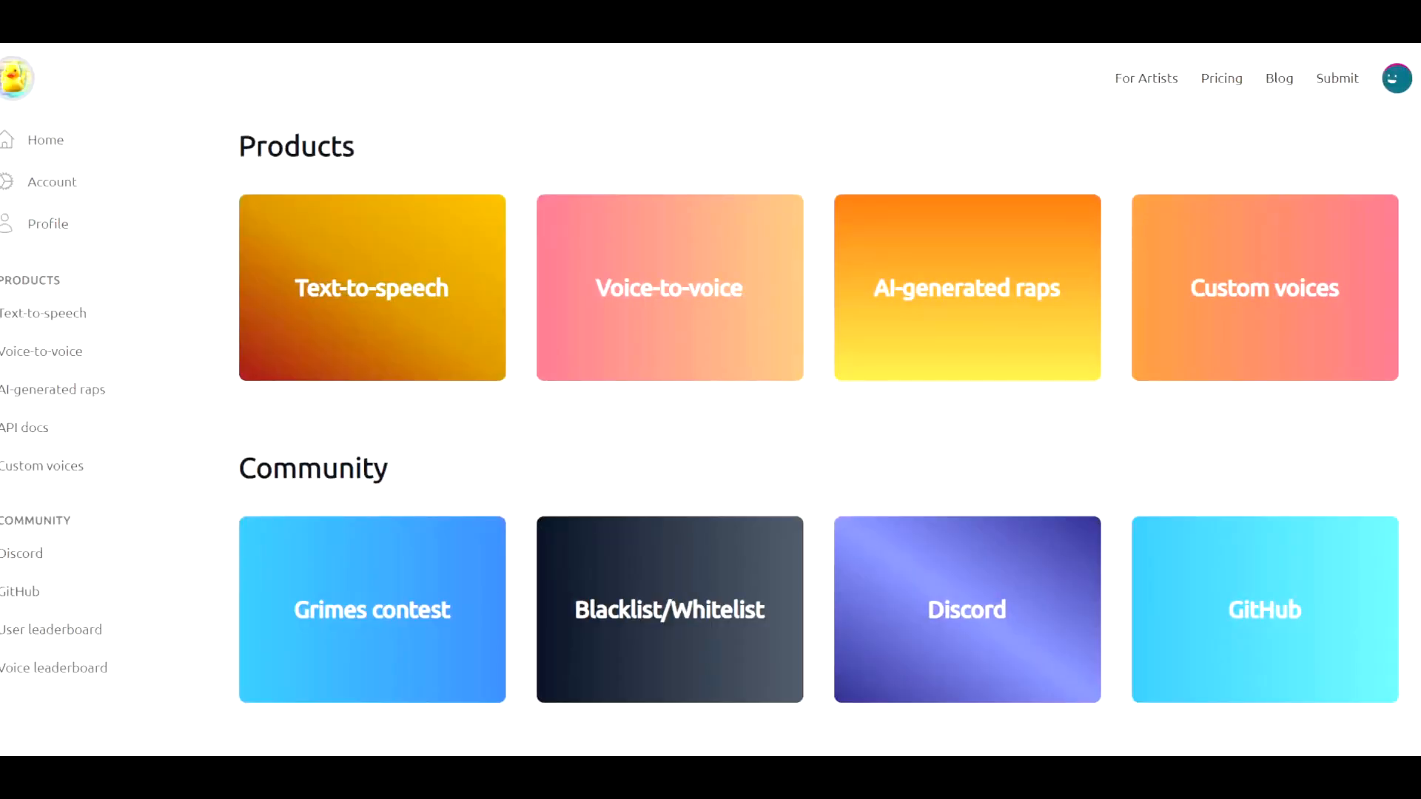
pyautogui.moveTo(651, 139)
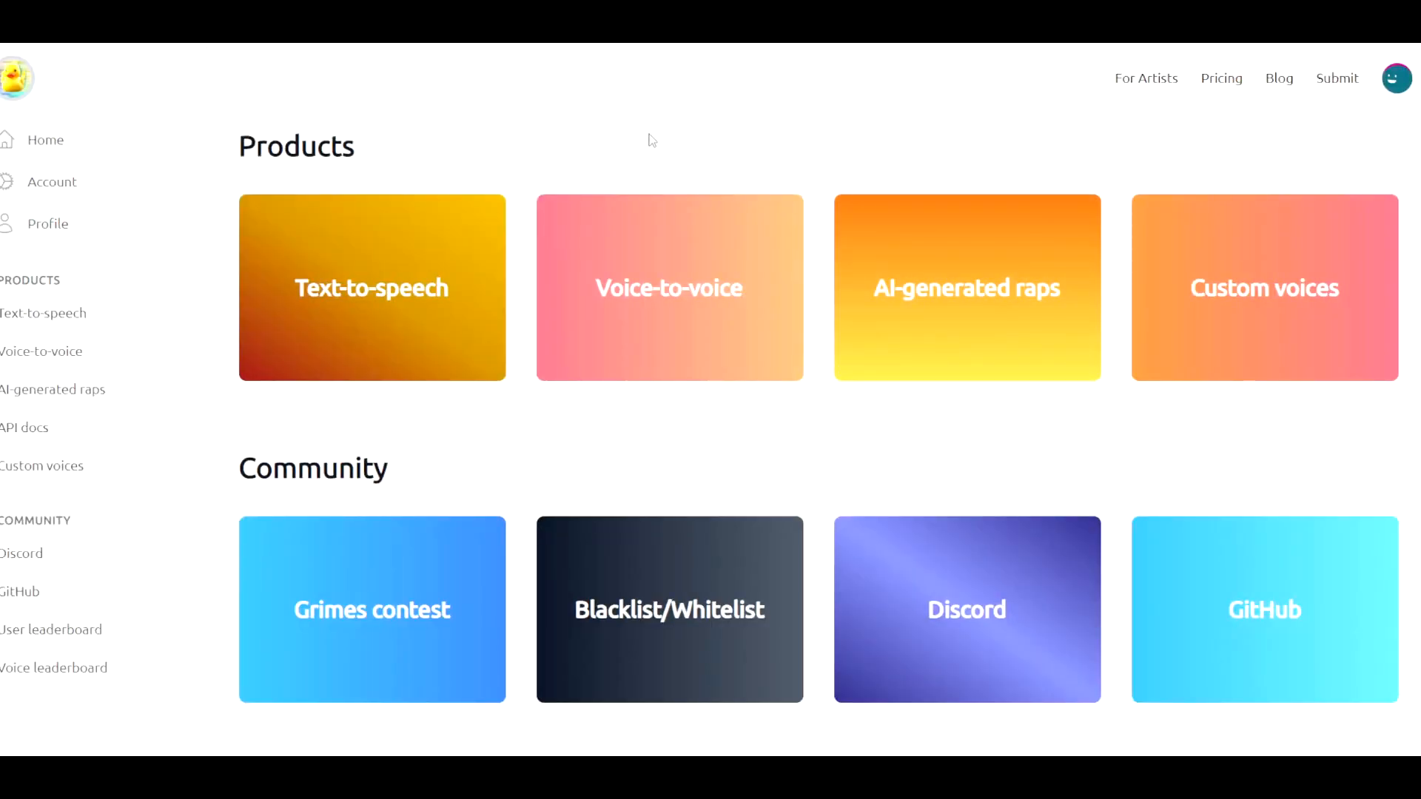
pyautogui.moveTo(514, 112)
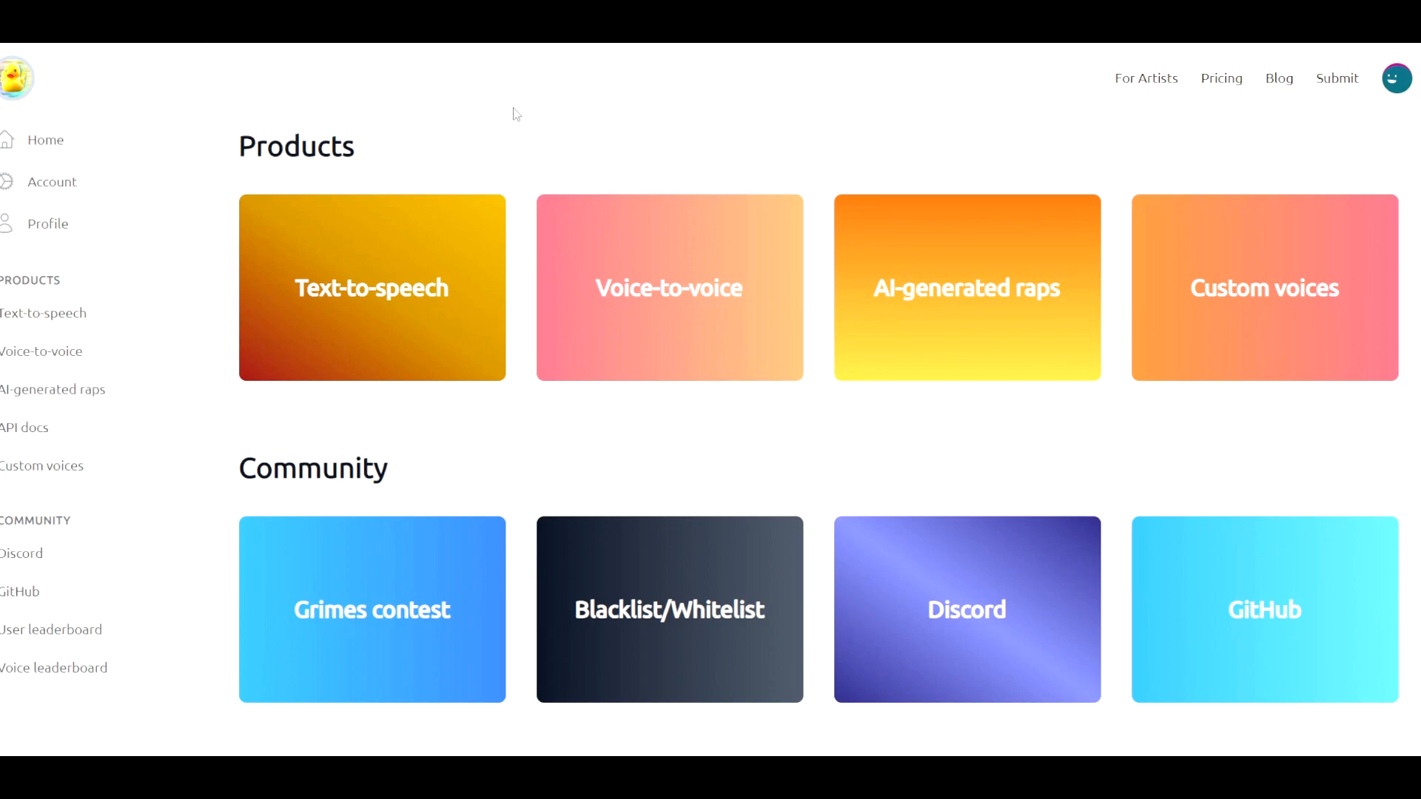
pyautogui.moveTo(834, 296)
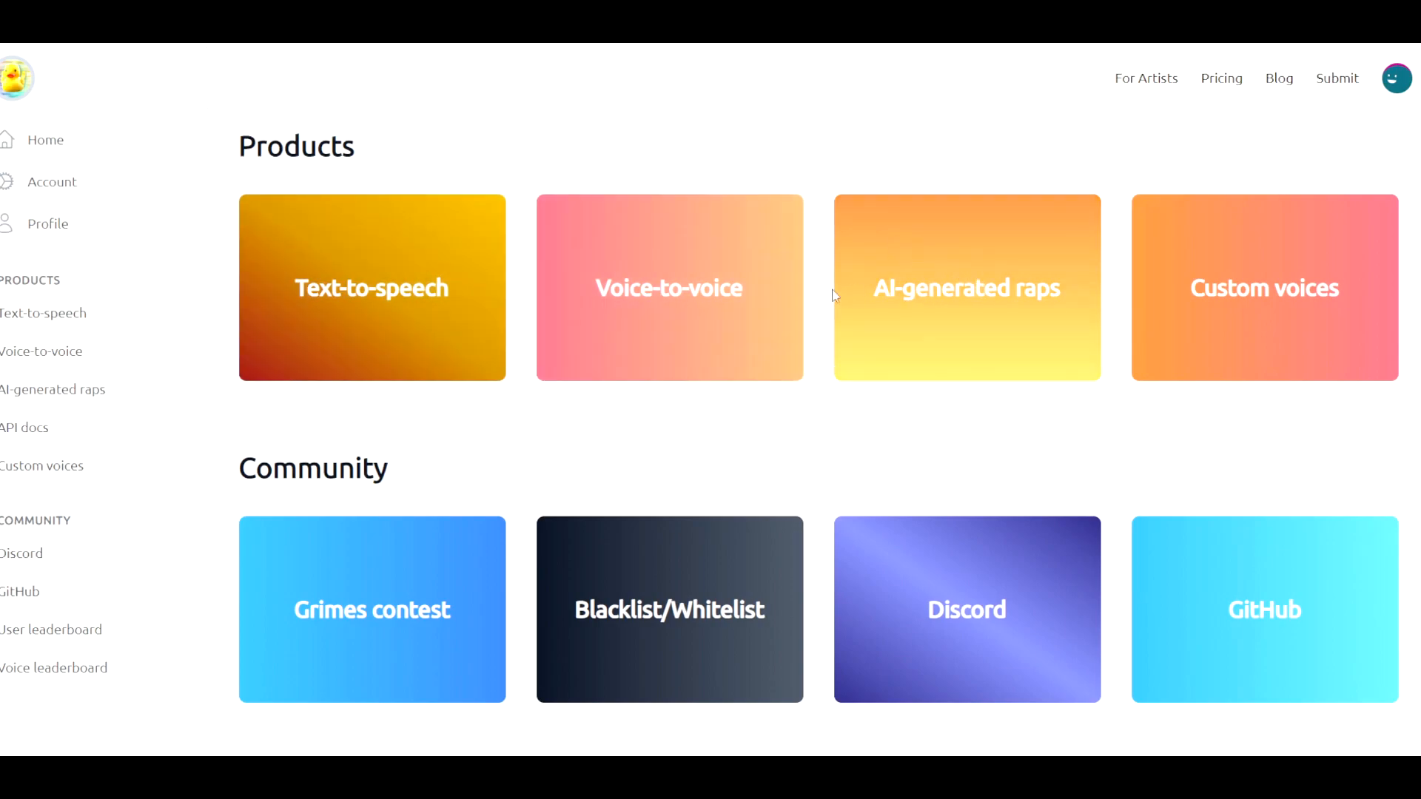
pyautogui.moveTo(964, 320)
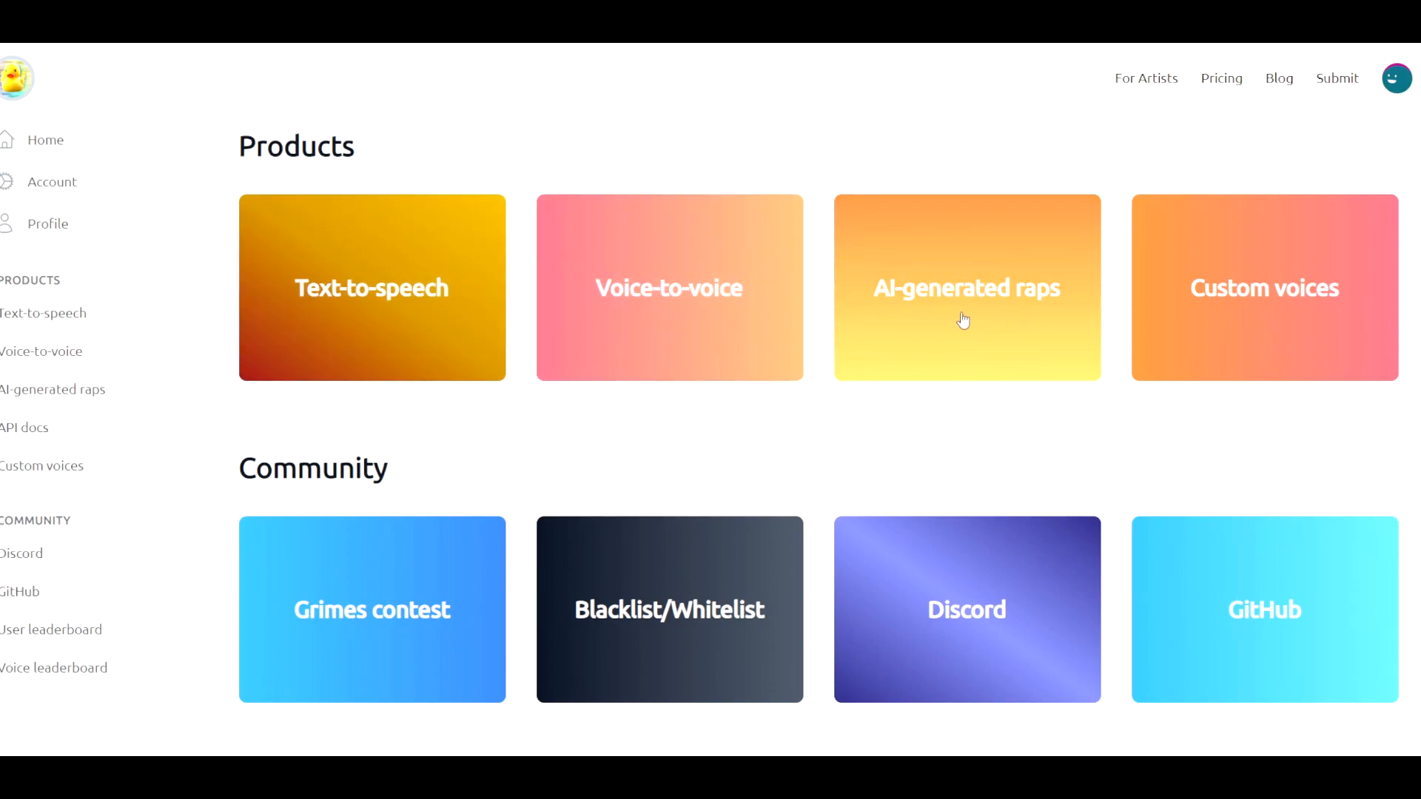
pyautogui.moveTo(1021, 113)
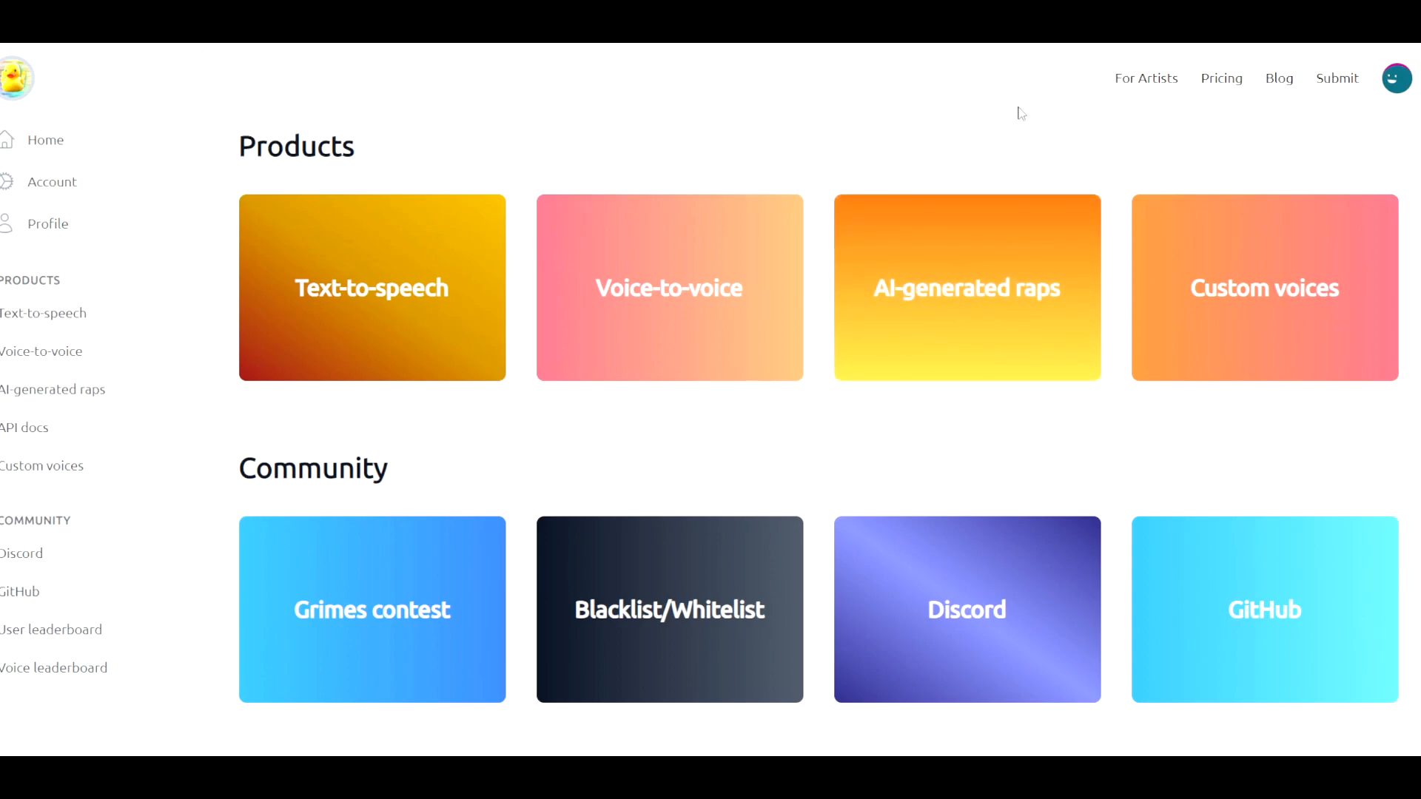
pyautogui.moveTo(968, 252)
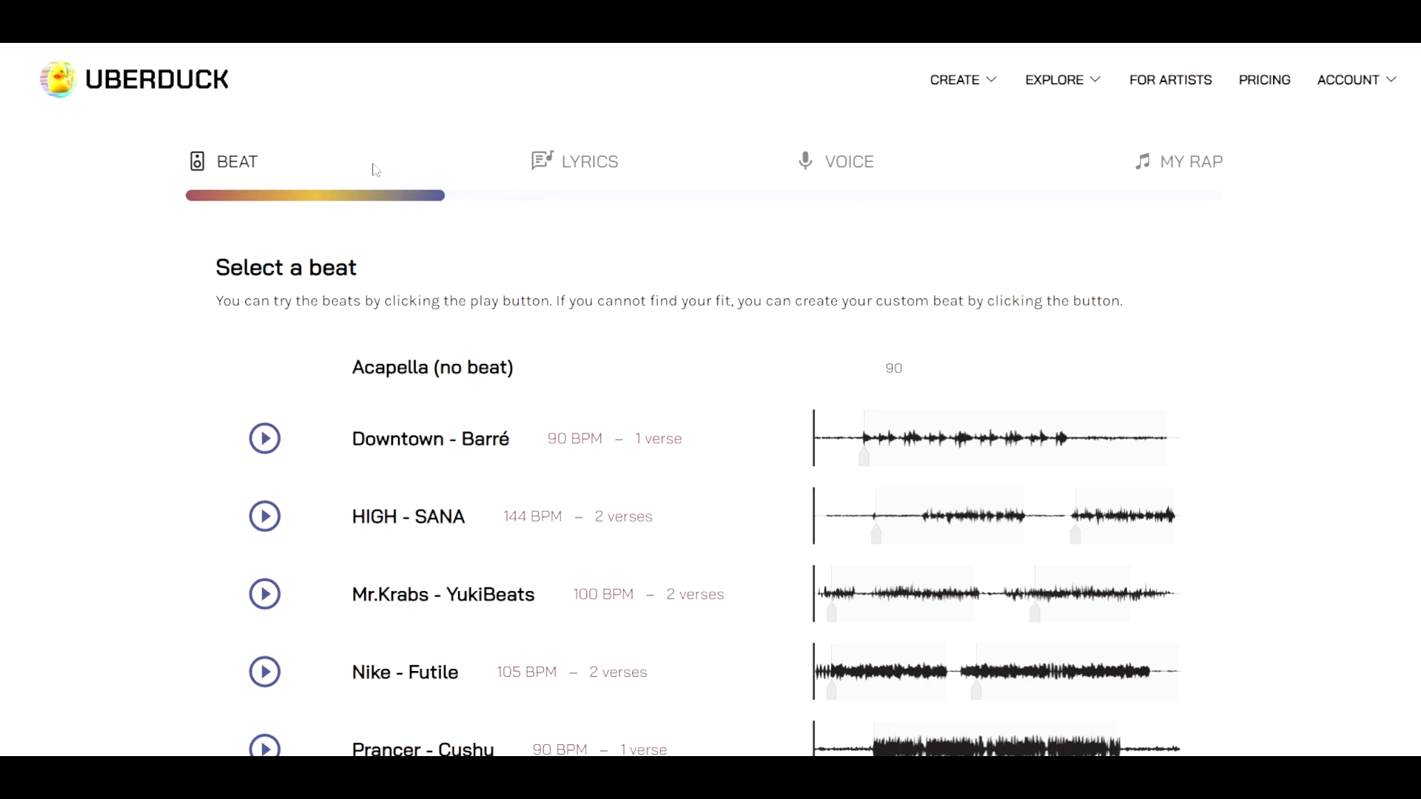
pyautogui.moveTo(132, 204)
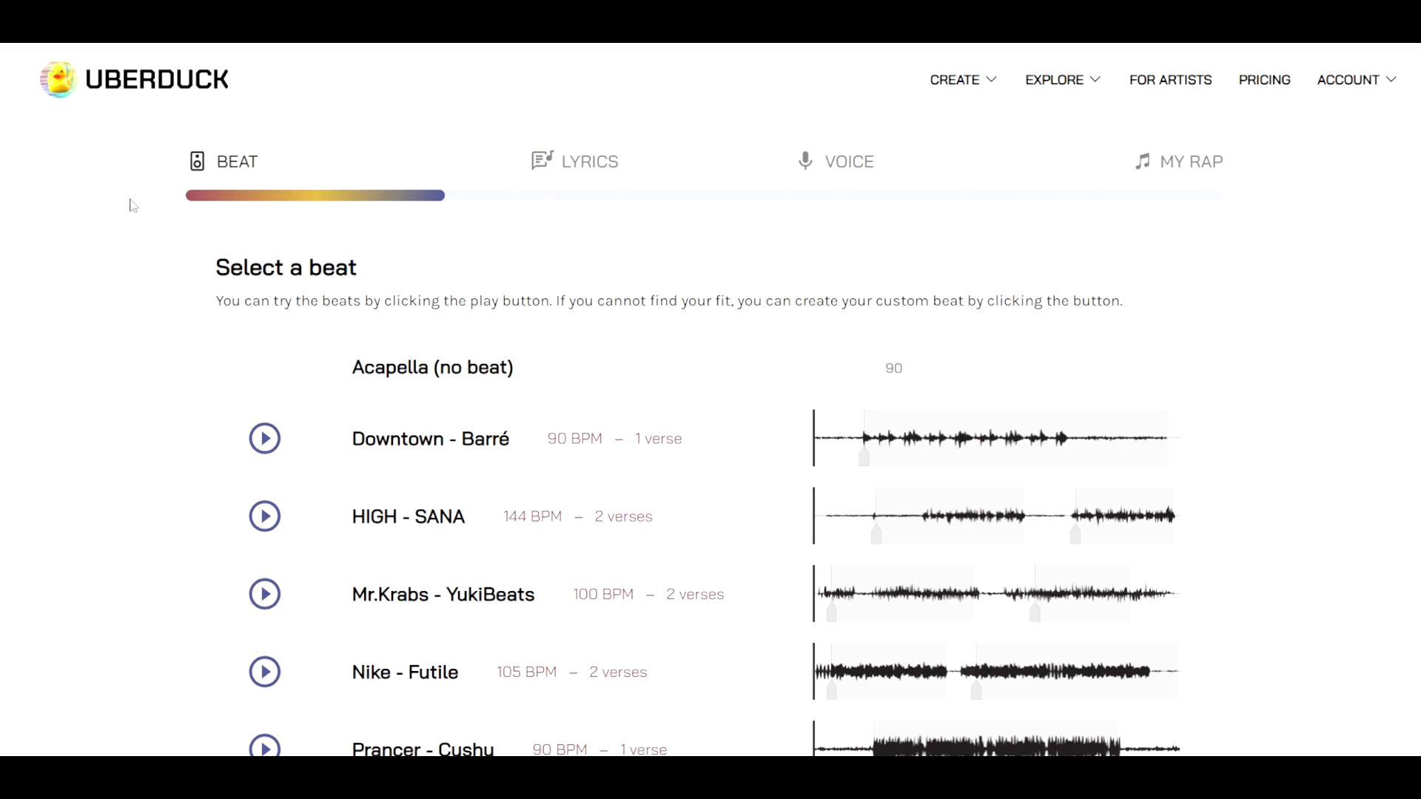
# Scroll the beat list, preview the waveforms and select the Downtown - Barré beat
pyautogui.scroll(-3)
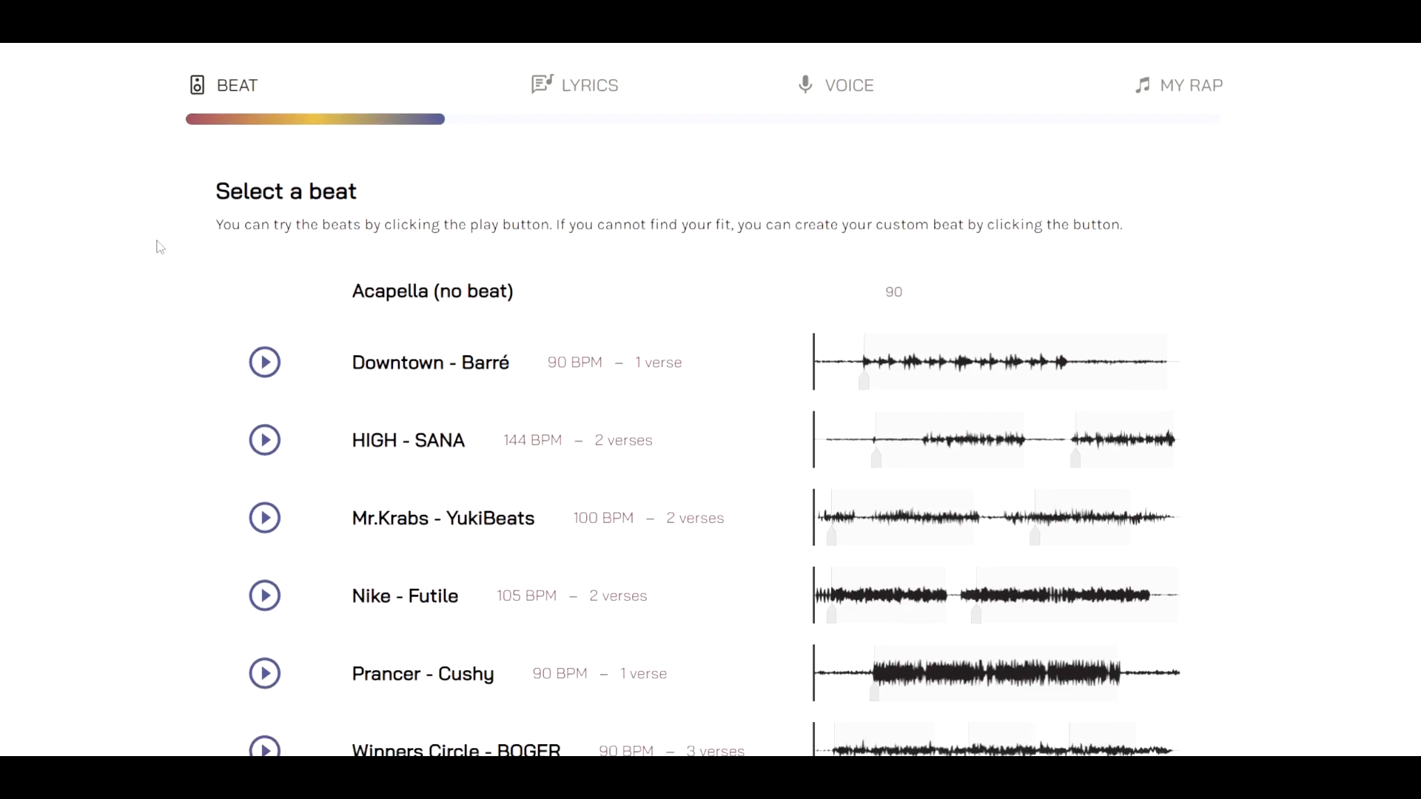
pyautogui.scroll(-3)
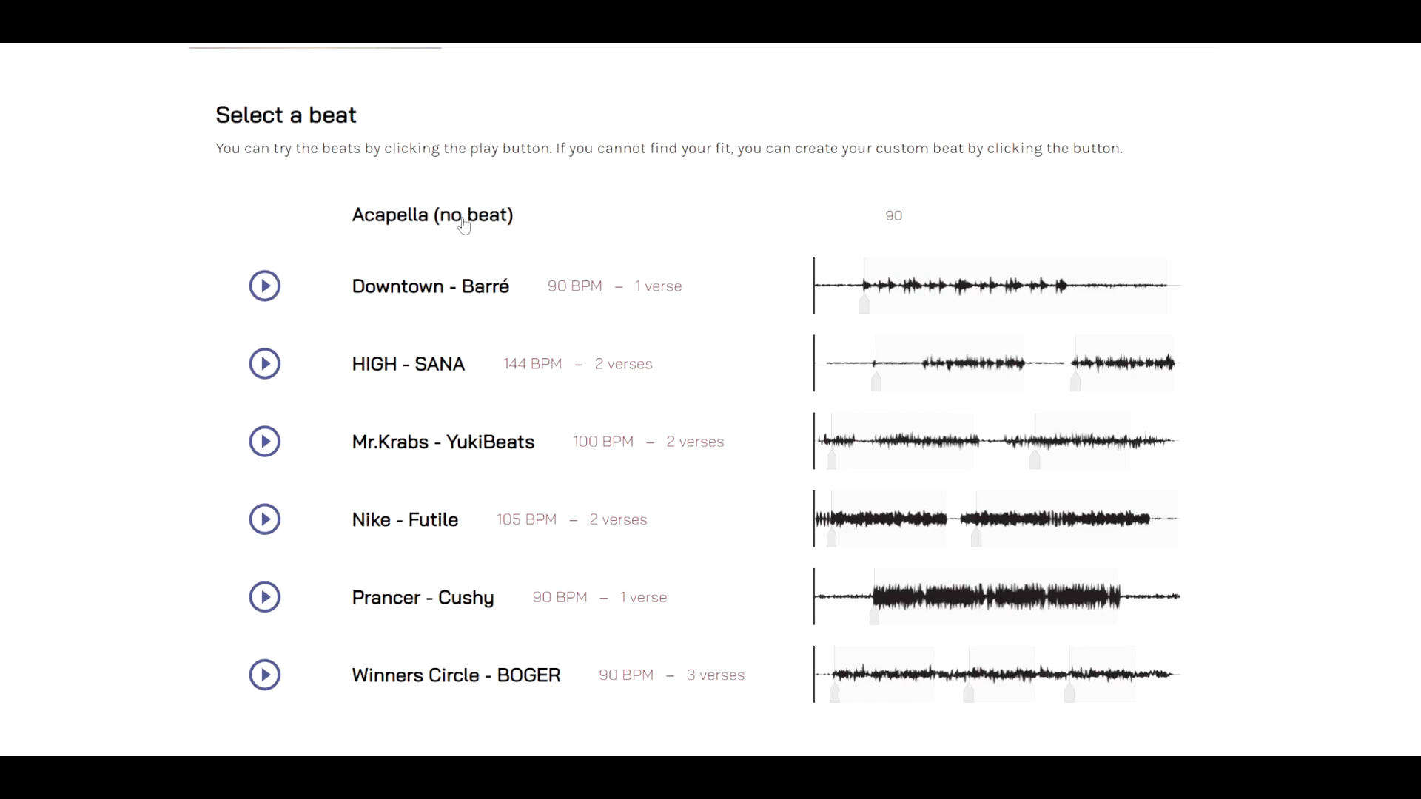
pyautogui.moveTo(160, 228)
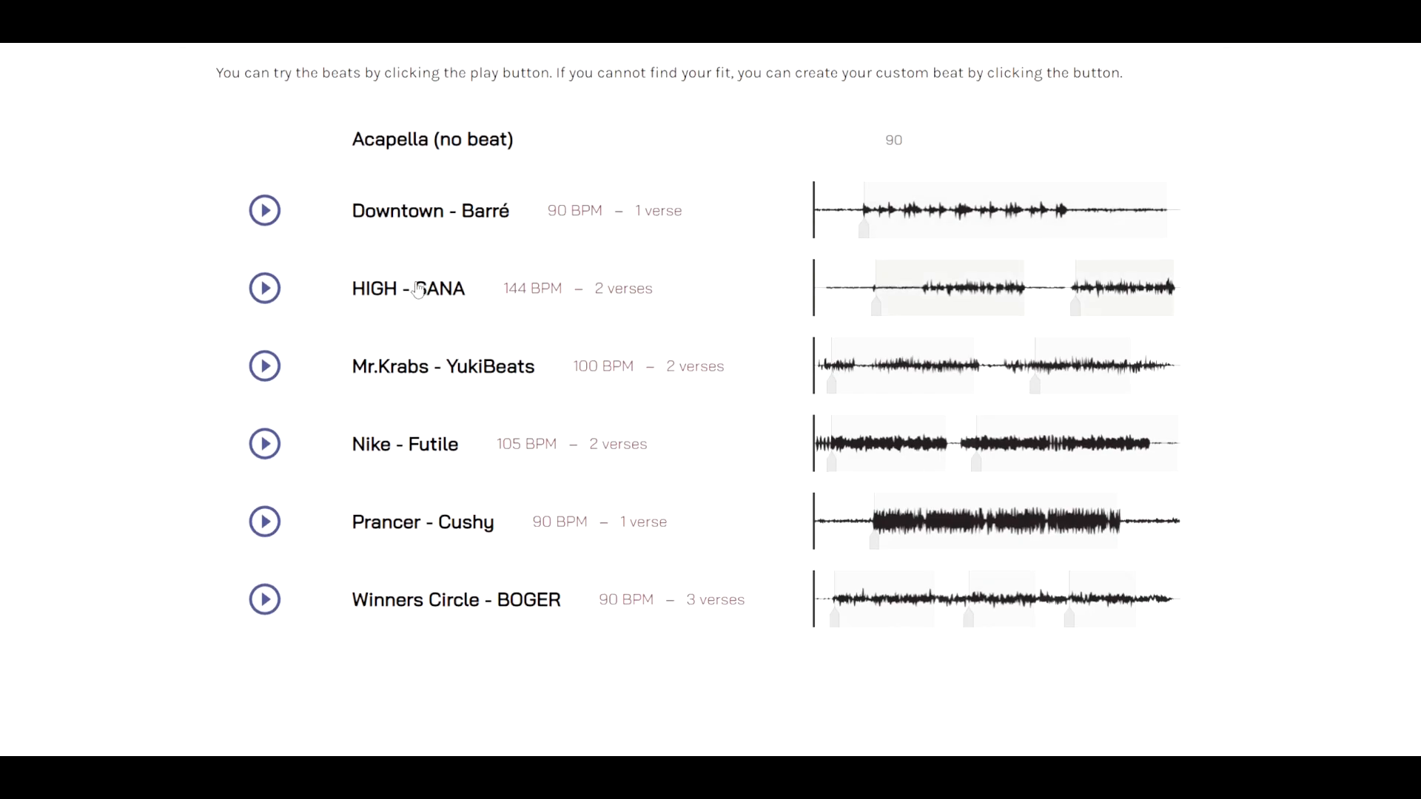
pyautogui.moveTo(434, 313)
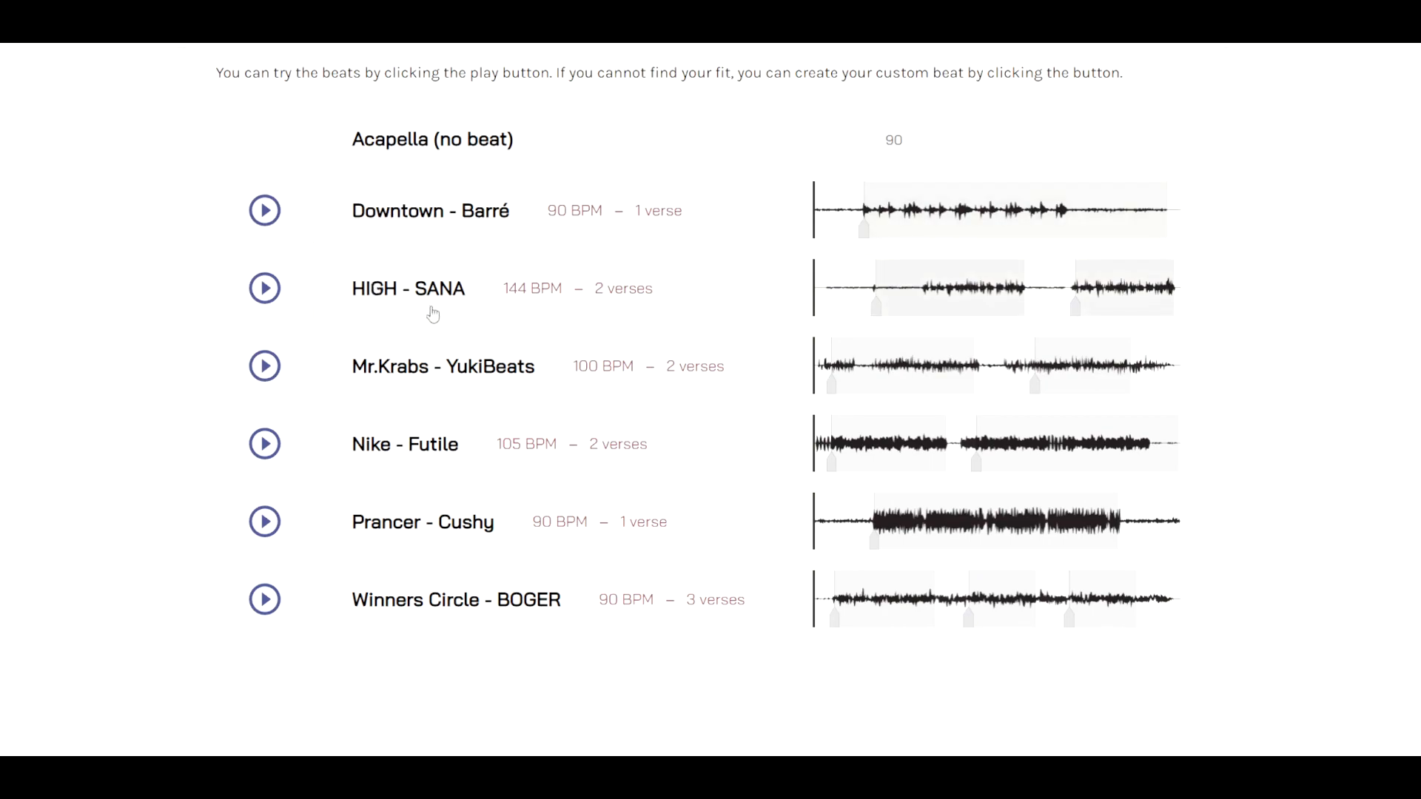
pyautogui.moveTo(176, 323)
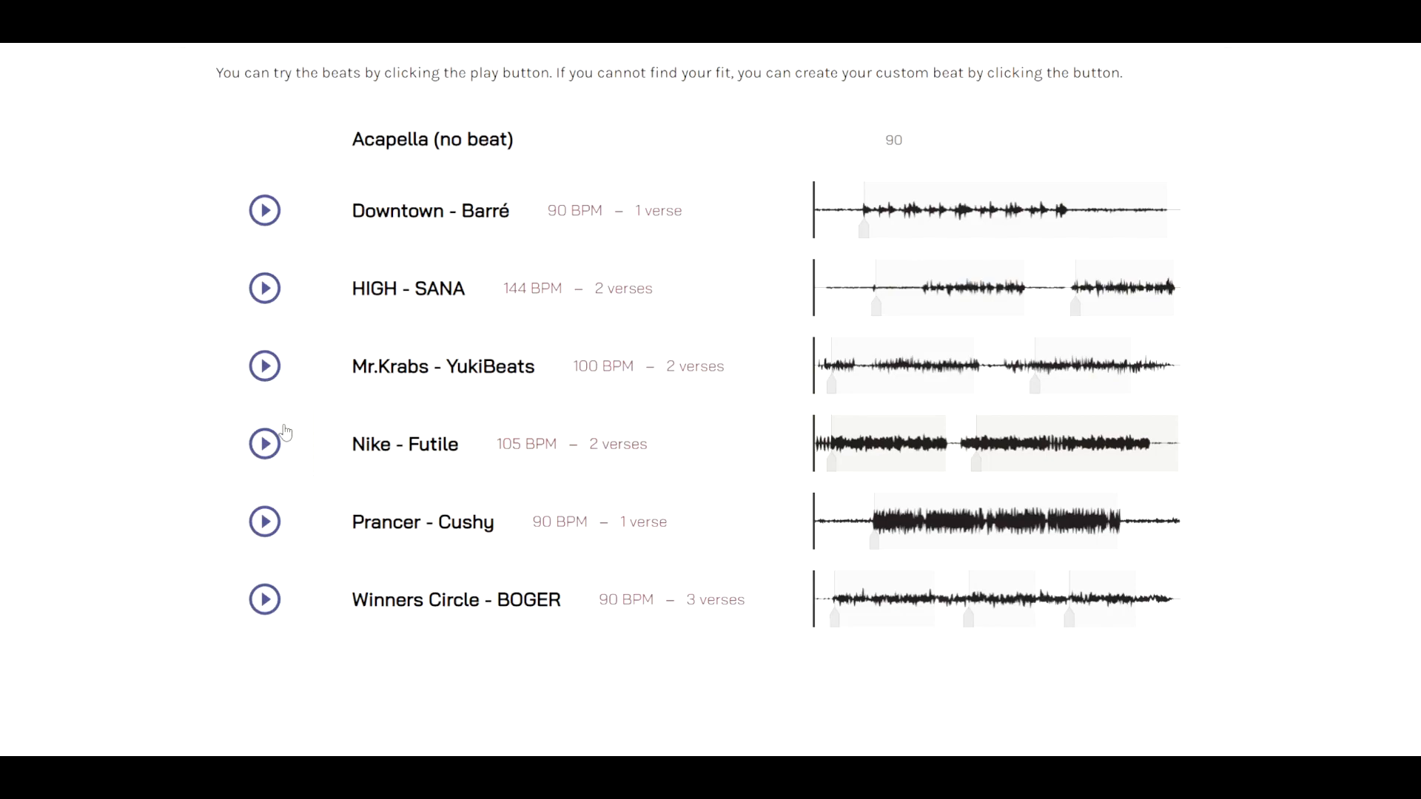
pyautogui.moveTo(234, 396)
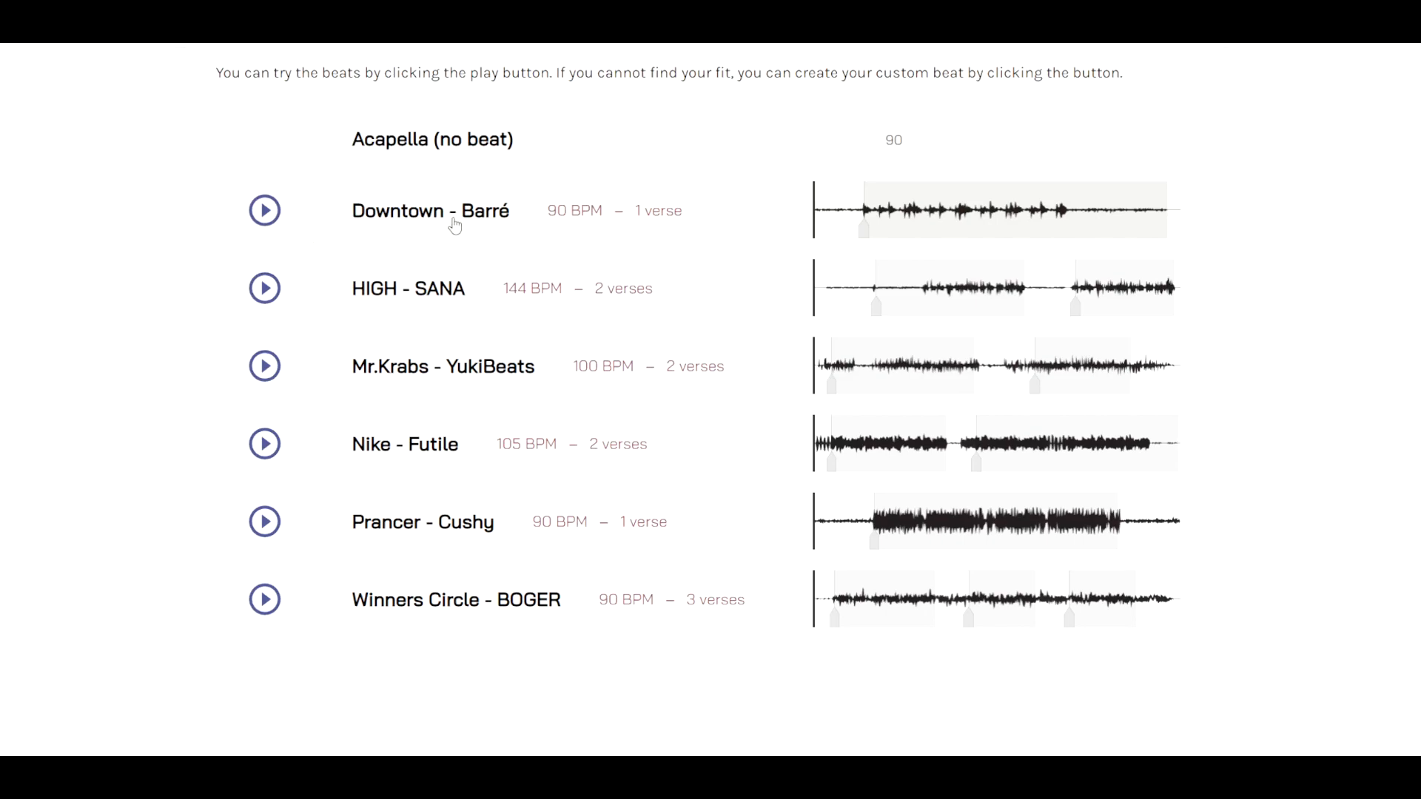
pyautogui.moveTo(1136, 237)
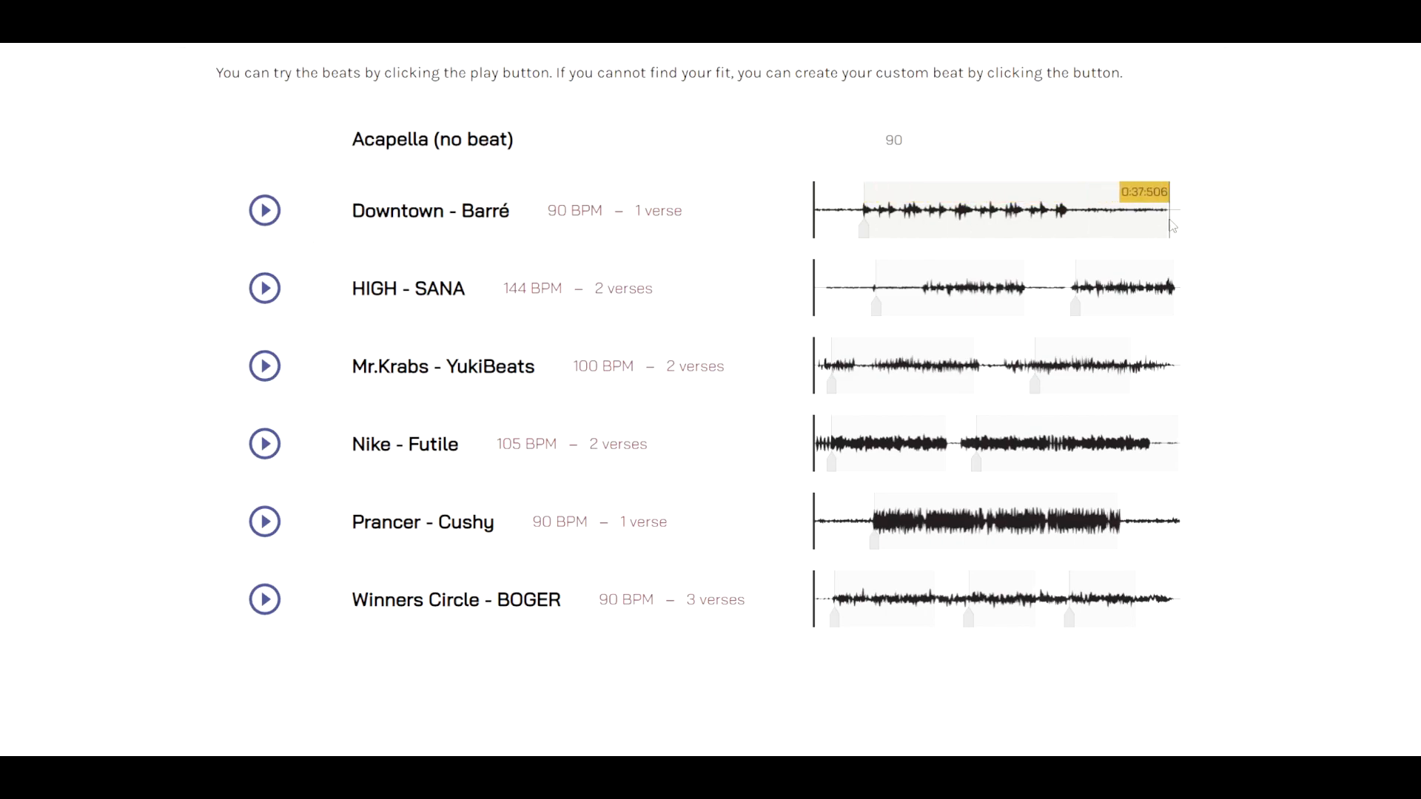
pyautogui.moveTo(1169, 227)
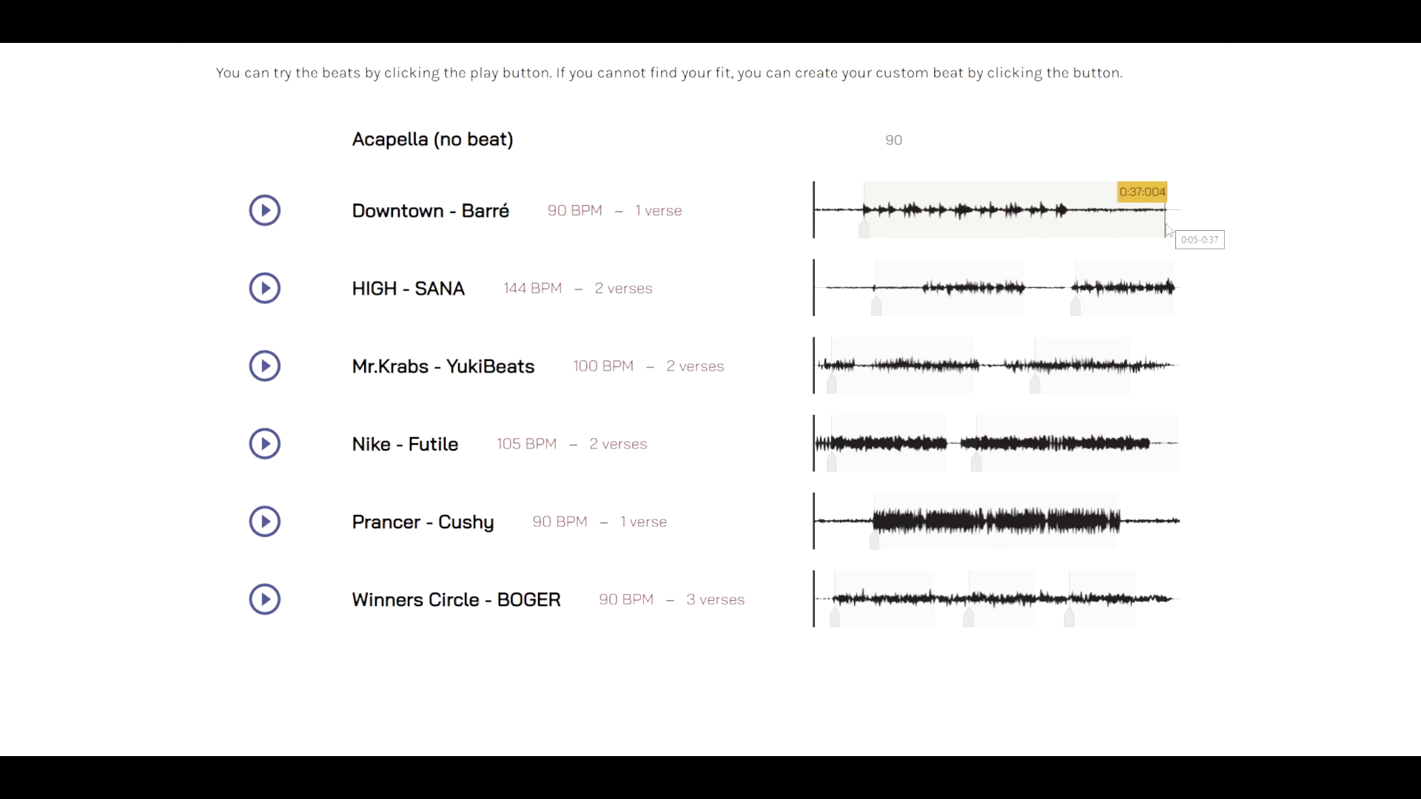
pyautogui.moveTo(1170, 289)
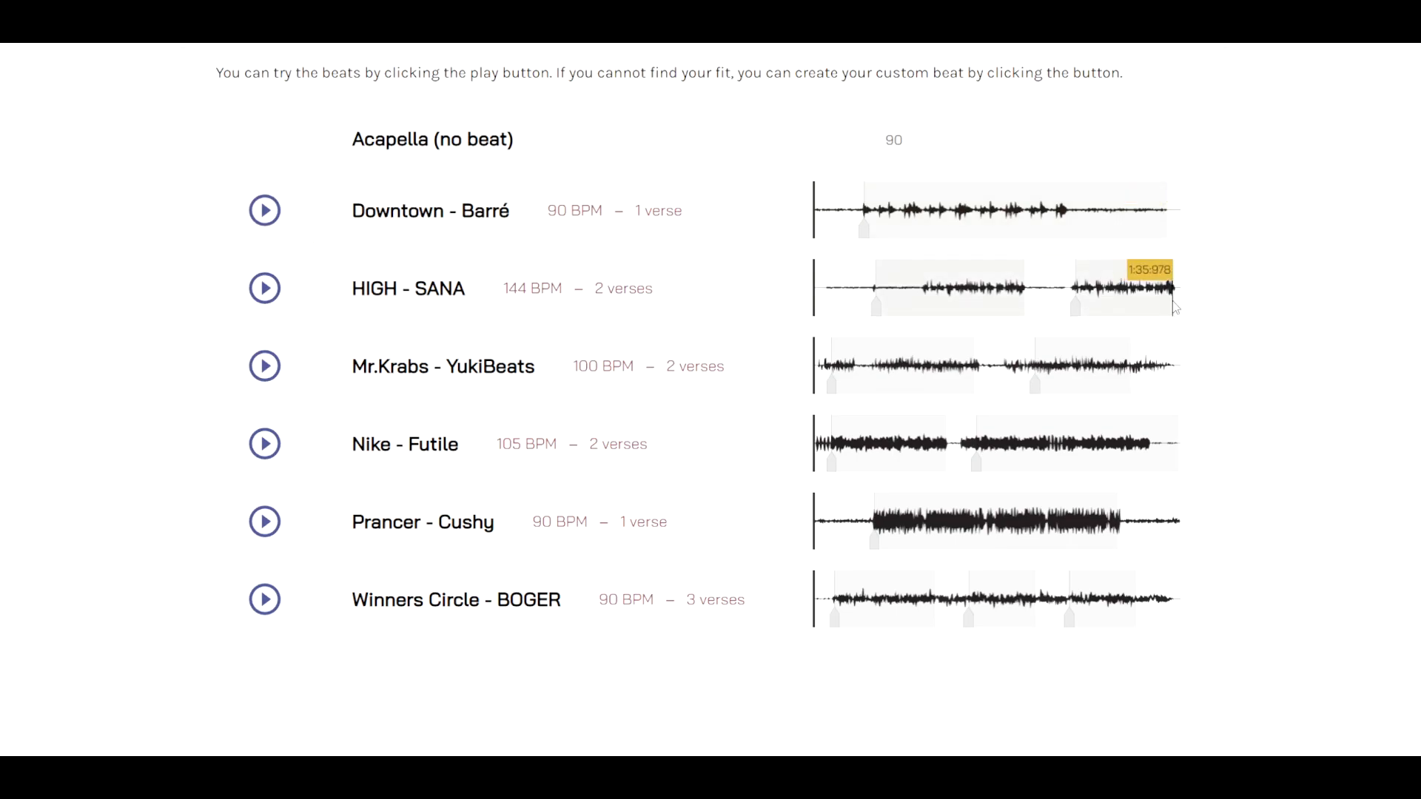
pyautogui.moveTo(909, 312)
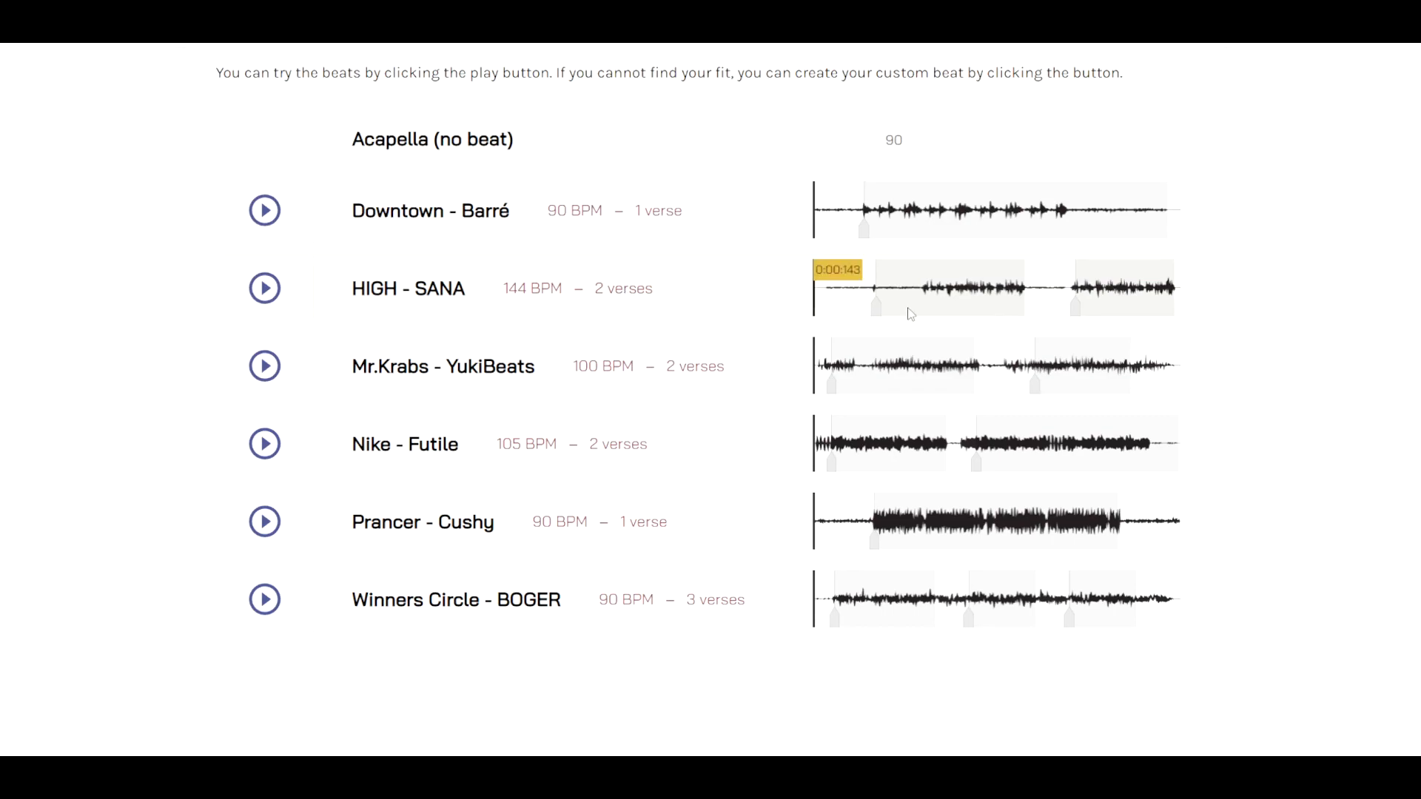
pyautogui.moveTo(1174, 366)
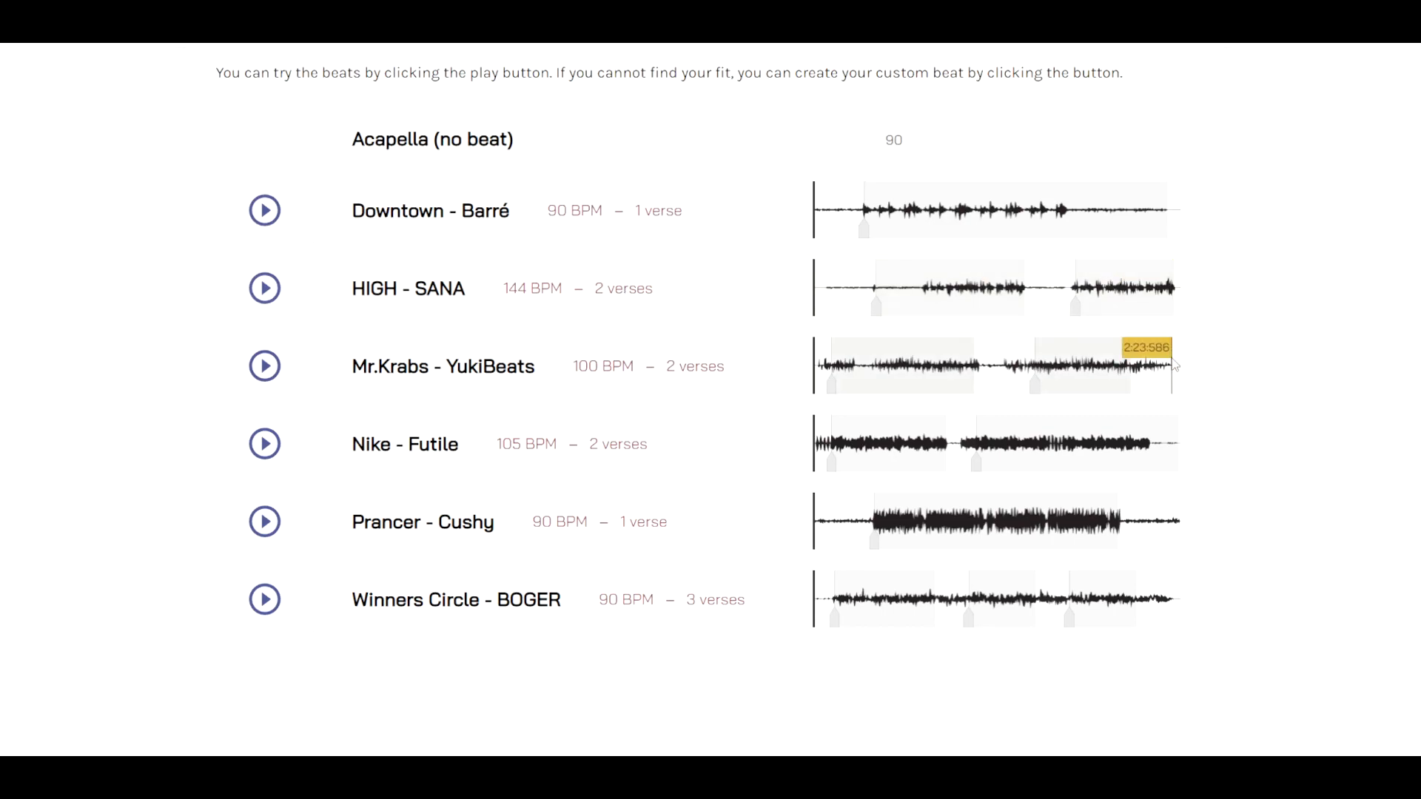
pyautogui.moveTo(1170, 582)
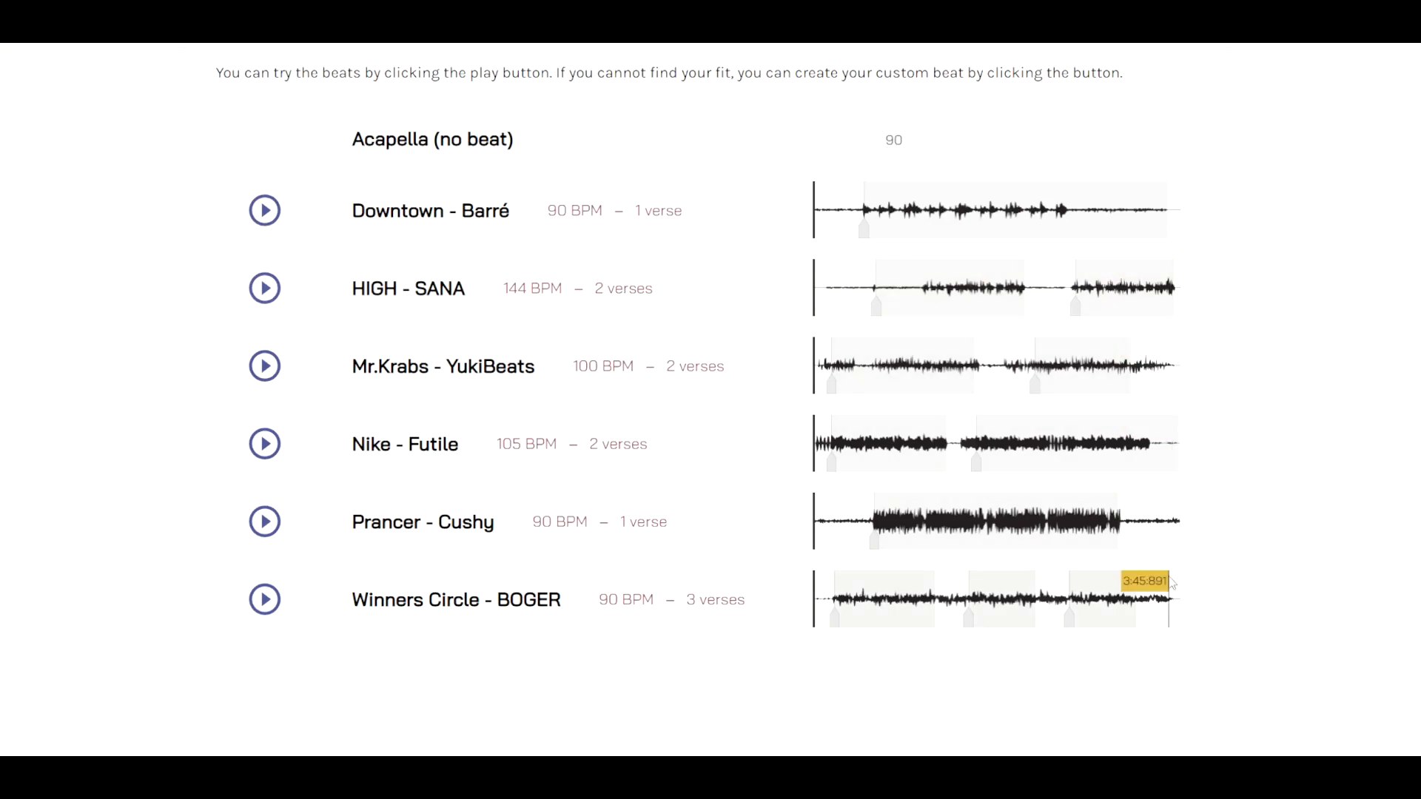
pyautogui.moveTo(1178, 607)
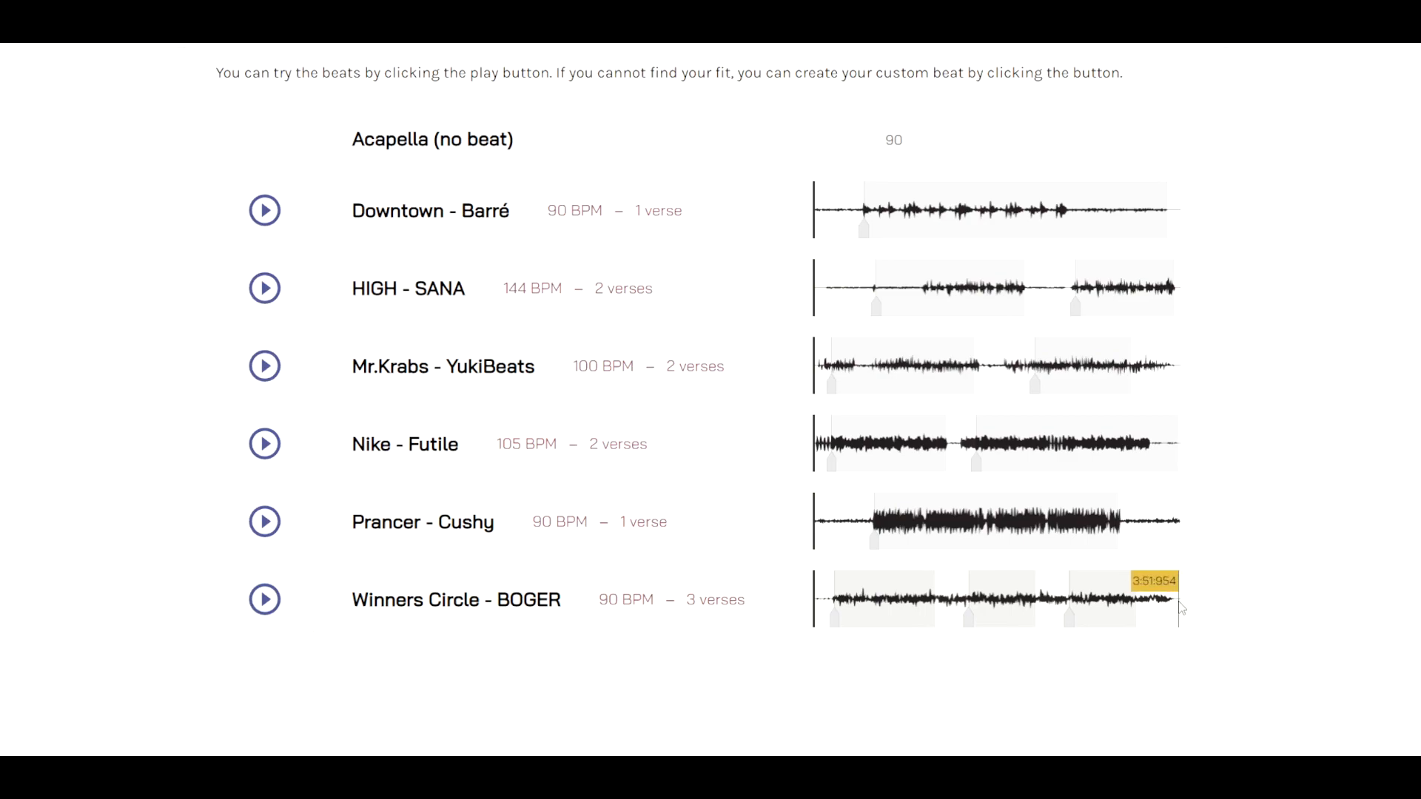
pyautogui.scroll(3)
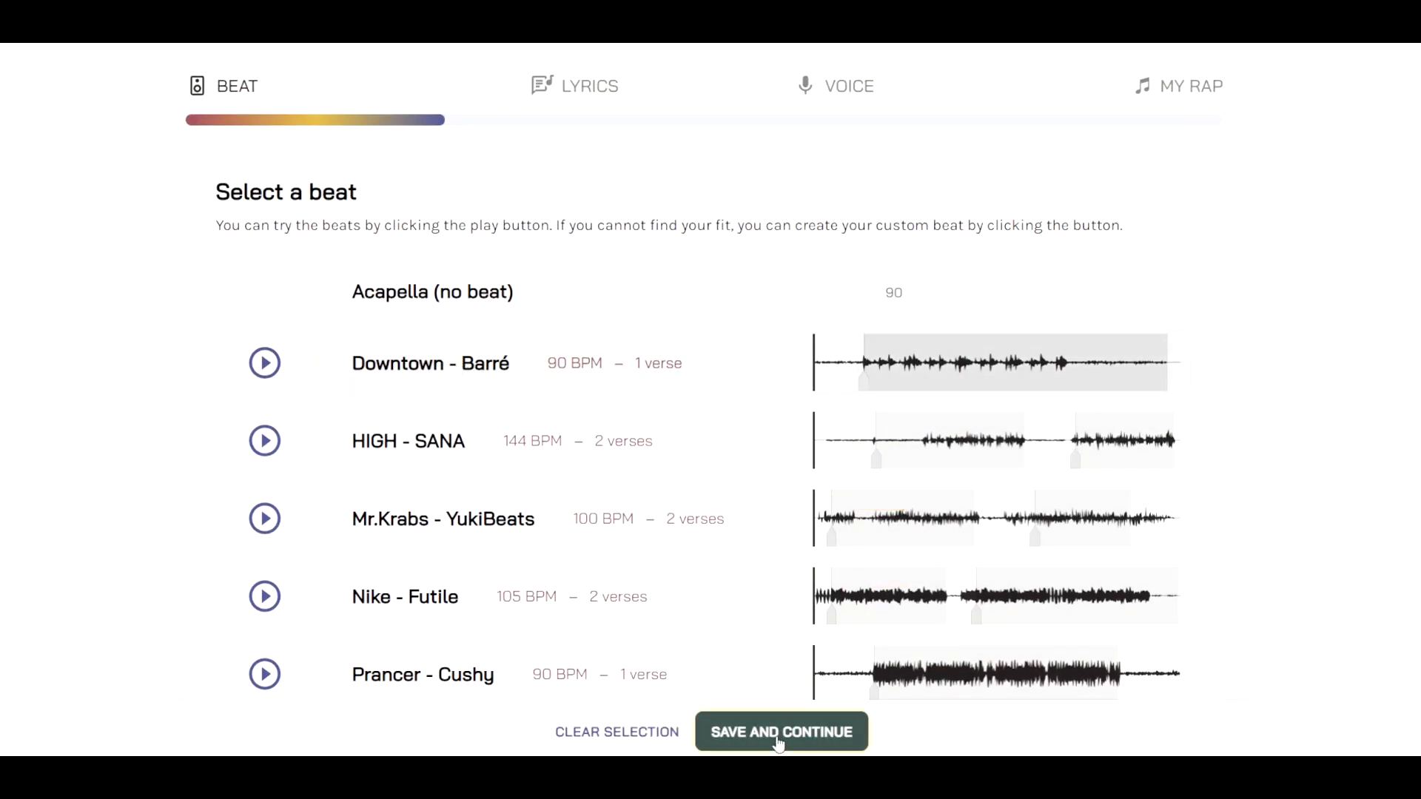
# Save the beat, switch to Use Custom Lyrics and focus the empty Verse 1 field
pyautogui.click(780, 732)
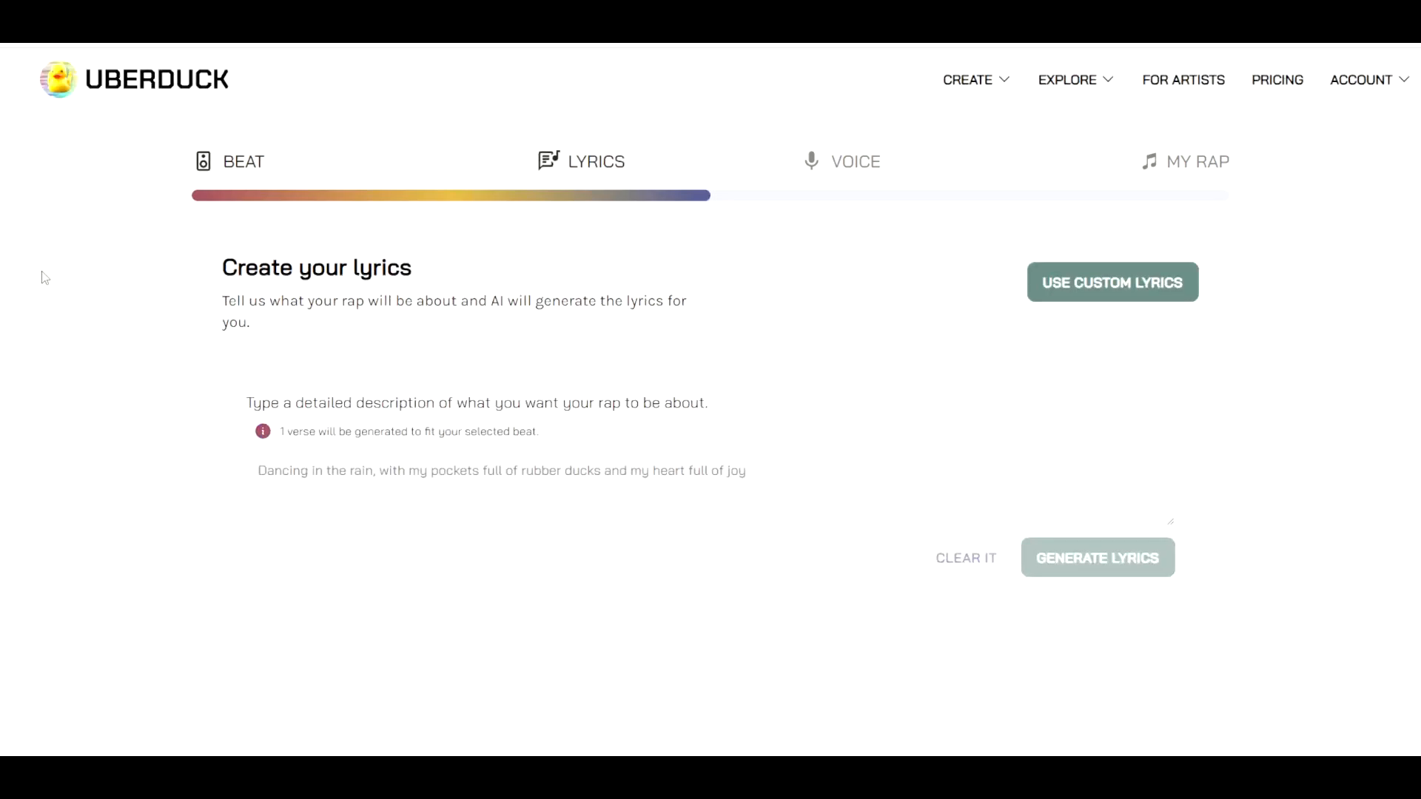
pyautogui.moveTo(585, 172)
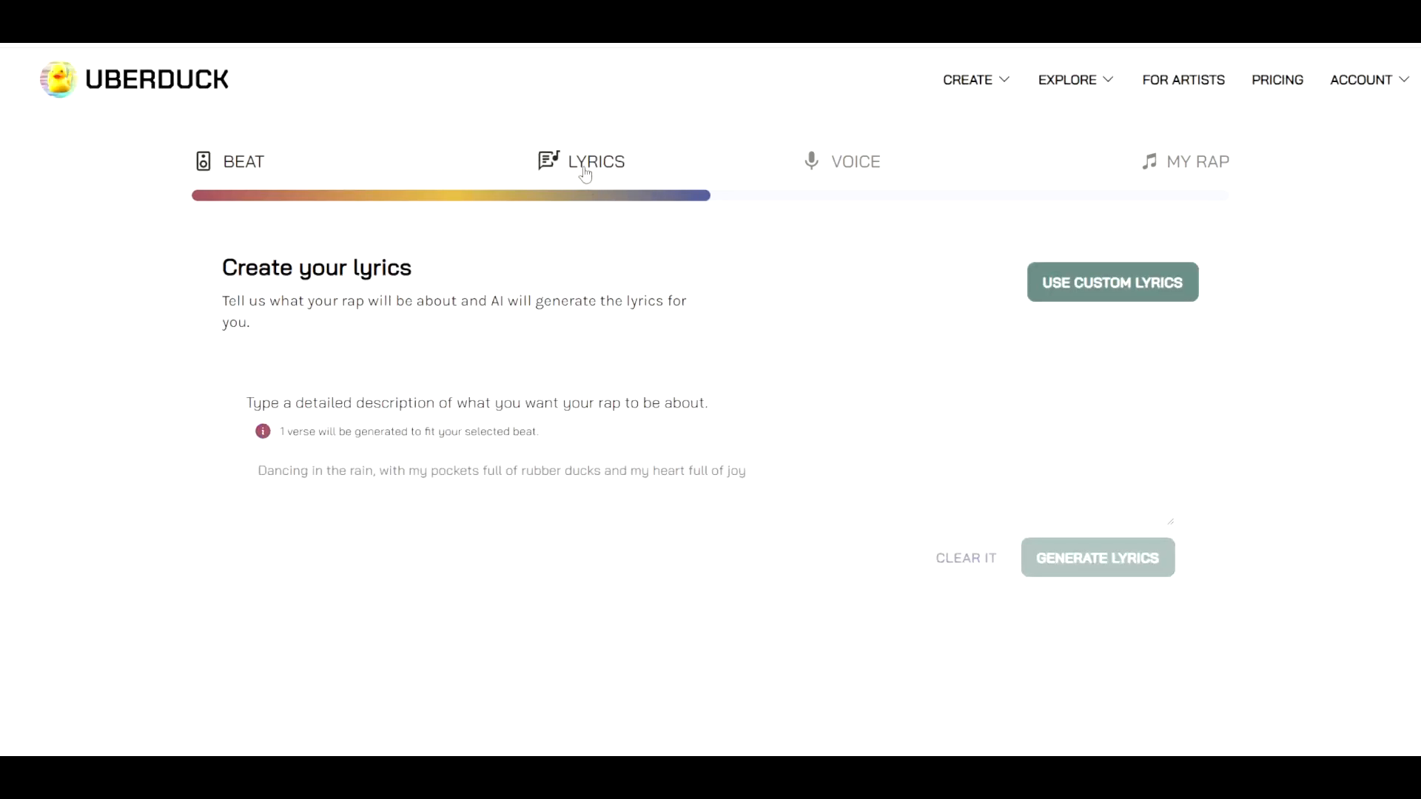
pyautogui.moveTo(721, 269)
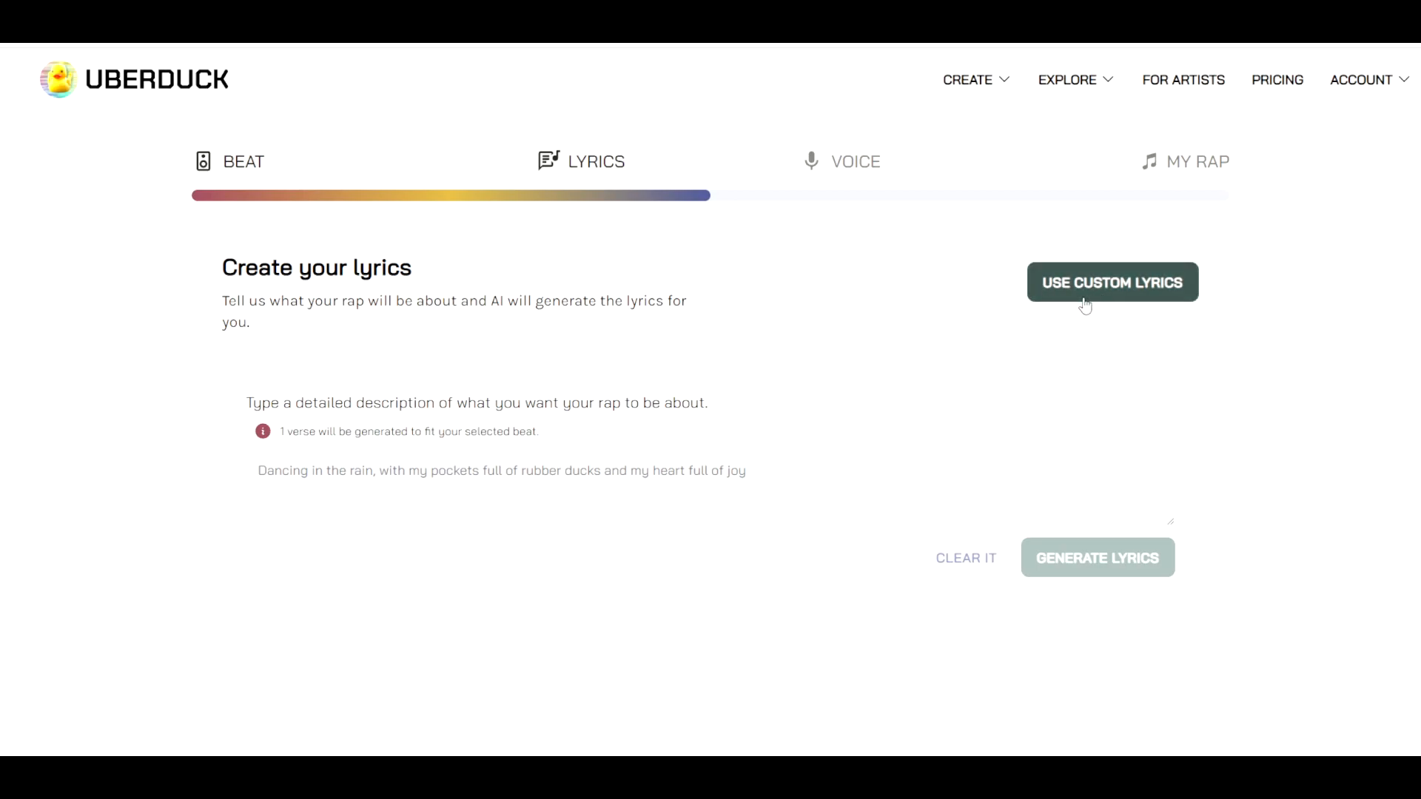
pyautogui.click(1112, 282)
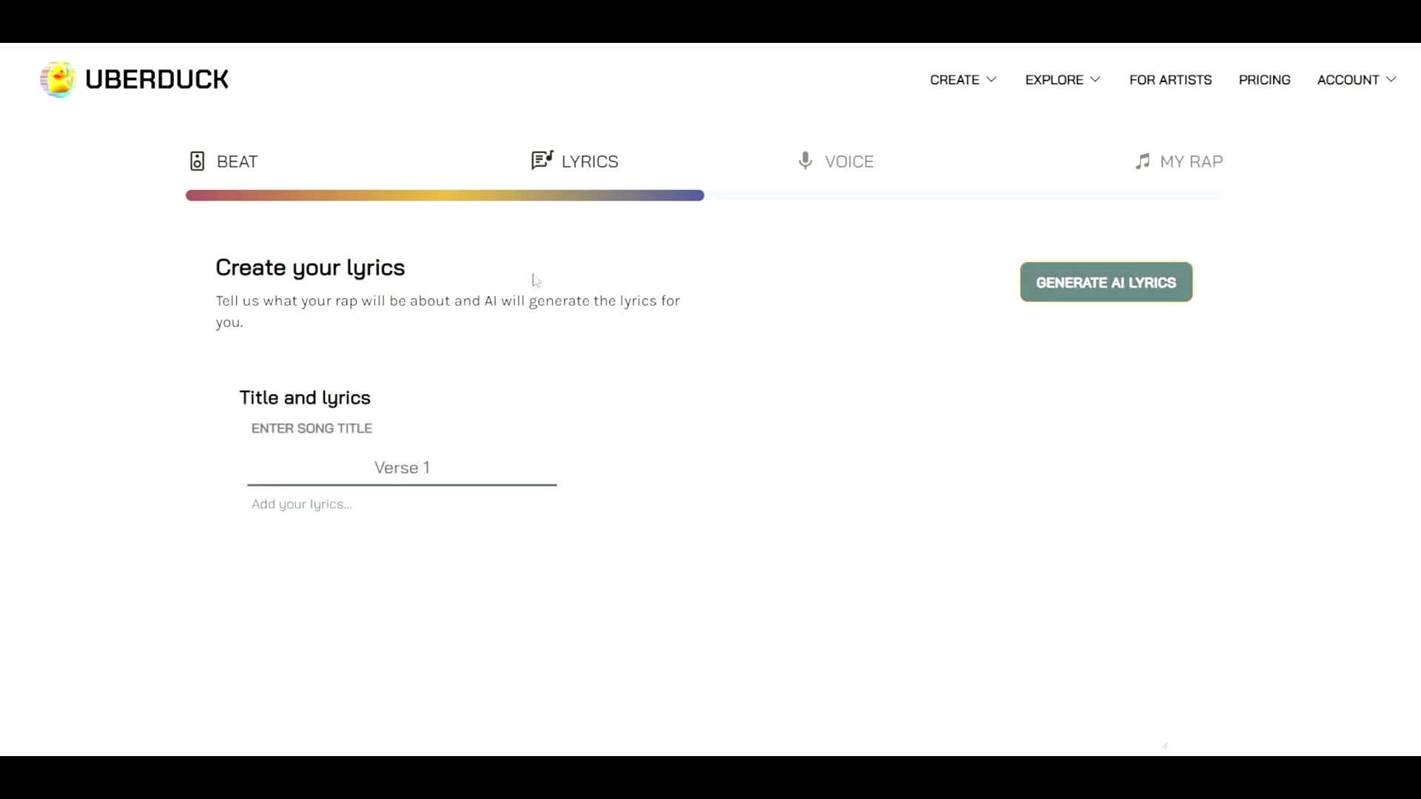
pyautogui.scroll(-3)
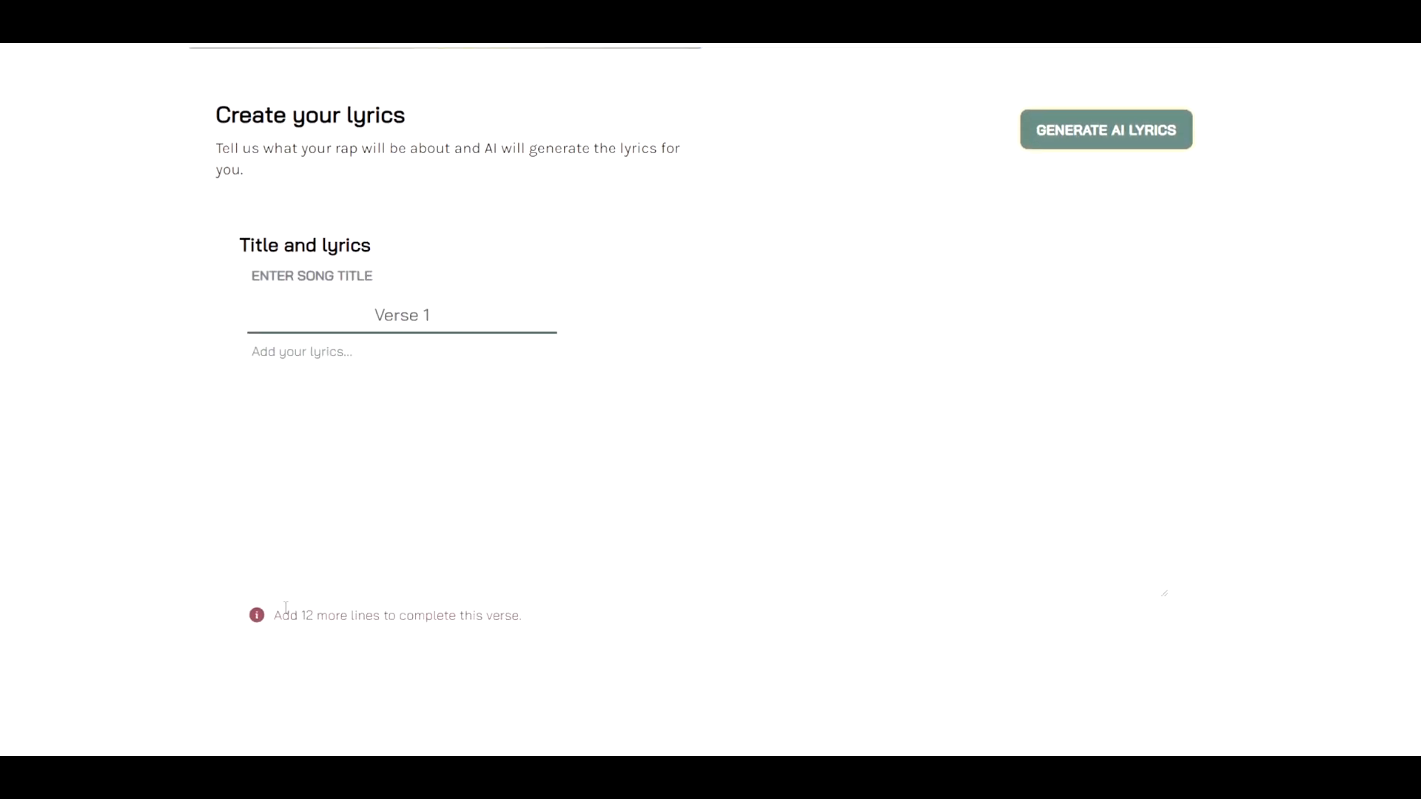
pyautogui.doubleClick(409, 616)
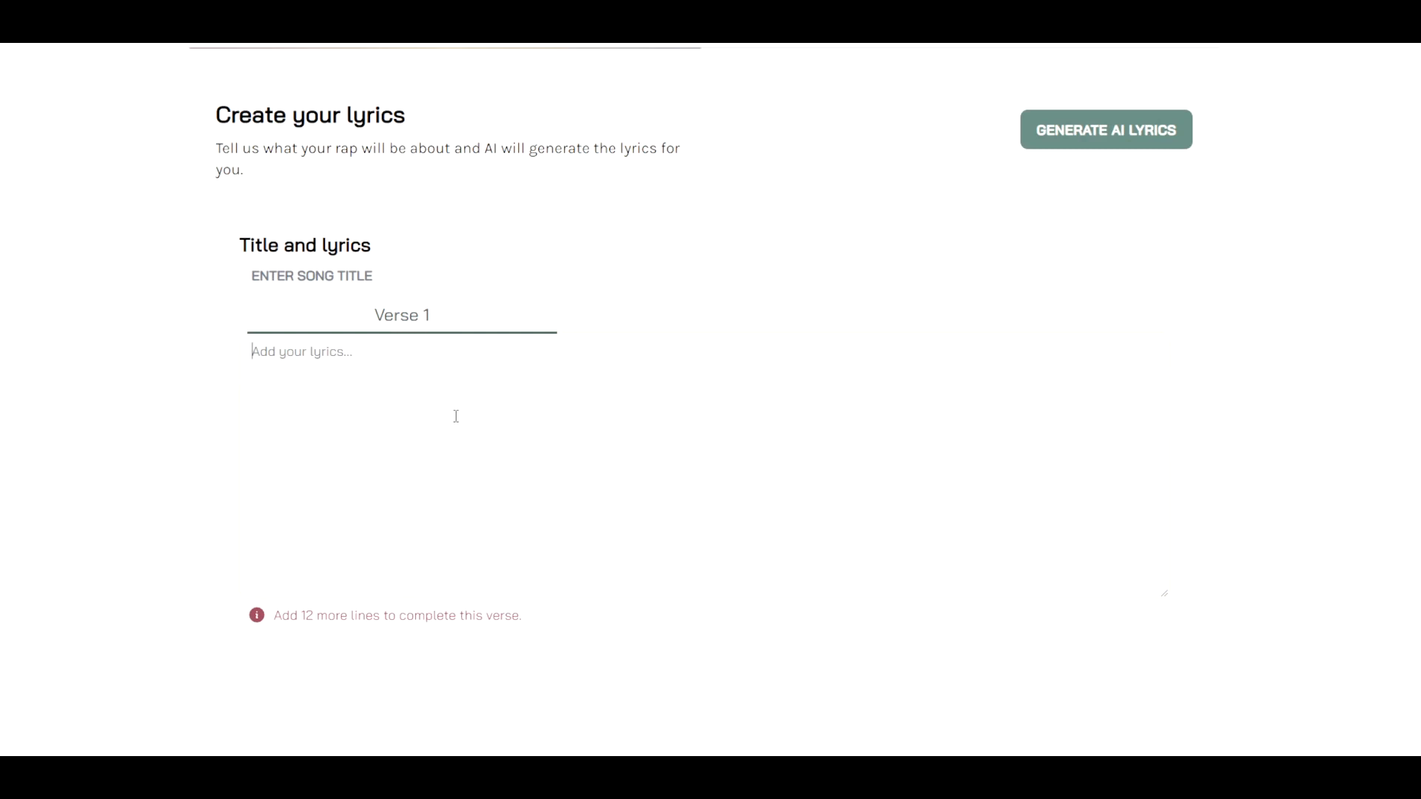
pyautogui.scroll(3)
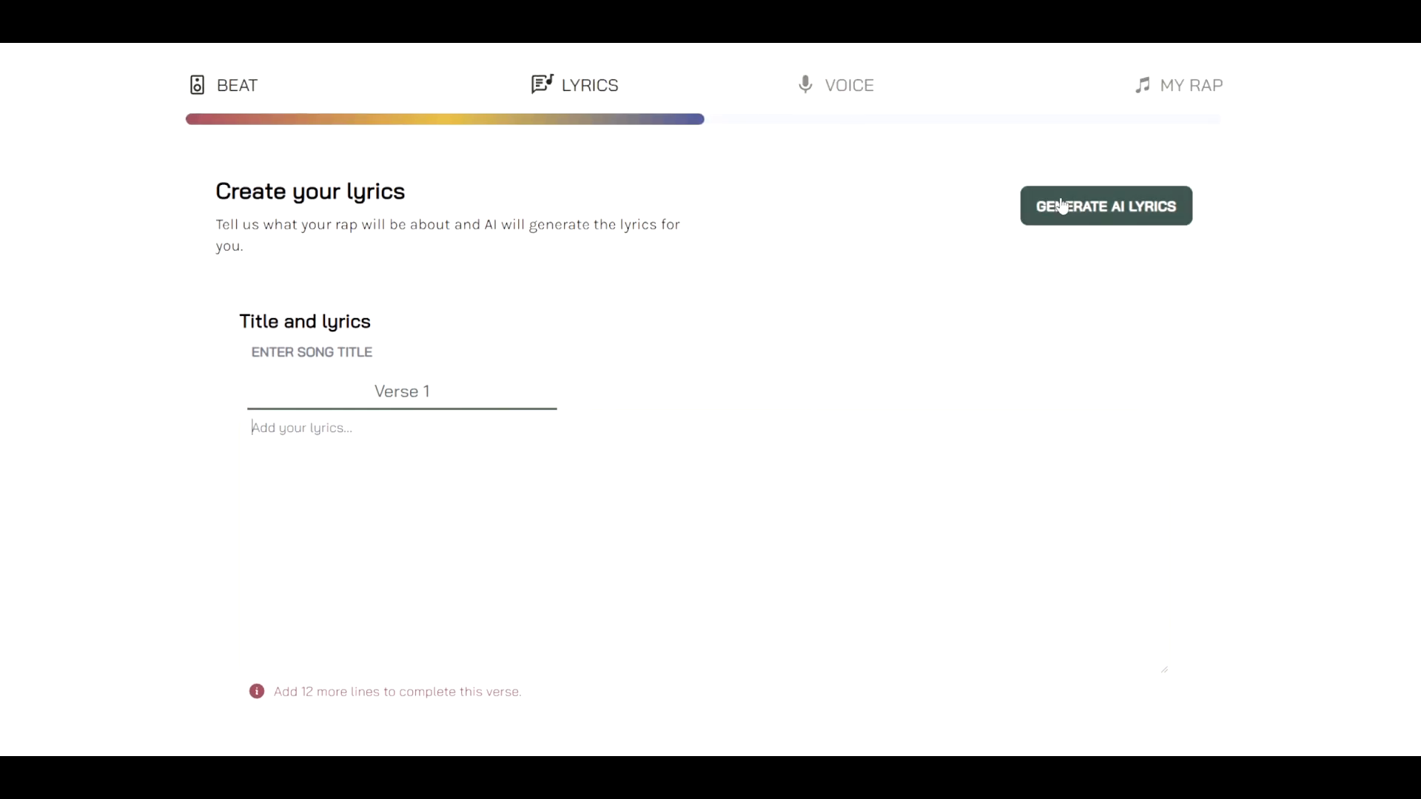
# Switch the lyrics step back to Generate AI Lyrics with its description prompt
pyautogui.click(1104, 206)
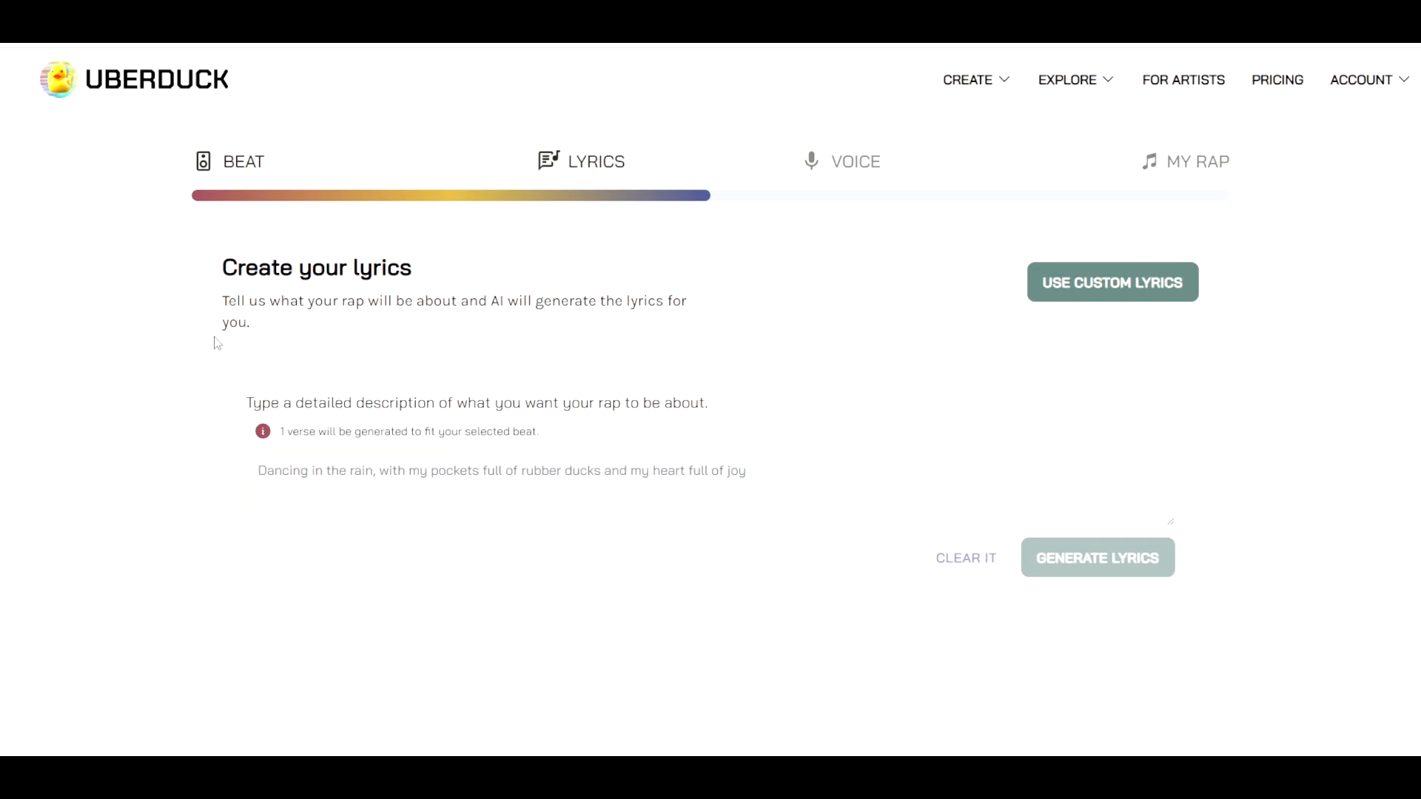
pyautogui.moveTo(200, 280)
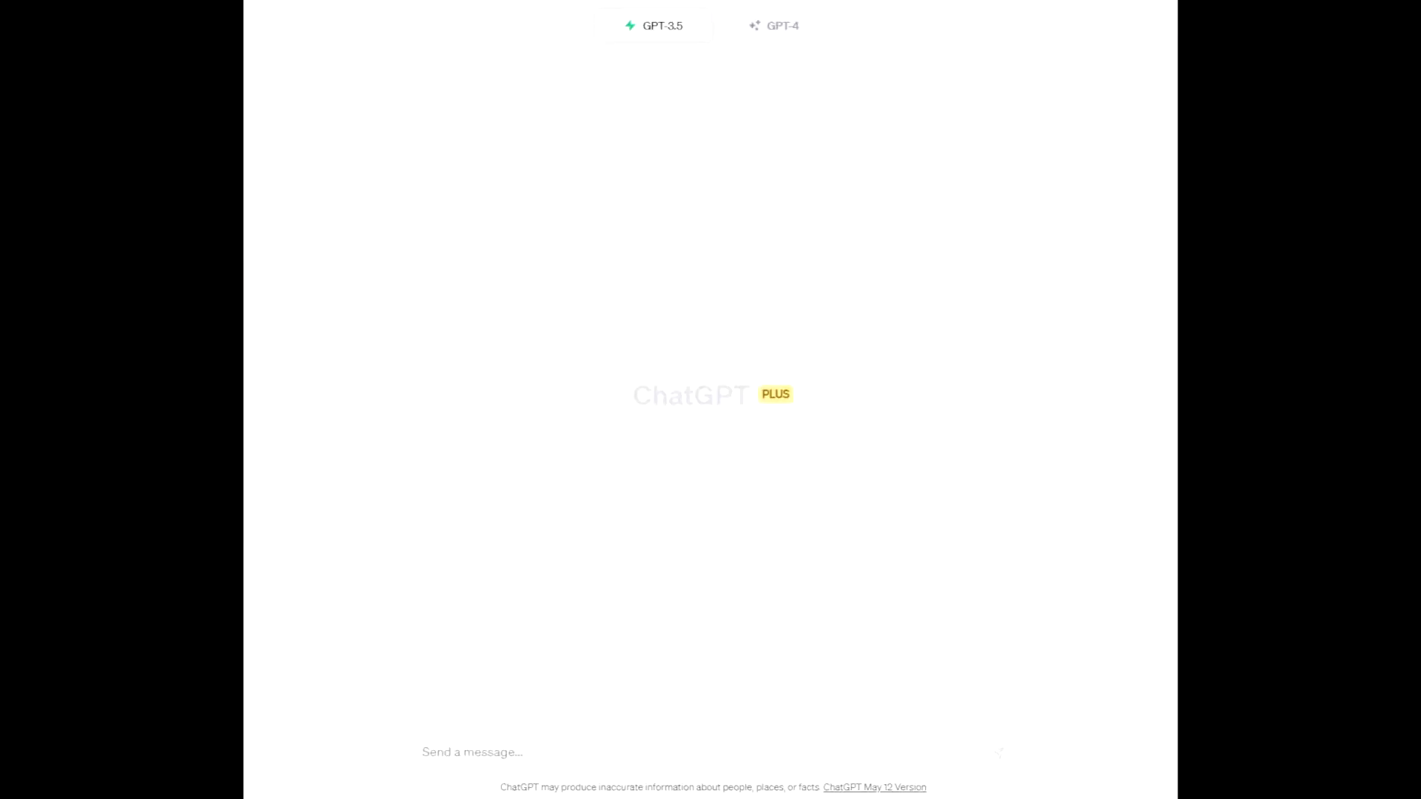
# Ask ChatGPT to brainstorm ideas for what a rap song could be about and send it
pyautogui.write('I want to create a rap song but I need some inspiration. Can you help me br')
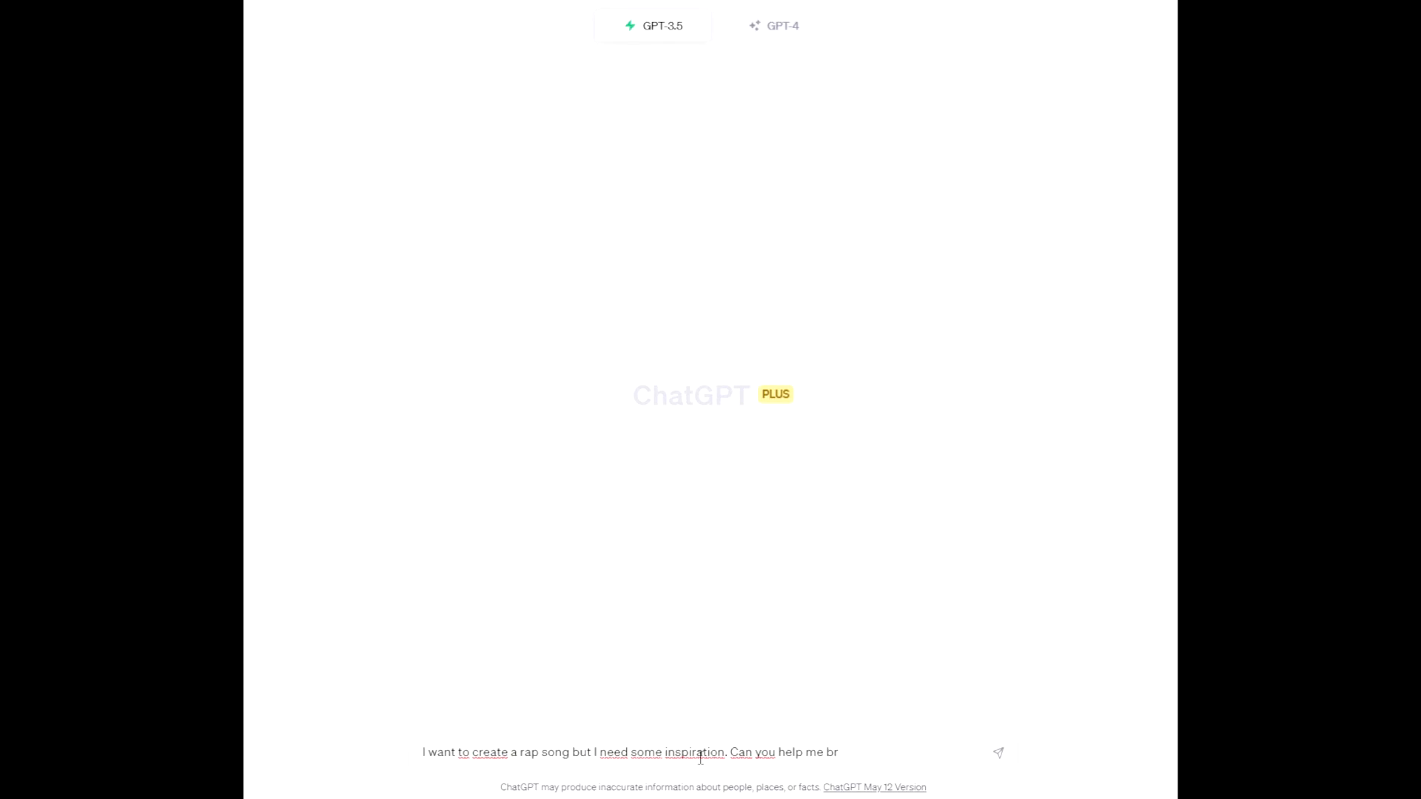
pyautogui.write('with brainstorming')
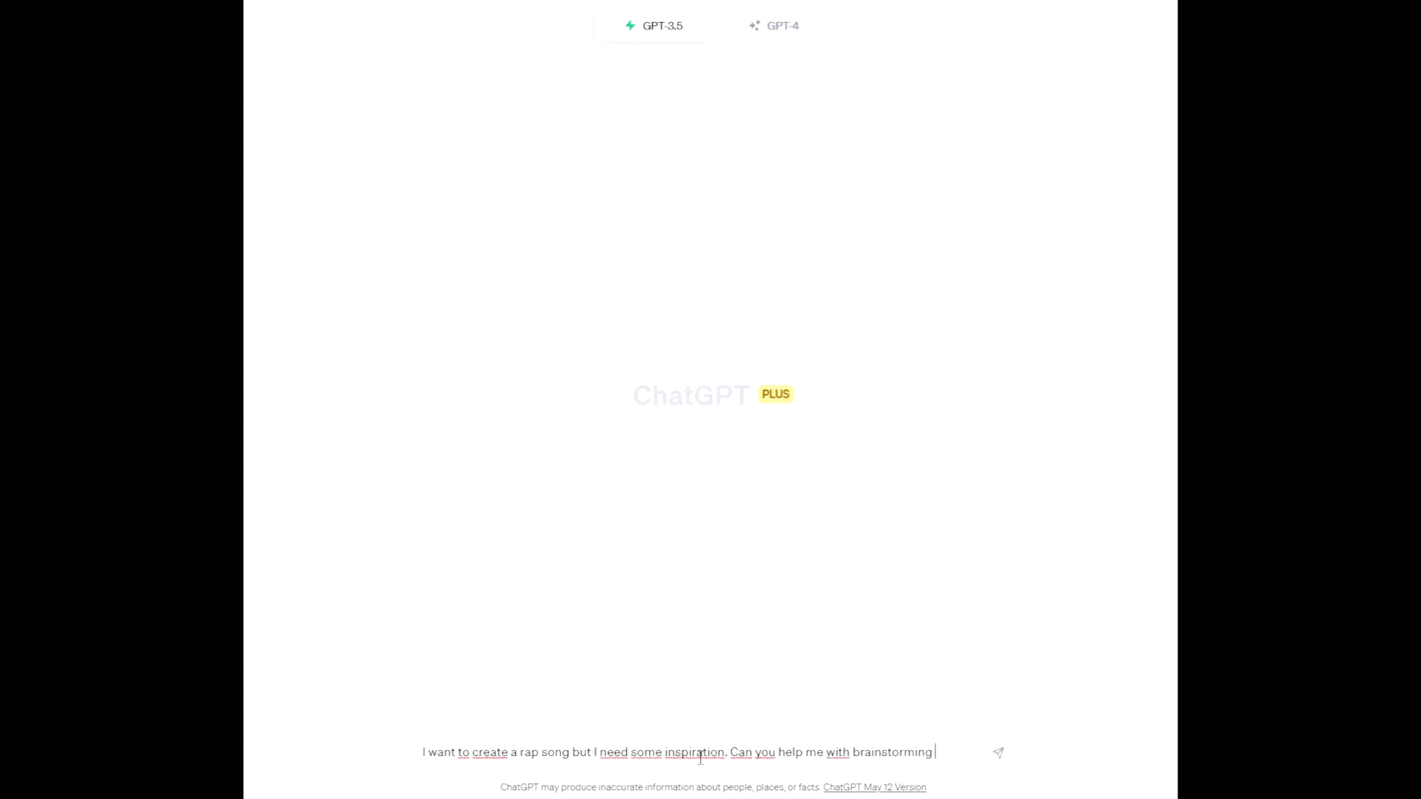
pyautogui.write('for some ideas of what')
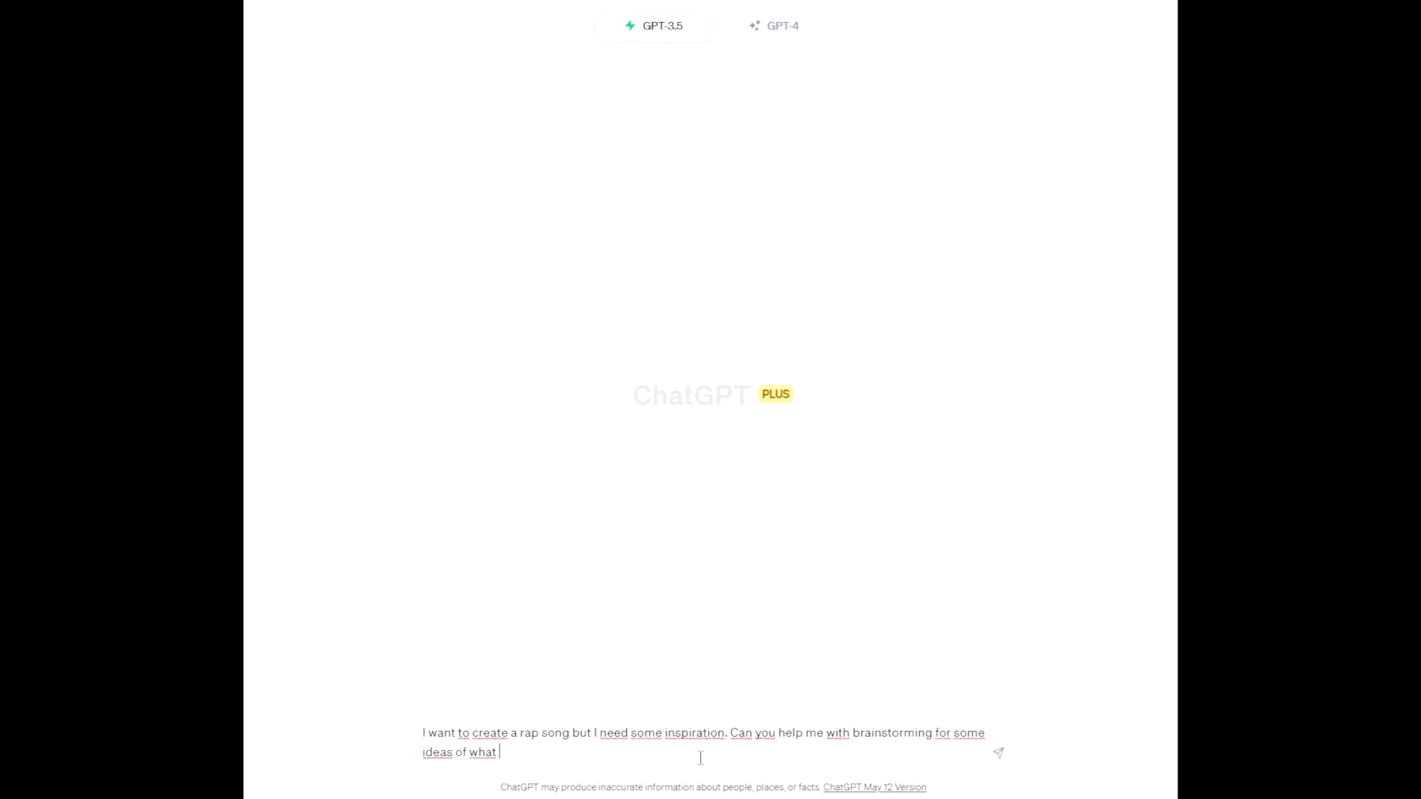
pyautogui.write("the rap can be about. I just need ideas, don't write me a")
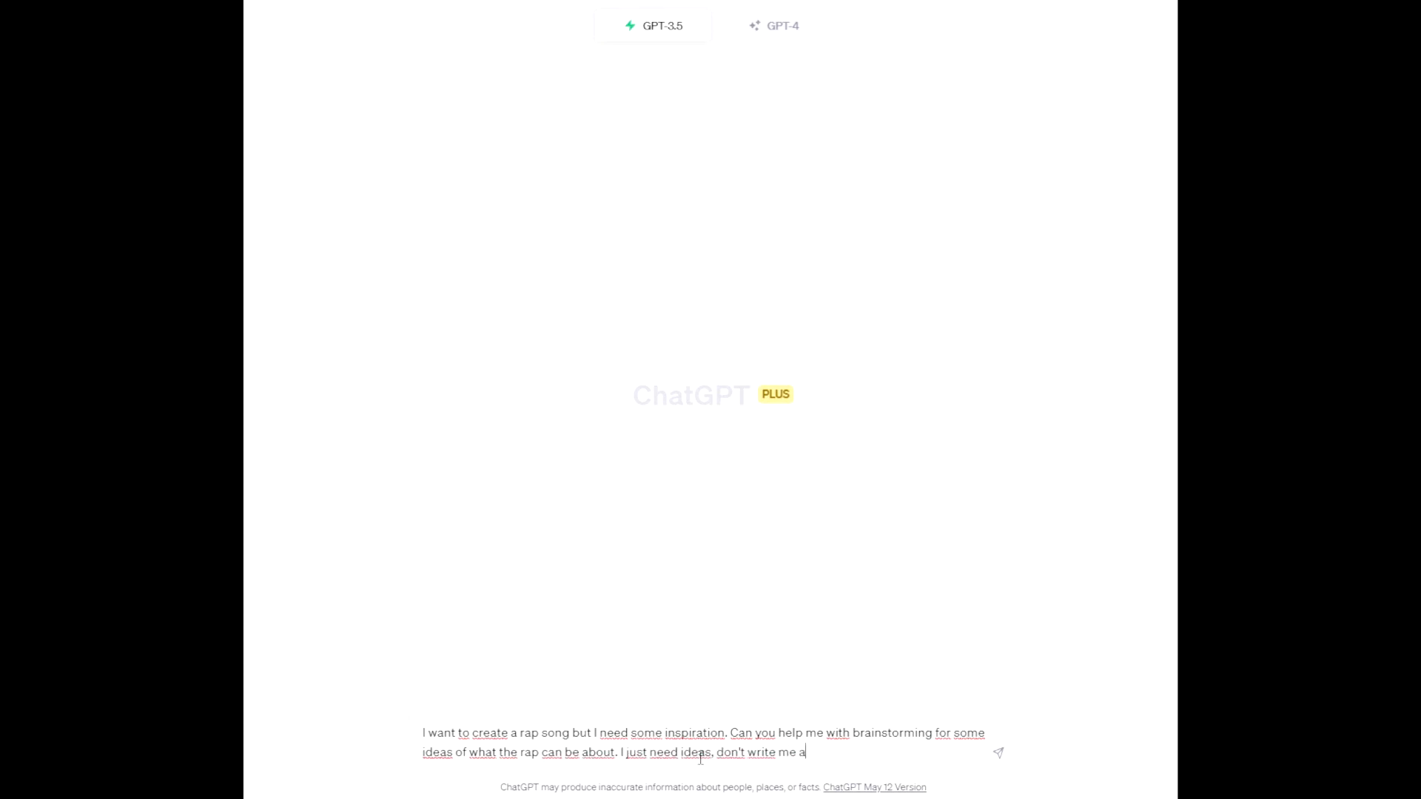
pyautogui.click(996, 753)
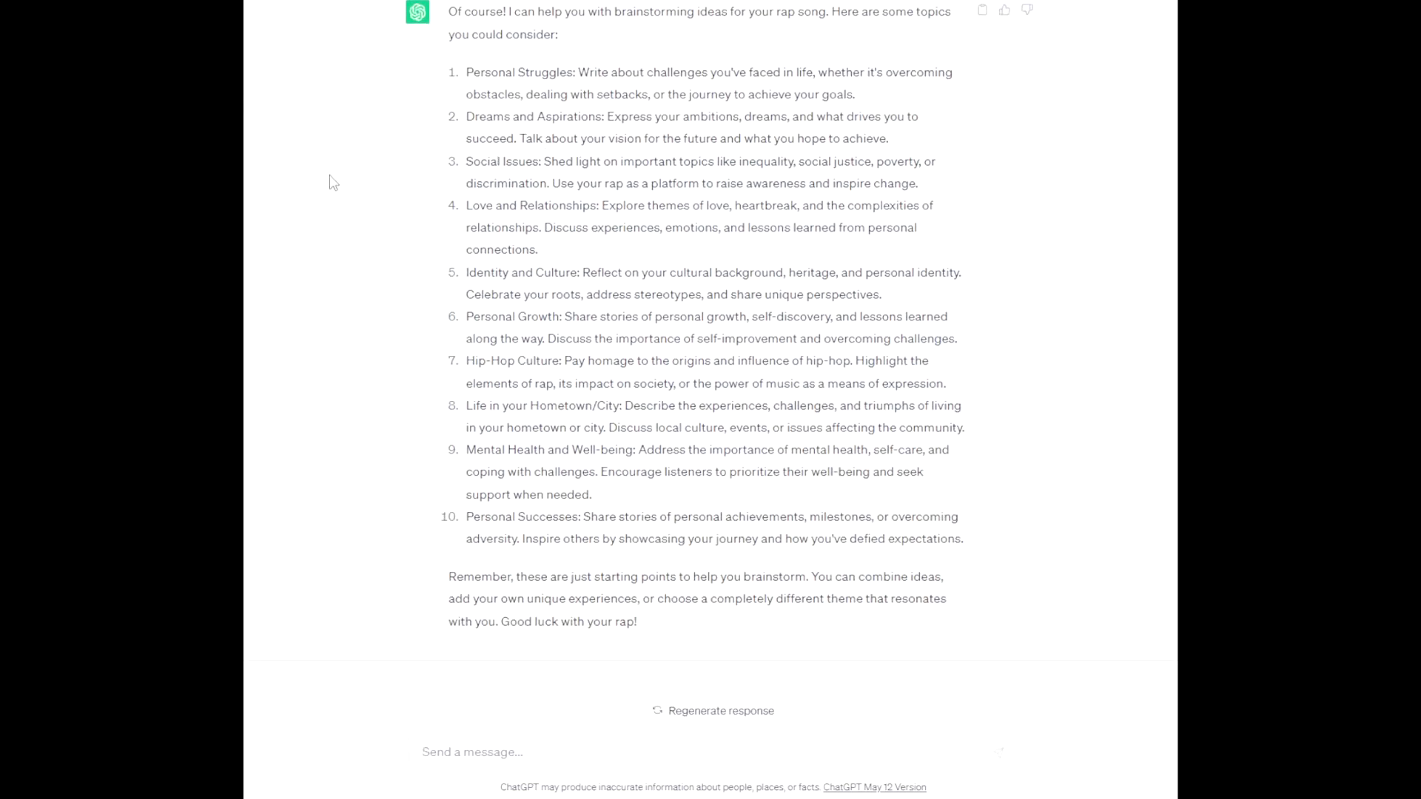
pyautogui.moveTo(286, 178)
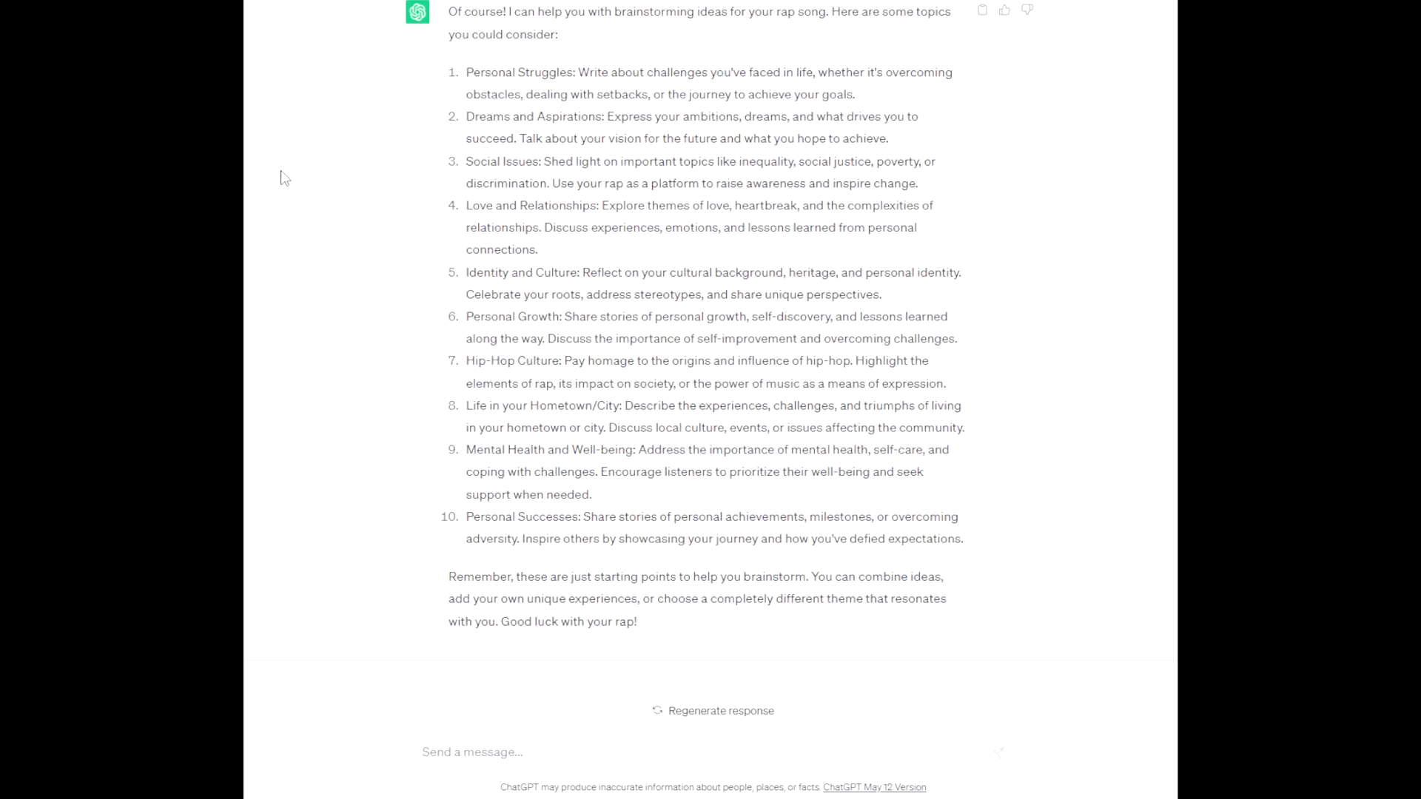
pyautogui.moveTo(286, 176)
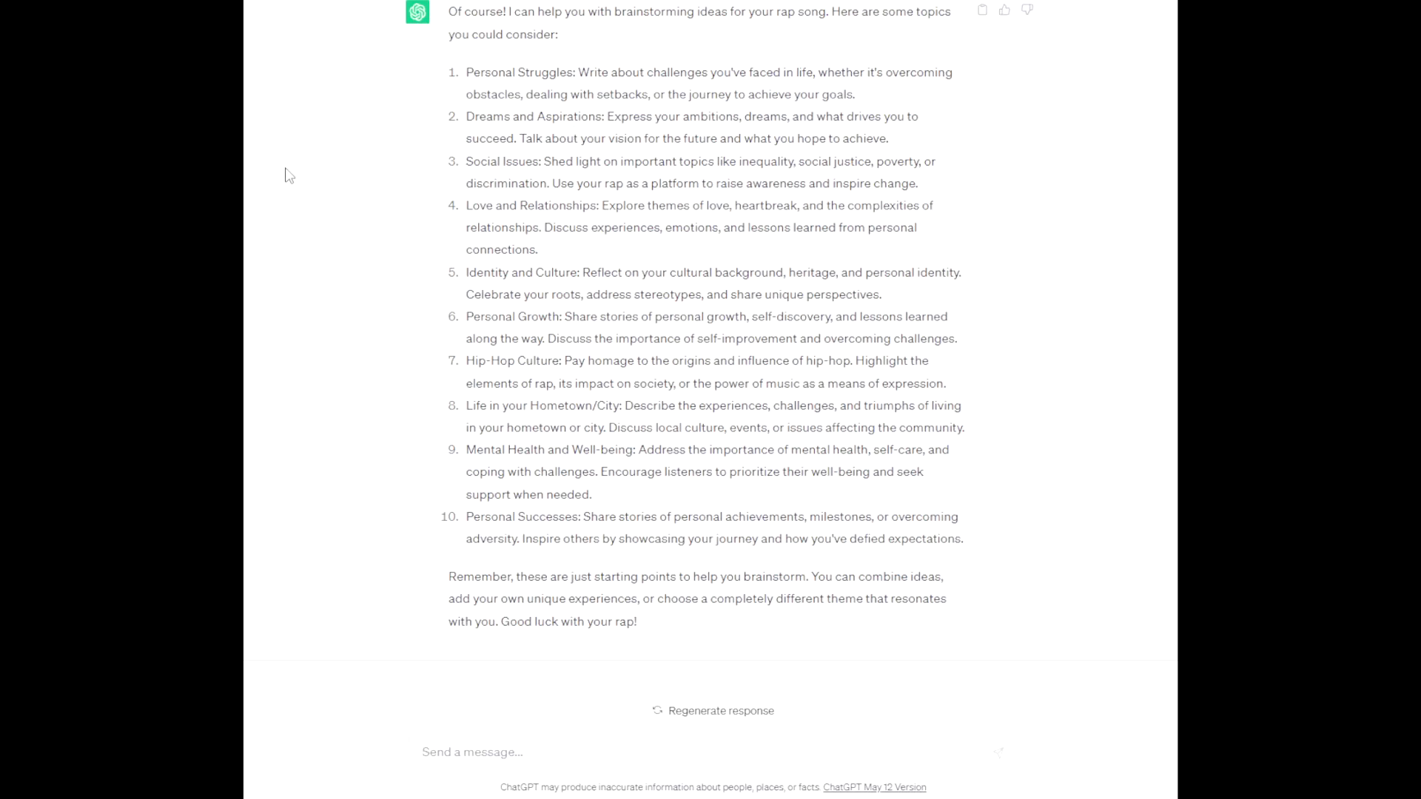
pyautogui.moveTo(535, 164)
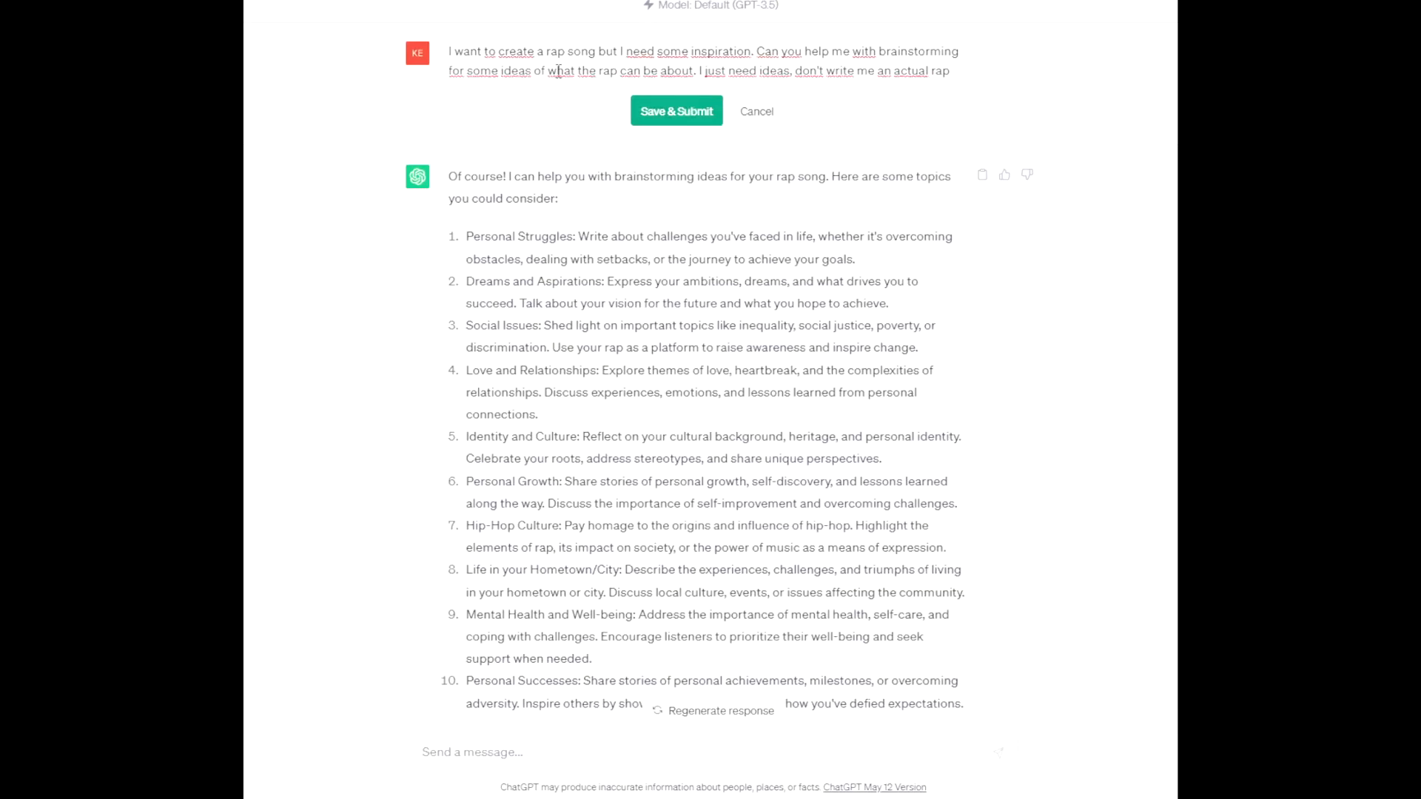
# Edit the prompt to ask for a funny rap song and read the seven humorous themes returned
pyautogui.write('funny')
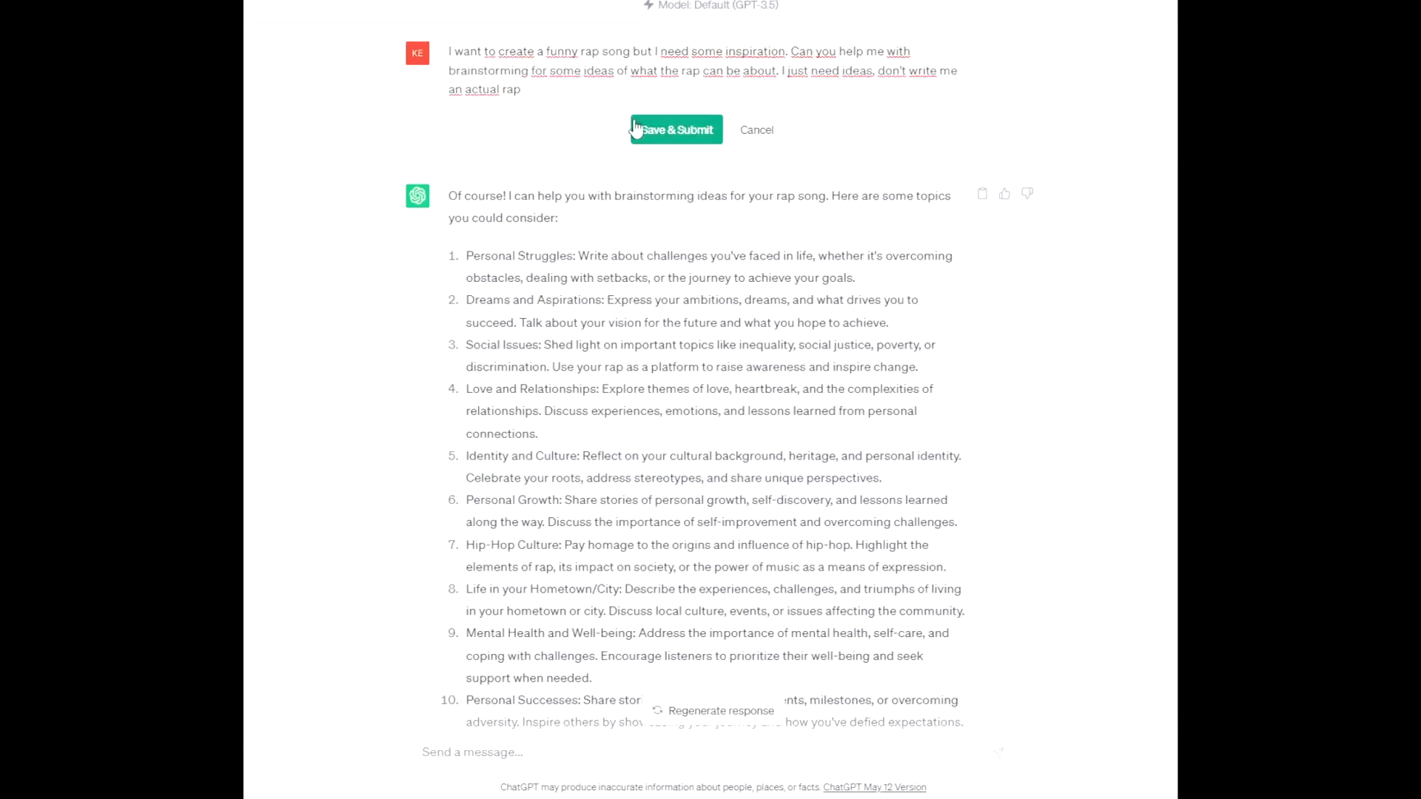
pyautogui.scroll(3)
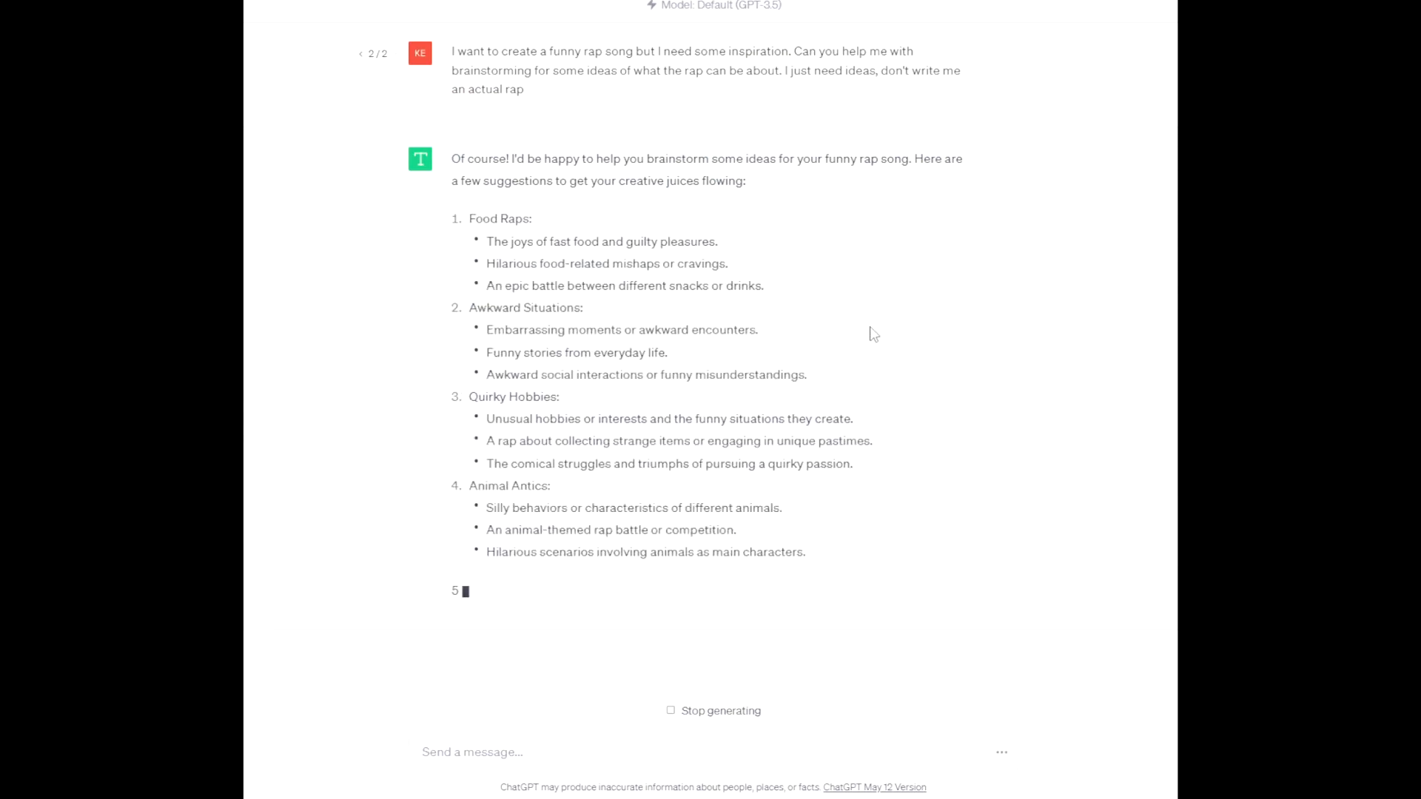
pyautogui.scroll(-3)
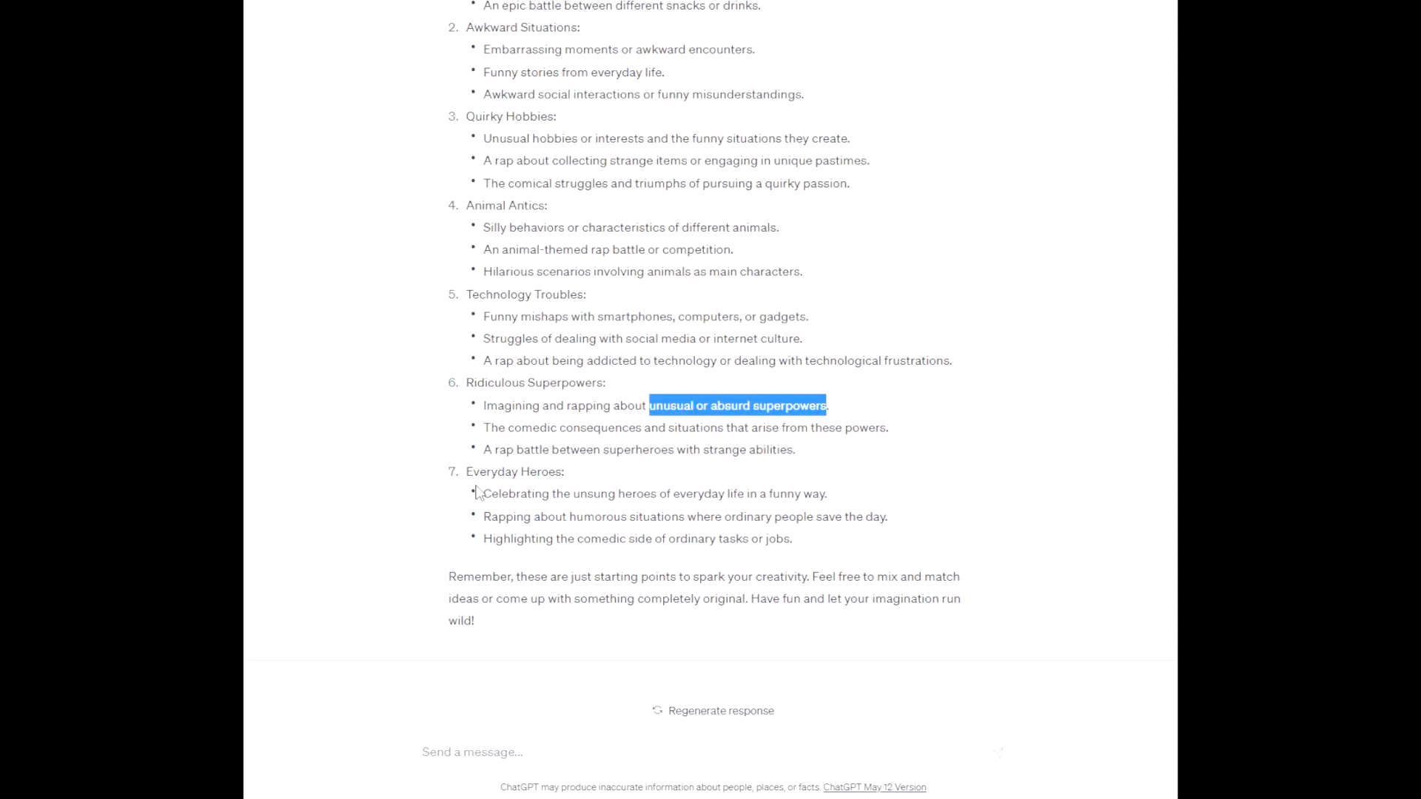
pyautogui.scroll(3)
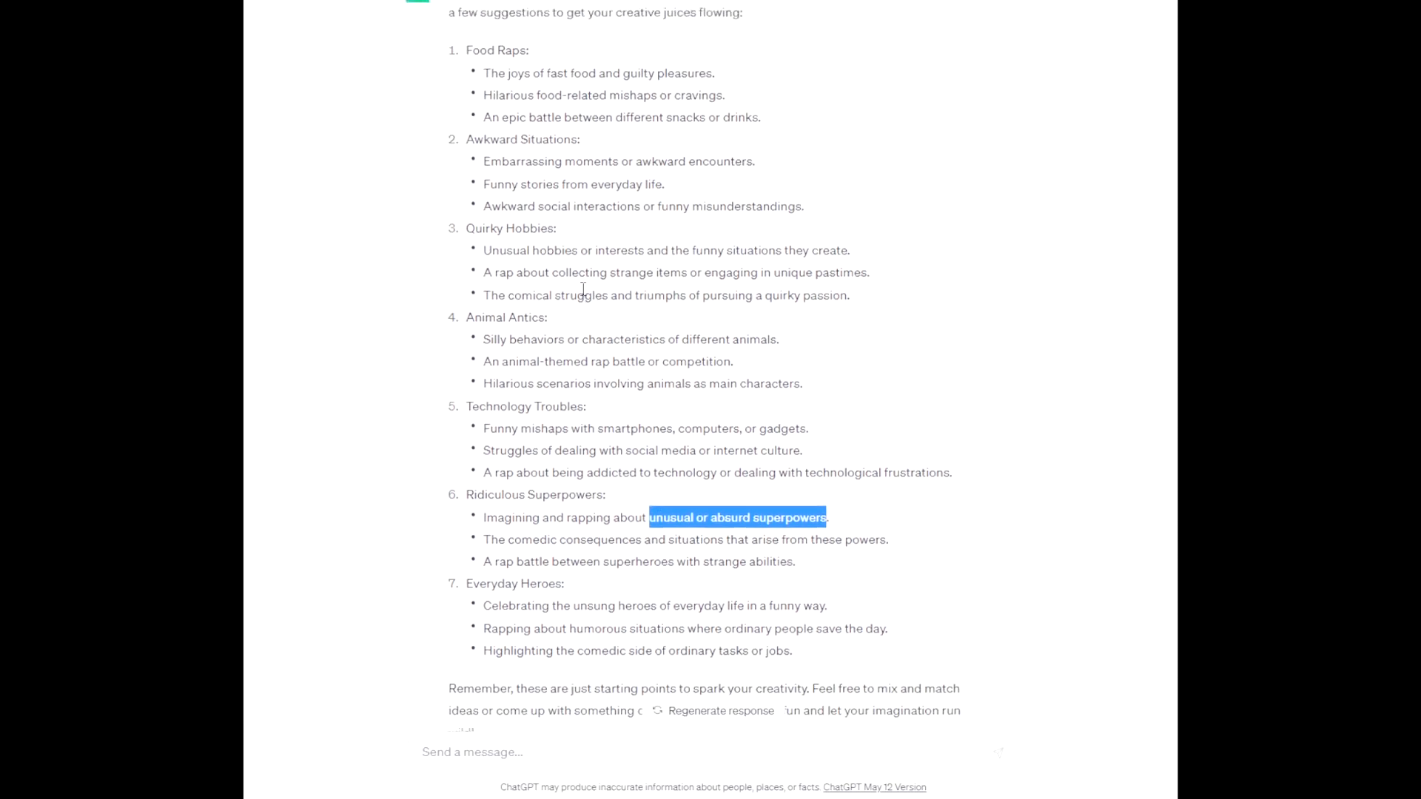
pyautogui.scroll(3)
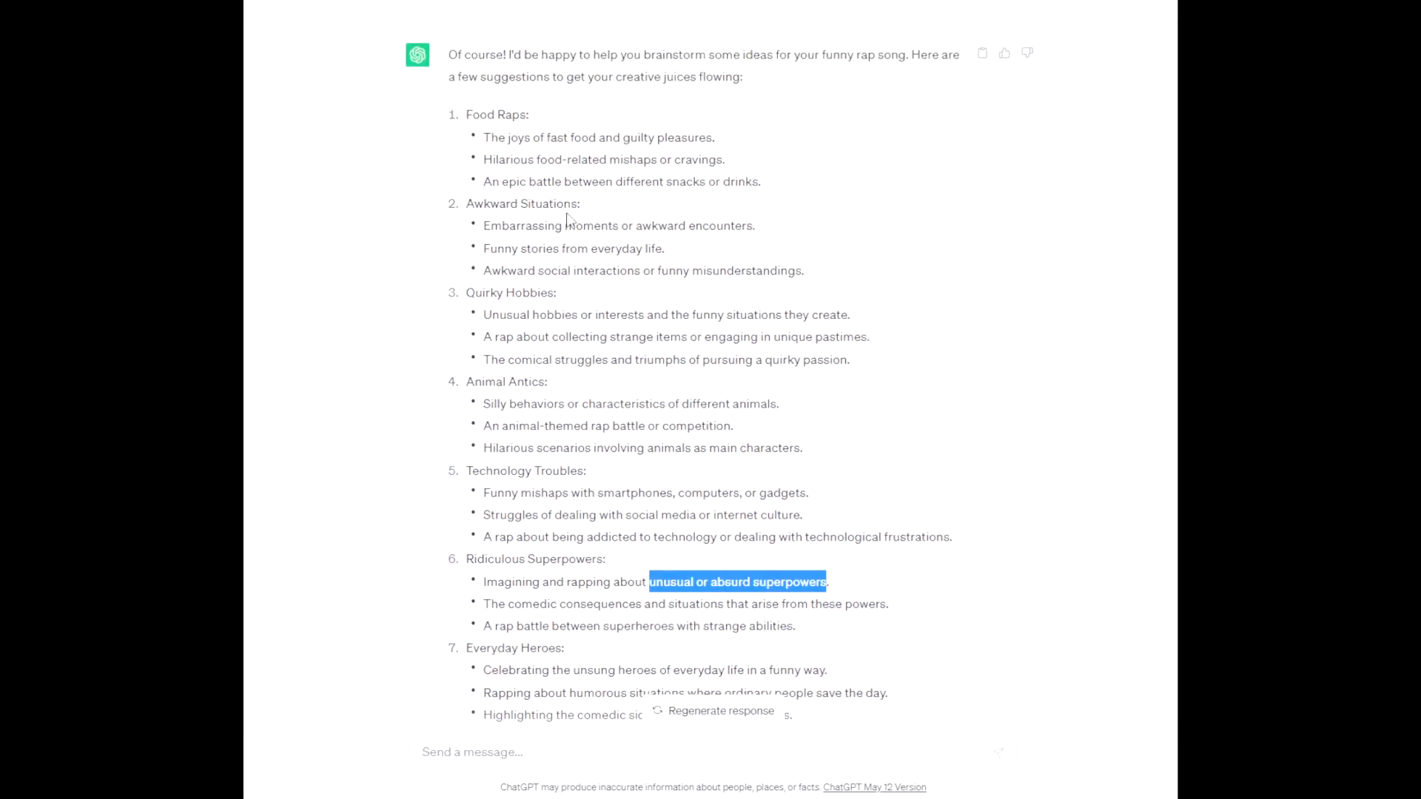
pyautogui.moveTo(567, 221)
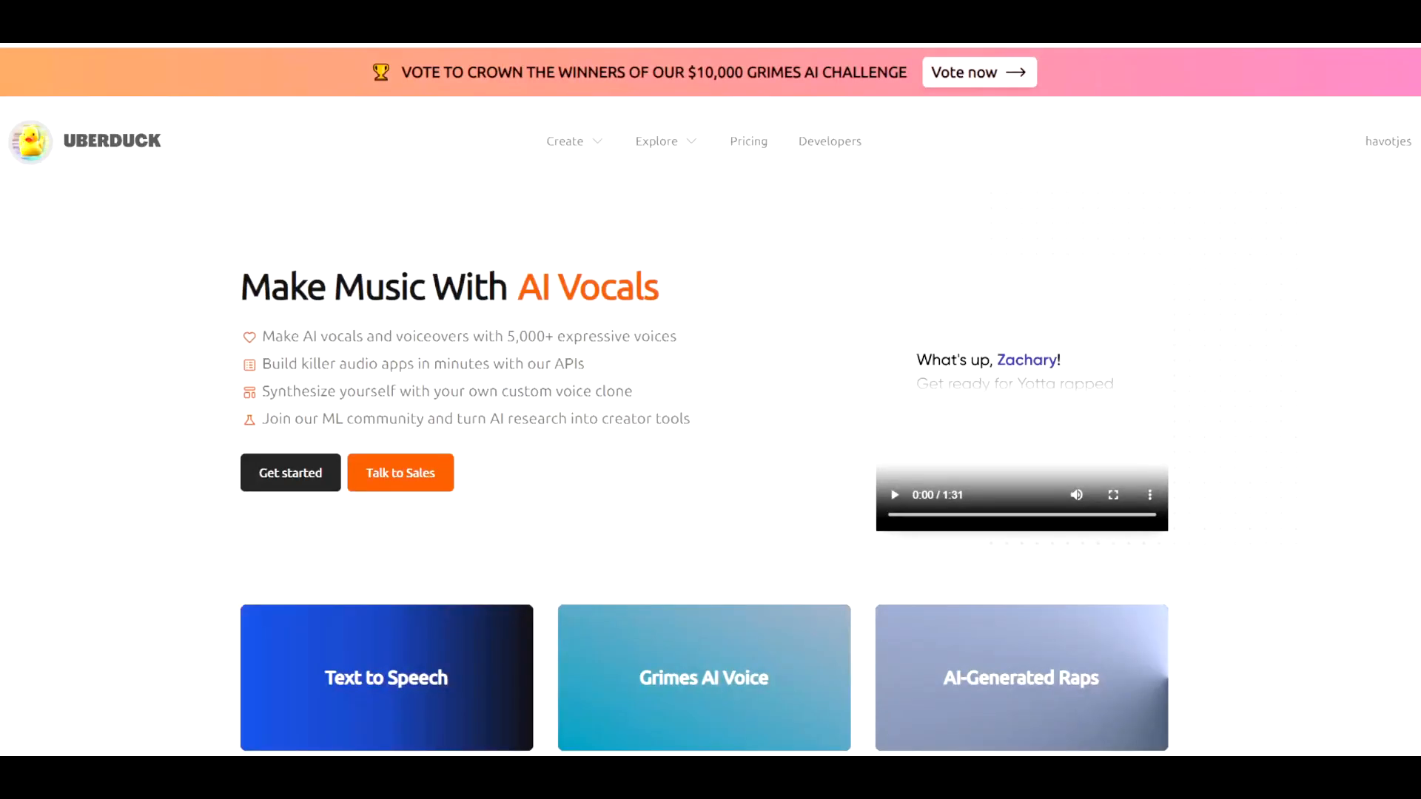
# Describe the rap as 'unusual or absurd superpowers' and start Generate Lyrics
pyautogui.click(1020, 676)
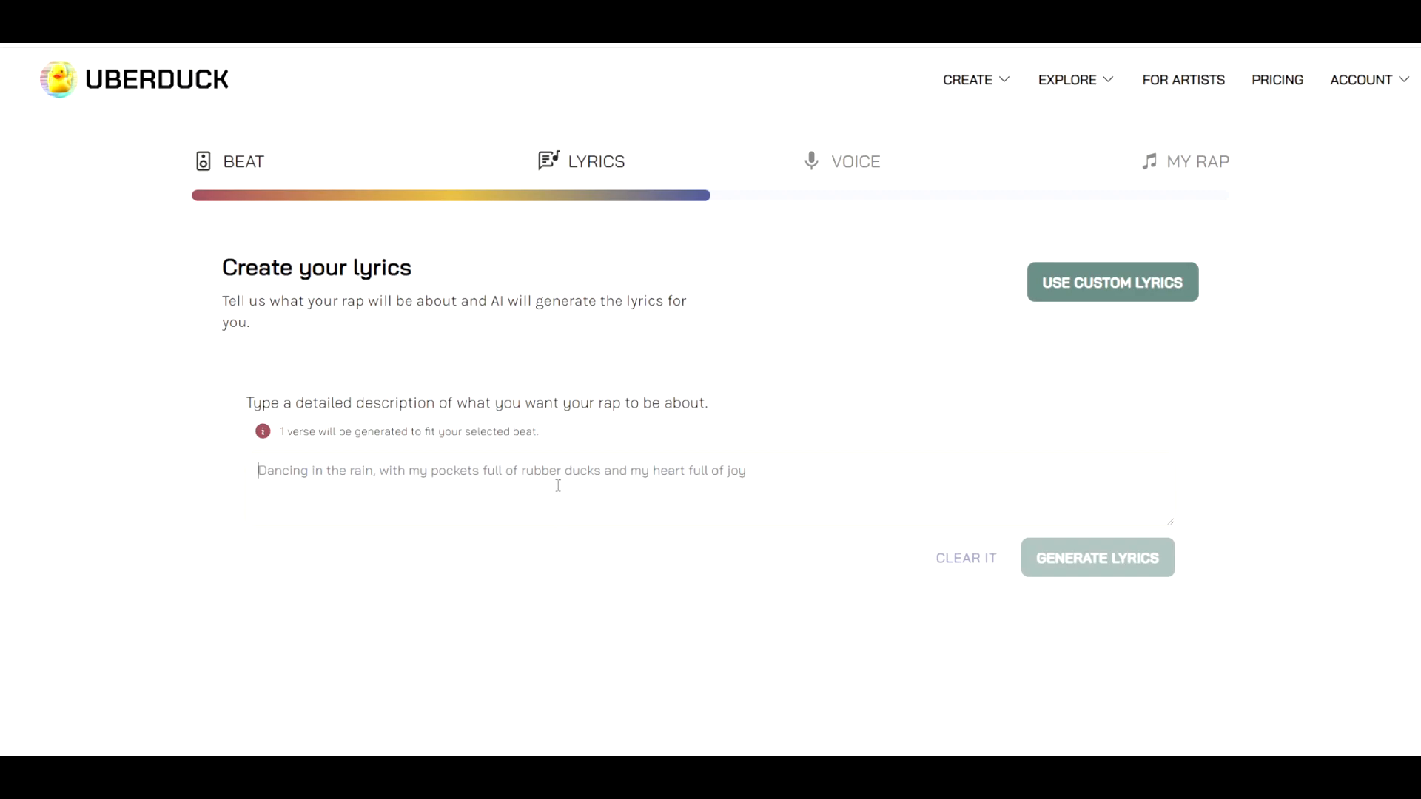
pyautogui.write('unusual or absurd superpowers')
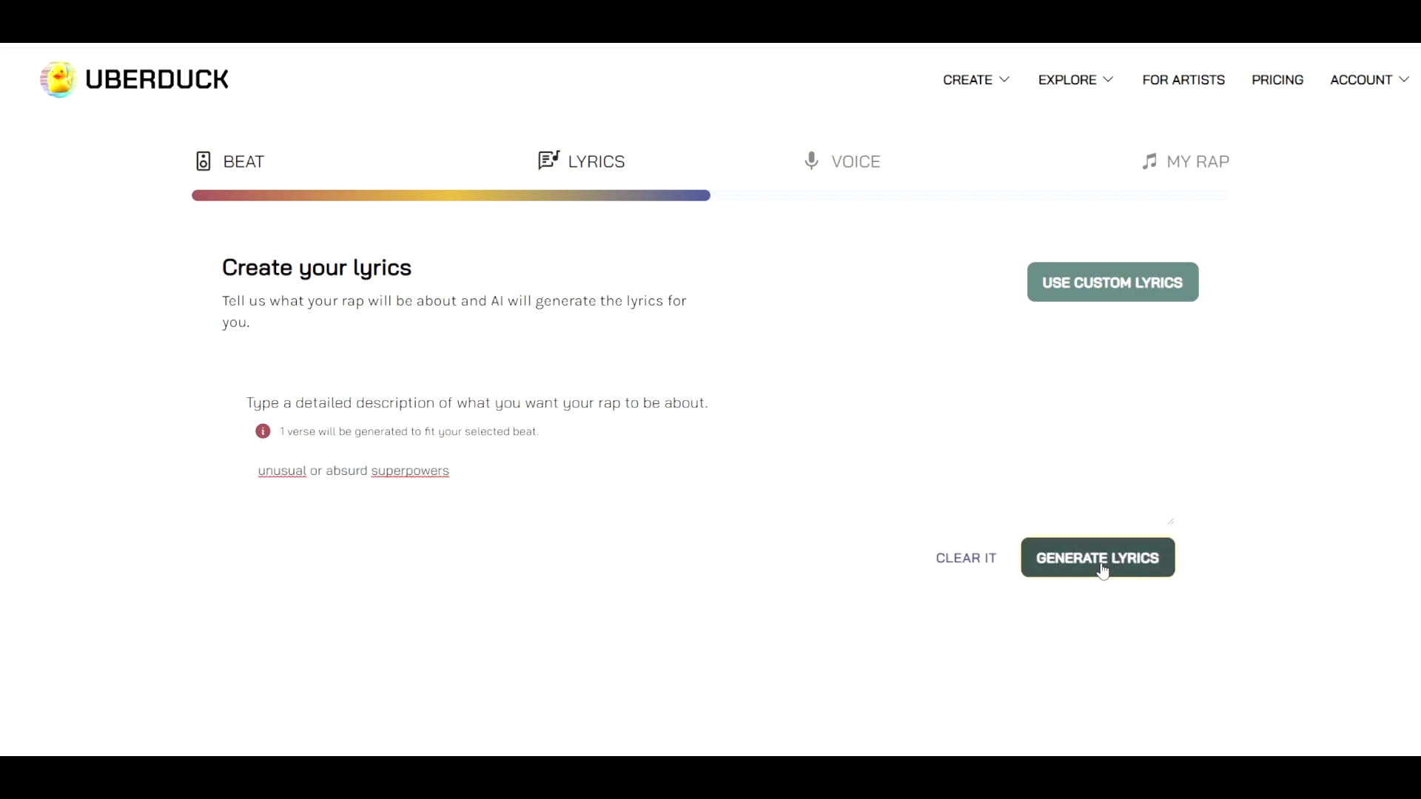
pyautogui.click(1097, 558)
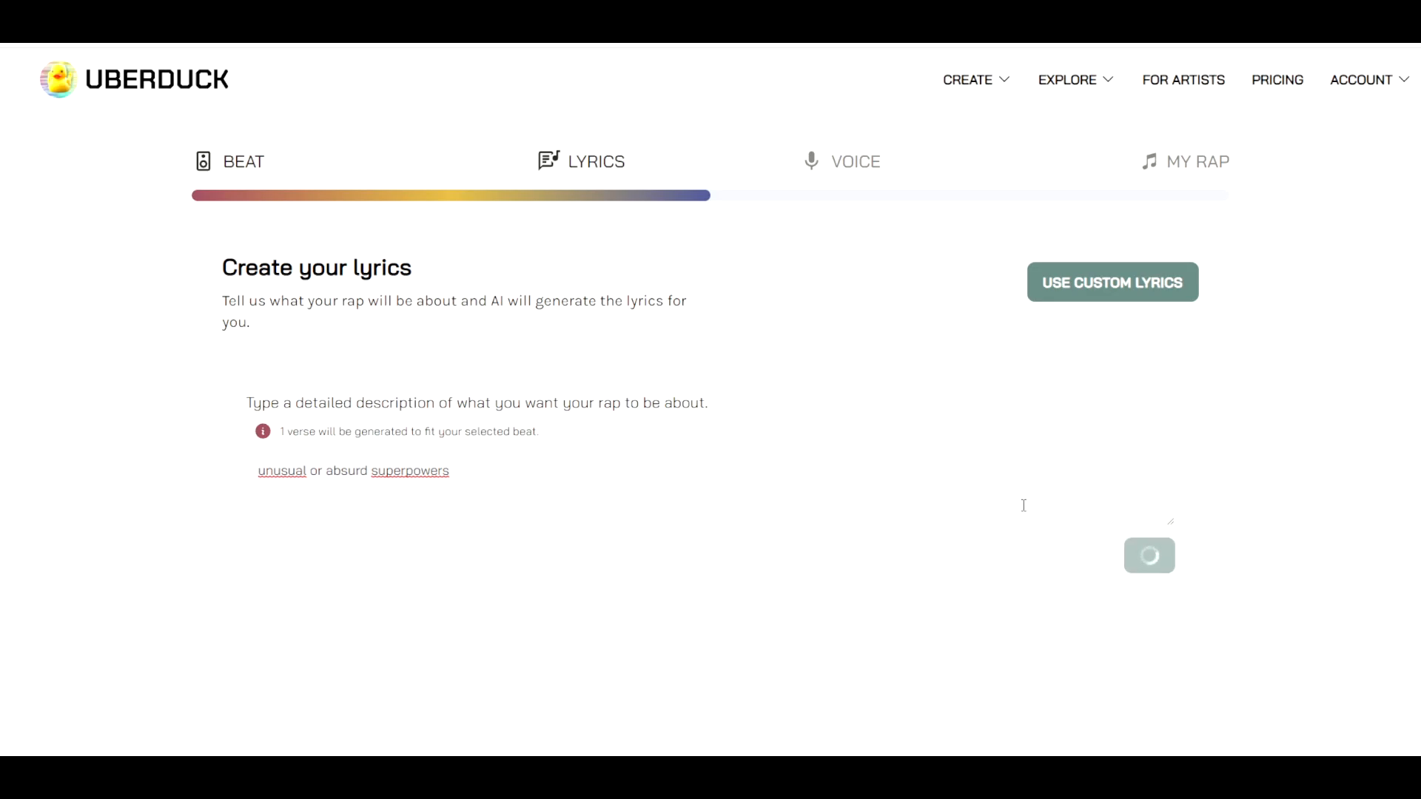
pyautogui.moveTo(1168, 519)
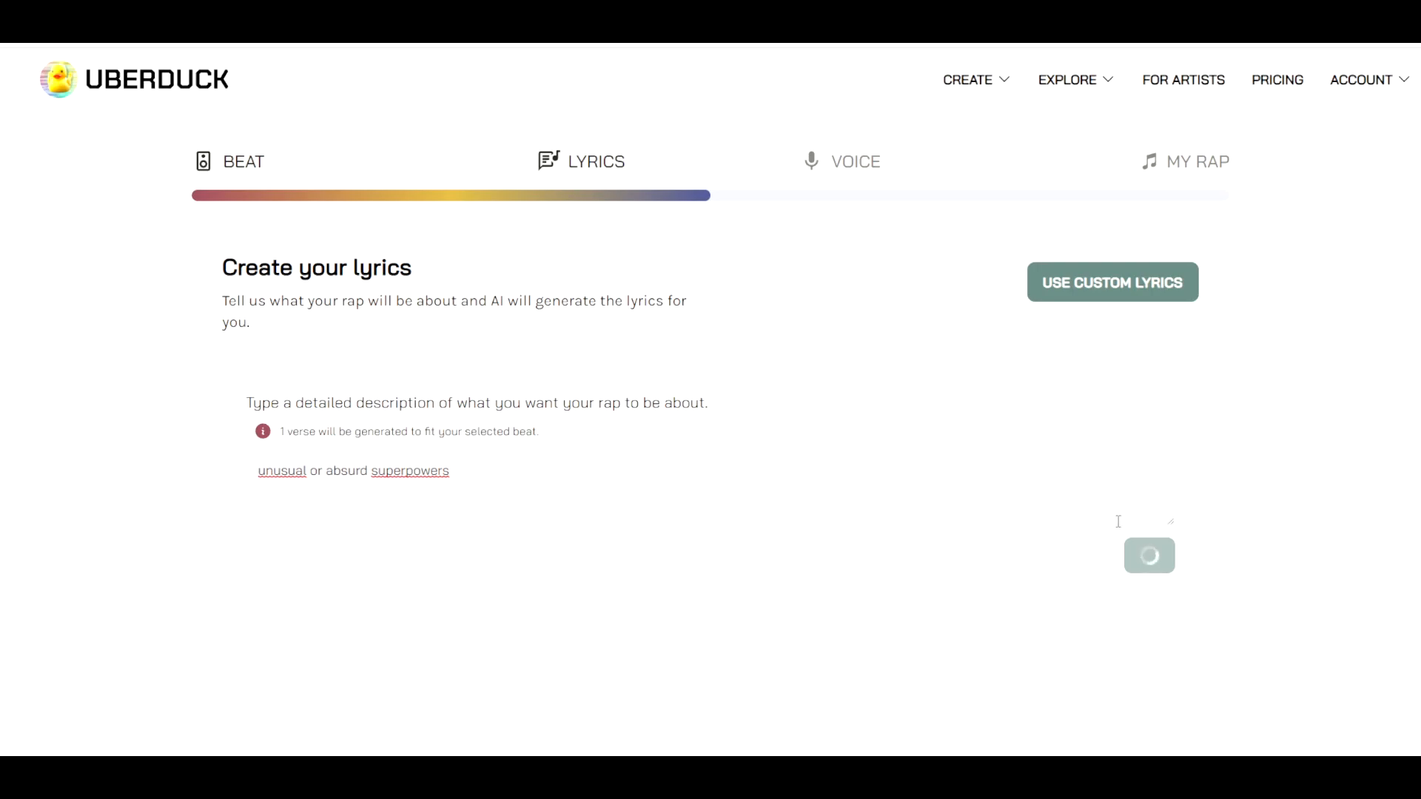
pyautogui.moveTo(160, 435)
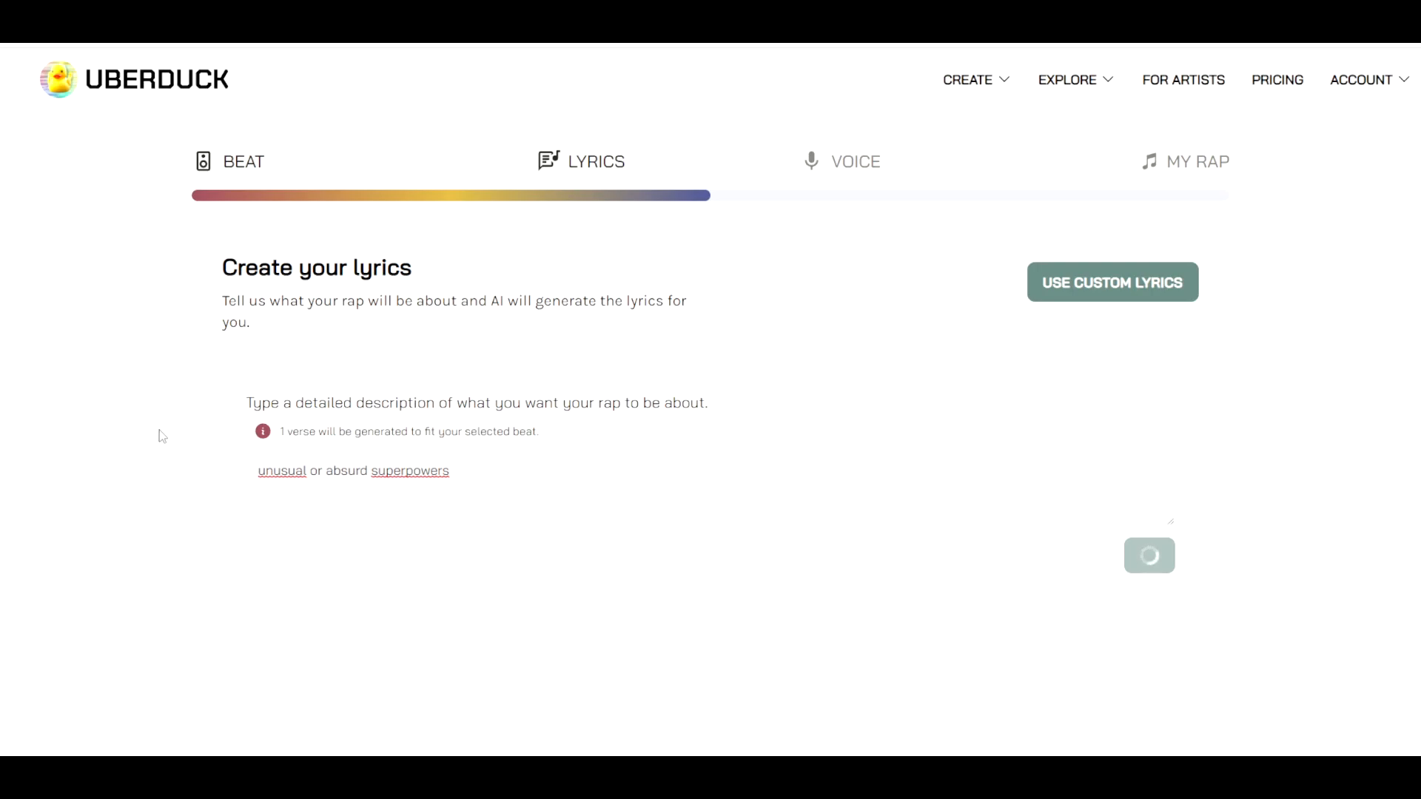
pyautogui.moveTo(175, 405)
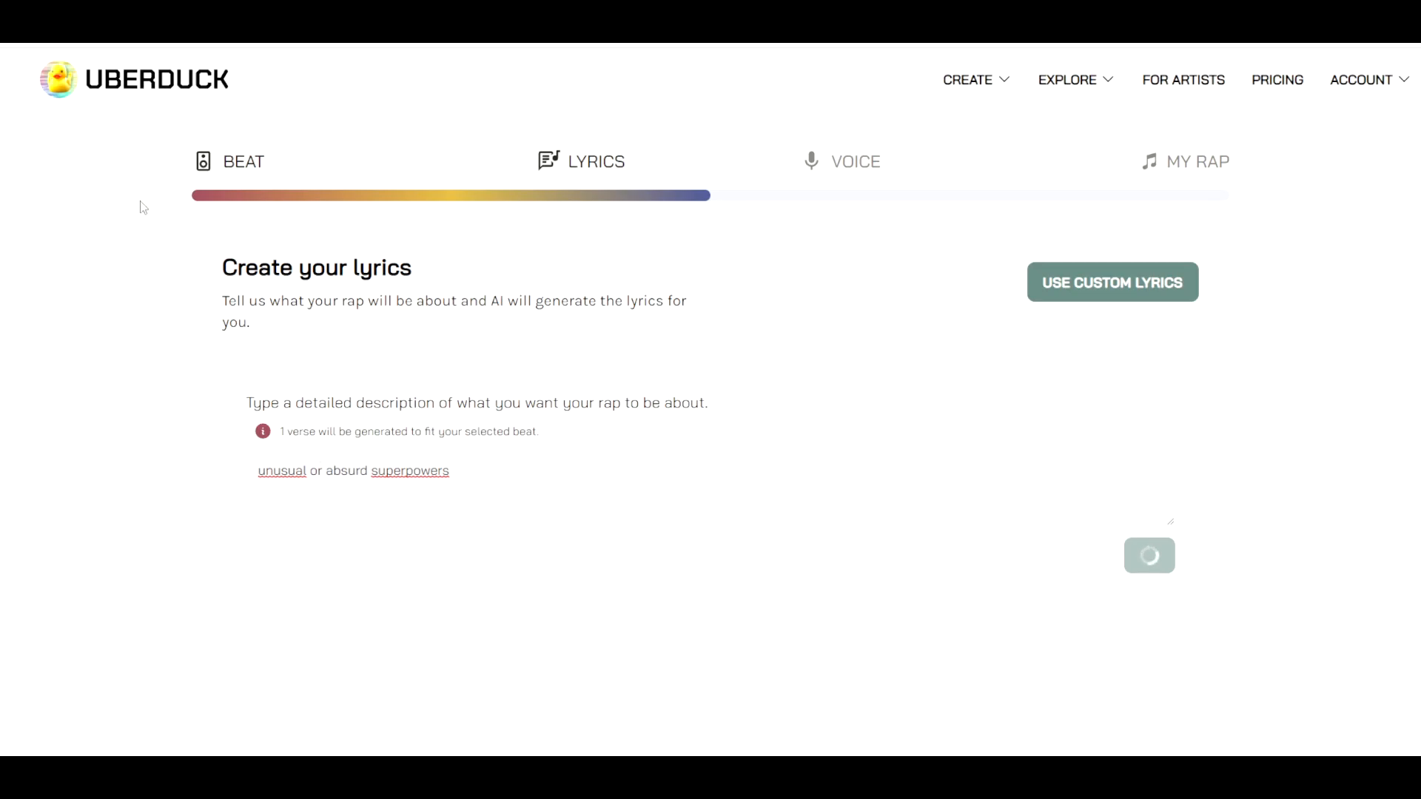
pyautogui.moveTo(256, 252)
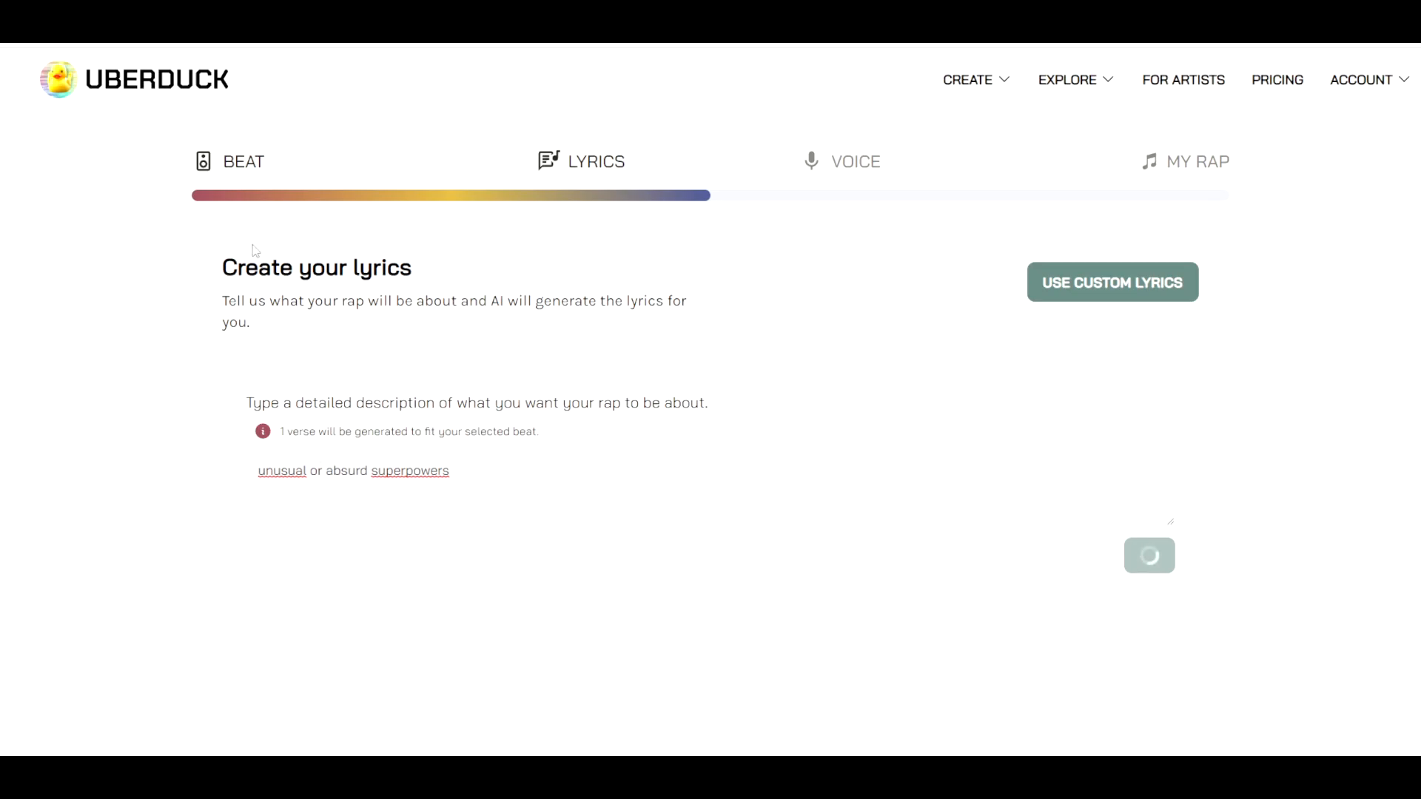
pyautogui.moveTo(833, 290)
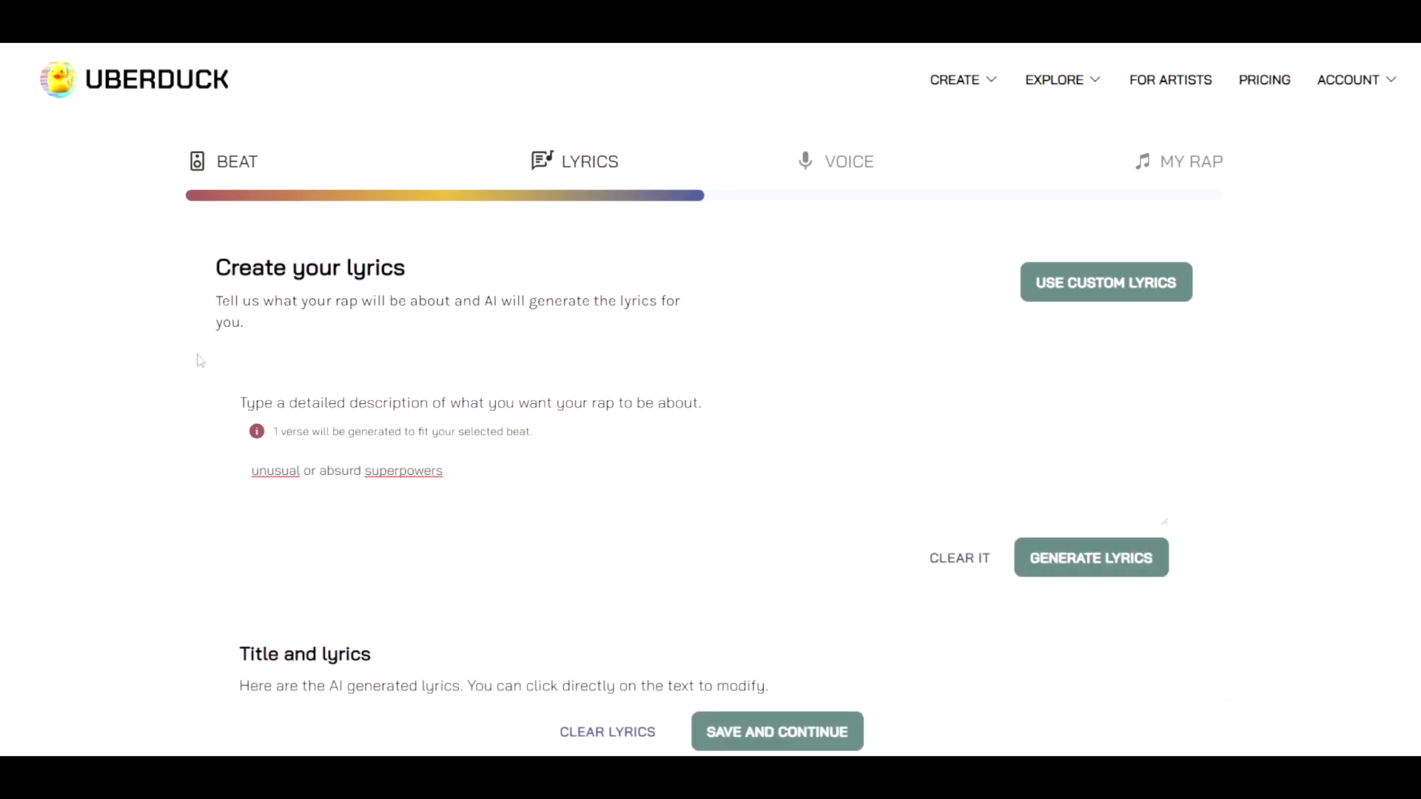
# Review the generated Unstoppable Rap verse and retype the first line's final word 'comprehend'
pyautogui.click(1091, 558)
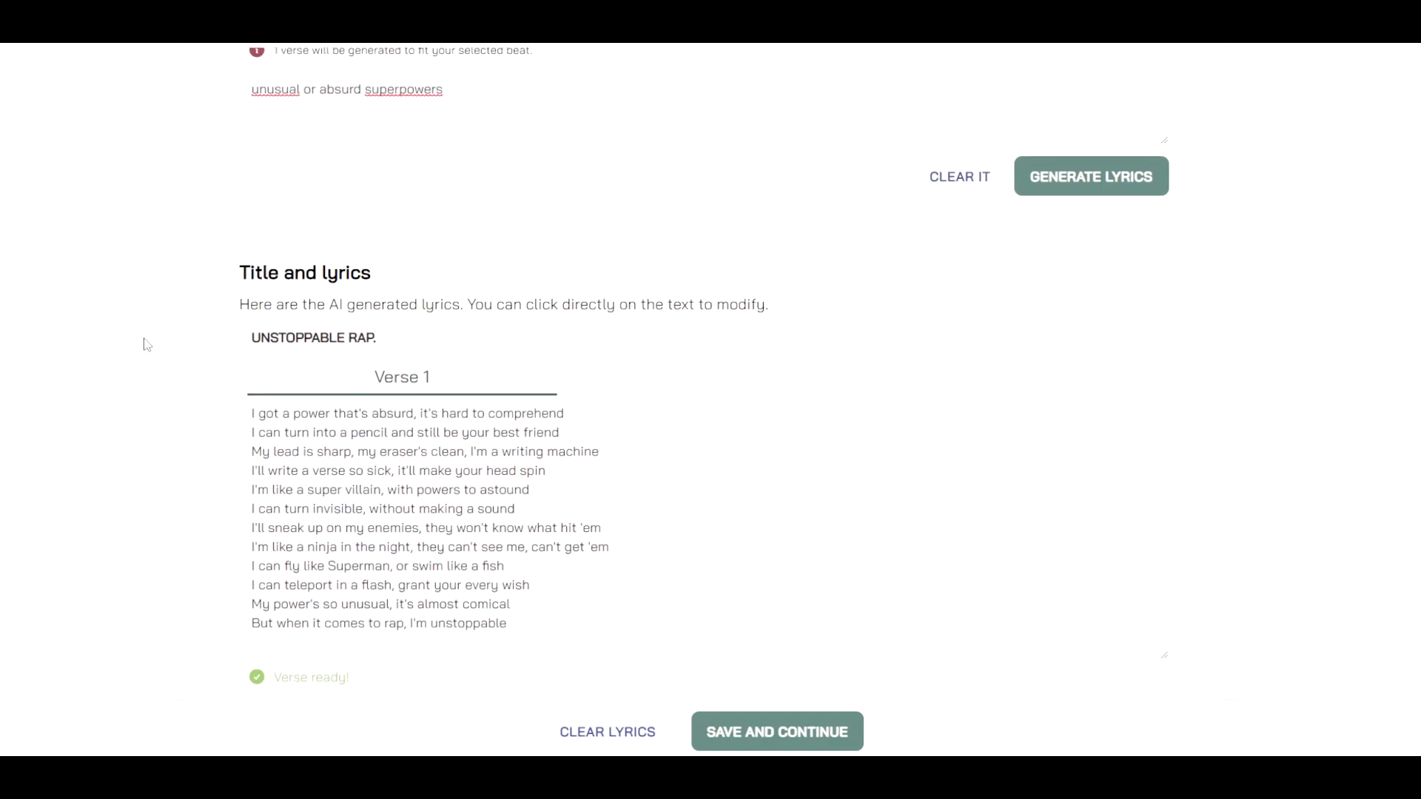
pyautogui.moveTo(116, 333)
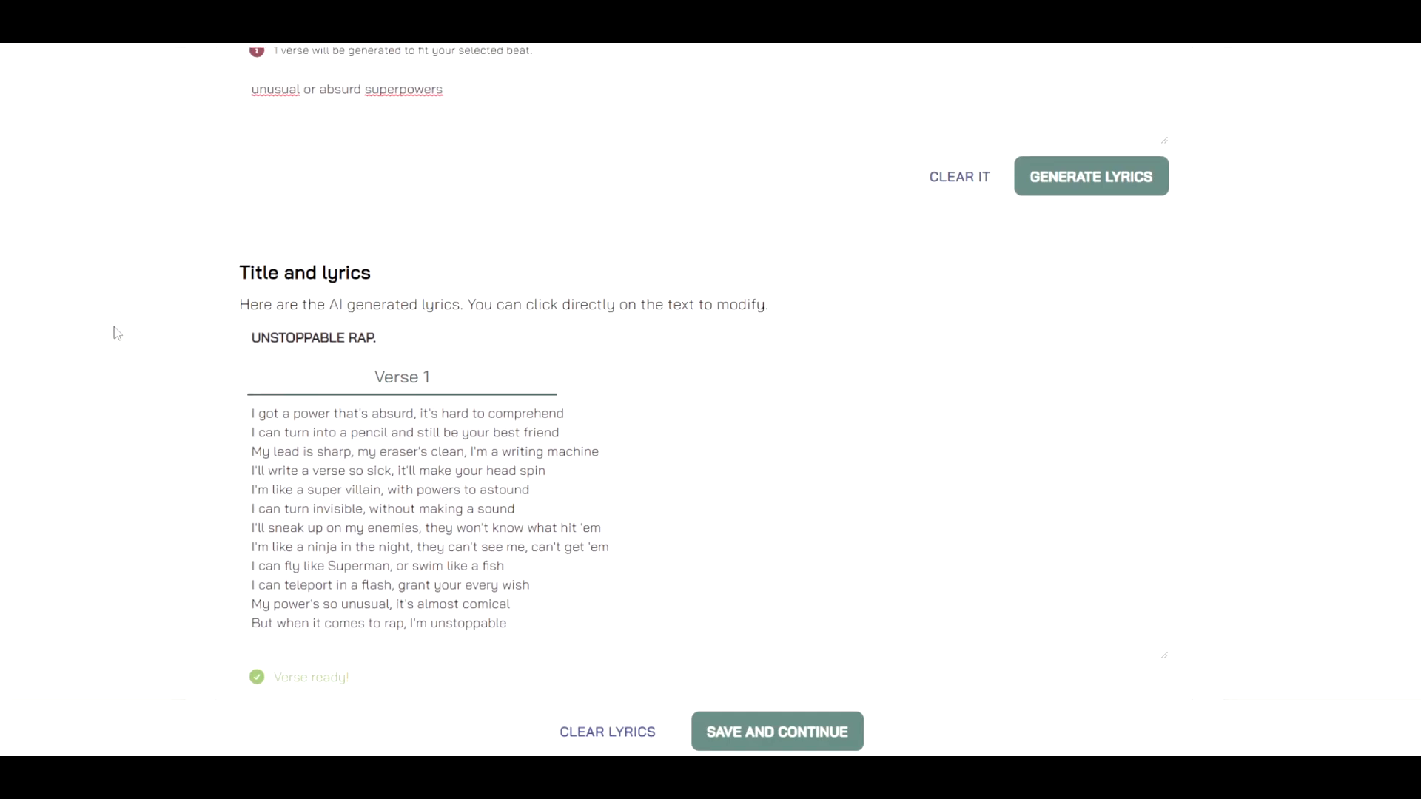
pyautogui.moveTo(124, 398)
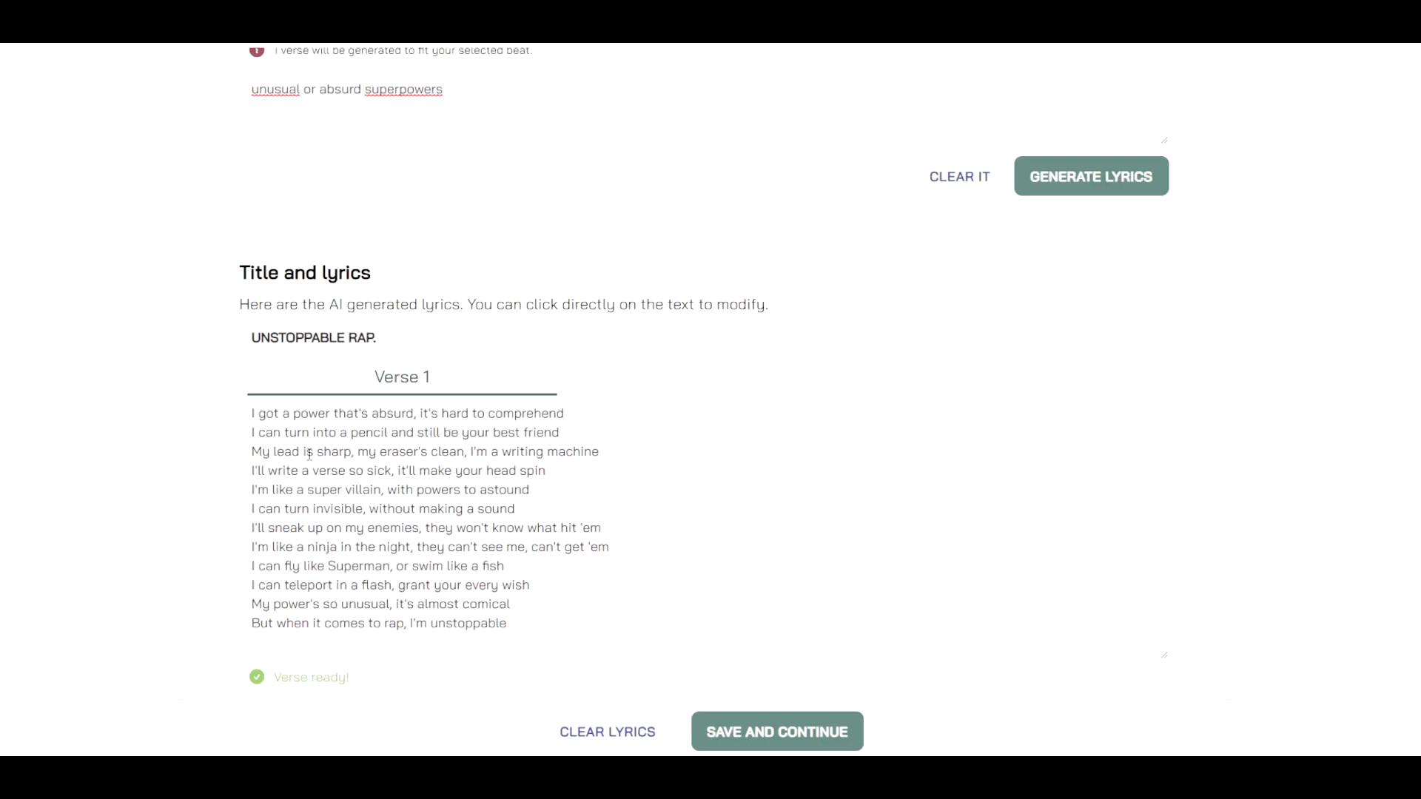
pyautogui.doubleClick(550, 413)
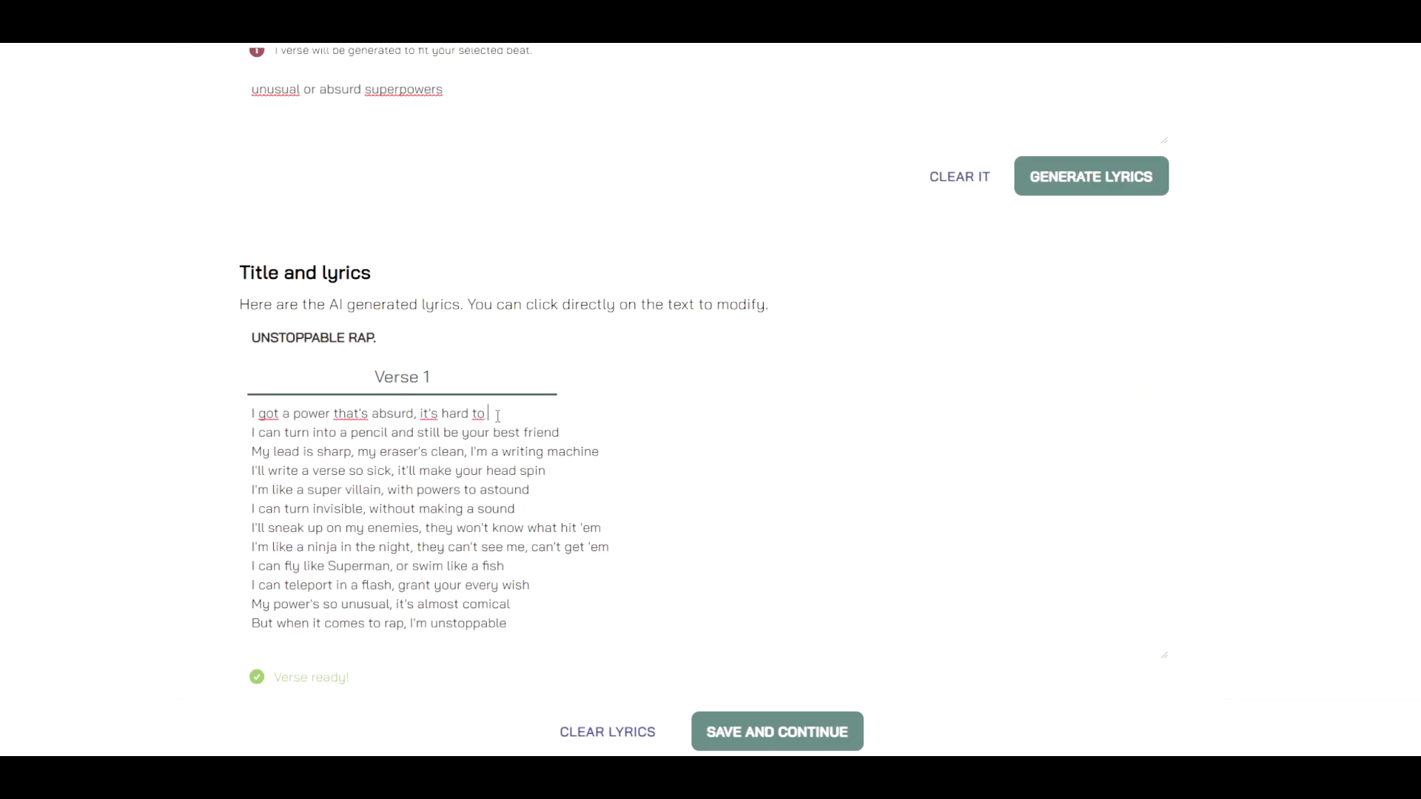
pyautogui.write('comprehend')
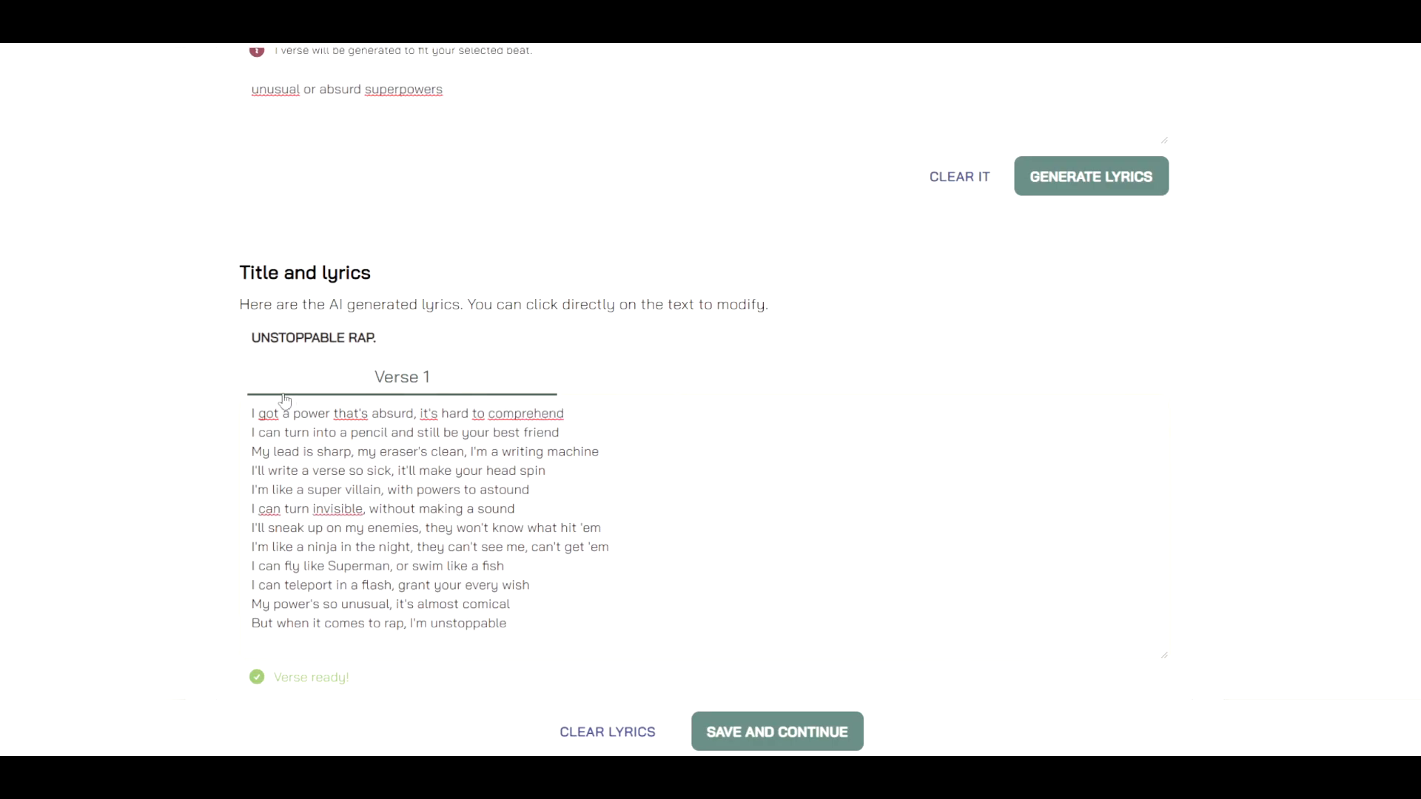
pyautogui.scroll(3)
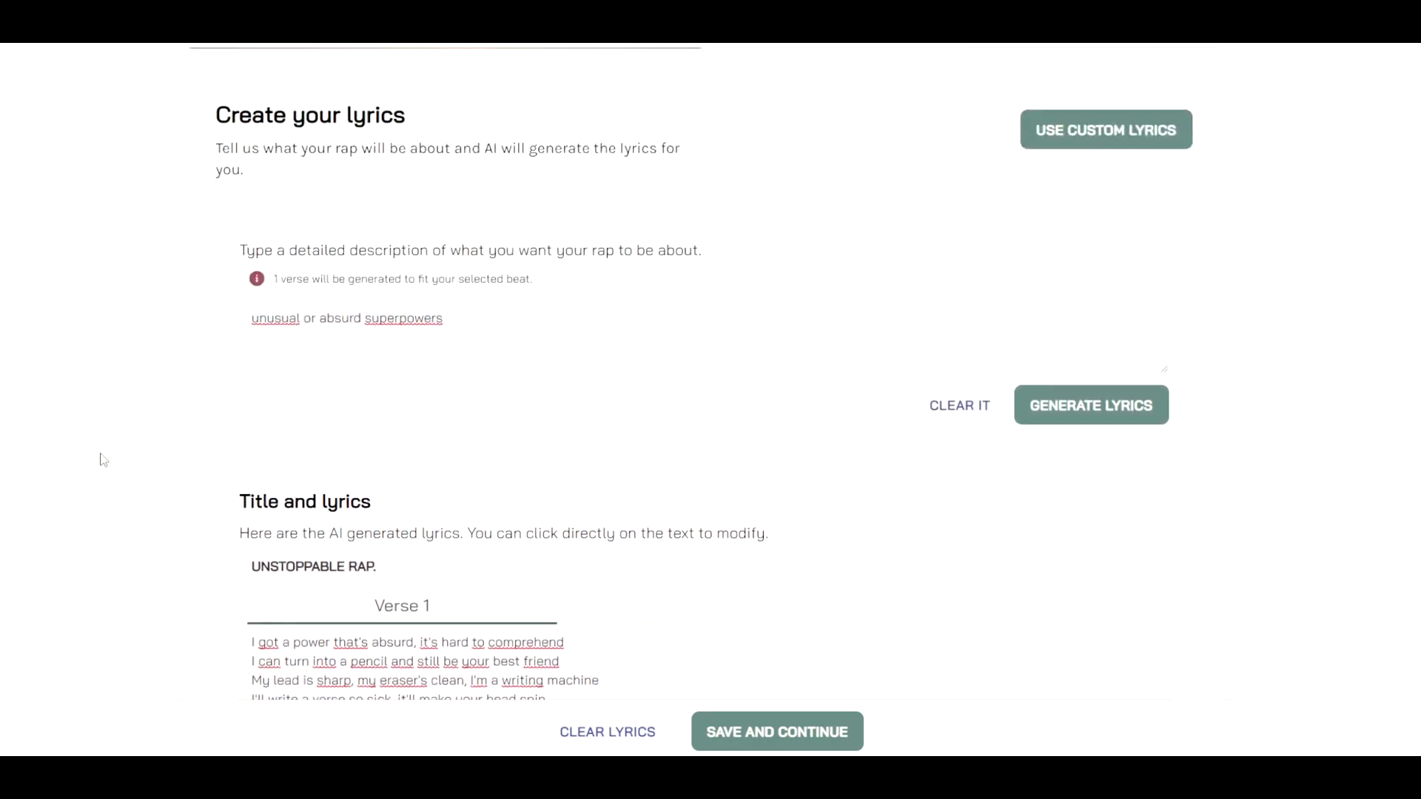
pyautogui.scroll(3)
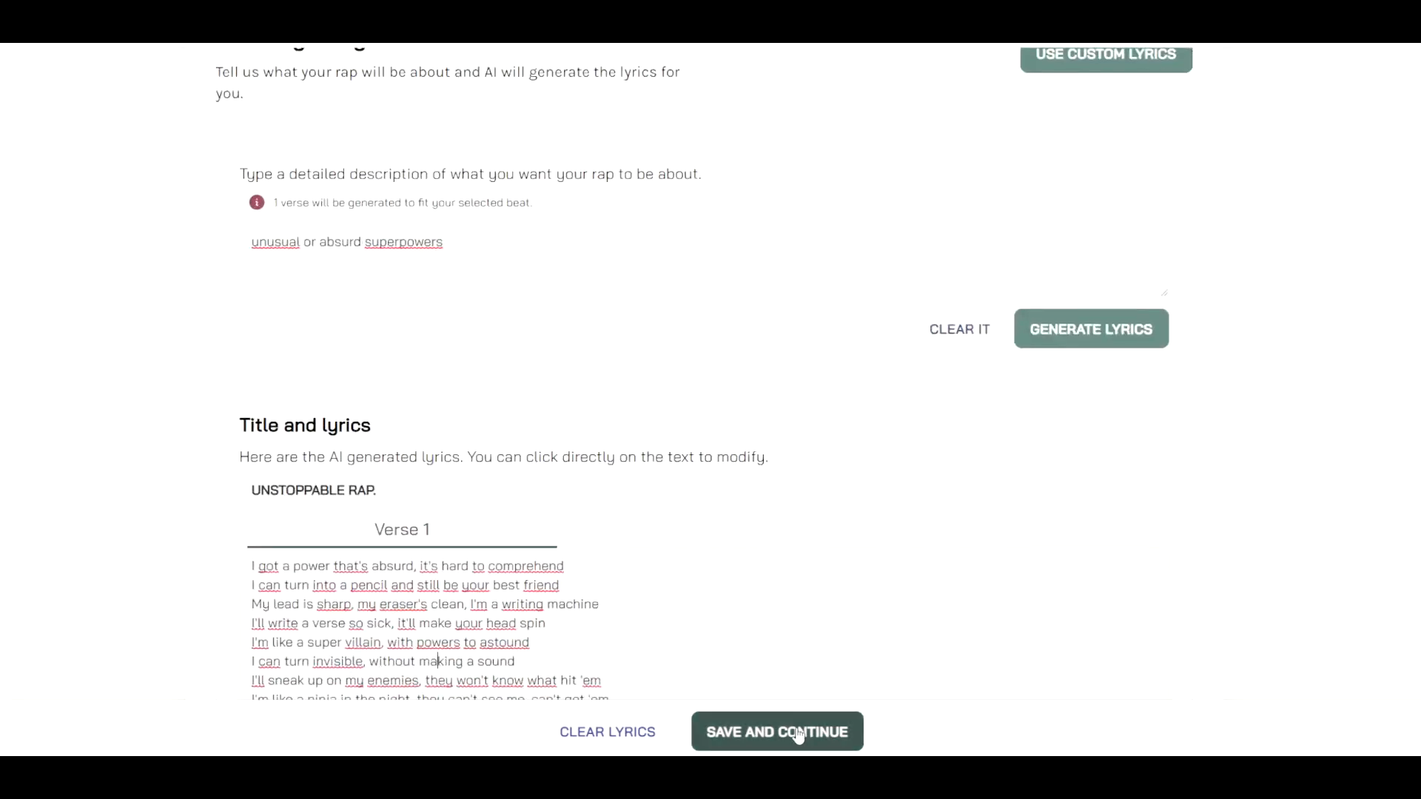
# Save the lyrics, browse the Studio and Rappers voices and pick Sam Lachow
pyautogui.click(775, 731)
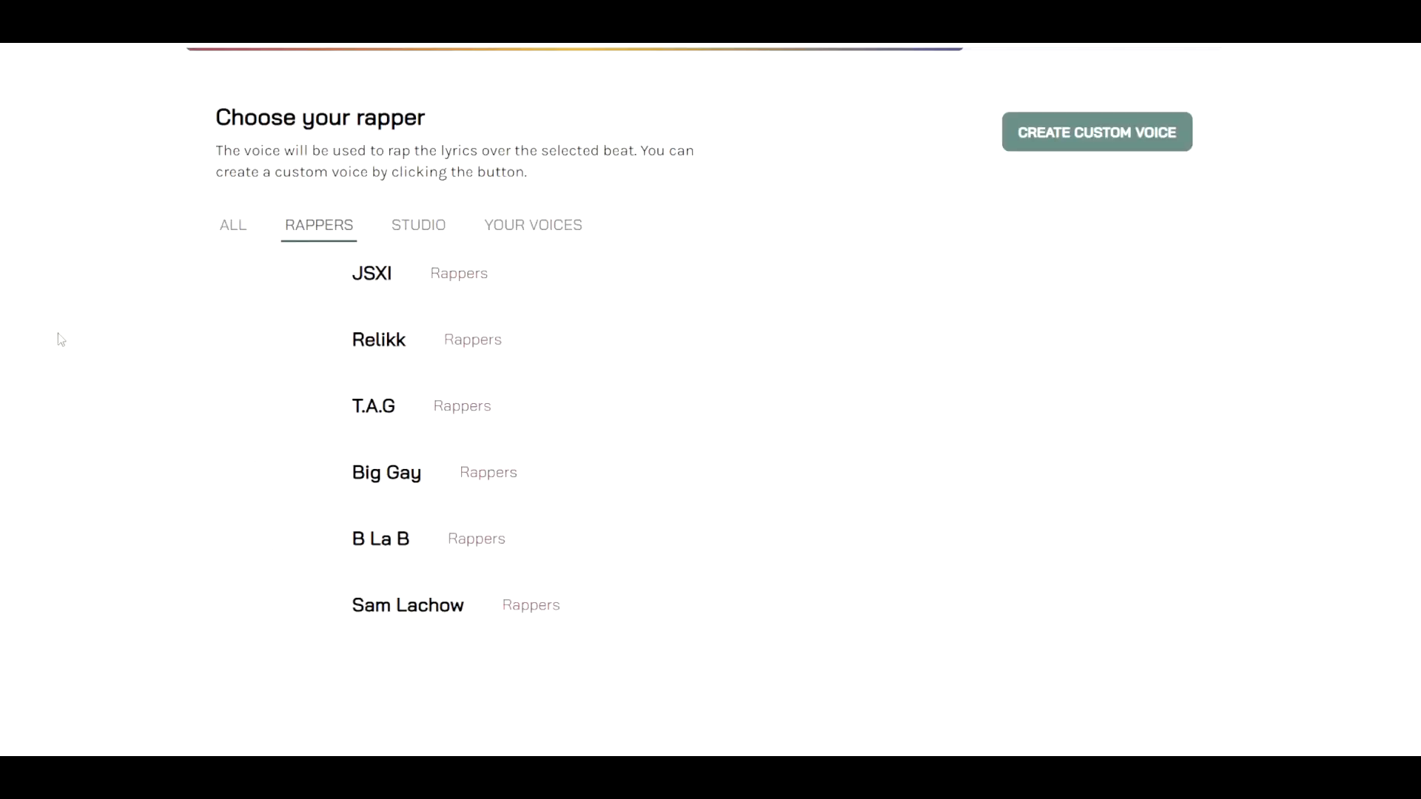
pyautogui.scroll(3)
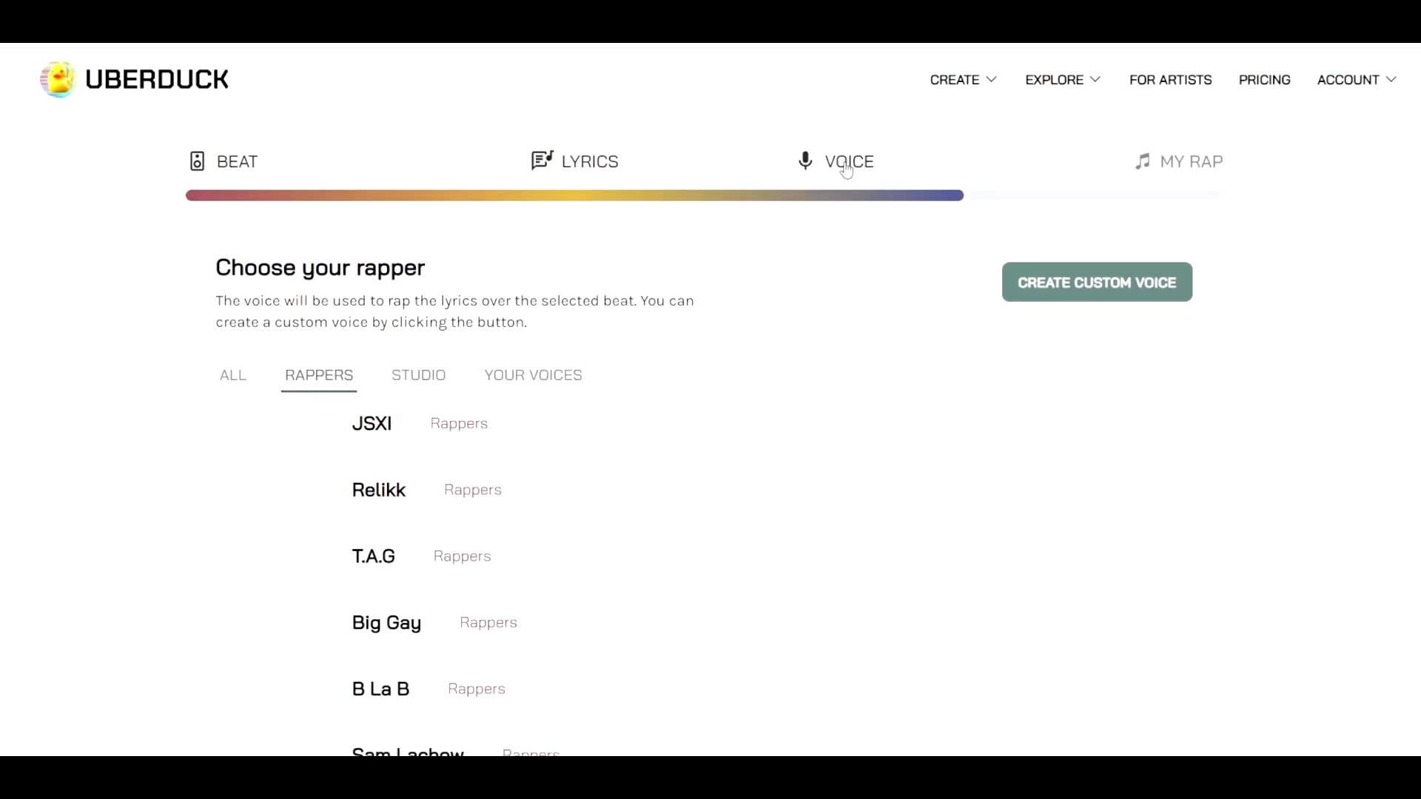
pyautogui.scroll(-3)
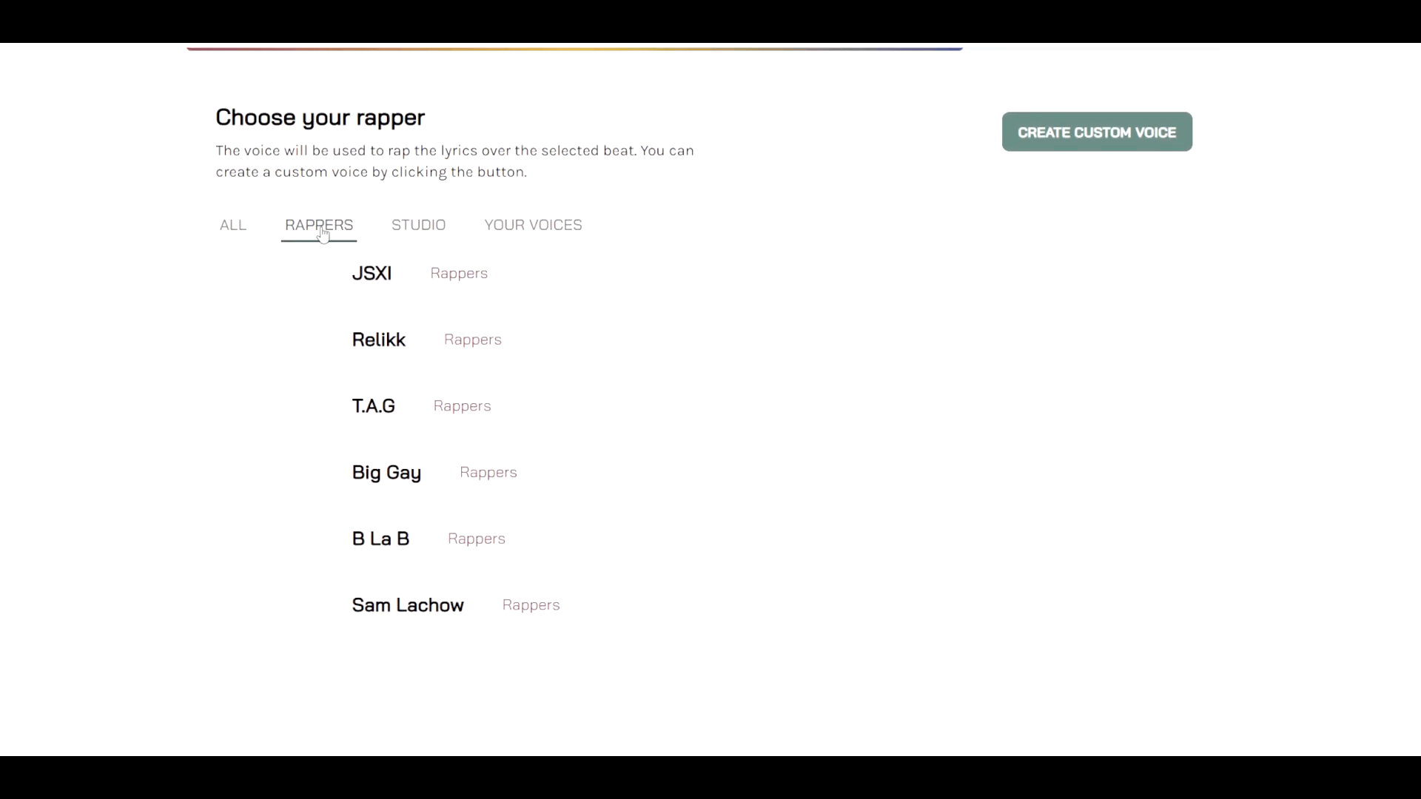
pyautogui.moveTo(418, 225)
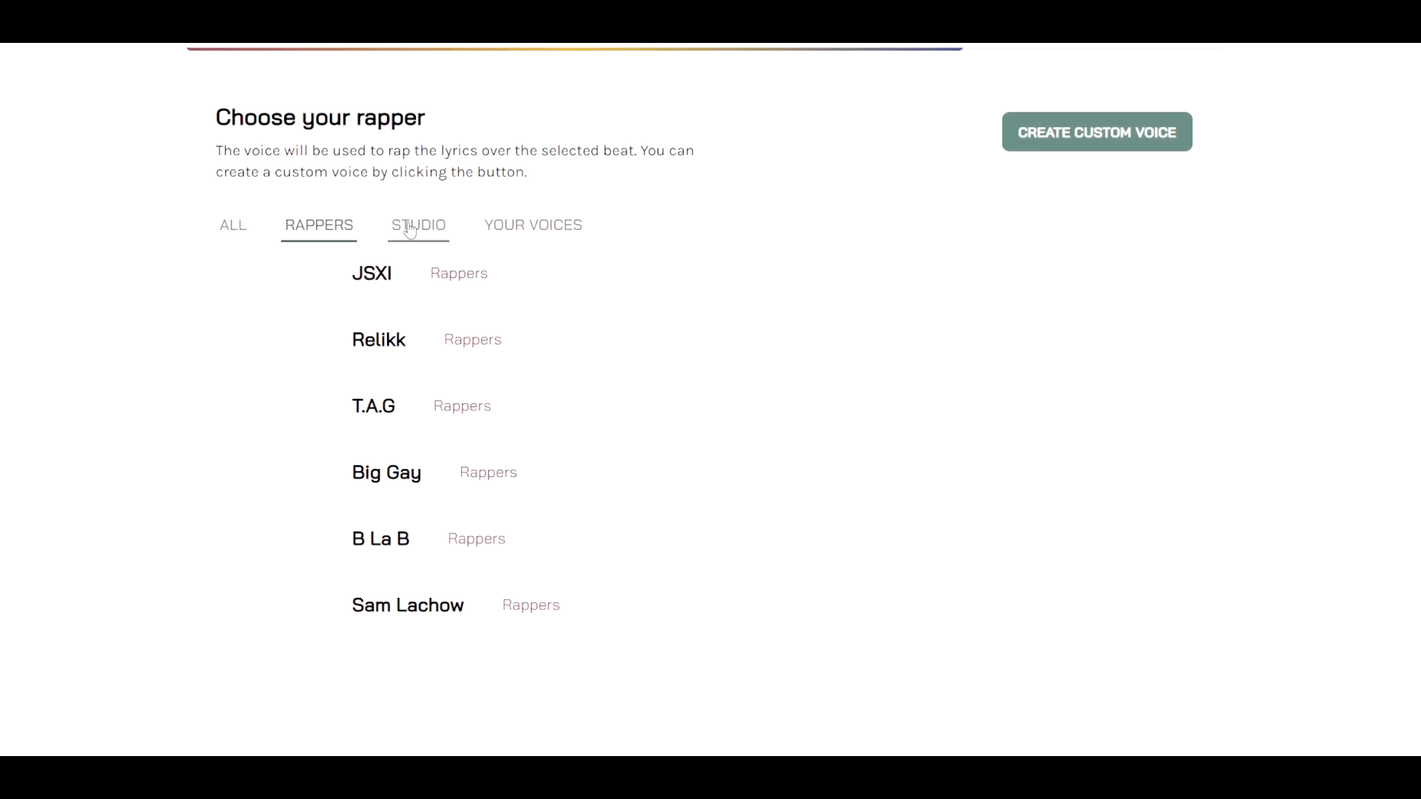
pyautogui.click(417, 225)
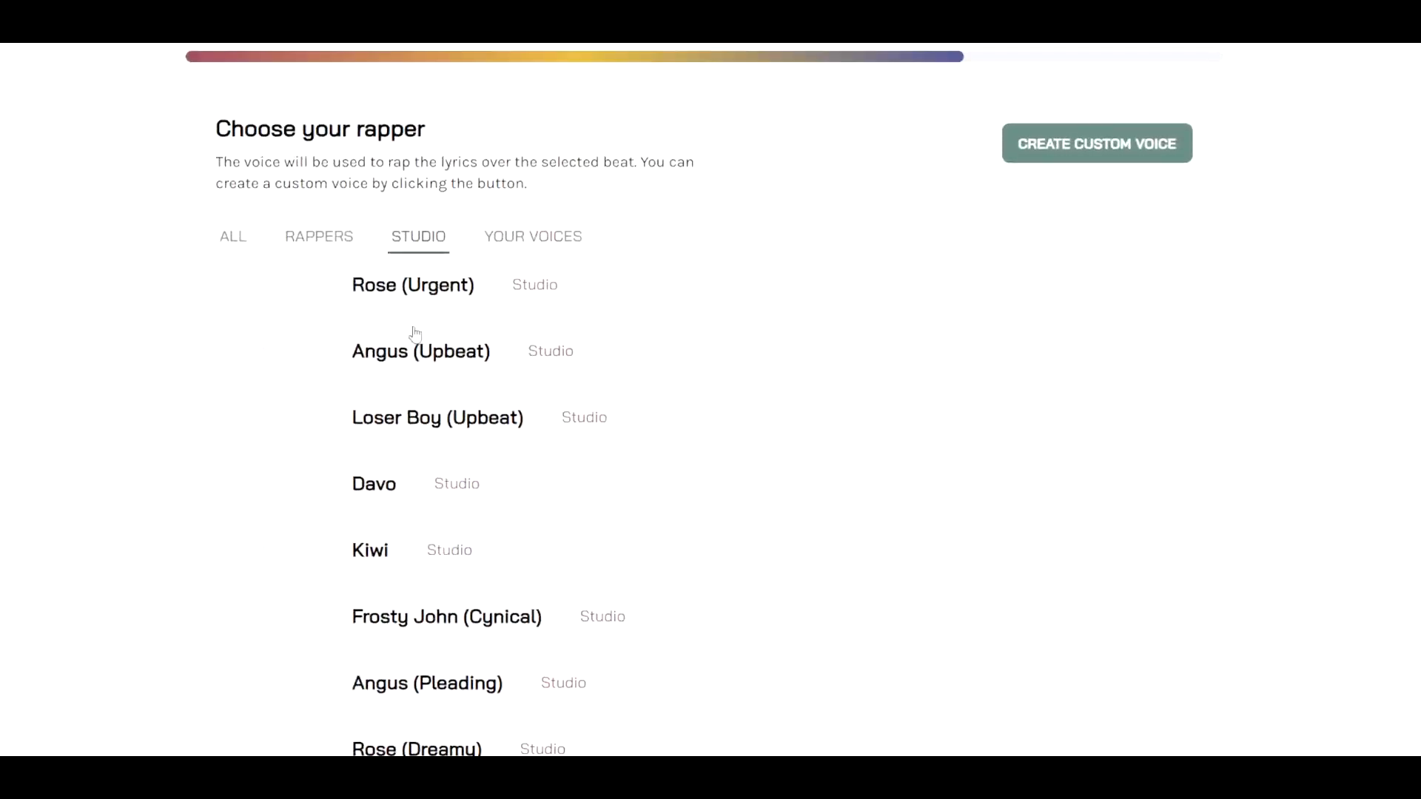
pyautogui.click(318, 237)
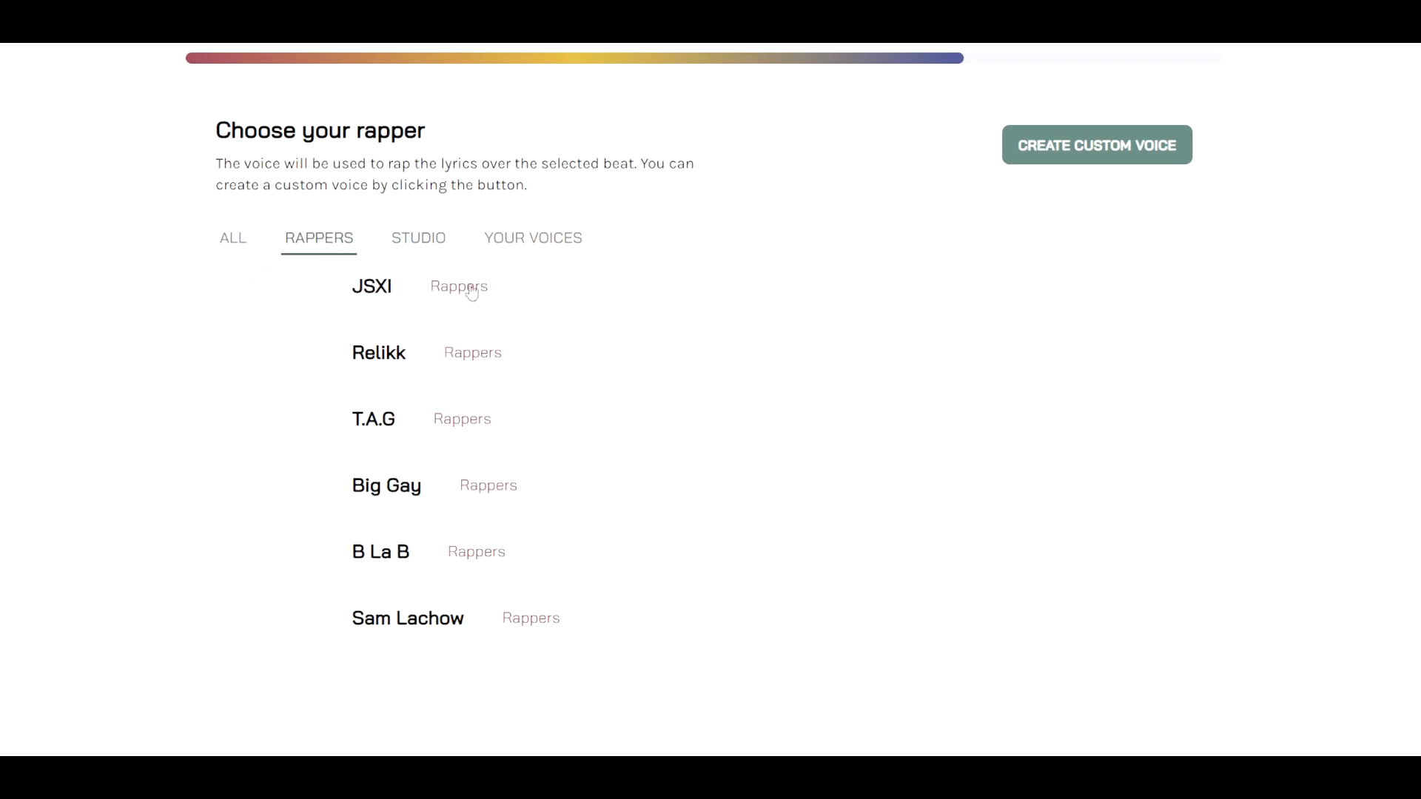
pyautogui.moveTo(361, 305)
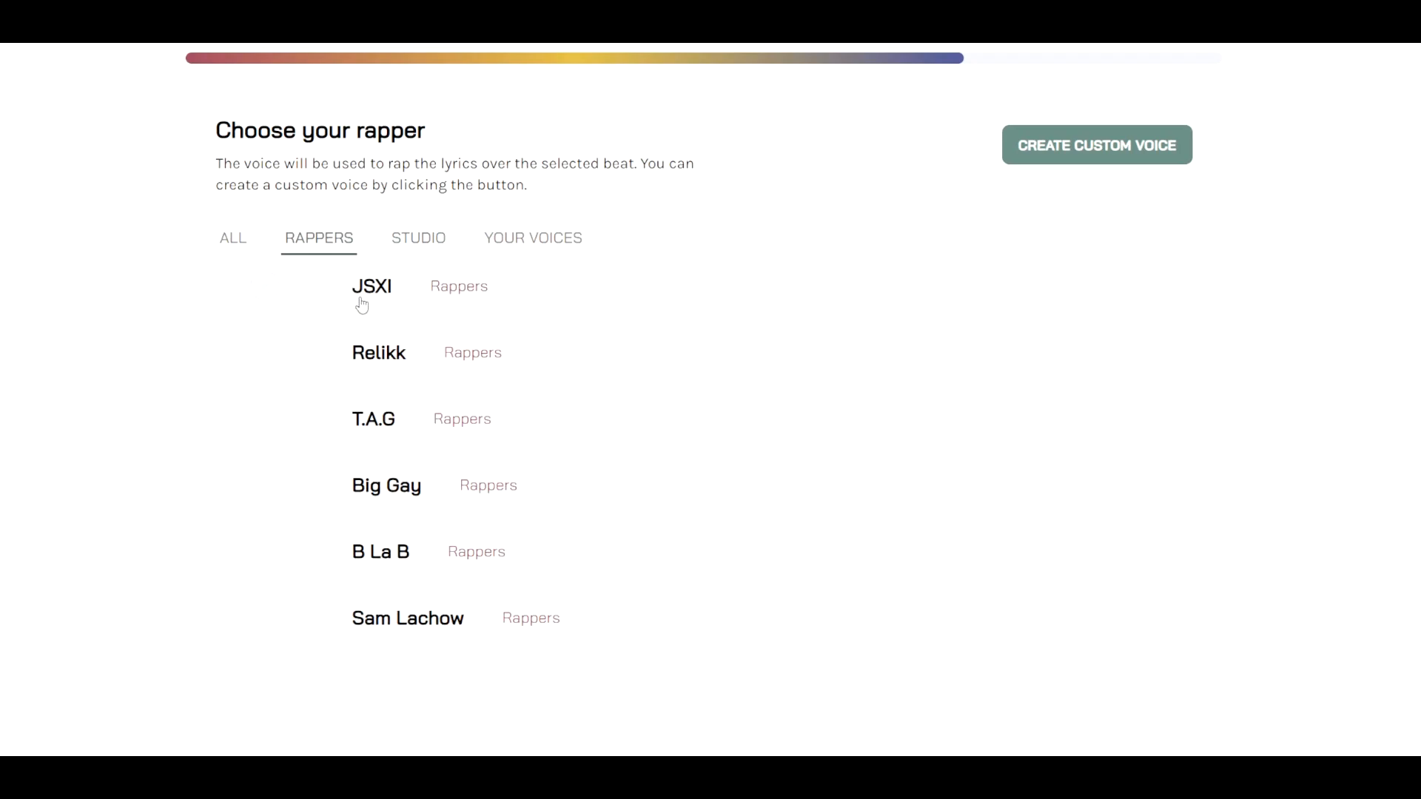
pyautogui.scroll(3)
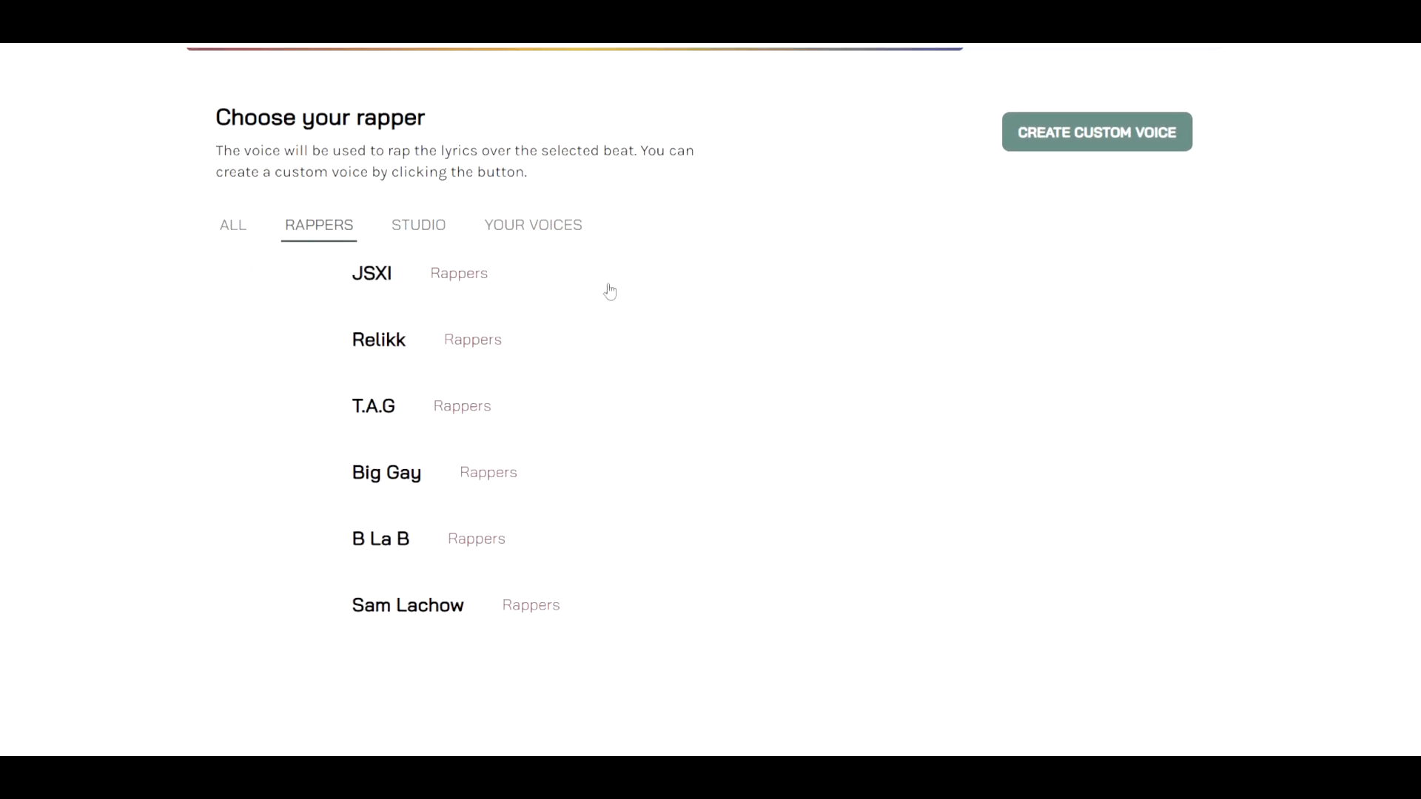
pyautogui.moveTo(743, 305)
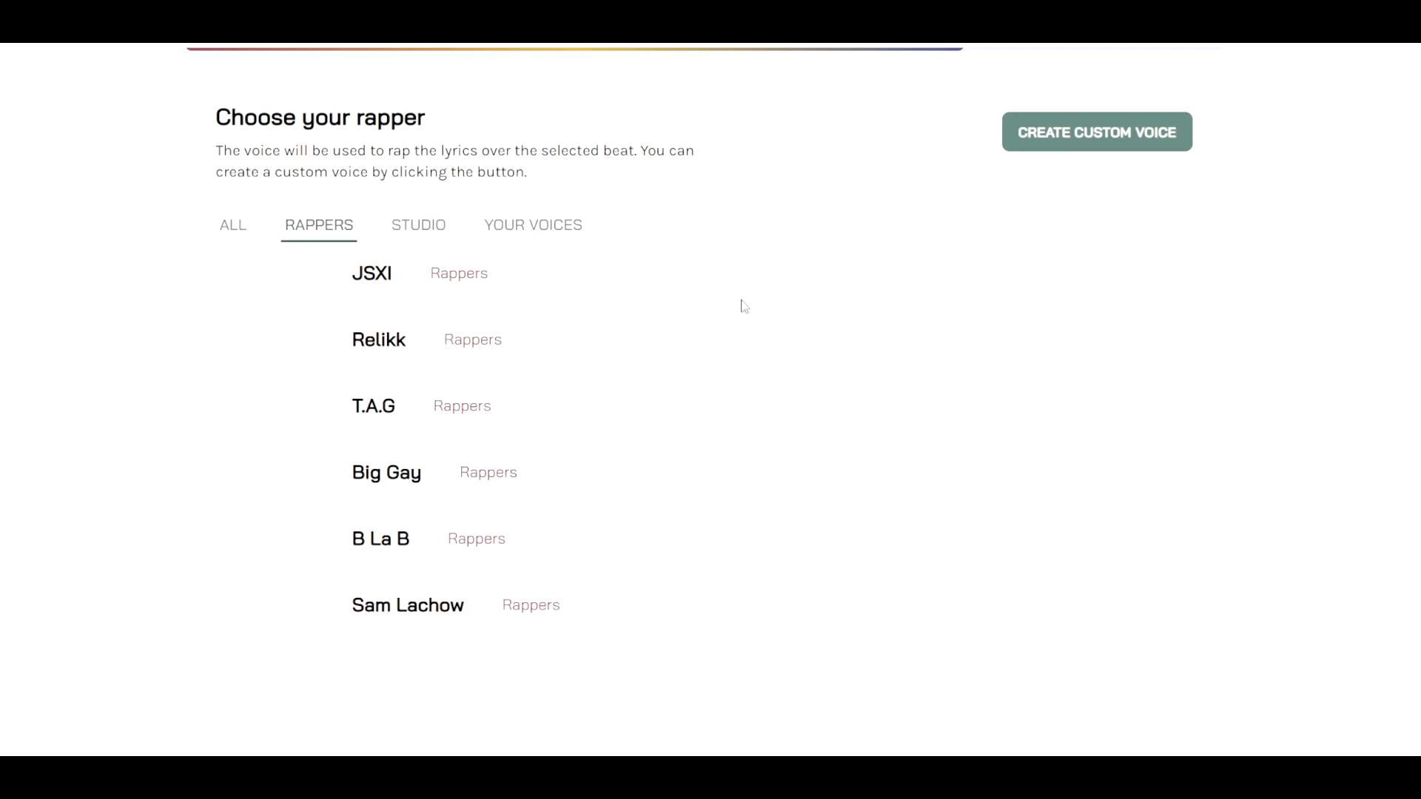
pyautogui.moveTo(394, 288)
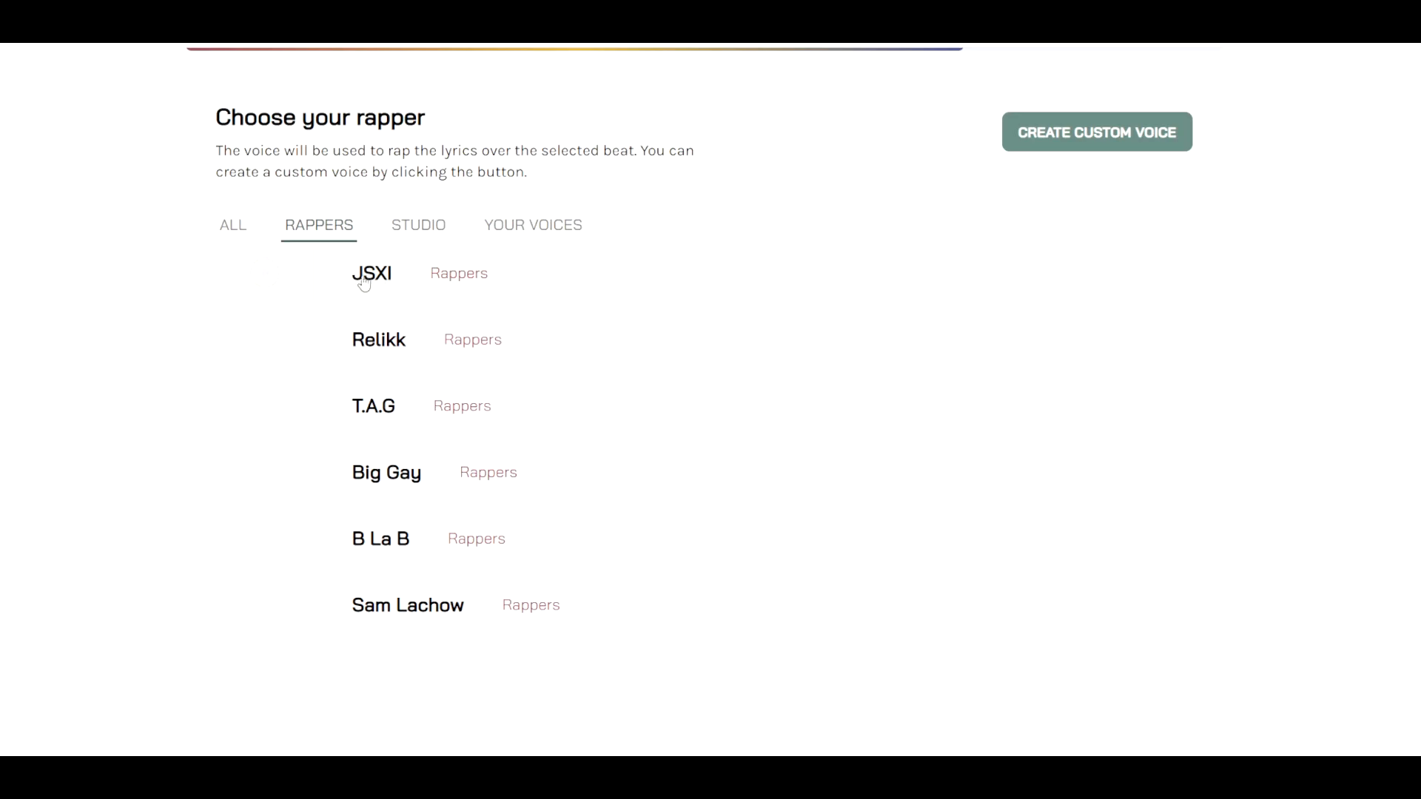
pyautogui.moveTo(520, 291)
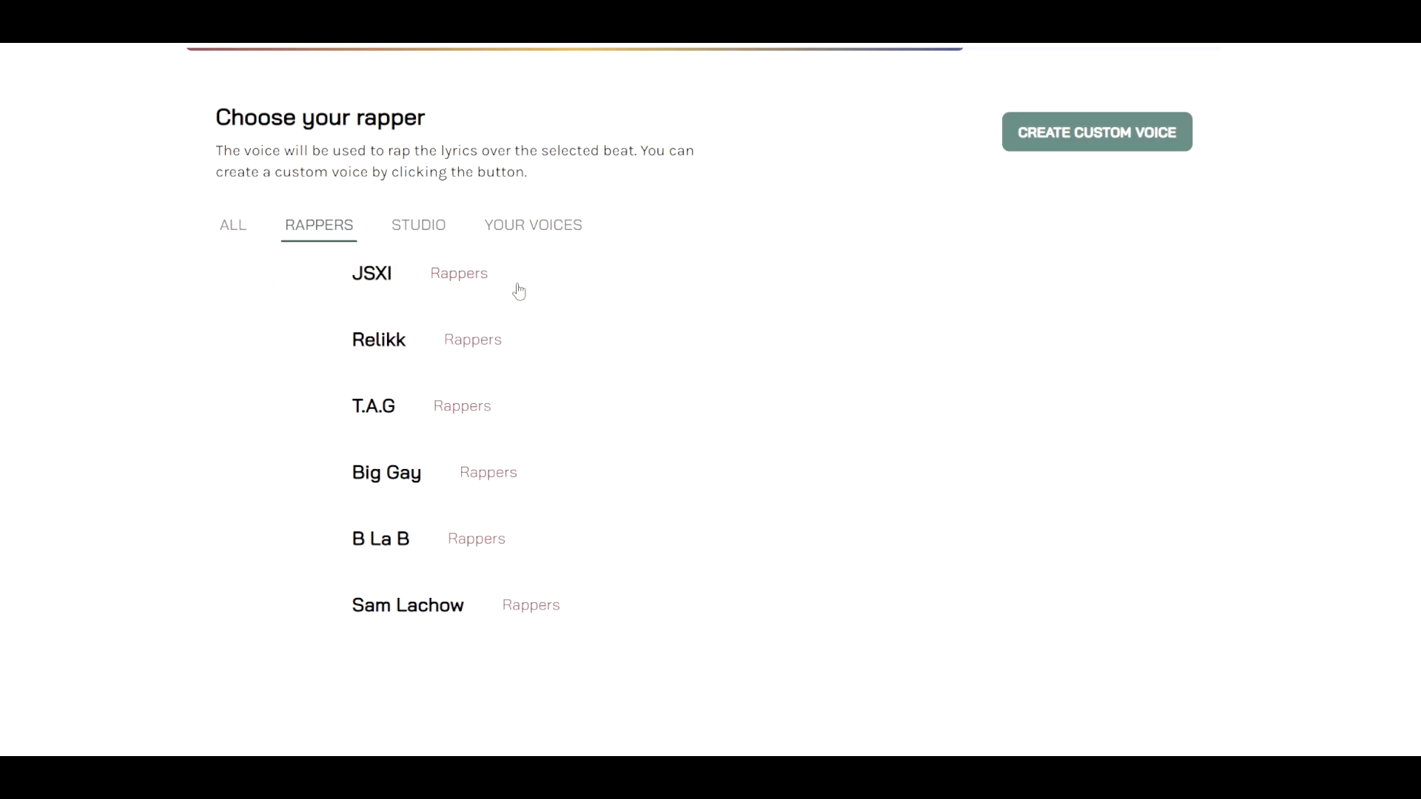
pyautogui.click(371, 273)
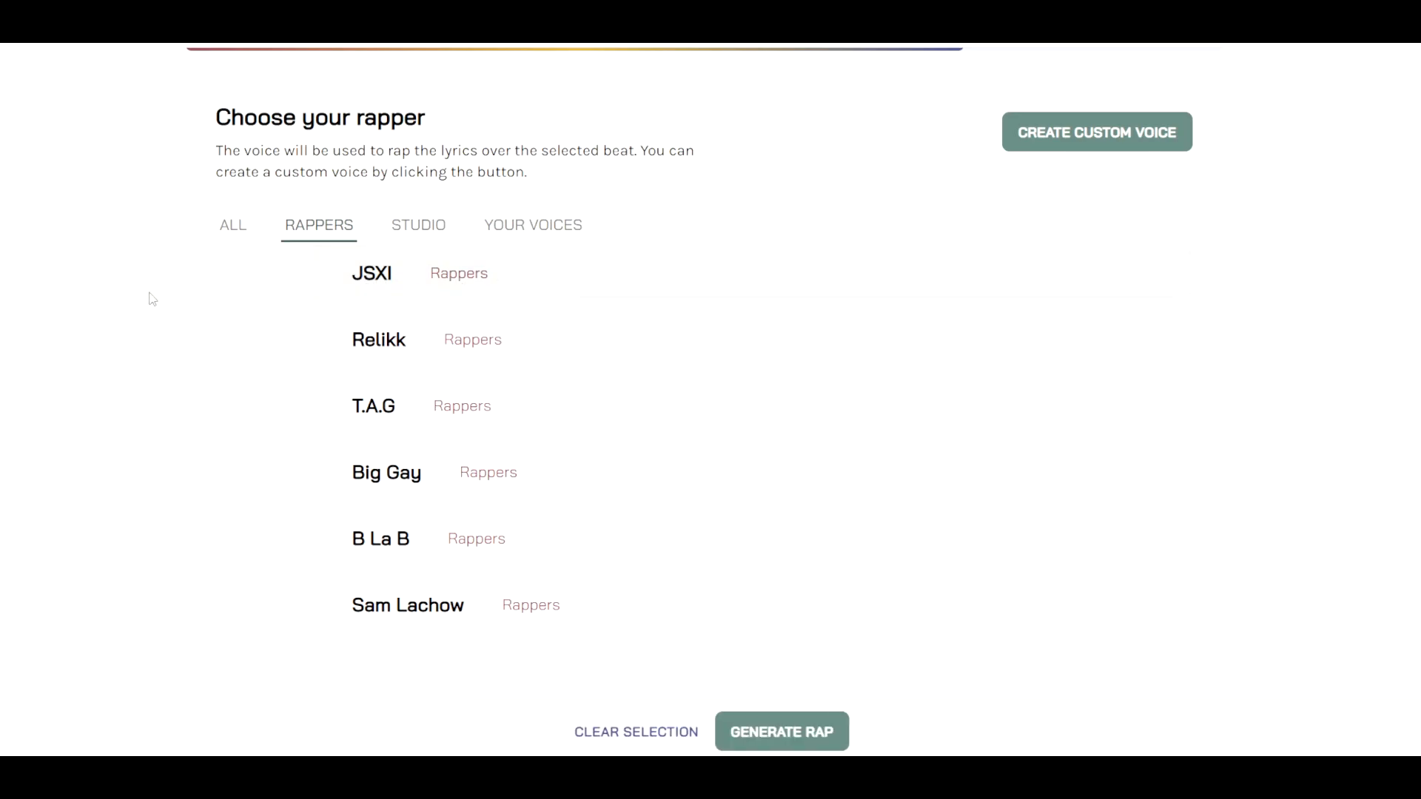
pyautogui.scroll(3)
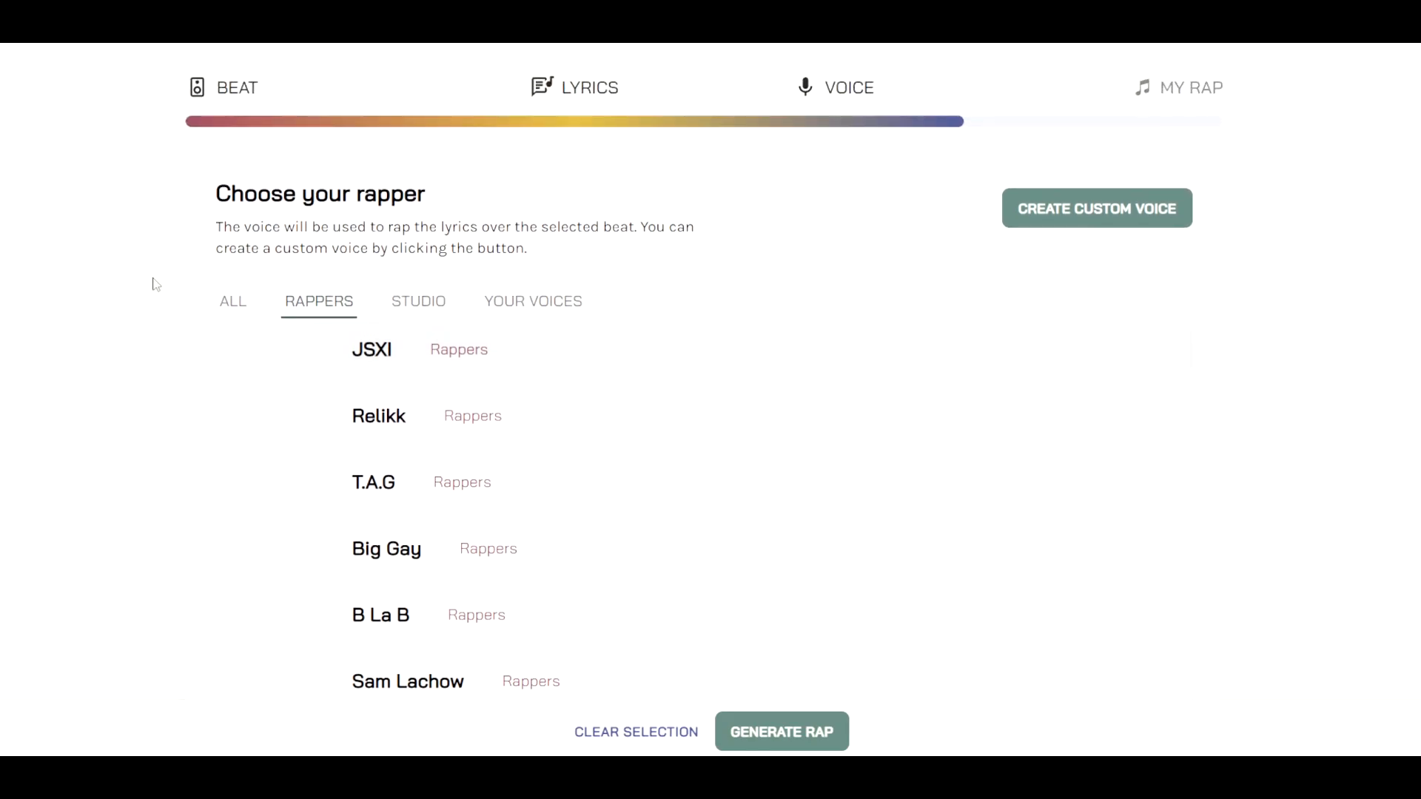
pyautogui.moveTo(239, 96)
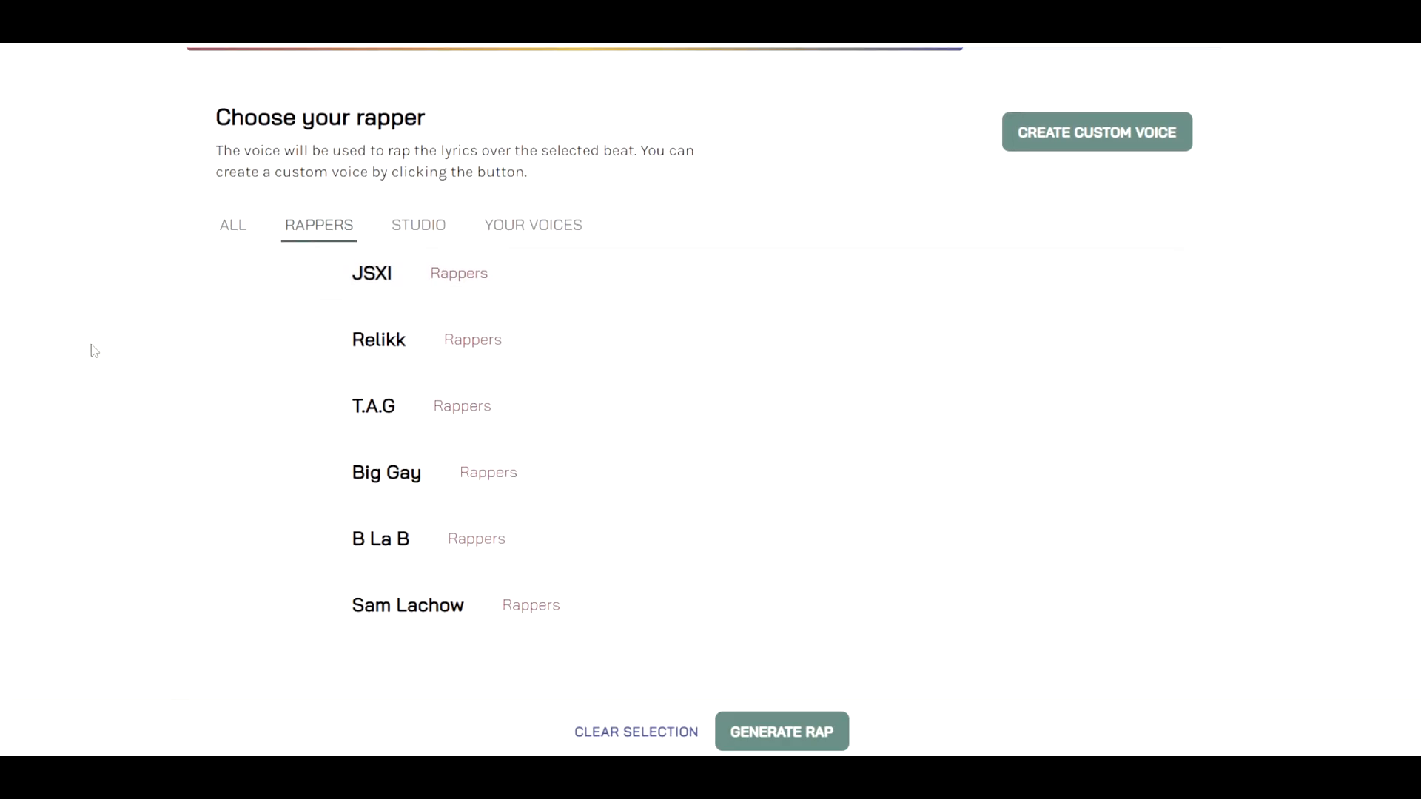
pyautogui.moveTo(458, 300)
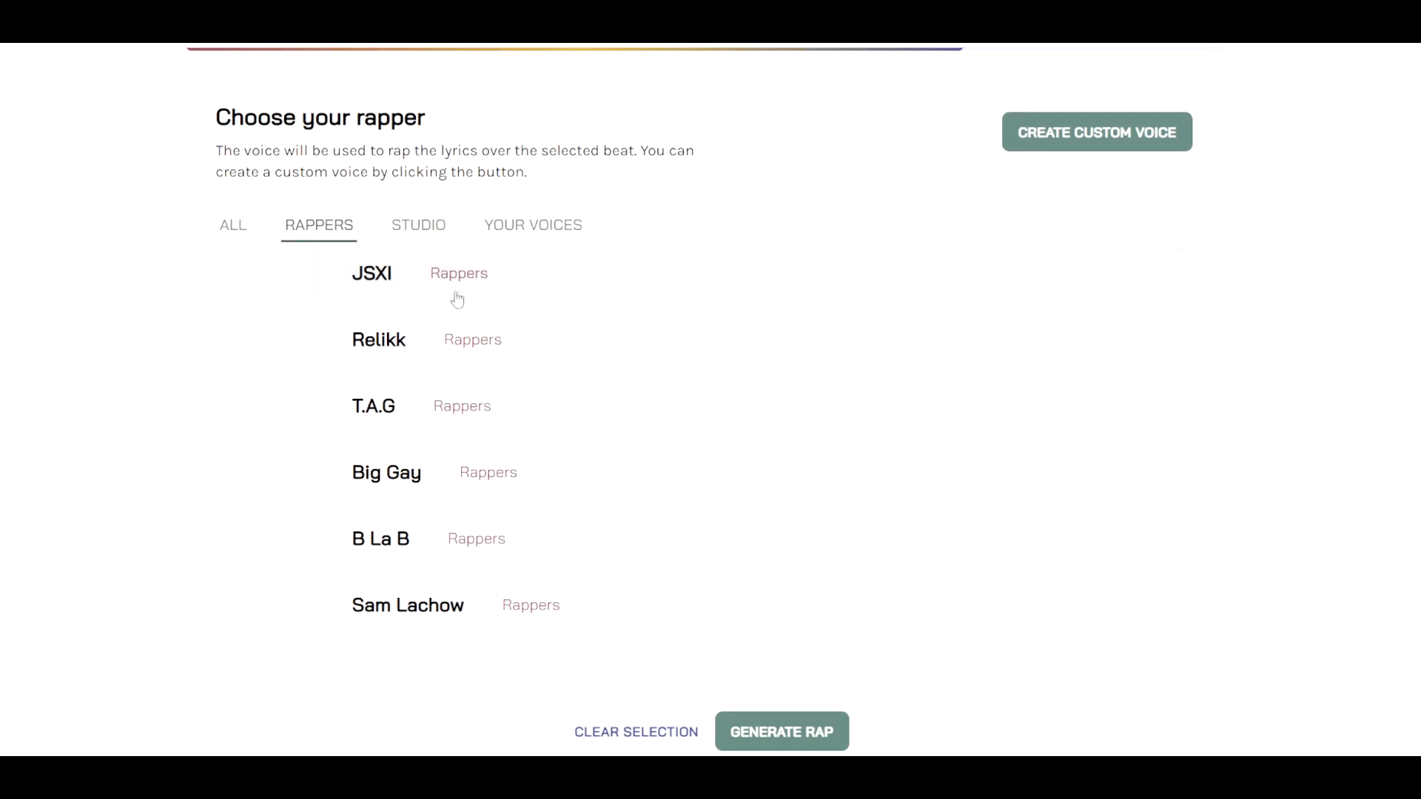
pyautogui.moveTo(577, 590)
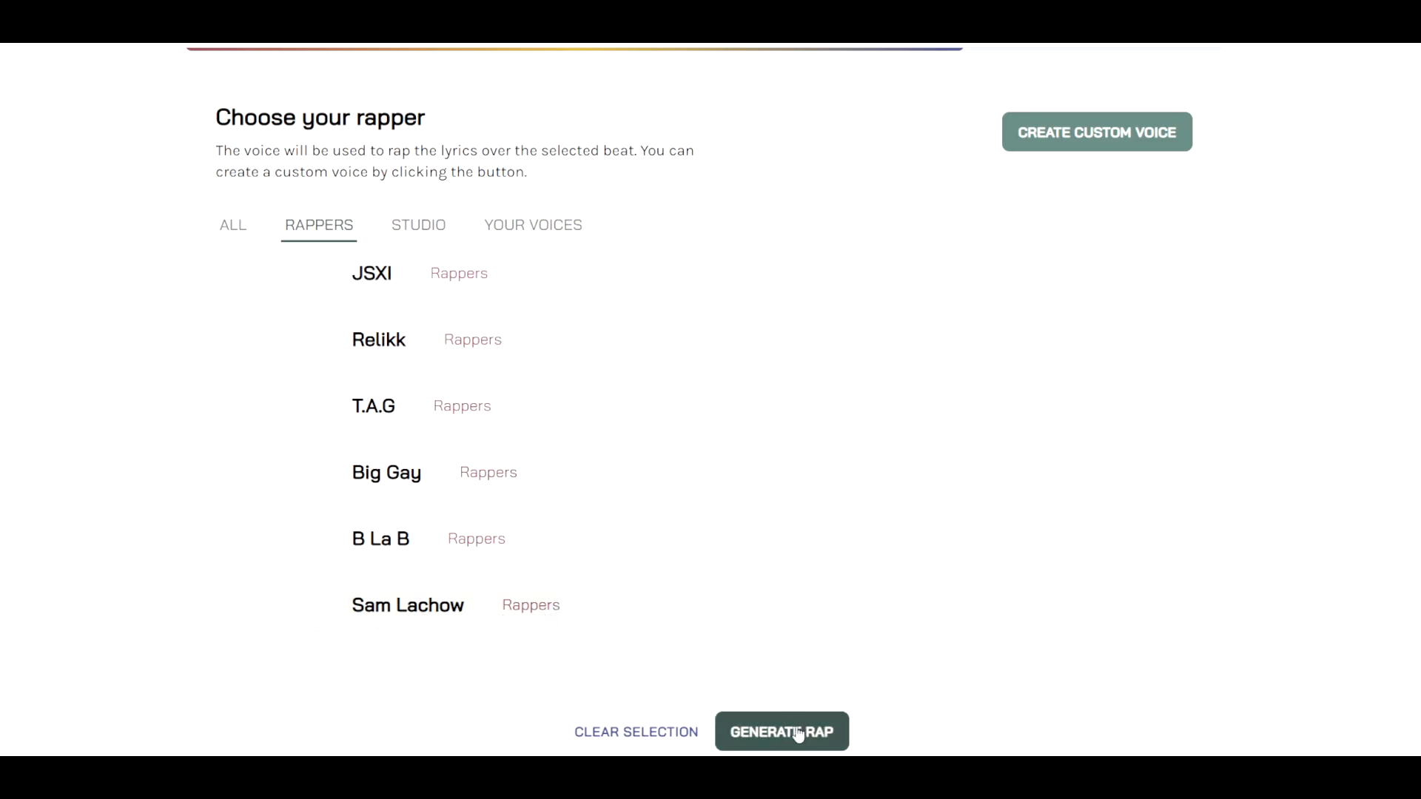
# Start Generate Rap to produce the finished Unstoppable Rap video
pyautogui.click(782, 731)
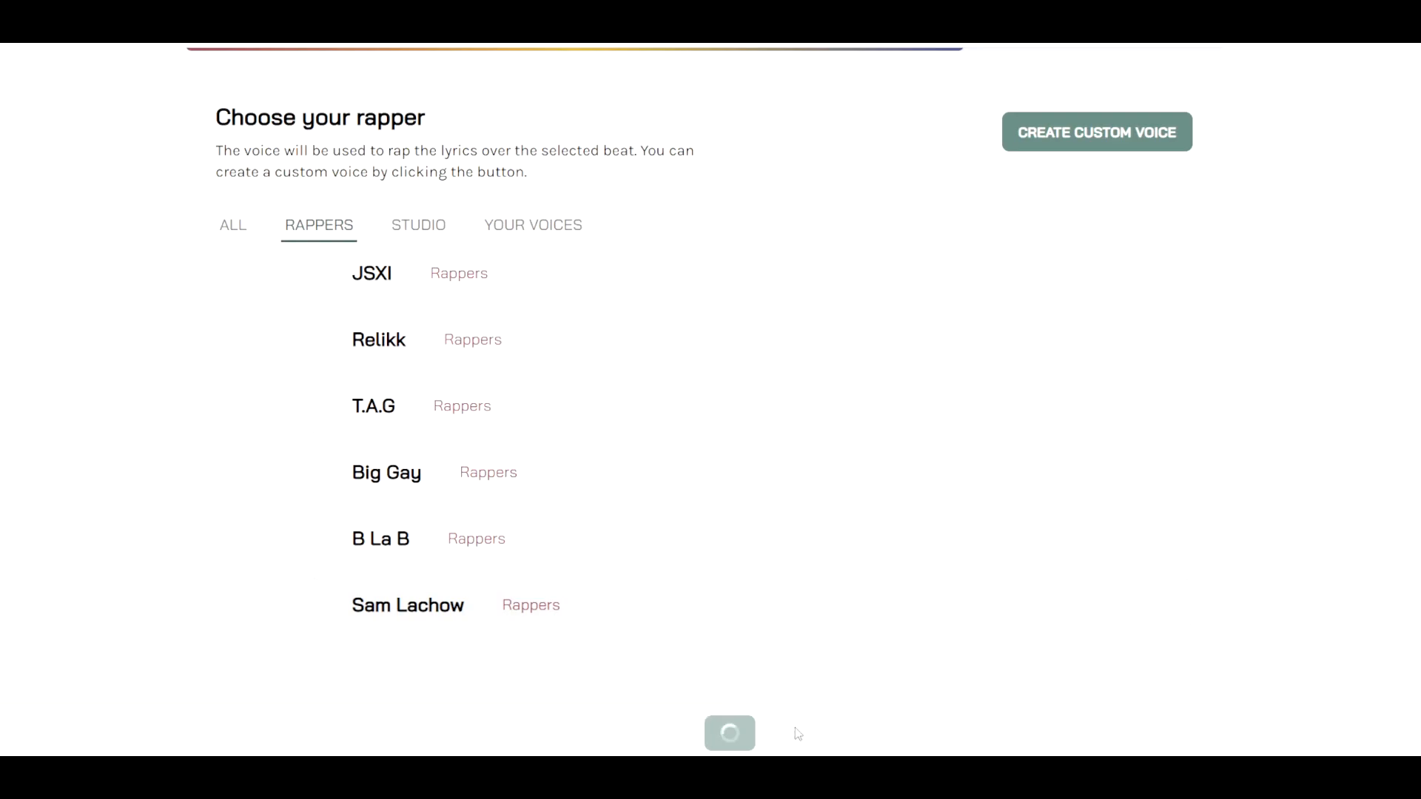
pyautogui.moveTo(147, 240)
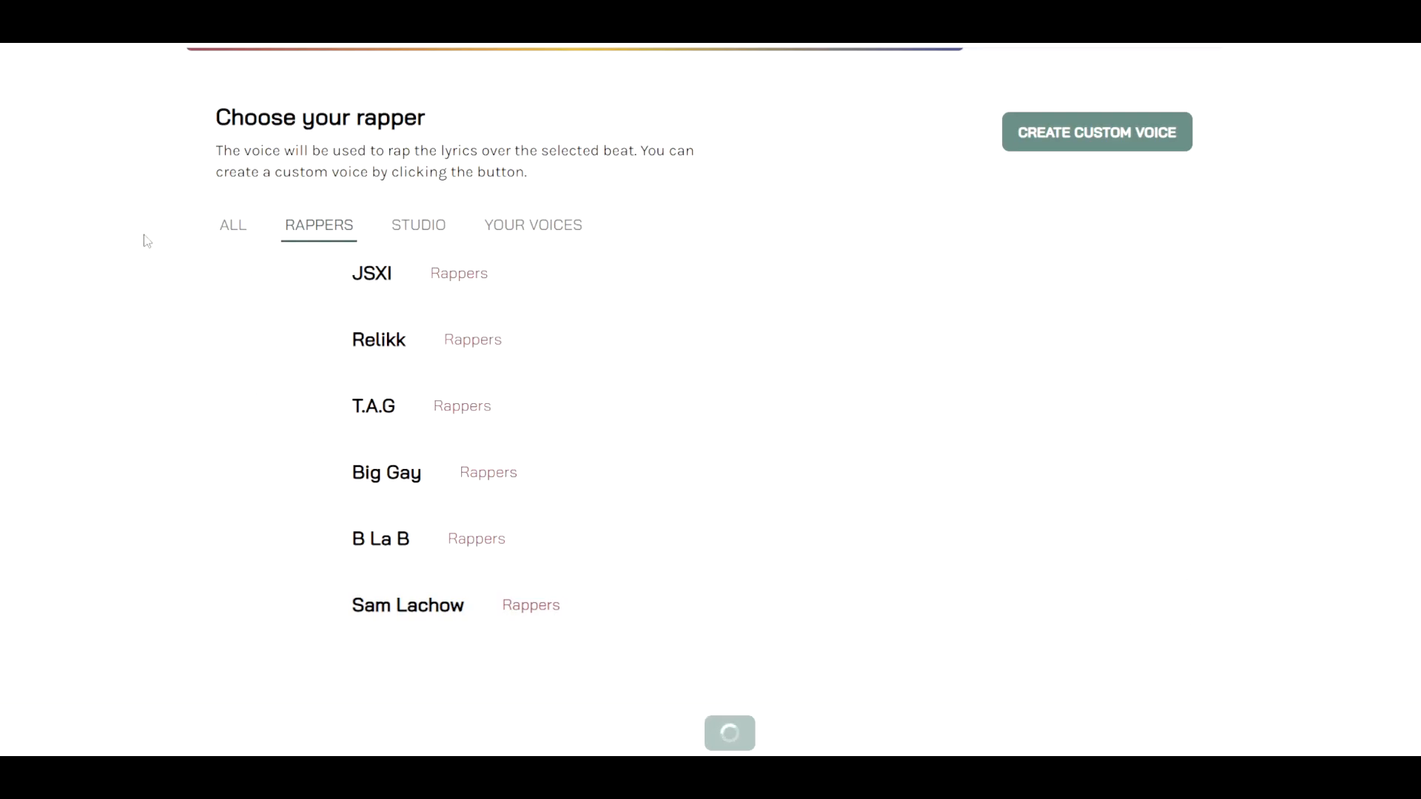
pyautogui.scroll(3)
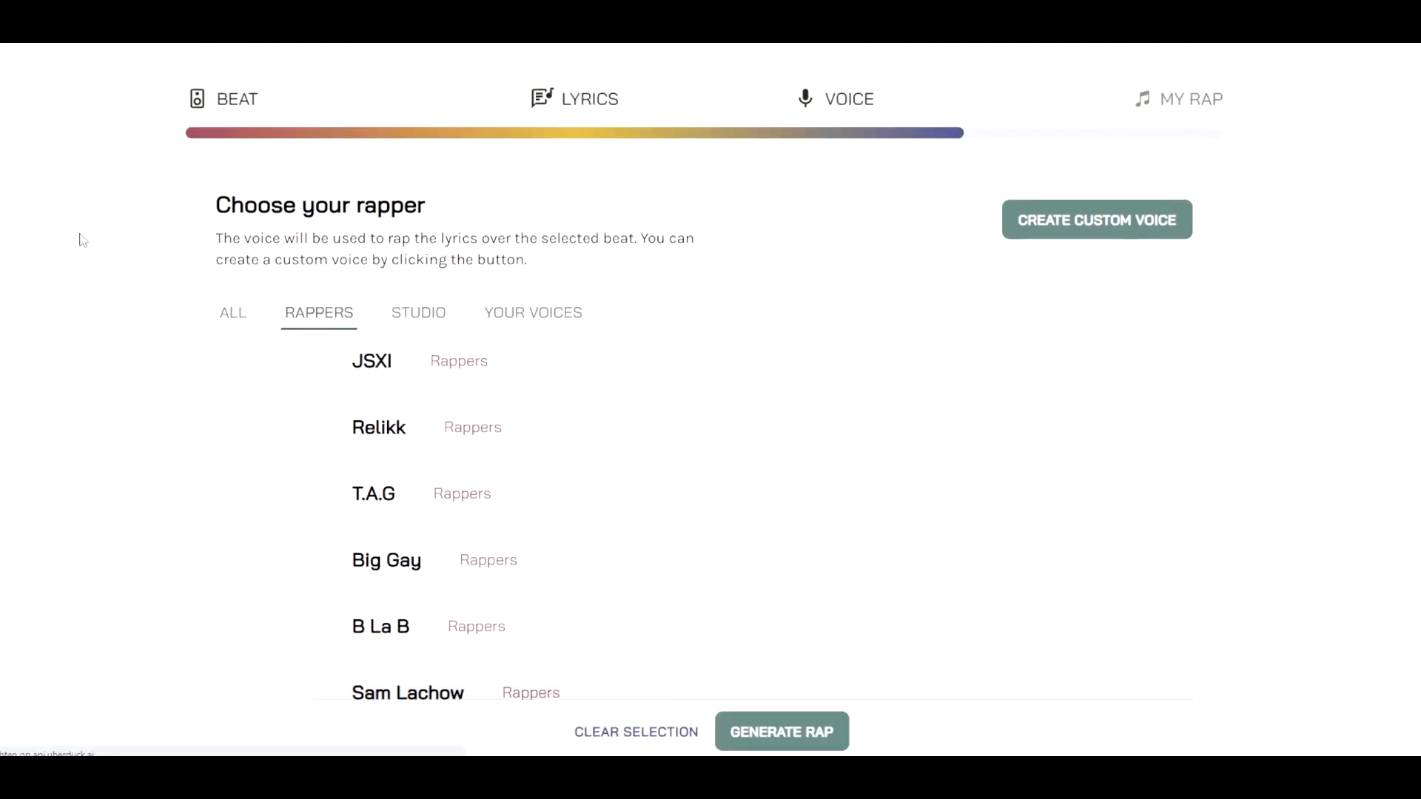
pyautogui.click(781, 731)
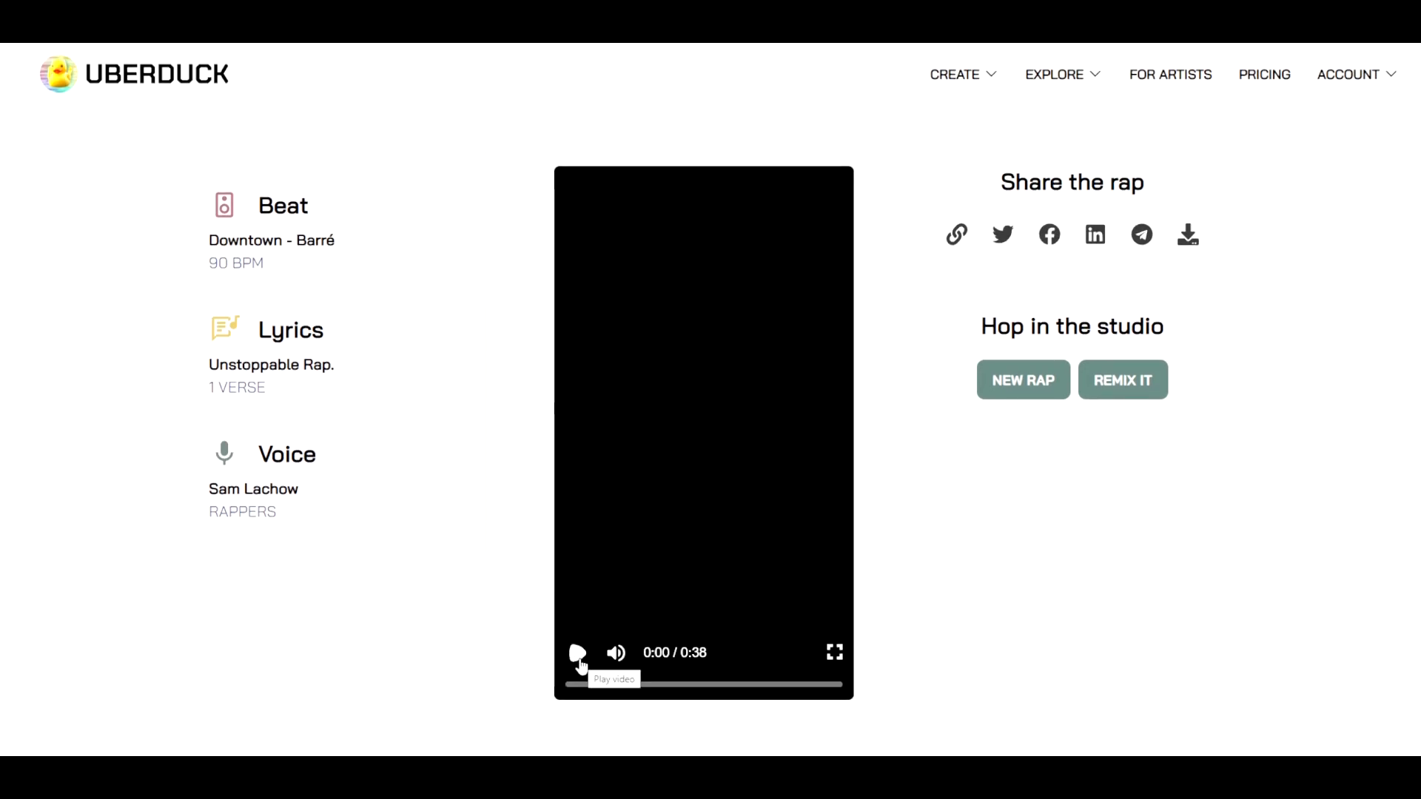
# Play the finished Unstoppable Rap video on the My Rap page
pyautogui.click(577, 653)
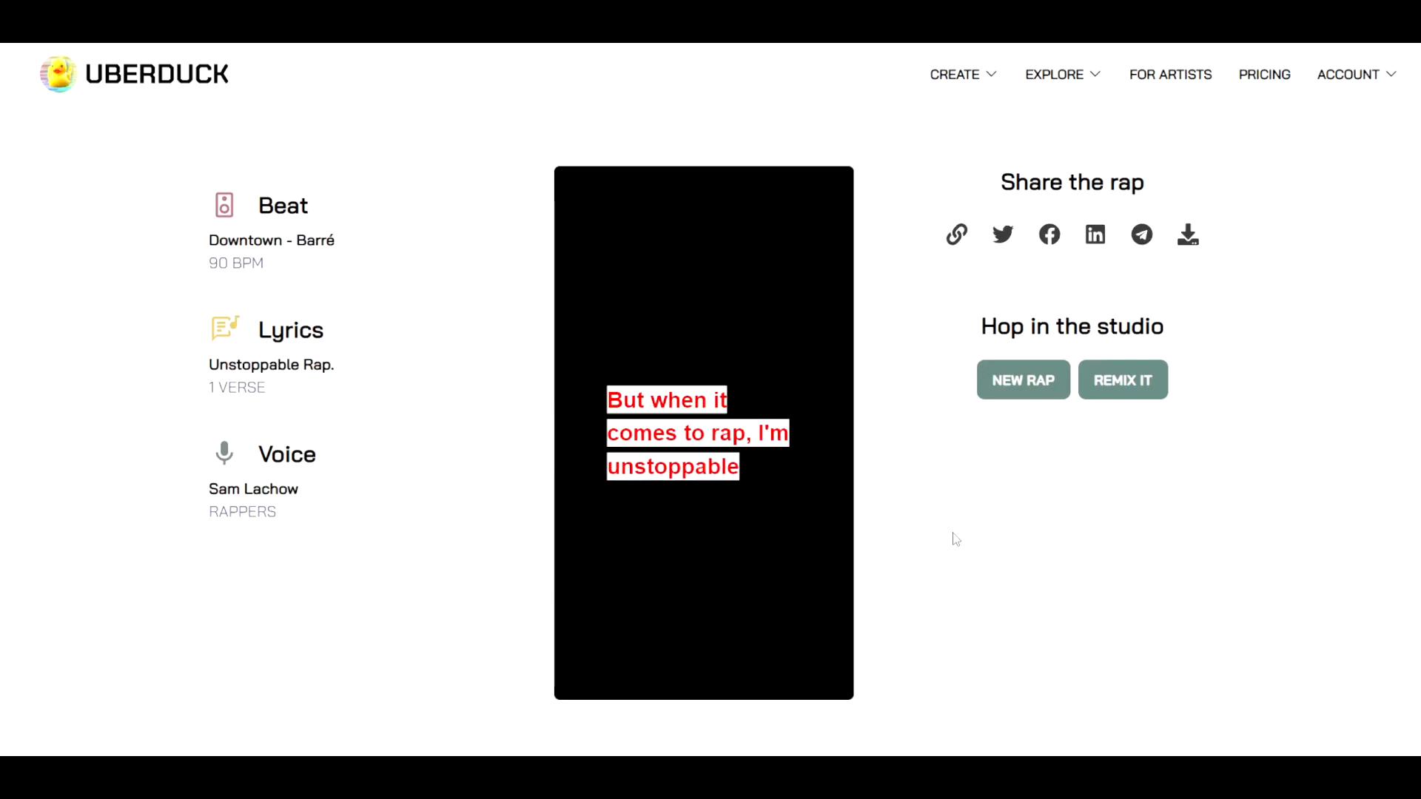
pyautogui.moveTo(931, 542)
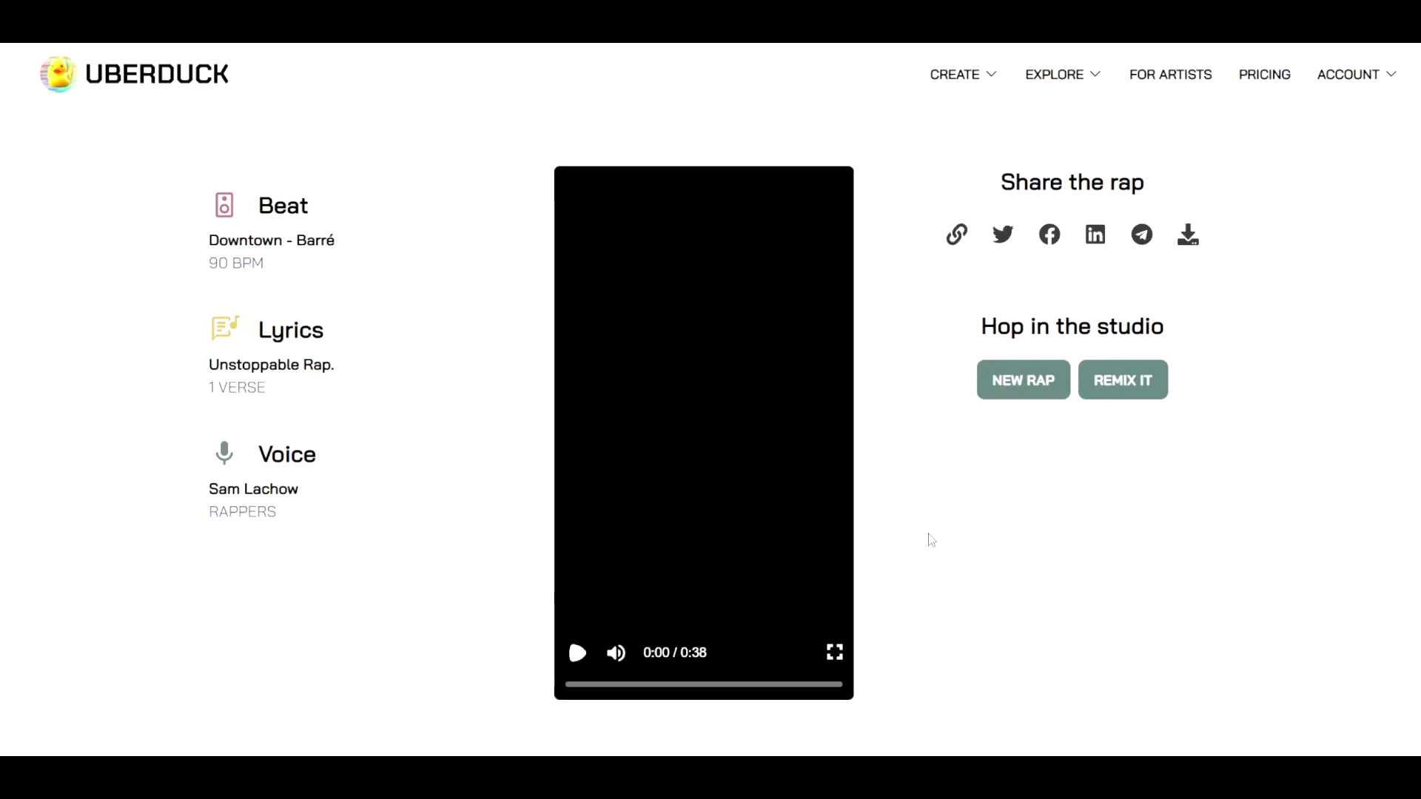
pyautogui.moveTo(991, 481)
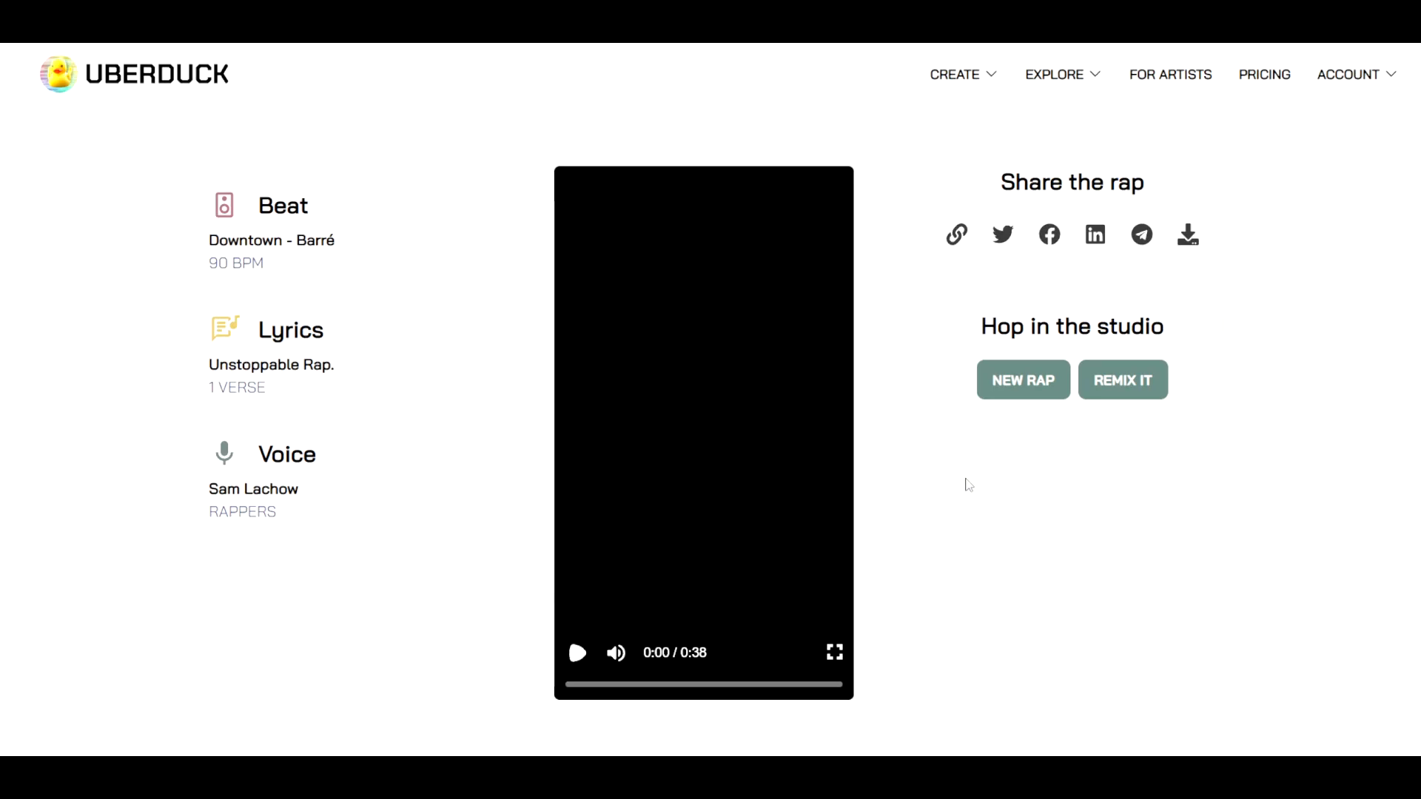
pyautogui.moveTo(957, 478)
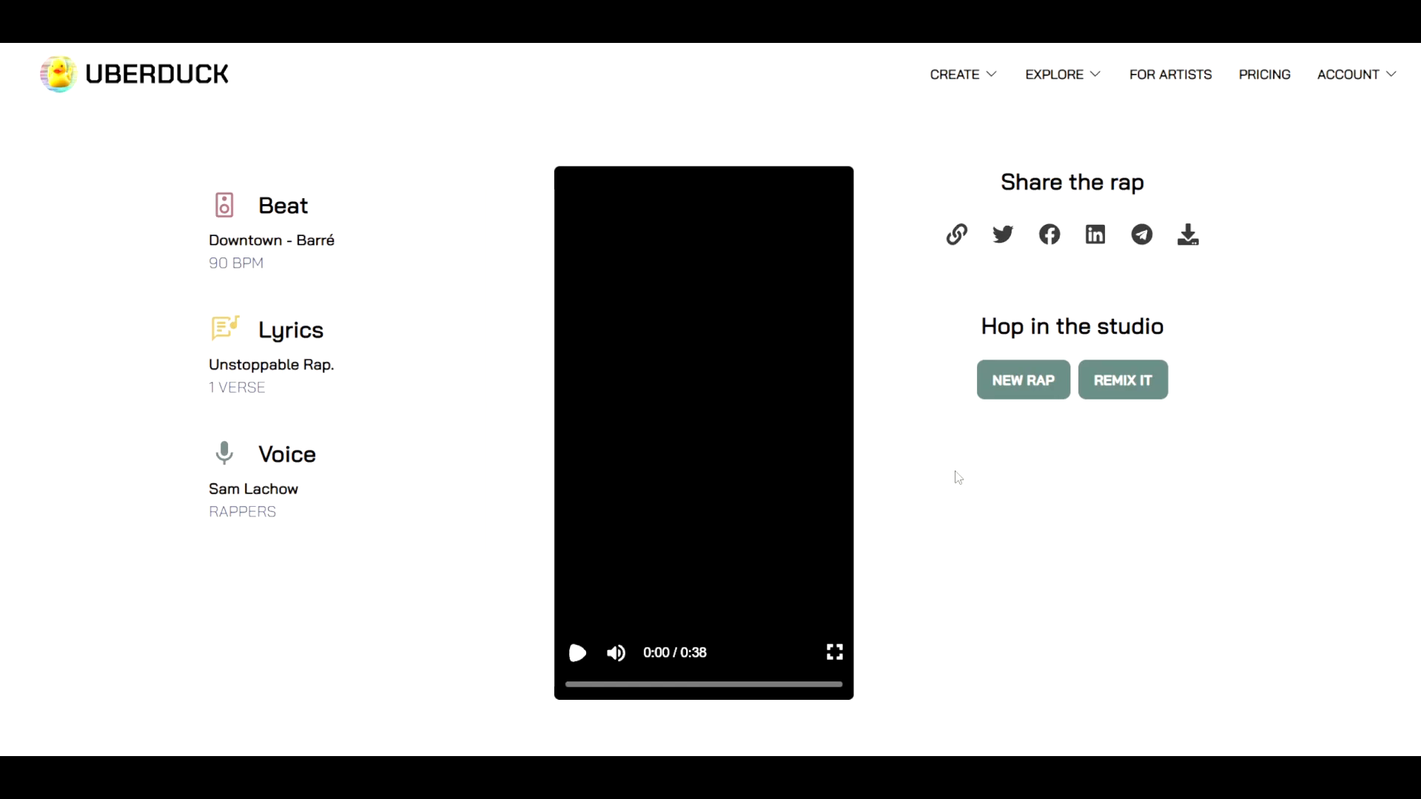
pyautogui.moveTo(1123, 381)
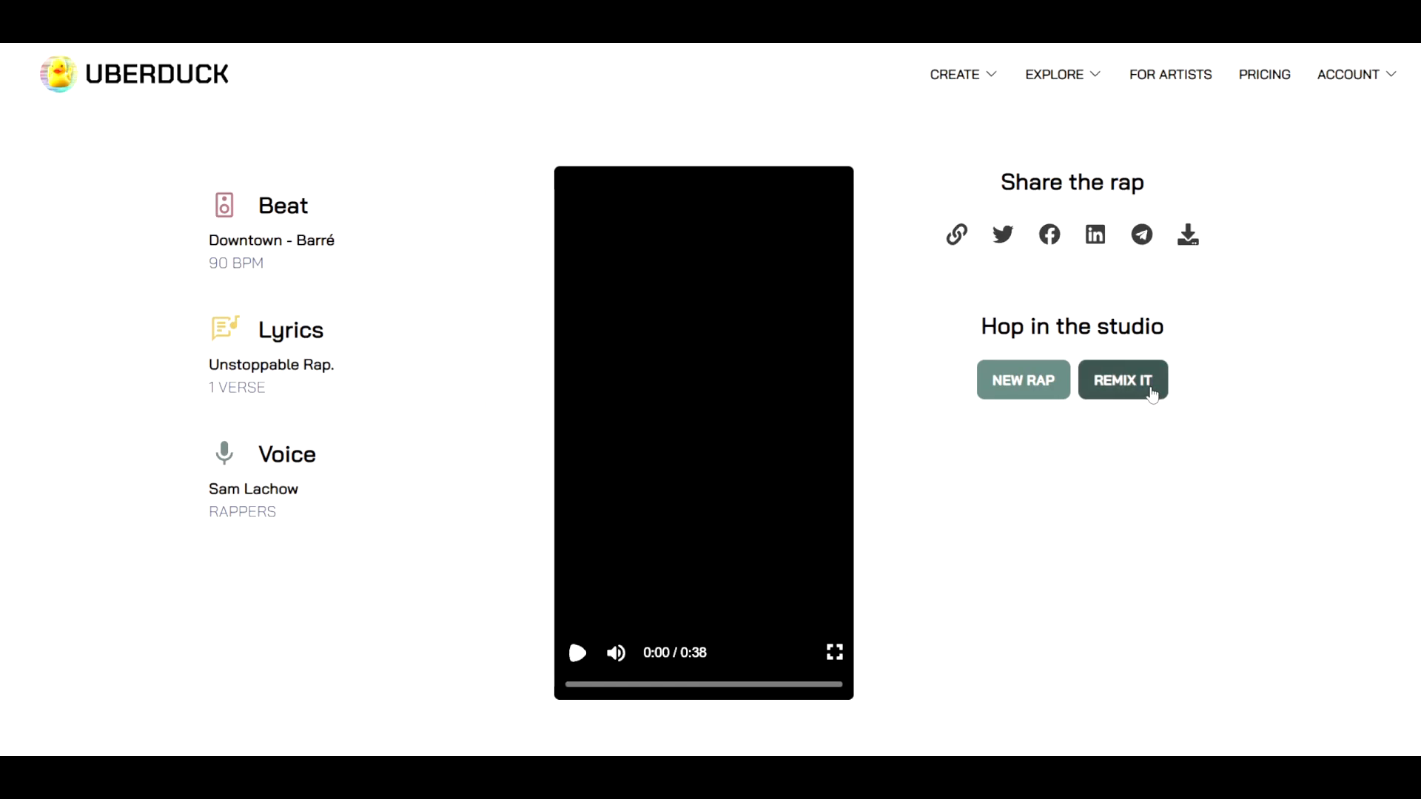
pyautogui.moveTo(1094, 558)
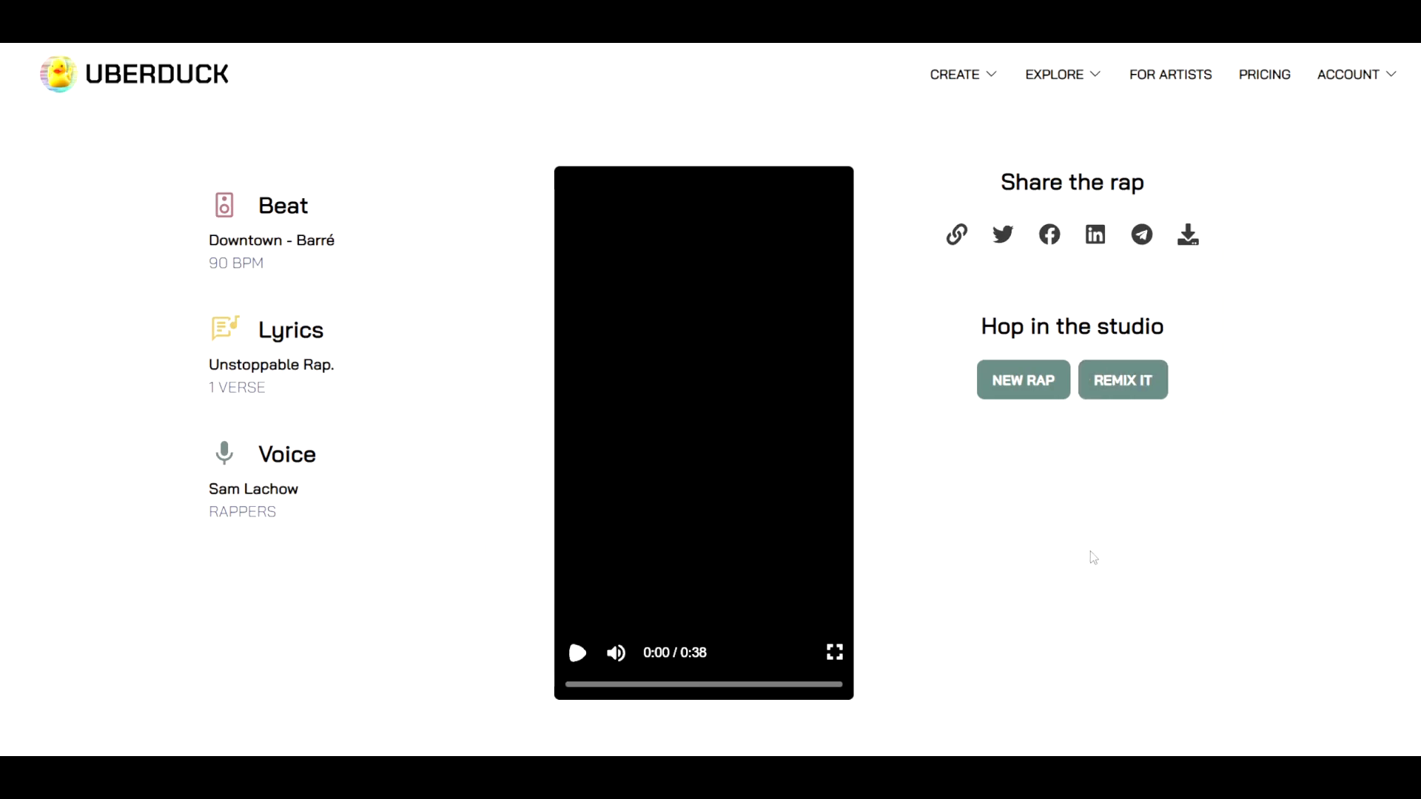
pyautogui.moveTo(913, 314)
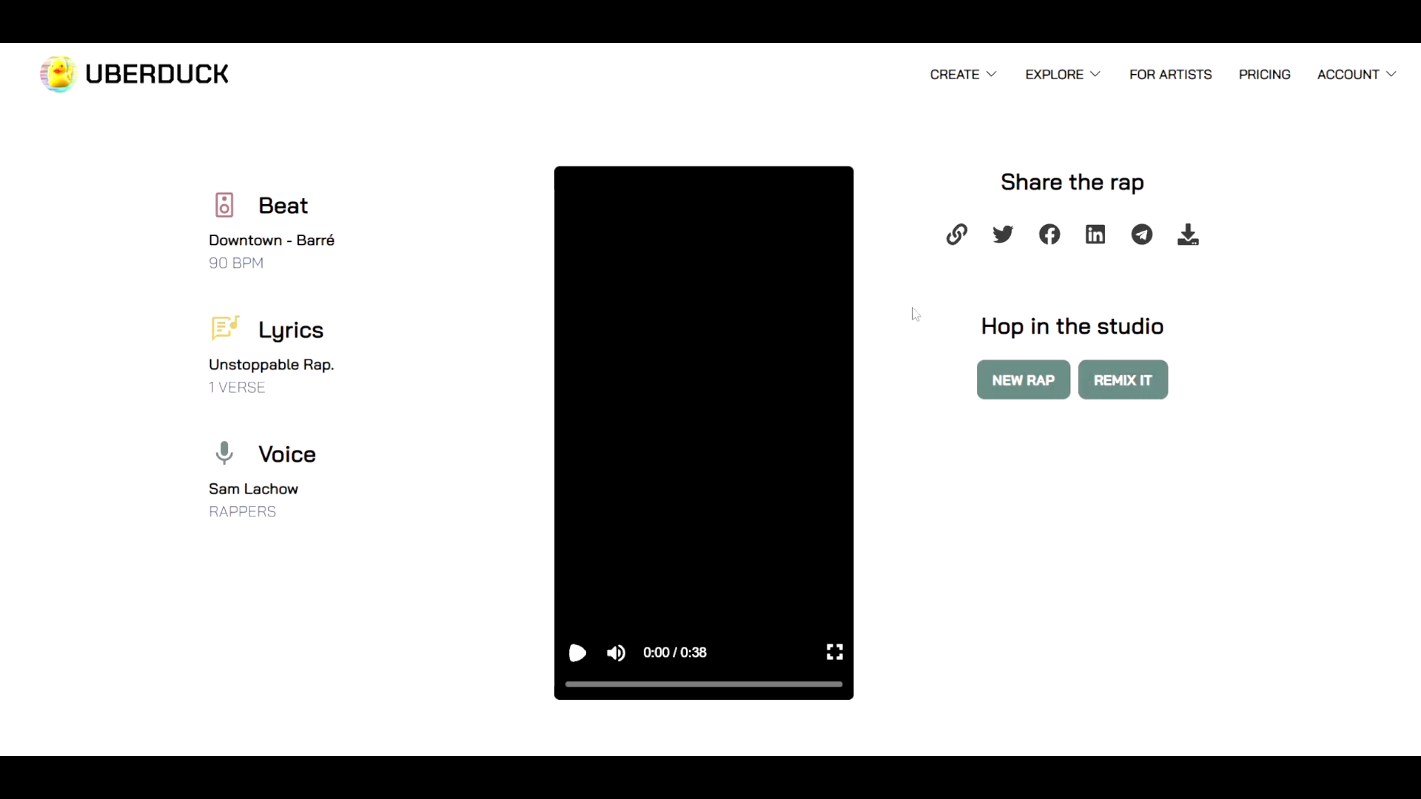
pyautogui.moveTo(589, 336)
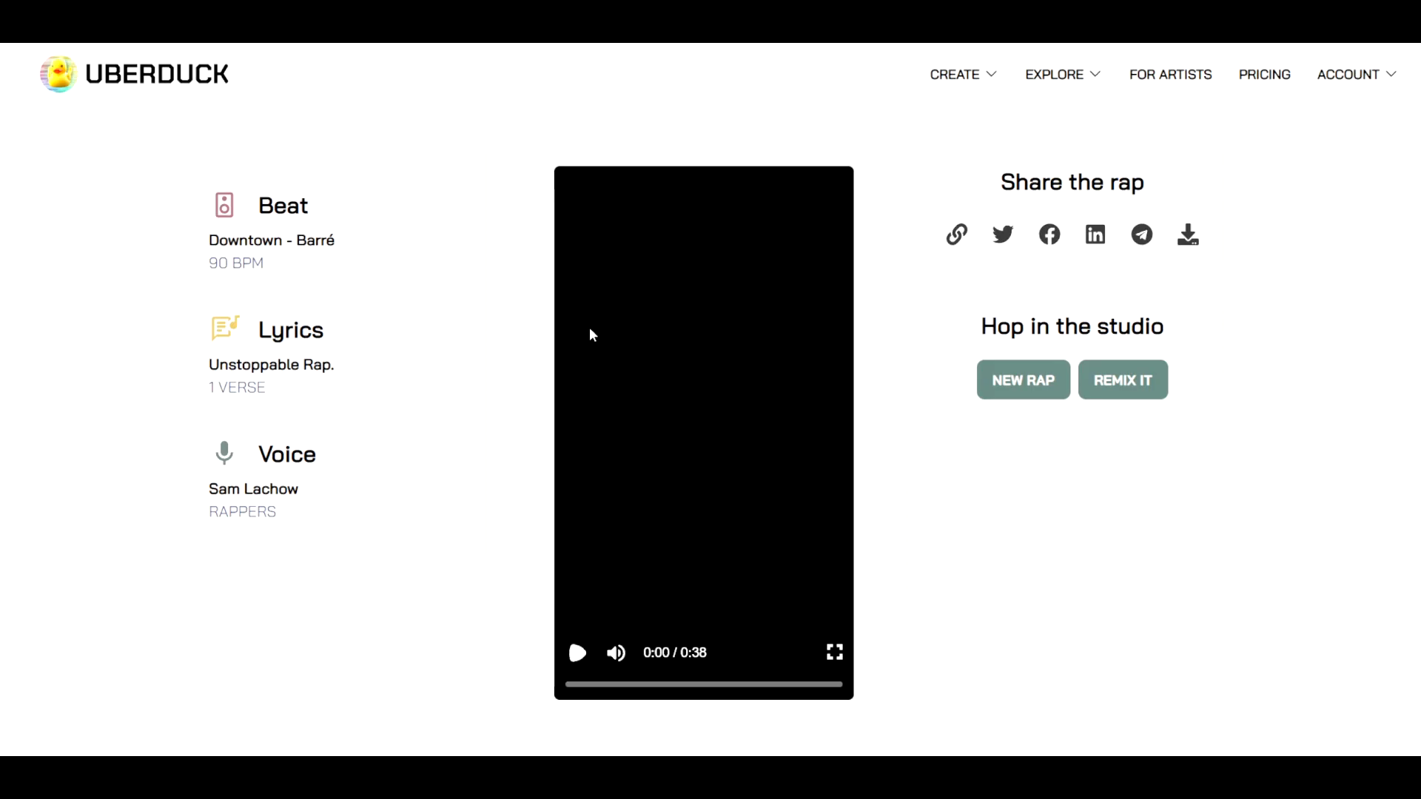
pyautogui.moveTo(570, 299)
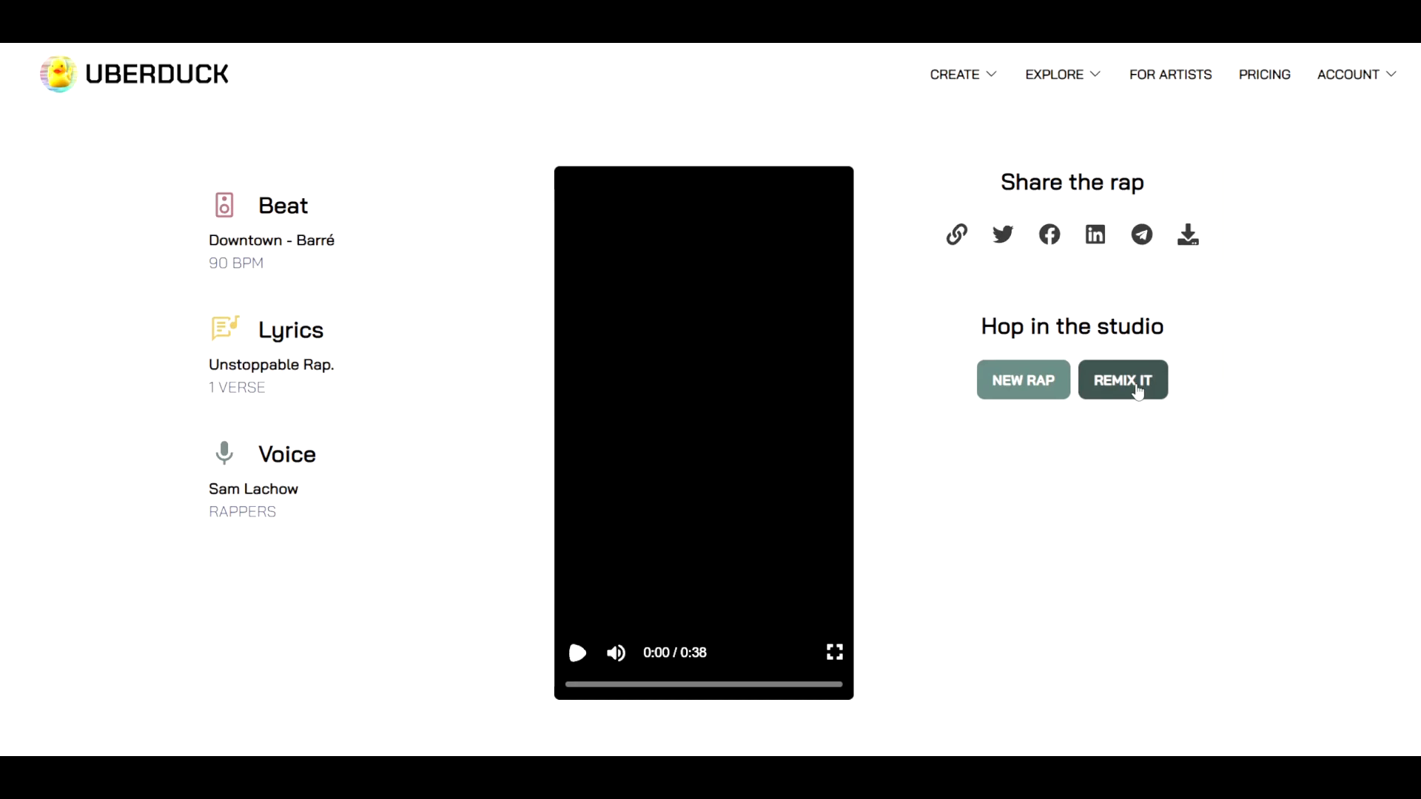
# Remix the rap, add ", it's hard to comprehend" to the lyrics and review the Unstoppable Rap verse
pyautogui.click(1123, 380)
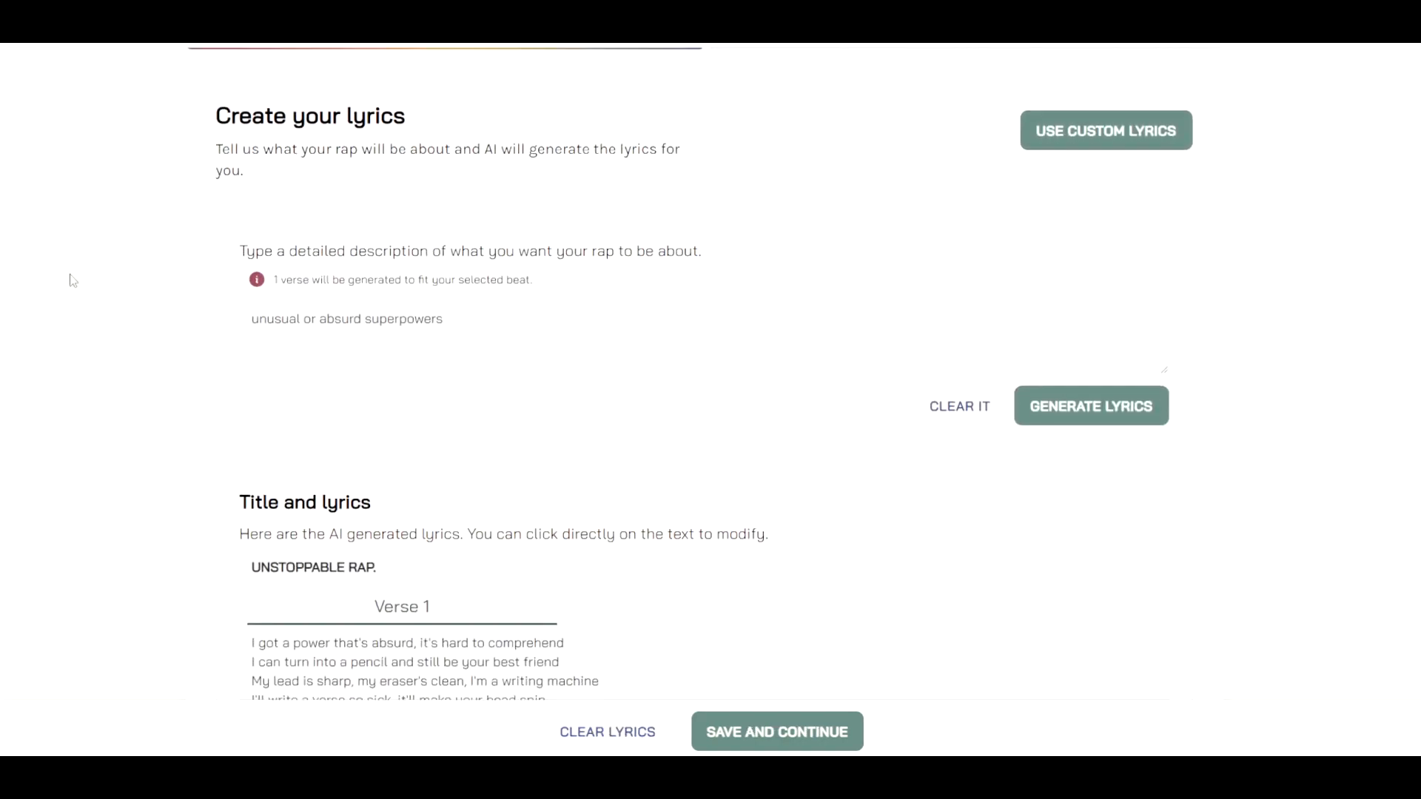
pyautogui.scroll(-3)
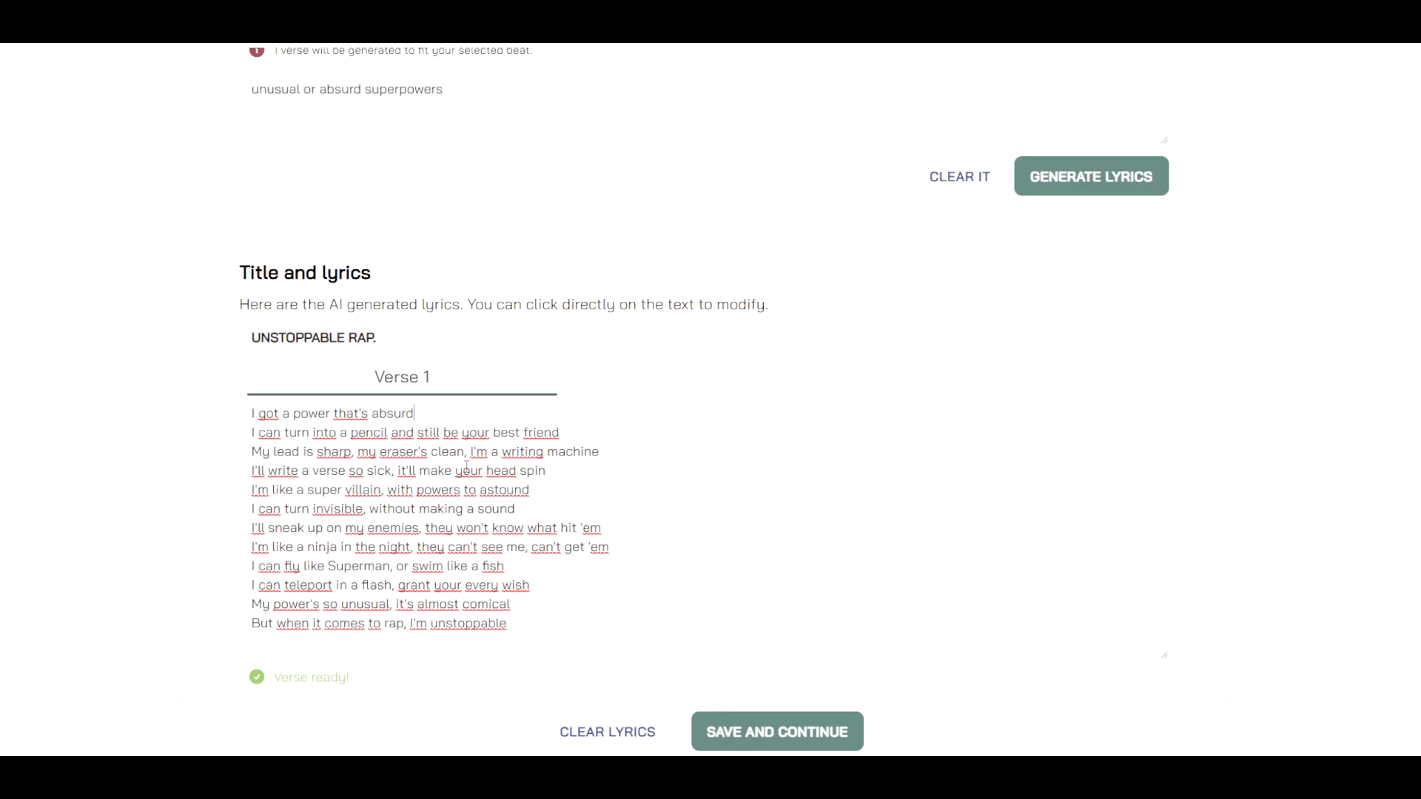
pyautogui.write(", it's hard to comprehend")
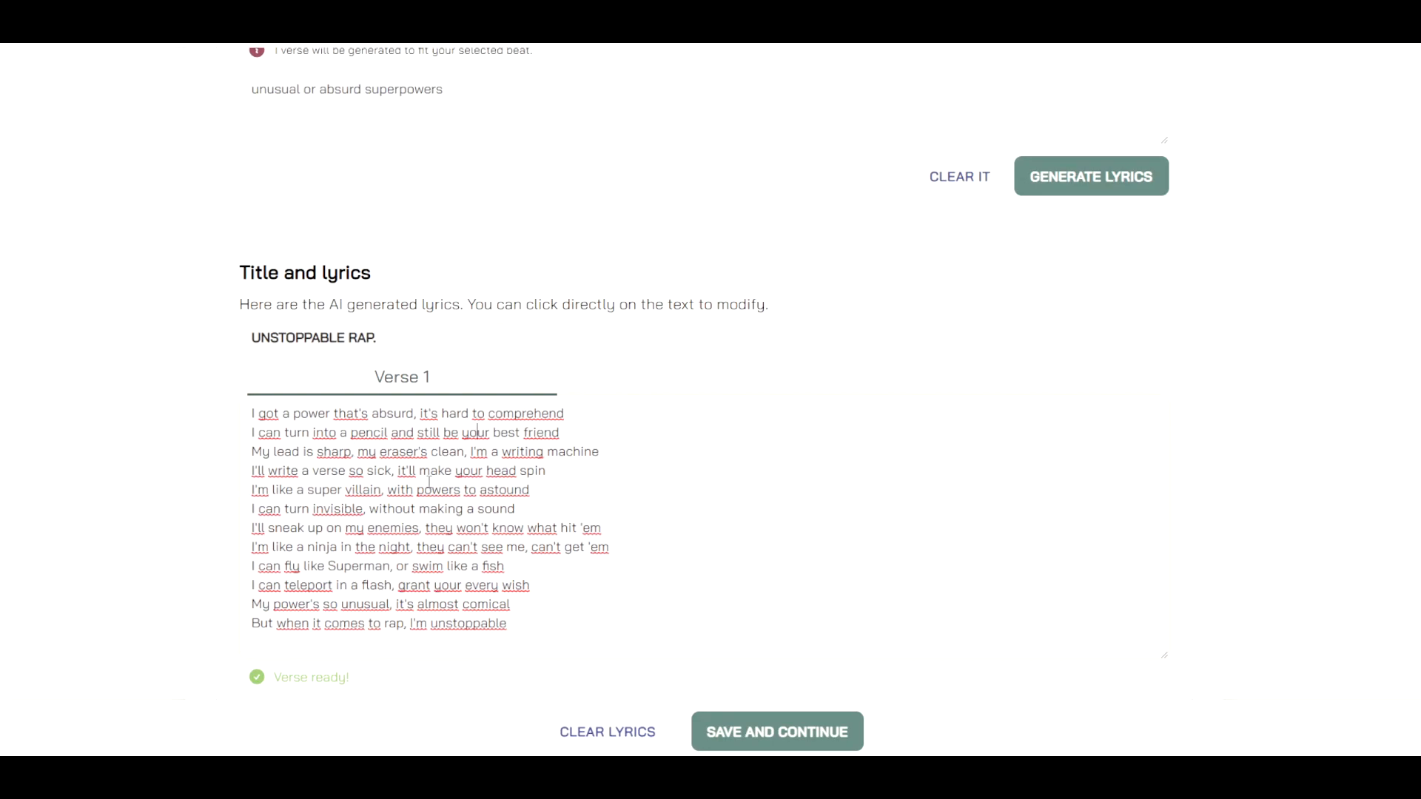
pyautogui.moveTo(178, 444)
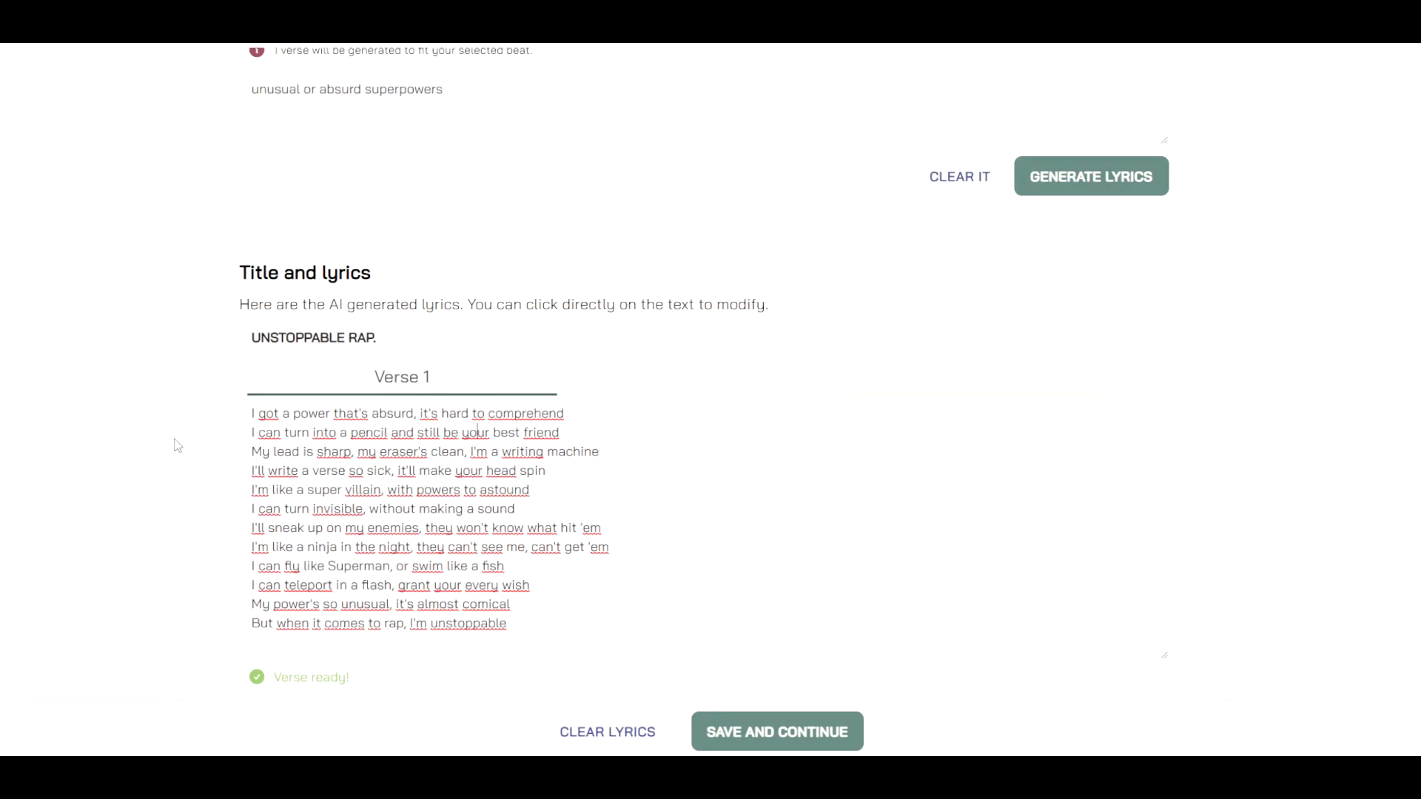
pyautogui.scroll(3)
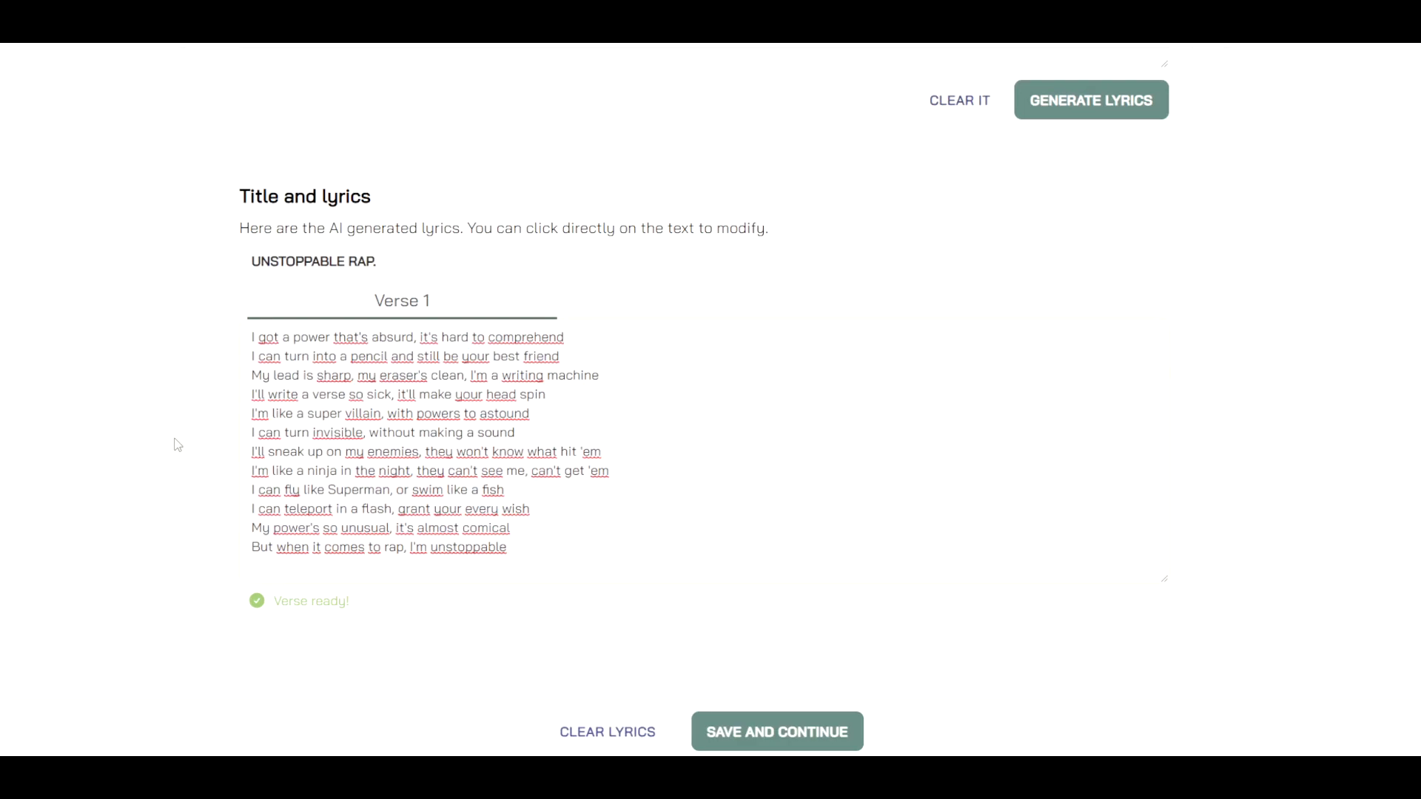
pyautogui.scroll(3)
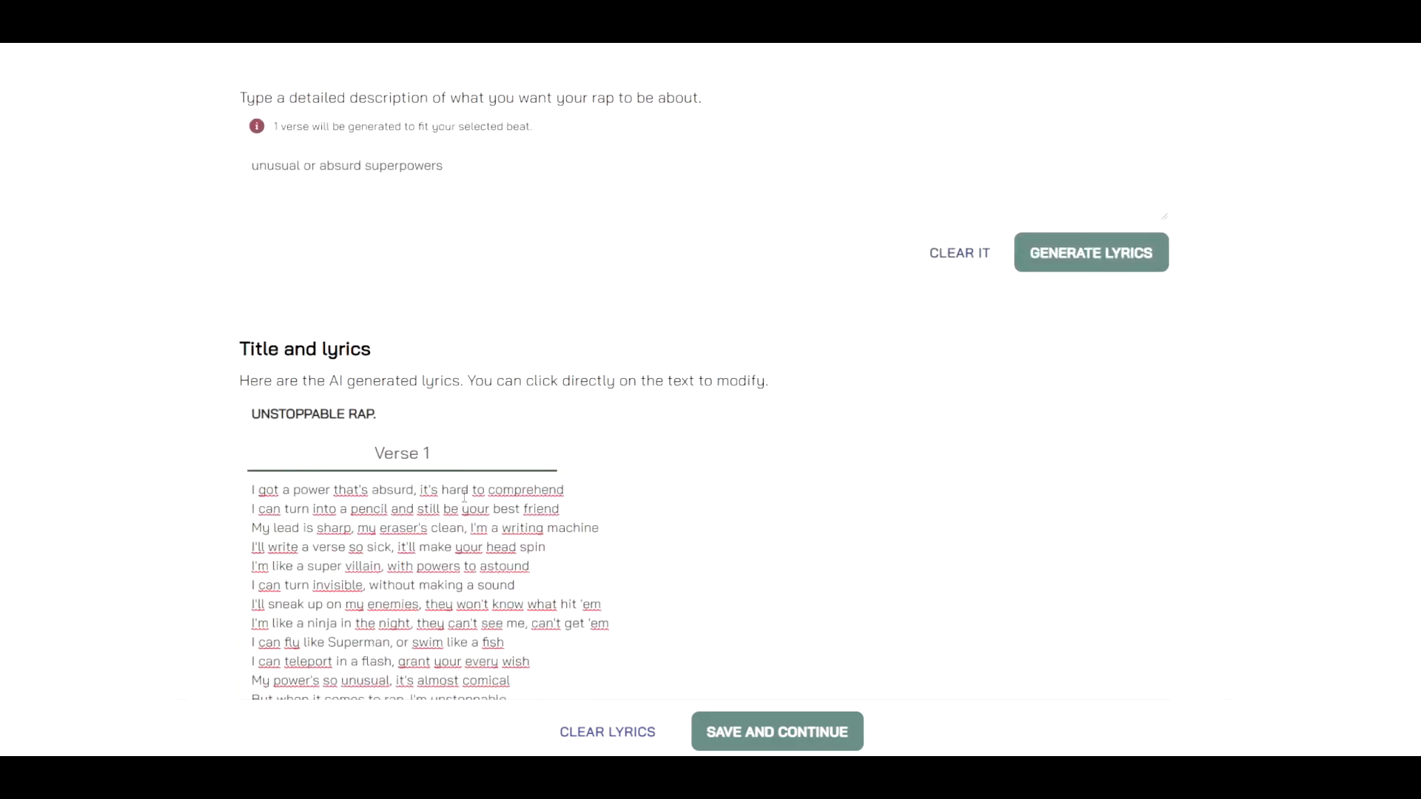
# Save the lyrics and browse the rapper list to find Sam Lachow
pyautogui.click(774, 731)
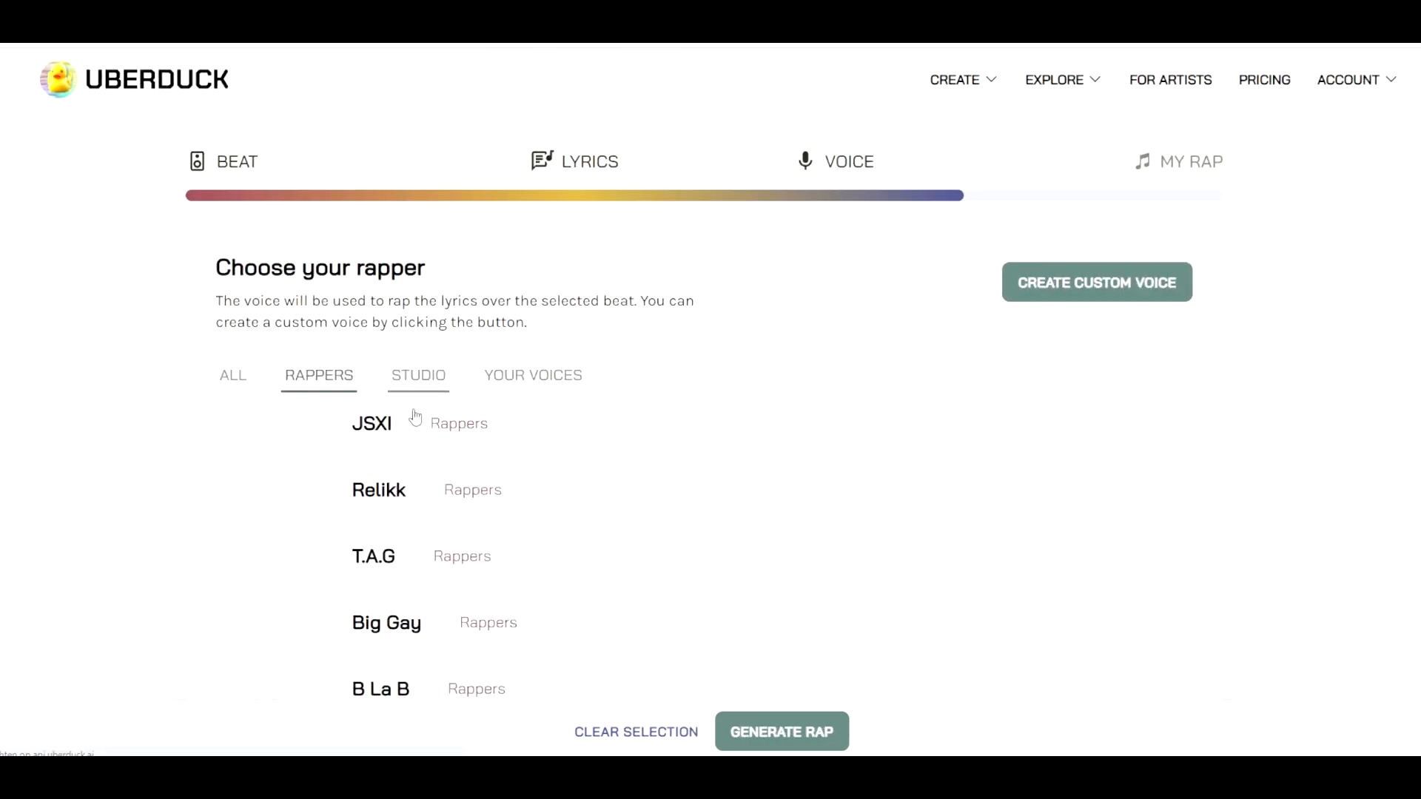
pyautogui.scroll(-3)
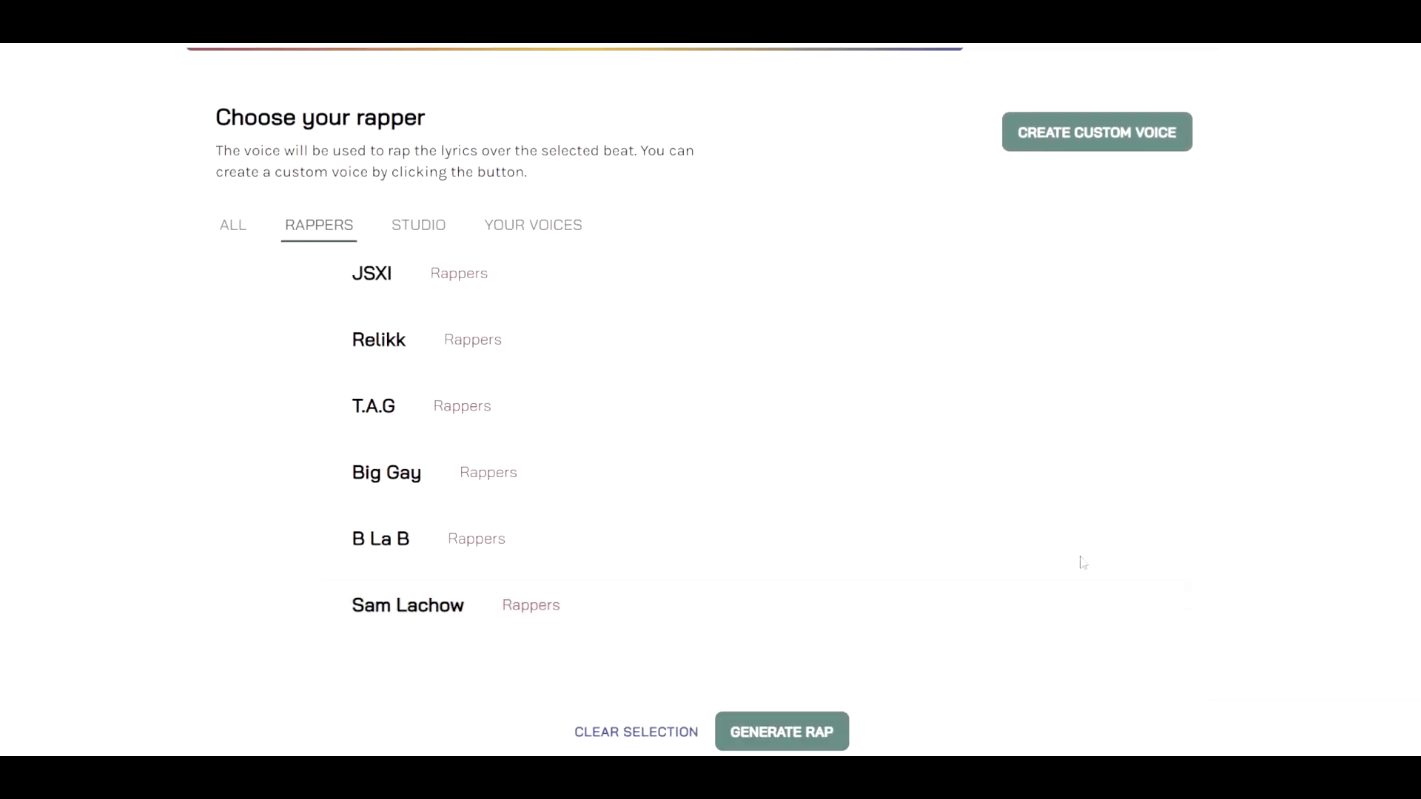
pyautogui.scroll(3)
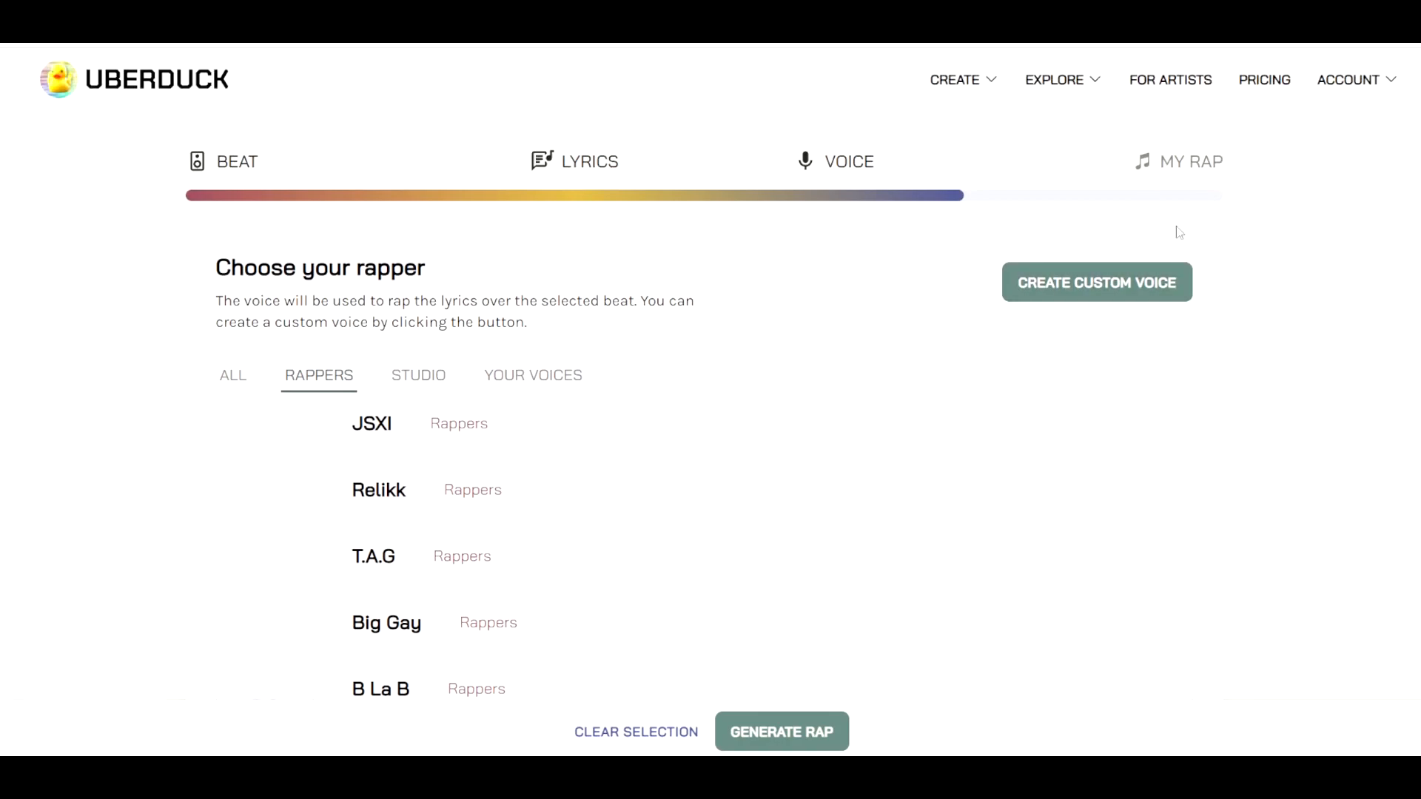
pyautogui.moveTo(1350, 269)
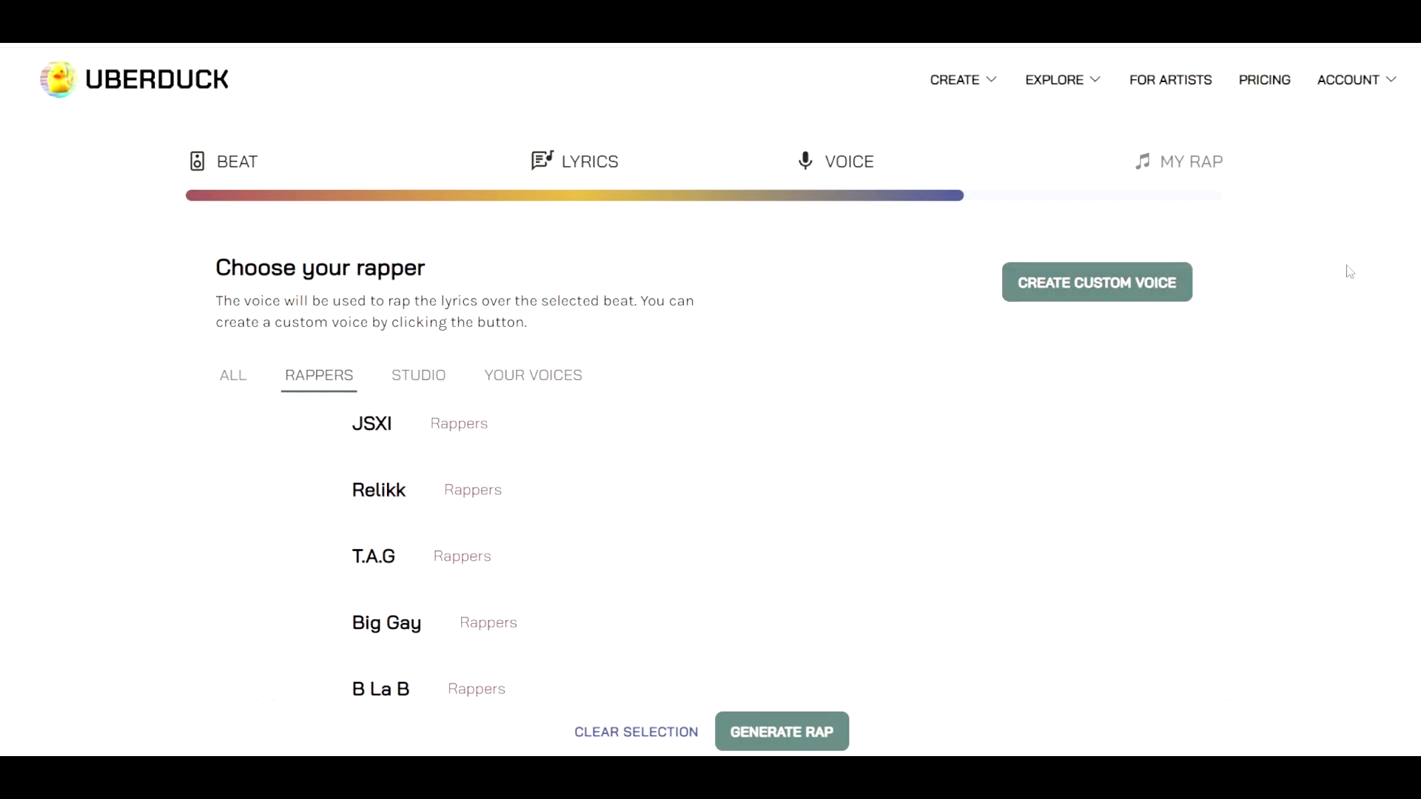
pyautogui.moveTo(1350, 225)
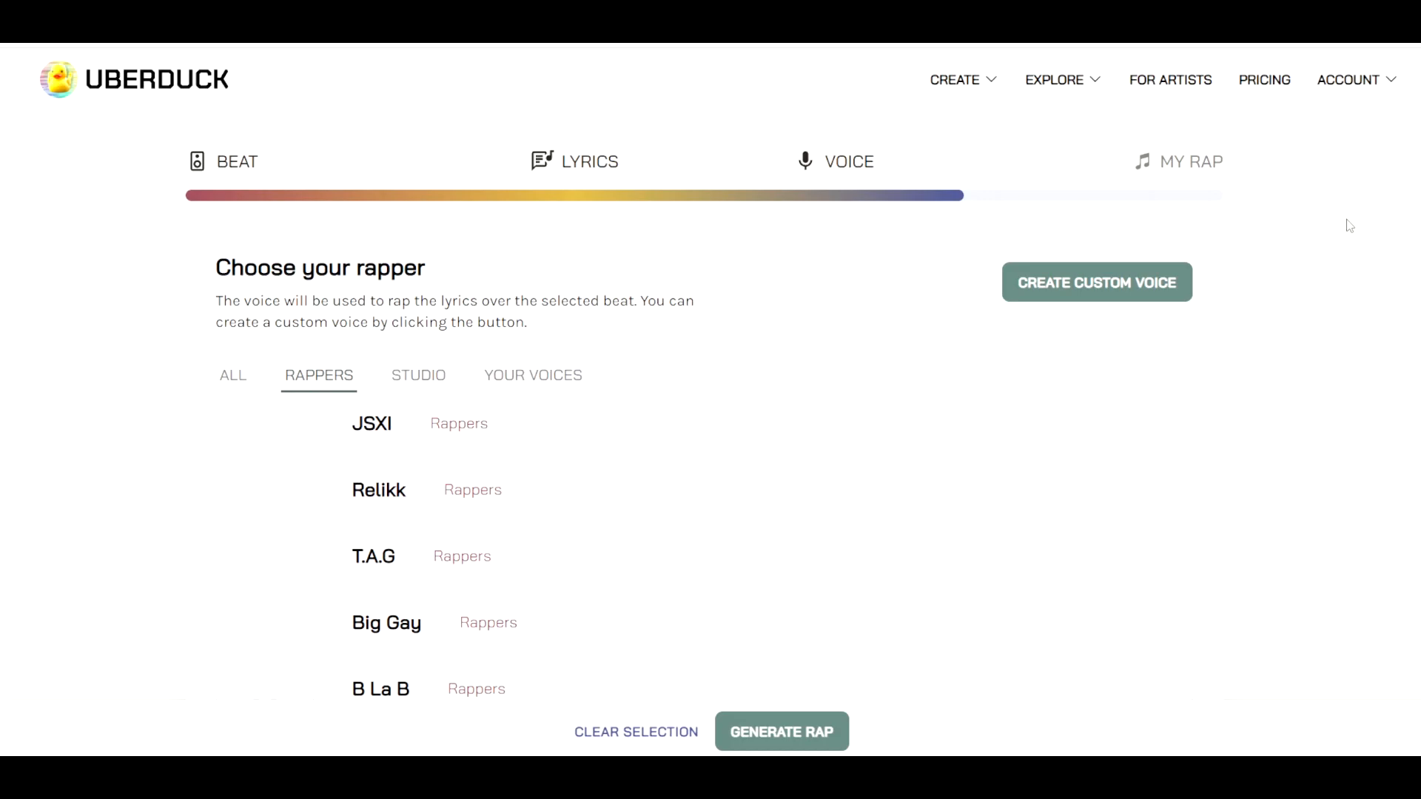
pyautogui.moveTo(1382, 89)
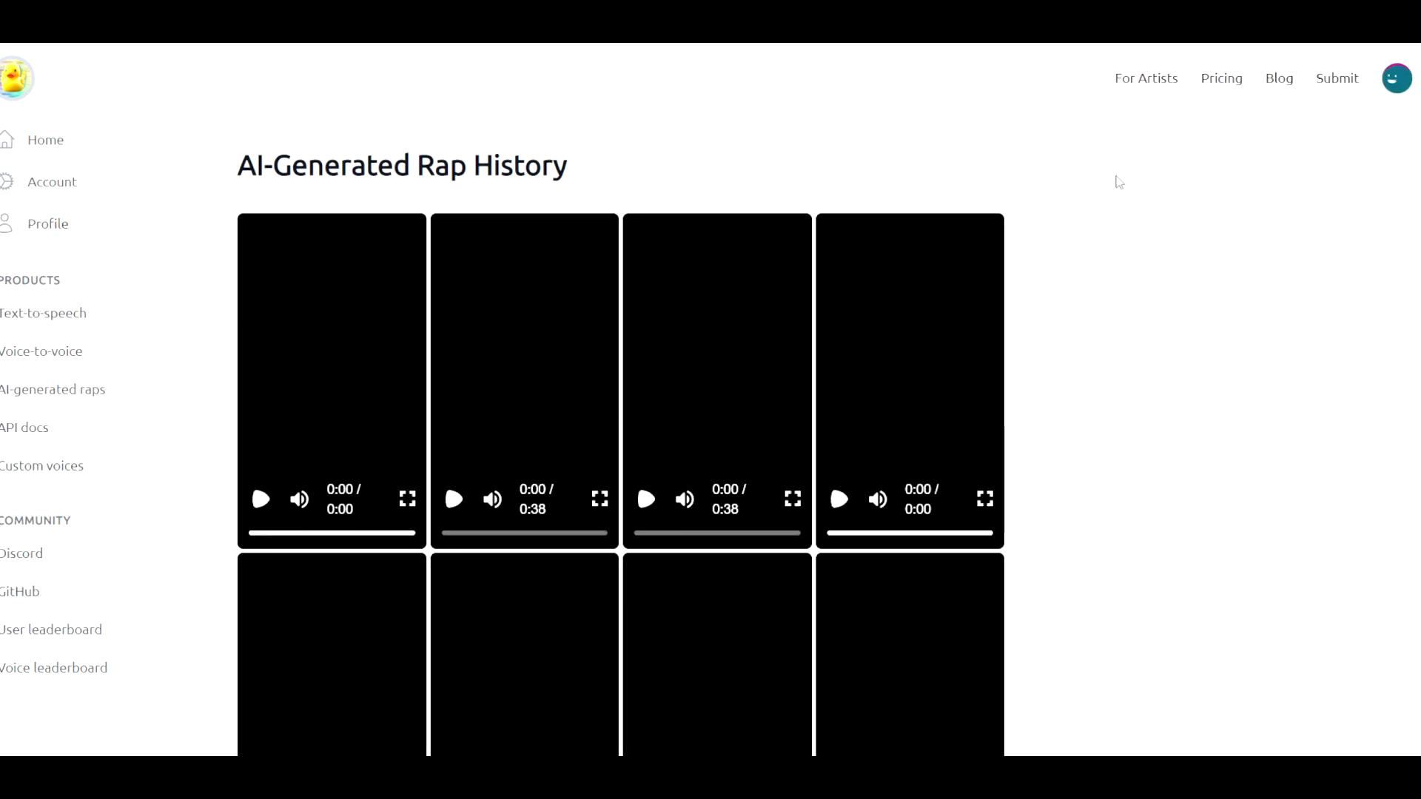
# Browse the AI-Generated Rap History grid and pagination of 64 past videos
pyautogui.scroll(-3)
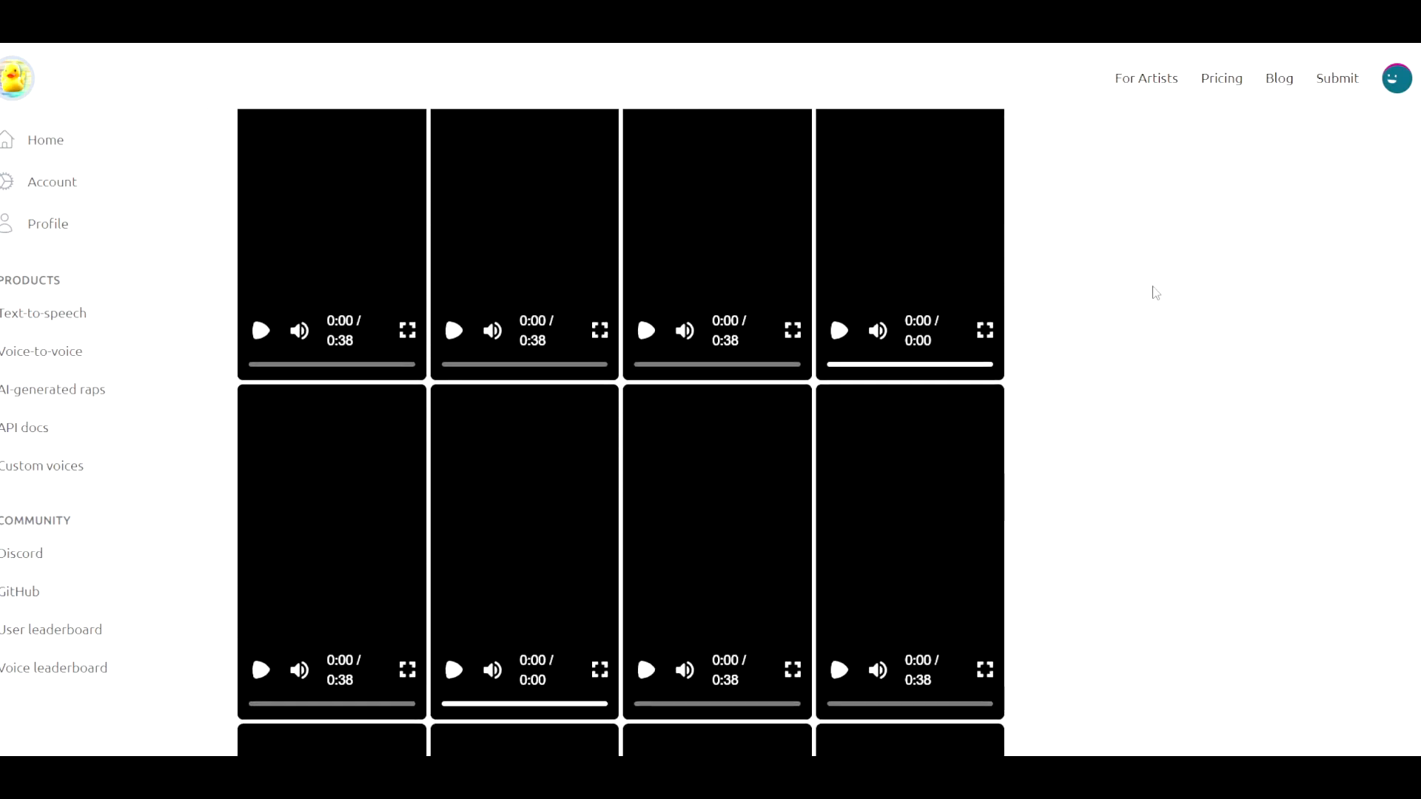
pyautogui.scroll(-3)
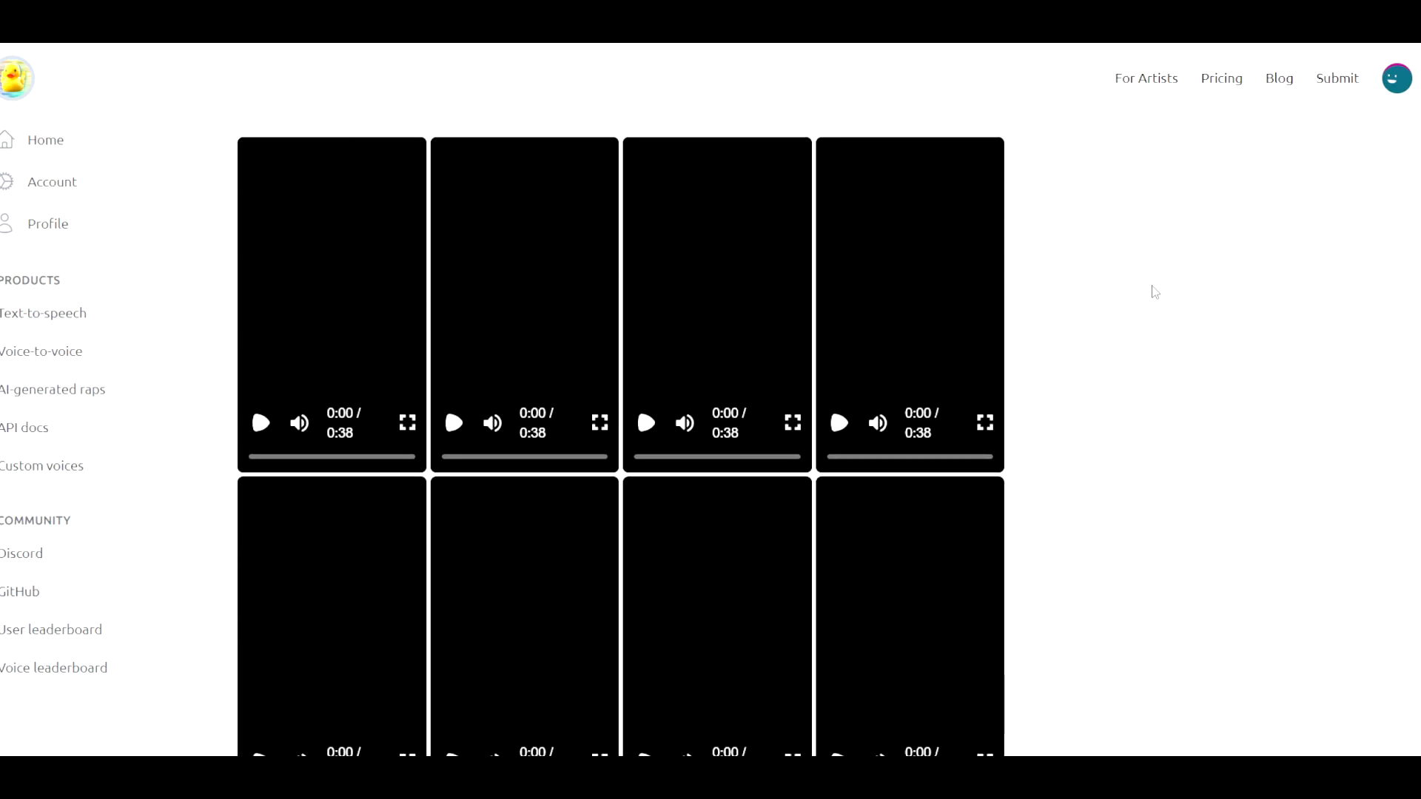
pyautogui.scroll(-3)
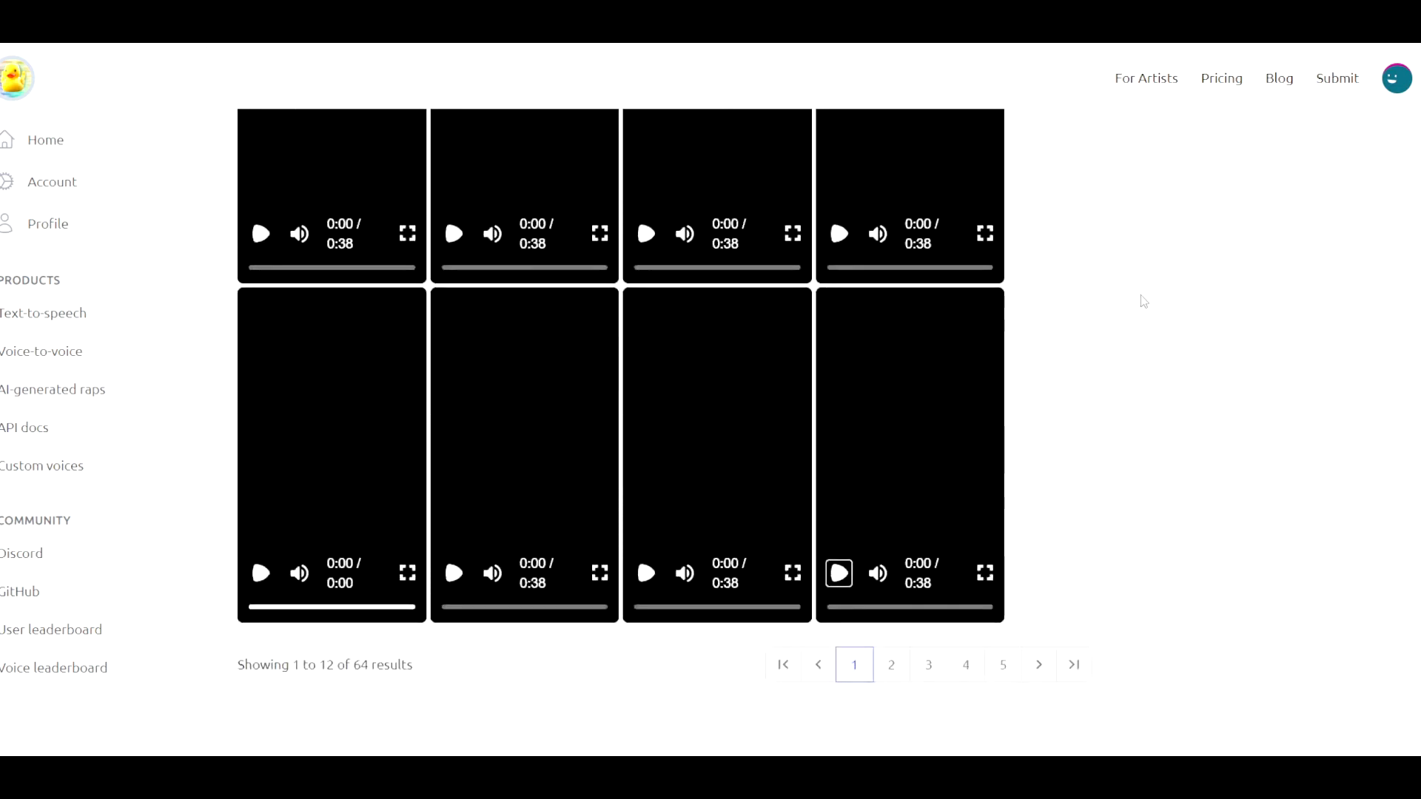
pyautogui.click(965, 665)
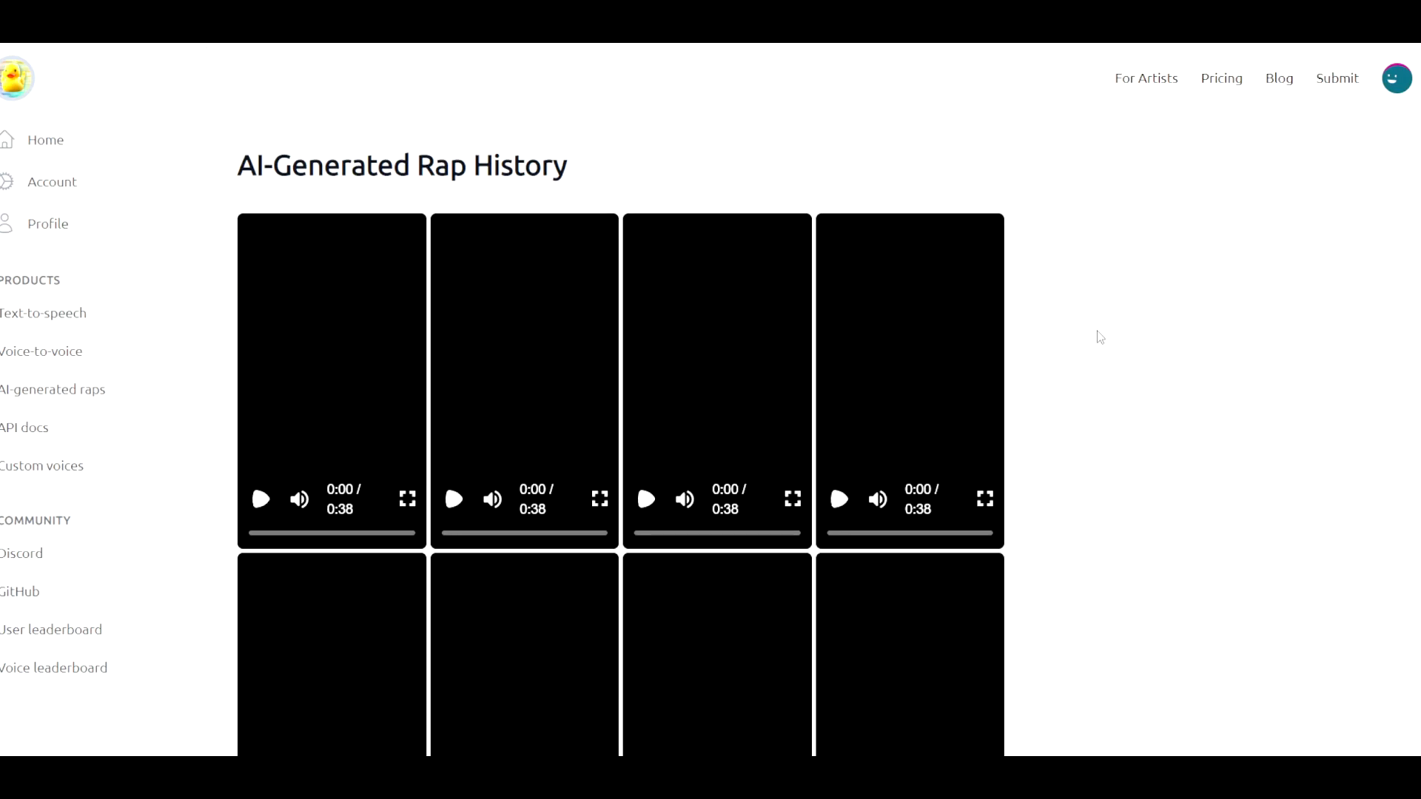
pyautogui.moveTo(1186, 422)
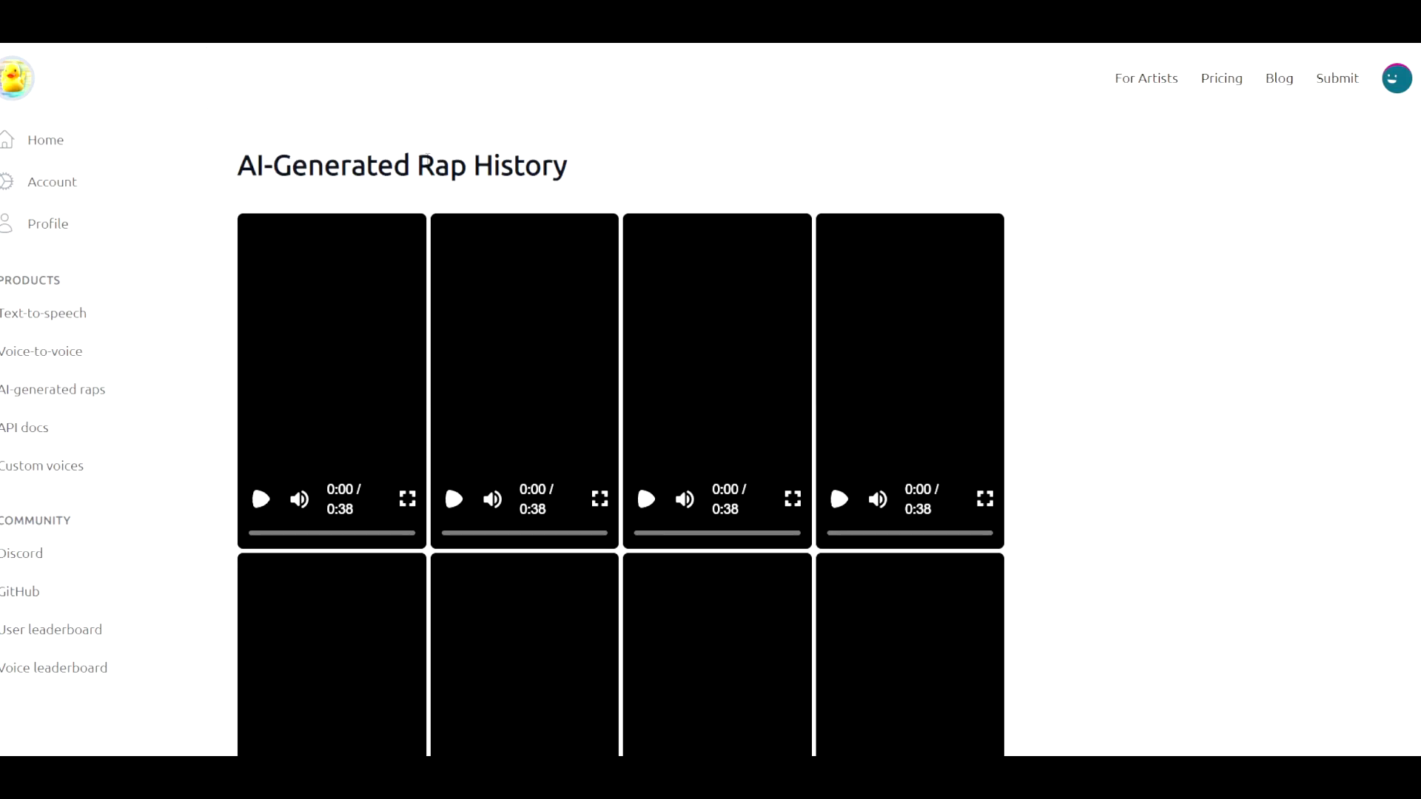
pyautogui.doubleClick(441, 166)
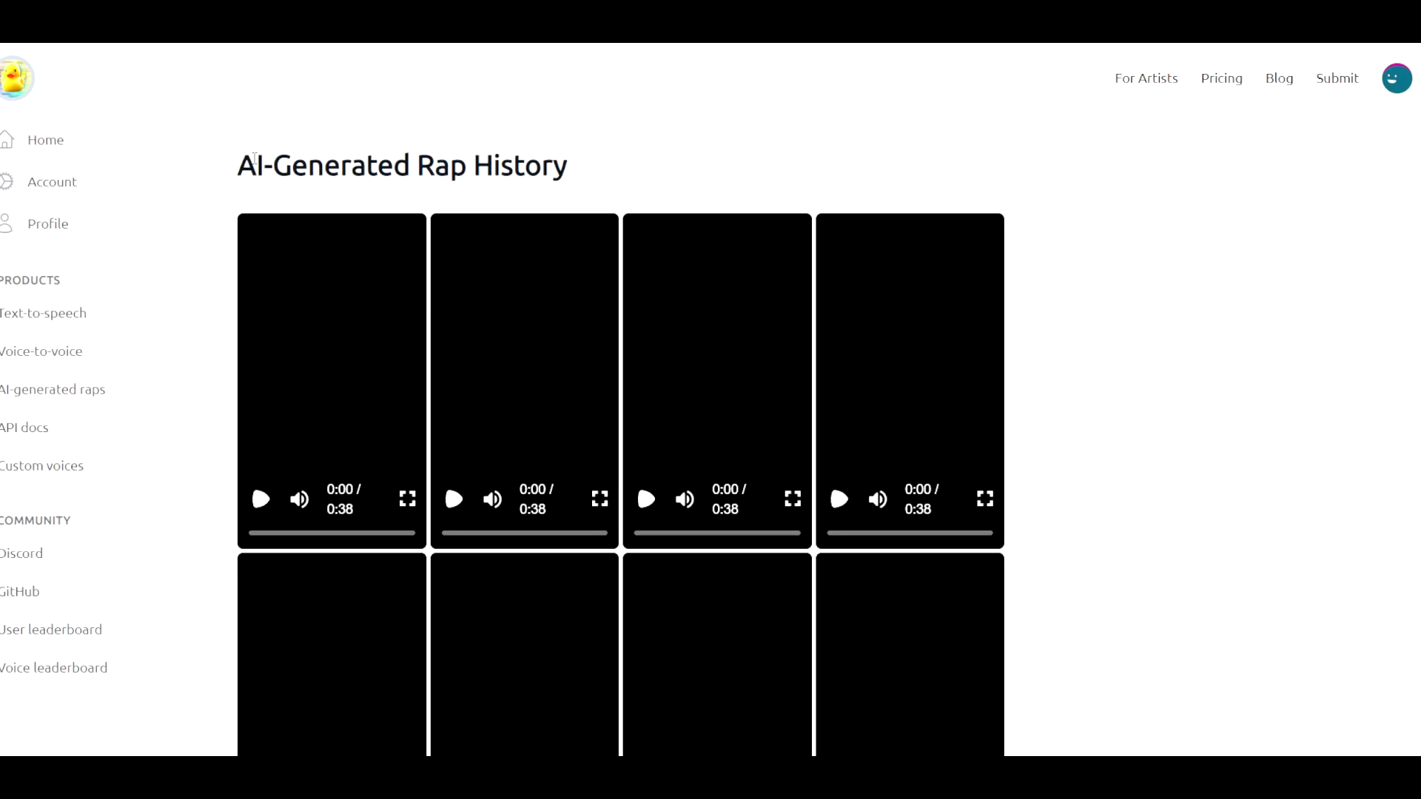
pyautogui.moveTo(251, 158)
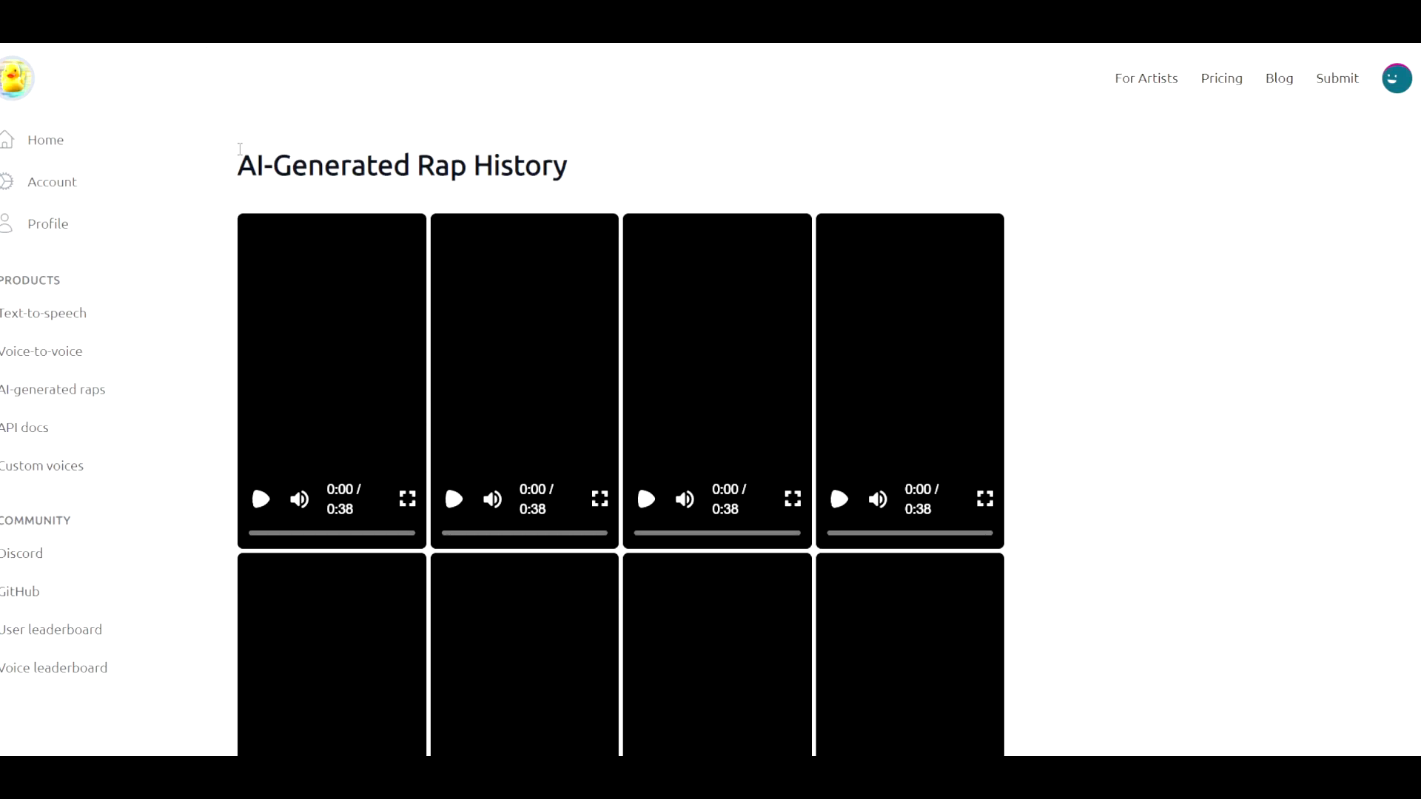
pyautogui.moveTo(1266, 254)
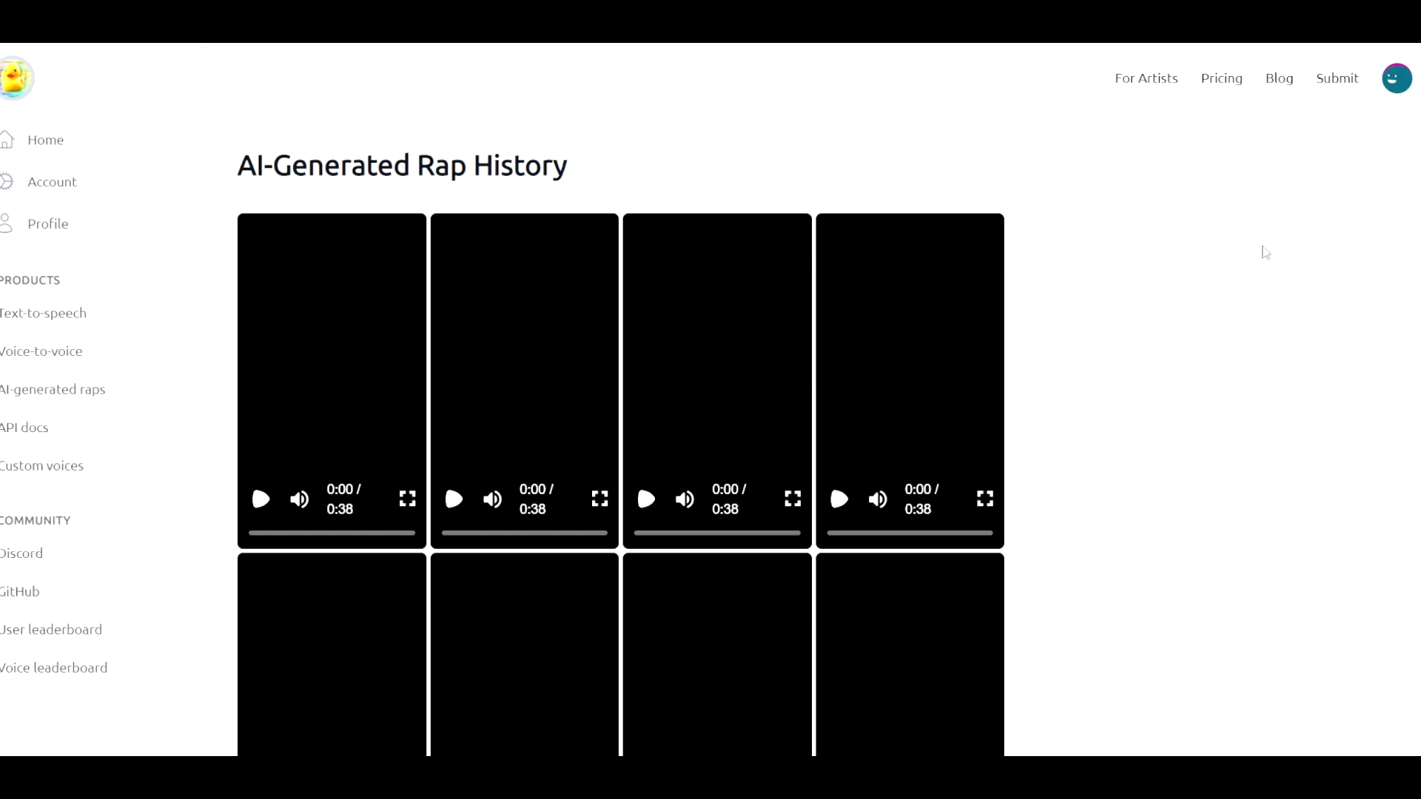
pyautogui.moveTo(419, 203)
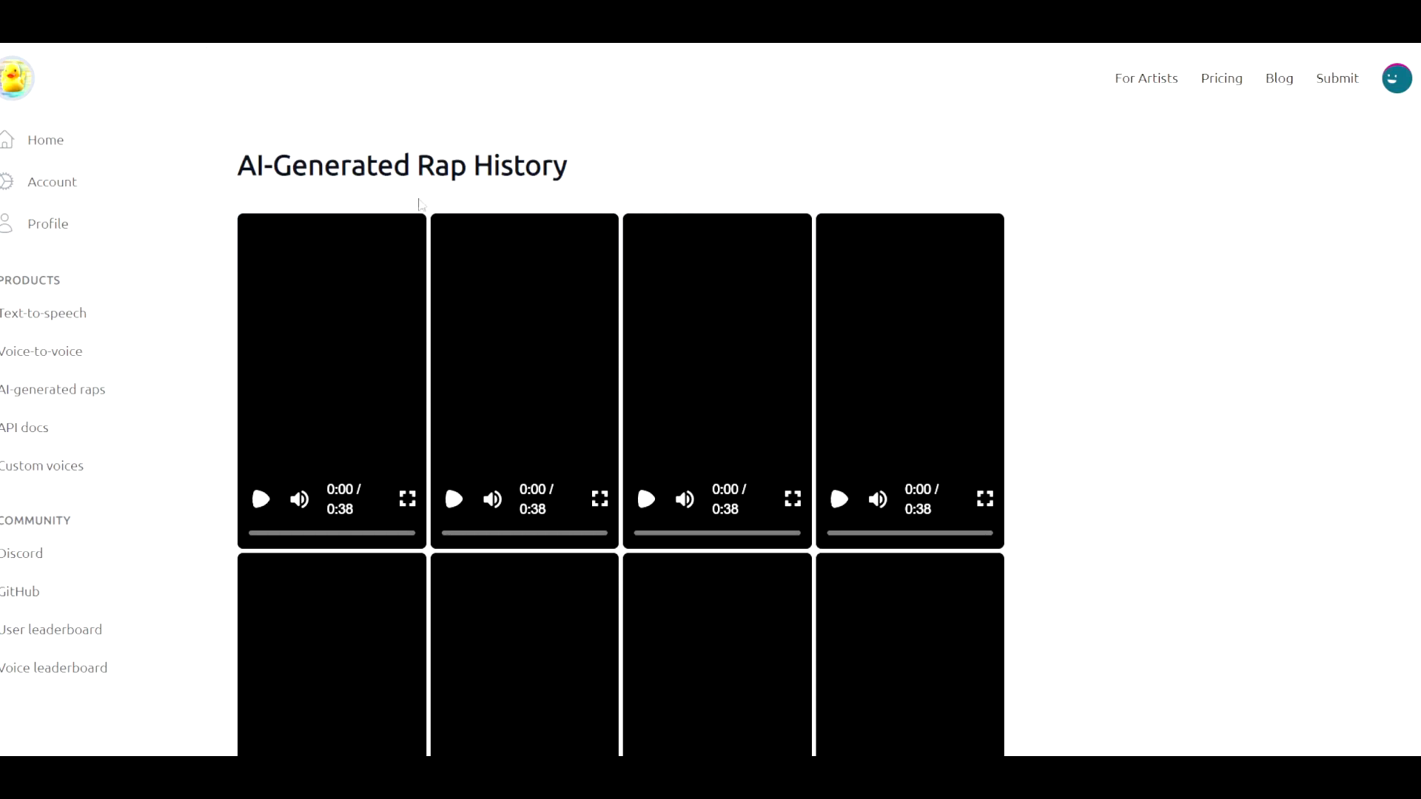
# Play the first history video and show its Download Video, Mix and Vocals options
pyautogui.click(397, 237)
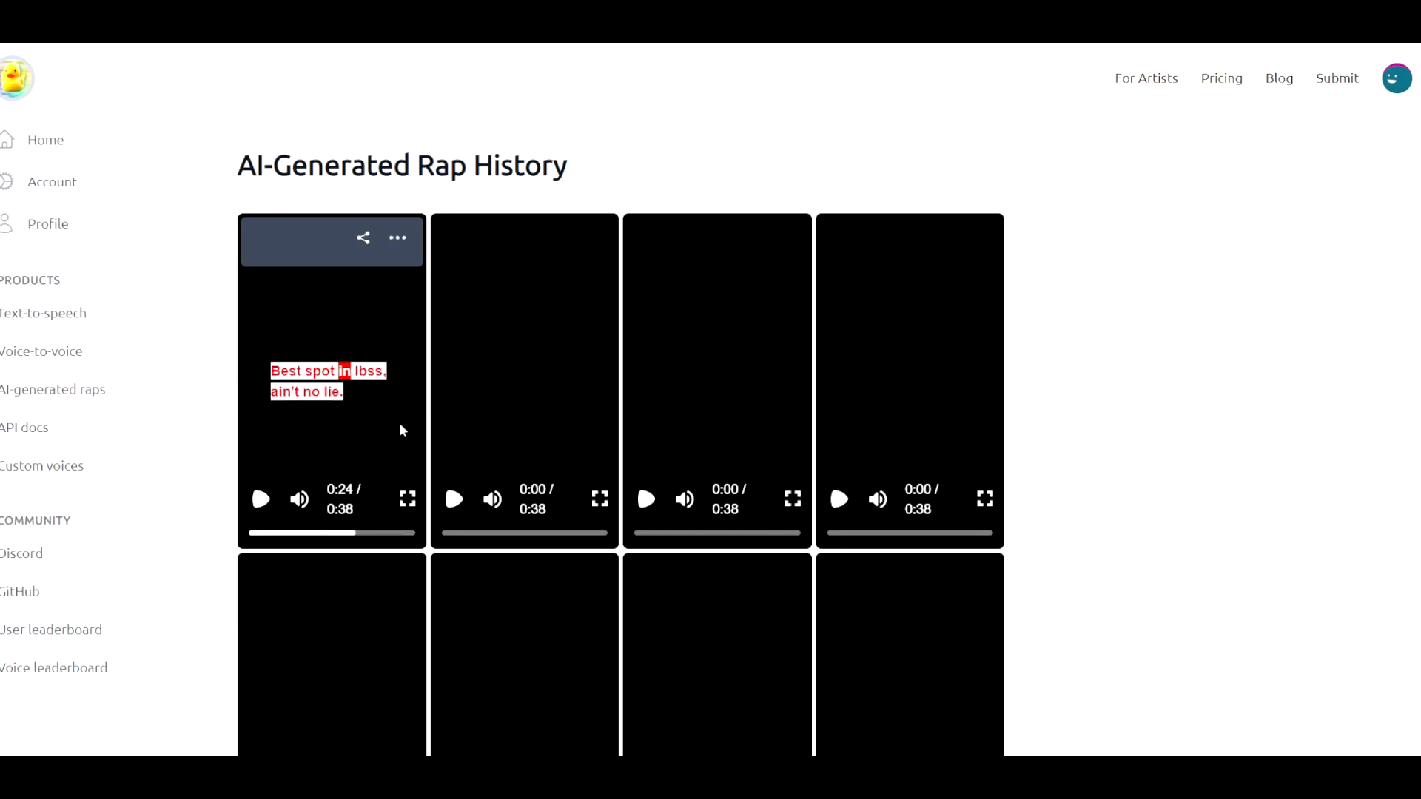
pyautogui.moveTo(397, 237)
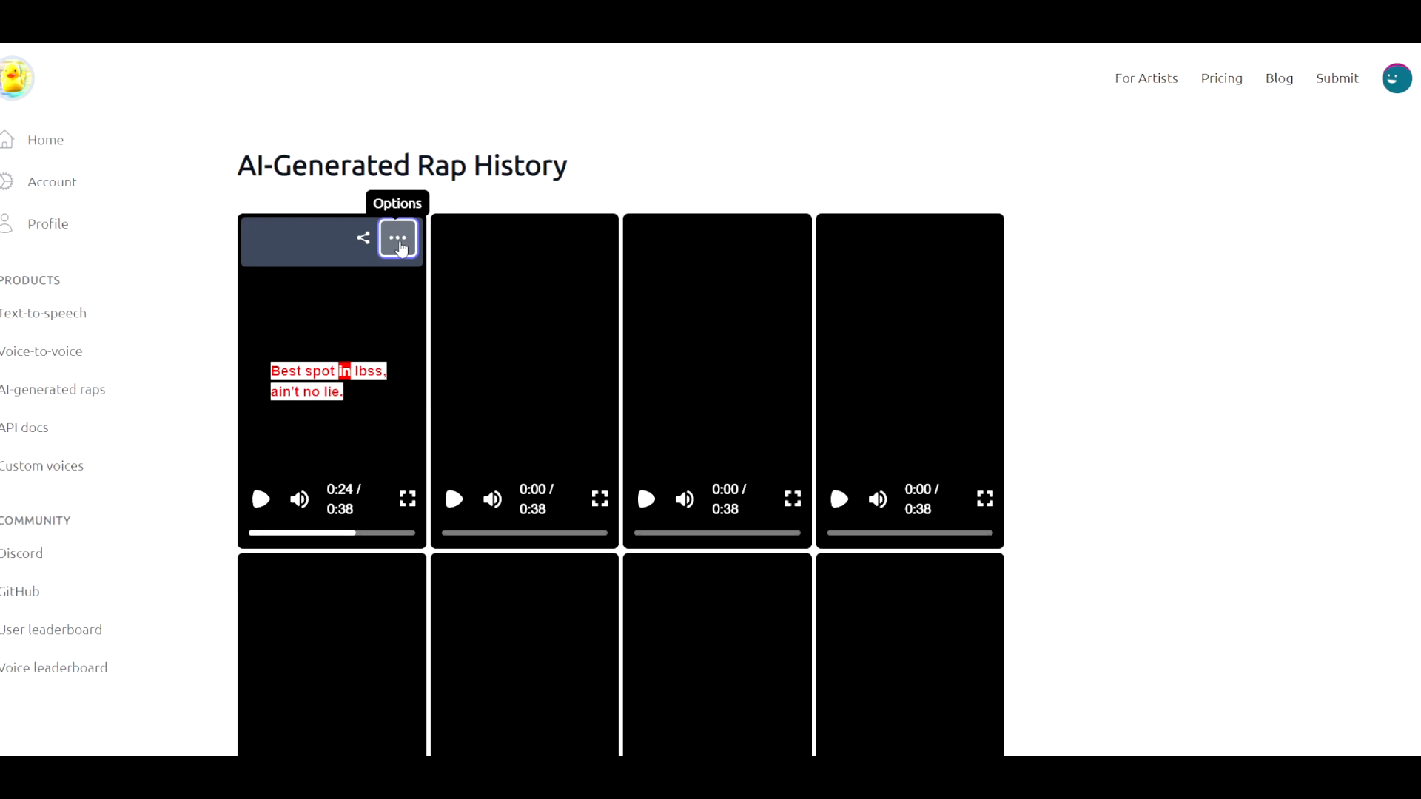
pyautogui.click(397, 237)
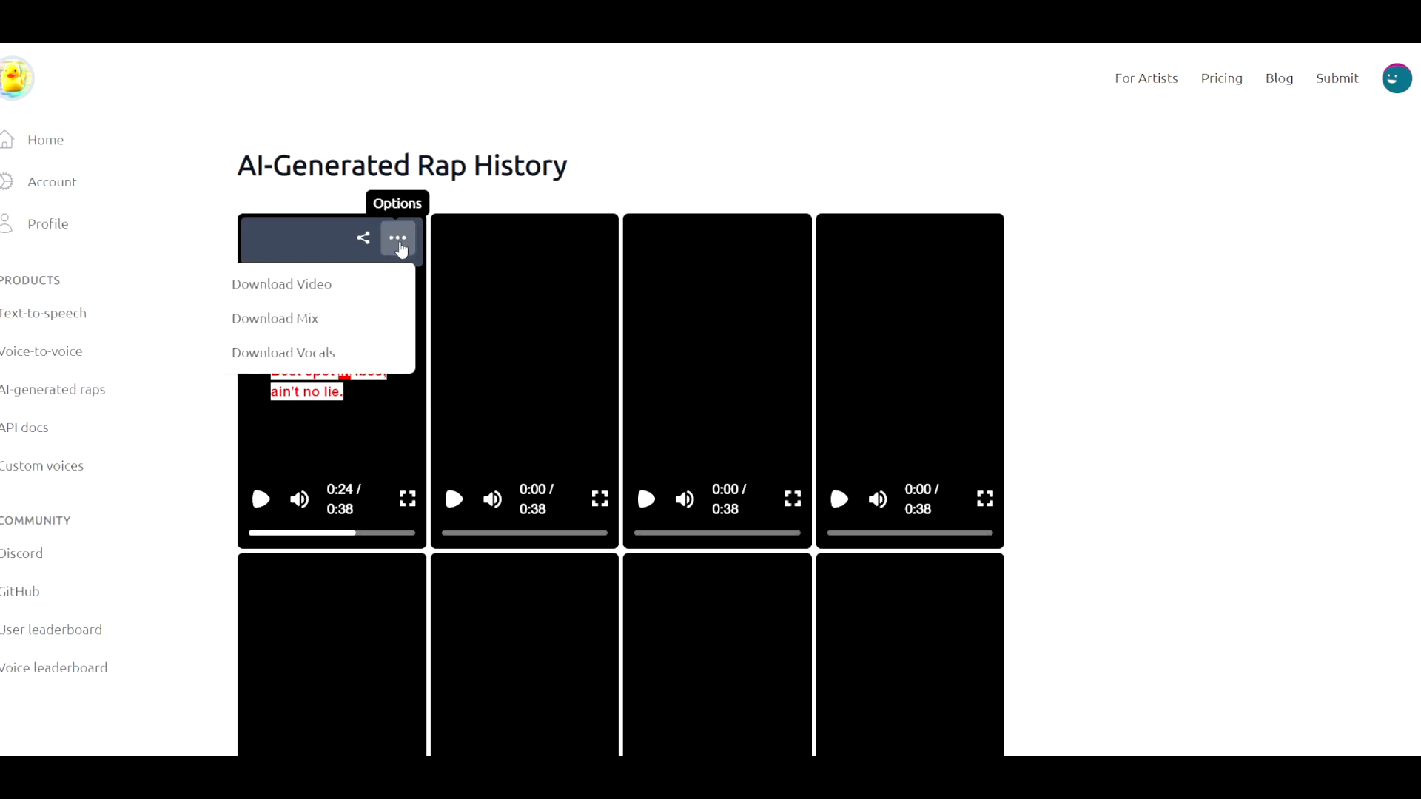
pyautogui.moveTo(324, 364)
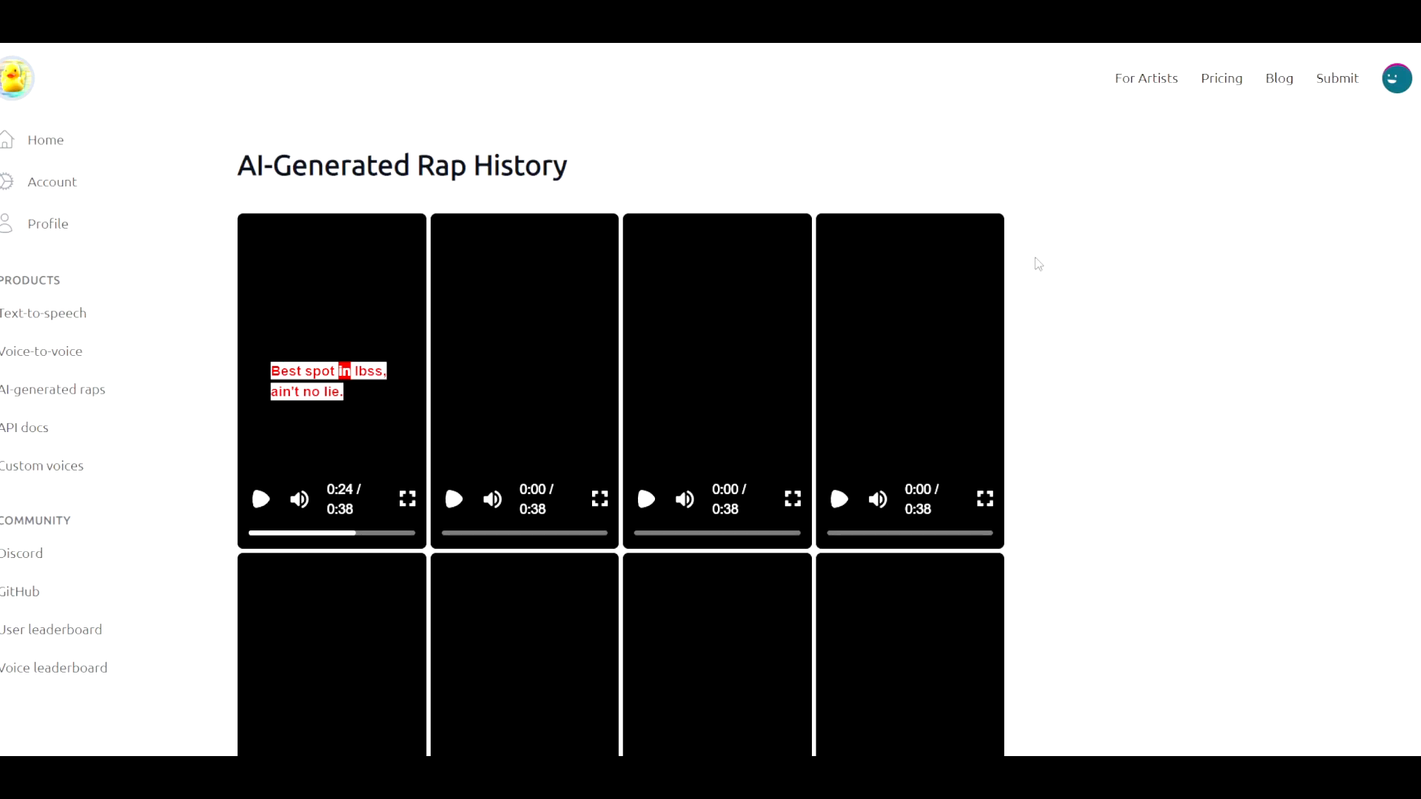
pyautogui.moveTo(1064, 253)
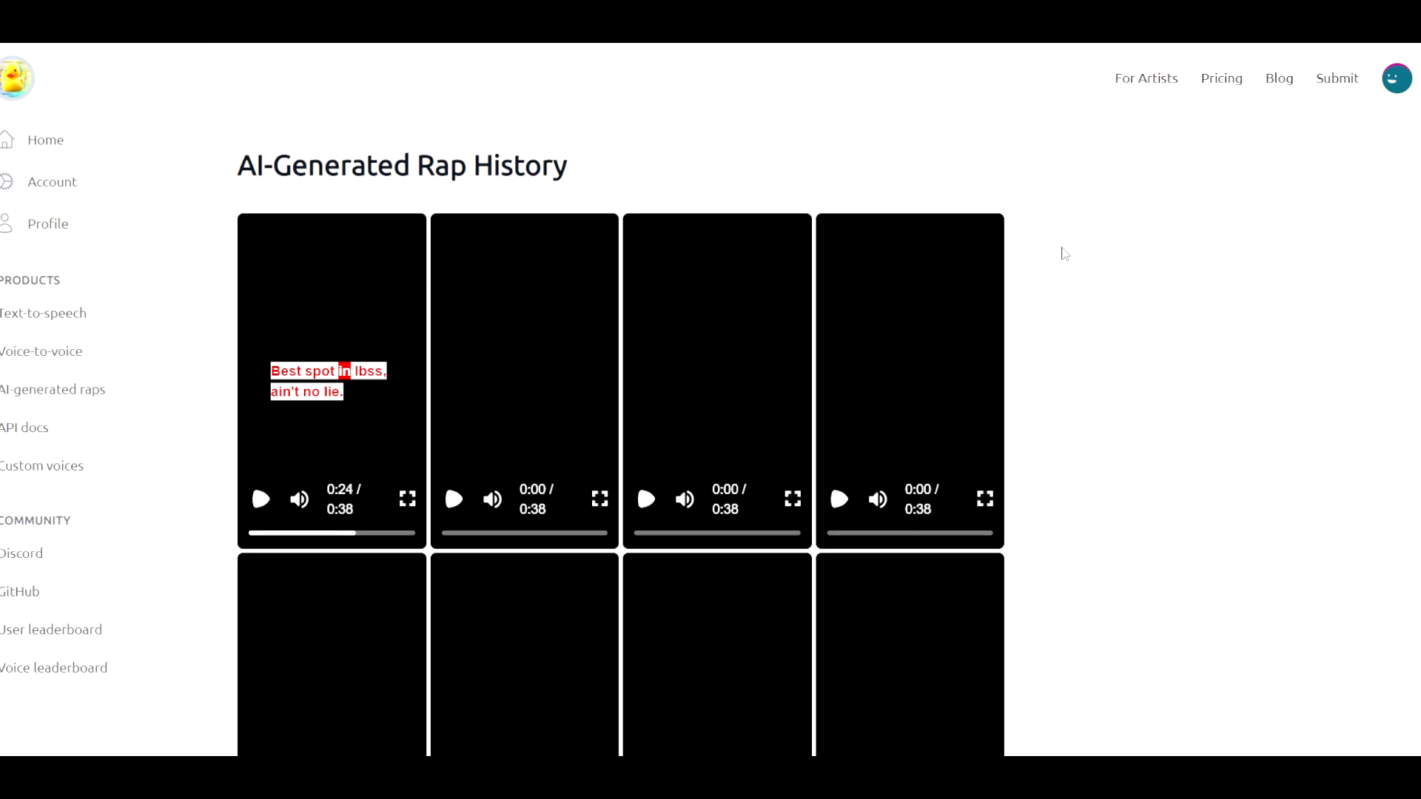